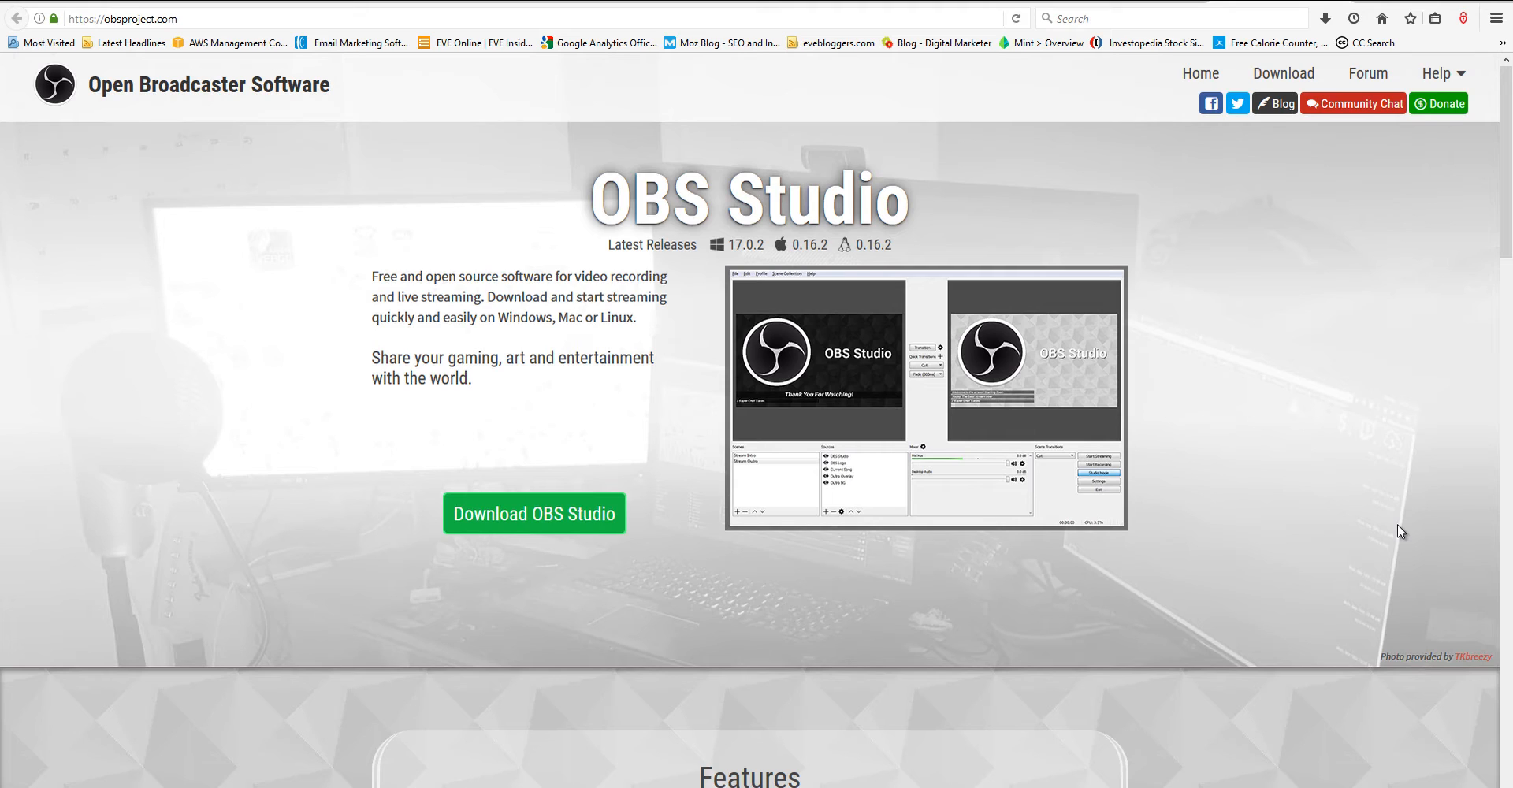
{"action": "mouse_move", "coordinate": [1297, 69]}
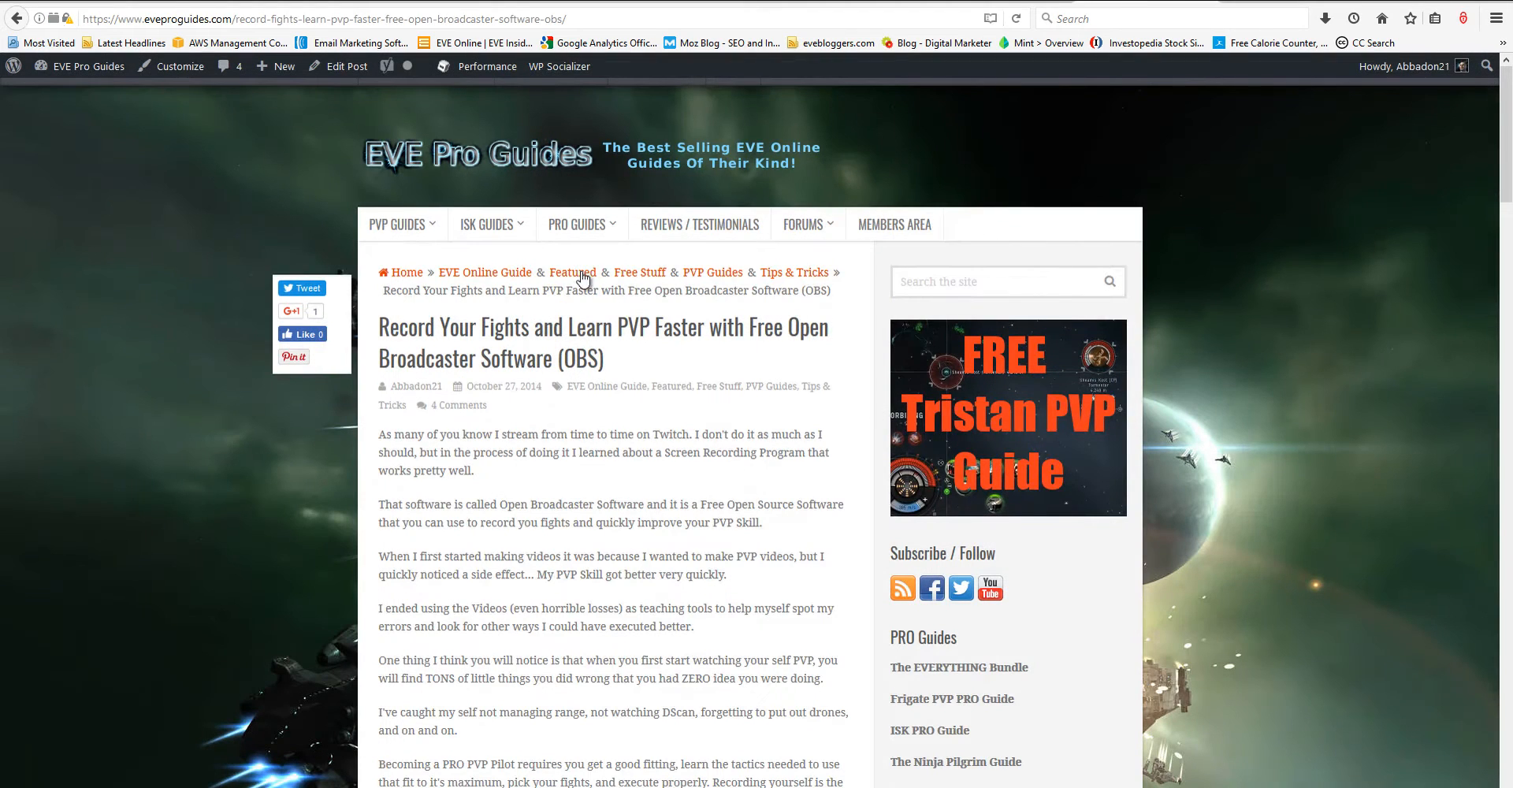
{"action": "mouse_move", "coordinate": [508, 383]}
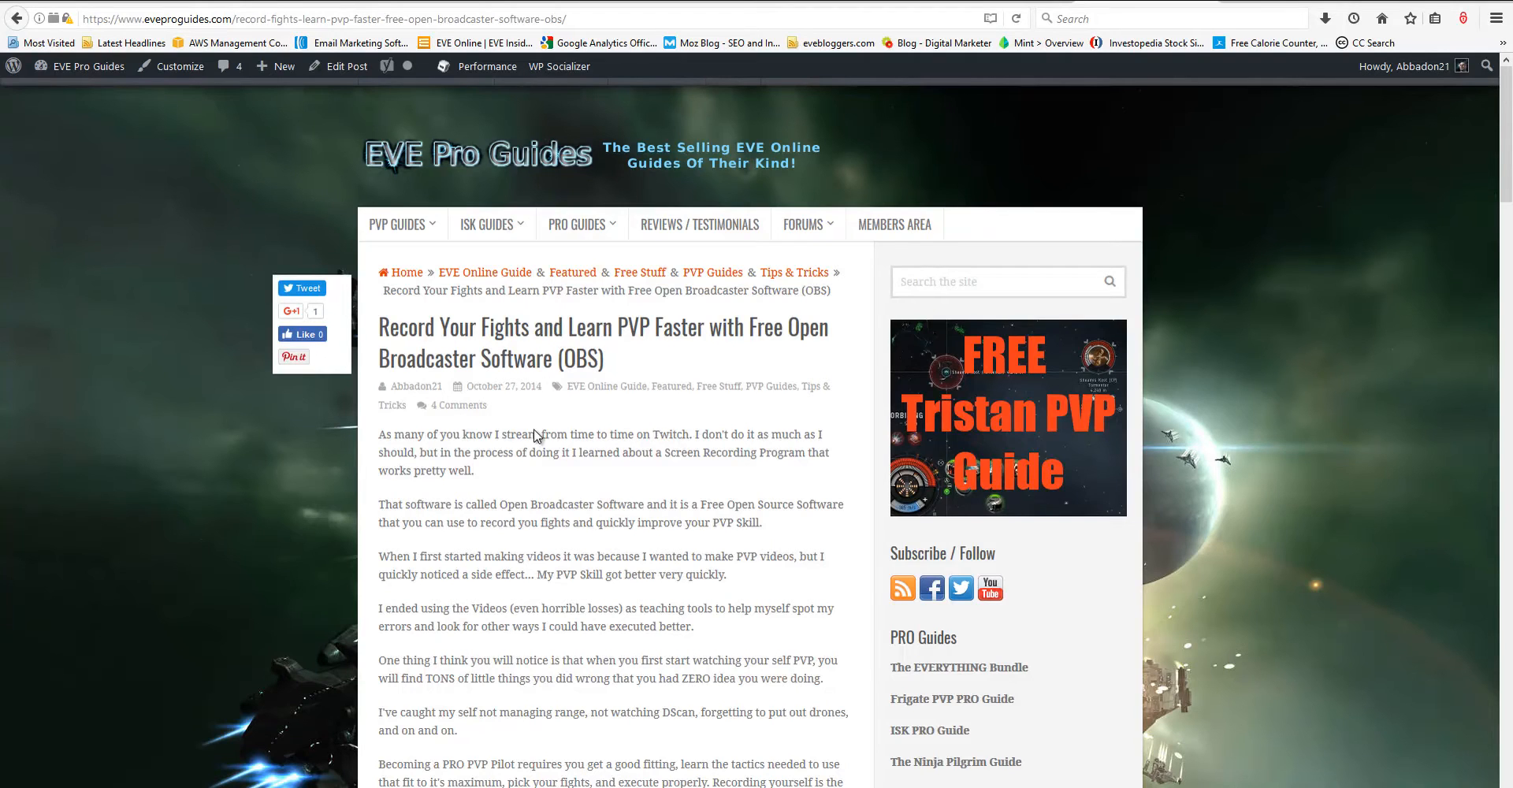
Step: Read down through the OBS PVP-recording article and return to its top
{"action": "scroll", "scroll_direction": "down", "scroll_amount": 3}
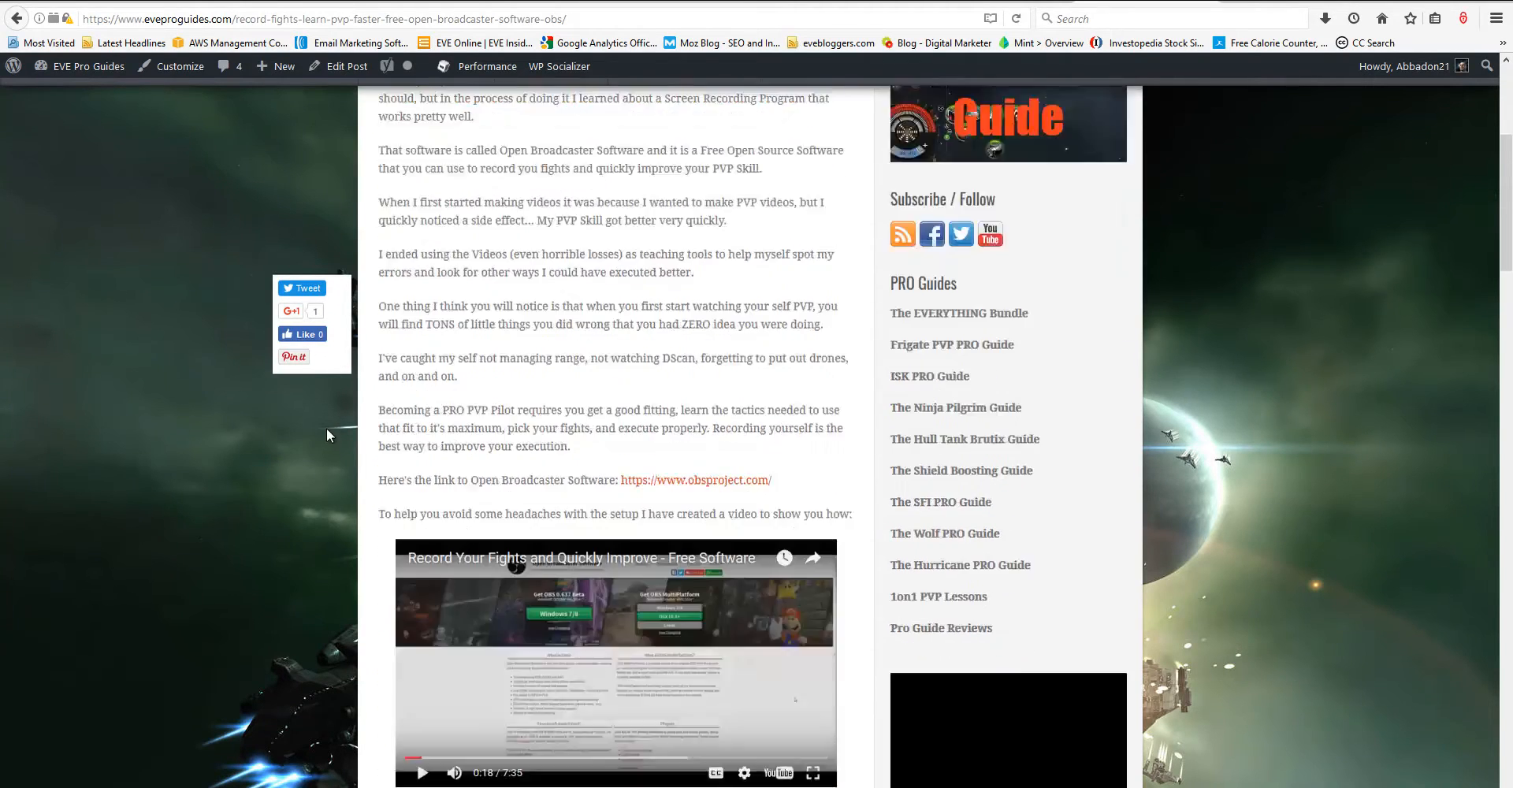
{"action": "scroll", "scroll_direction": "down", "scroll_amount": 3}
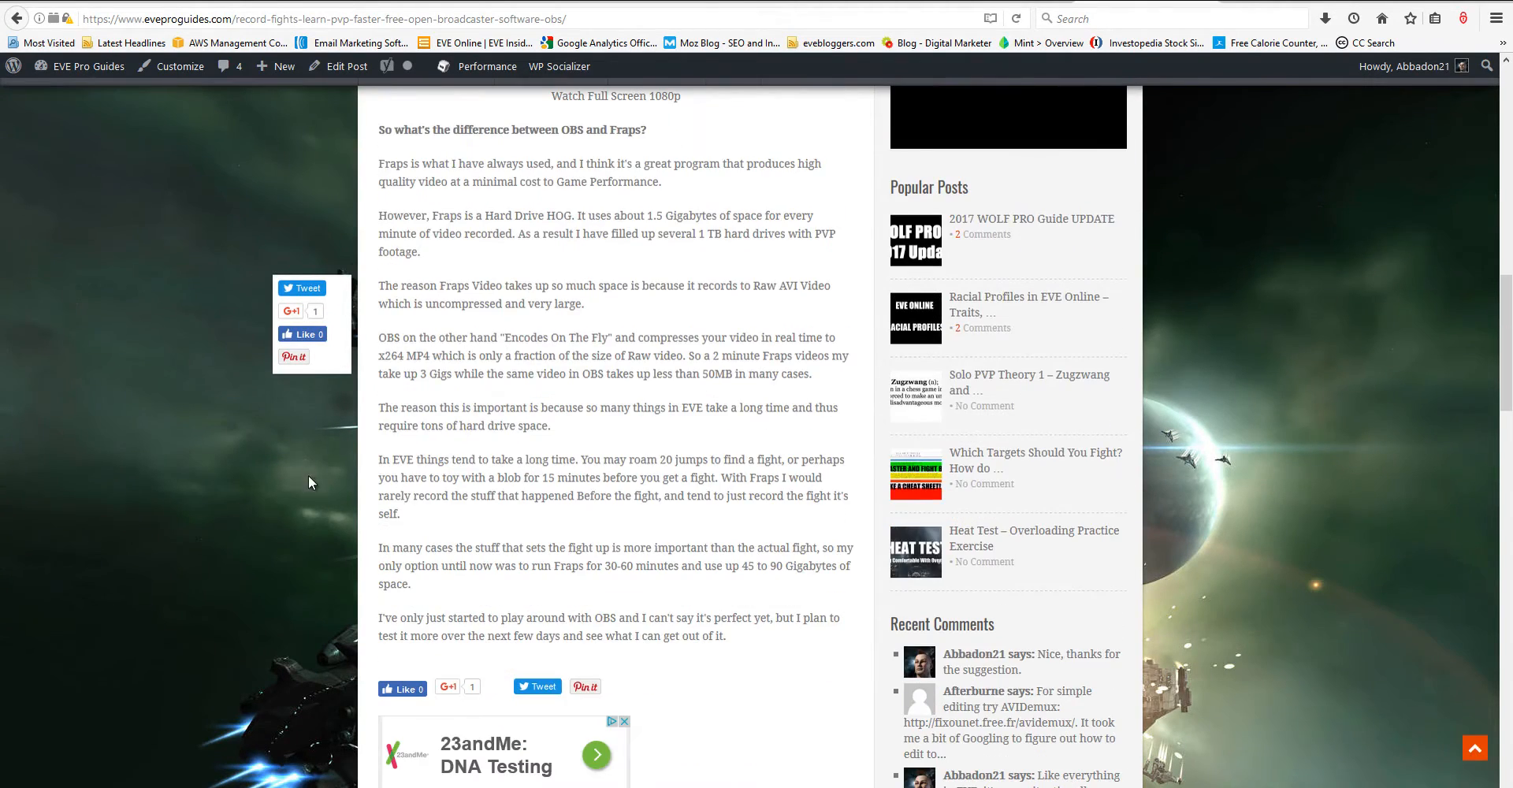
{"action": "scroll", "scroll_direction": "up", "scroll_amount": 3}
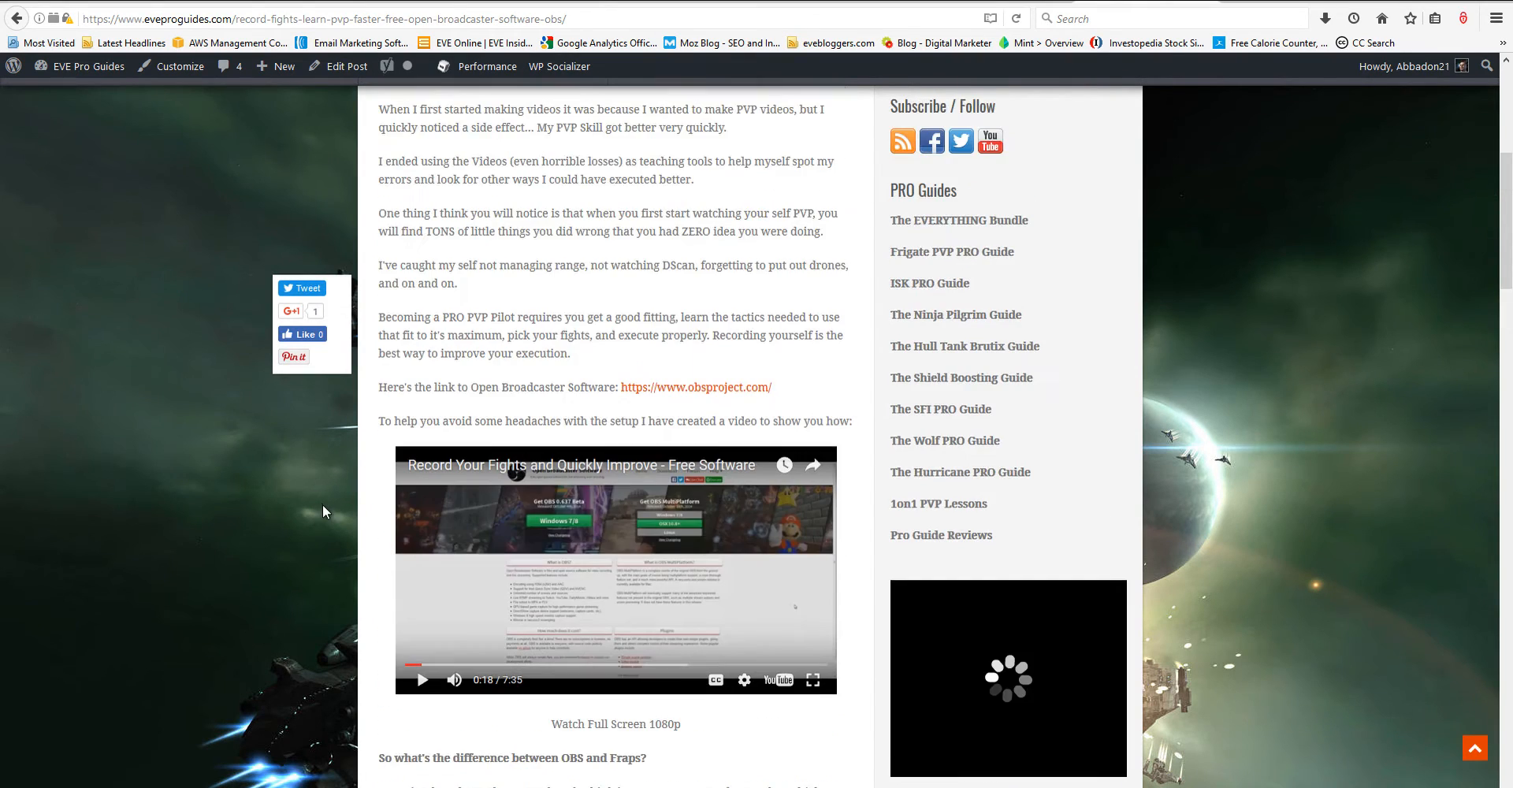
{"action": "scroll", "scroll_direction": "up", "scroll_amount": 3}
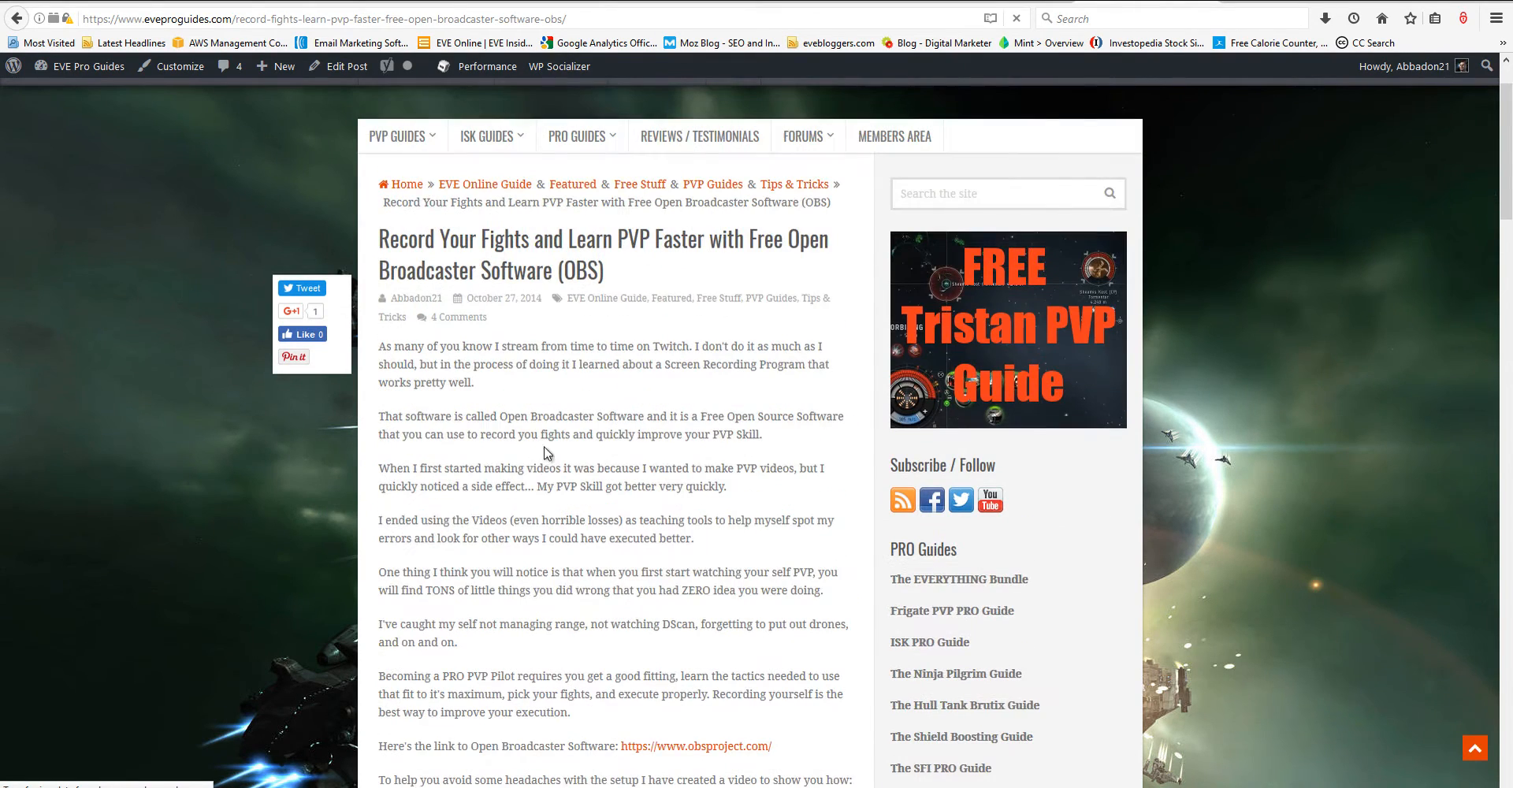
{"action": "mouse_move", "coordinate": [593, 329]}
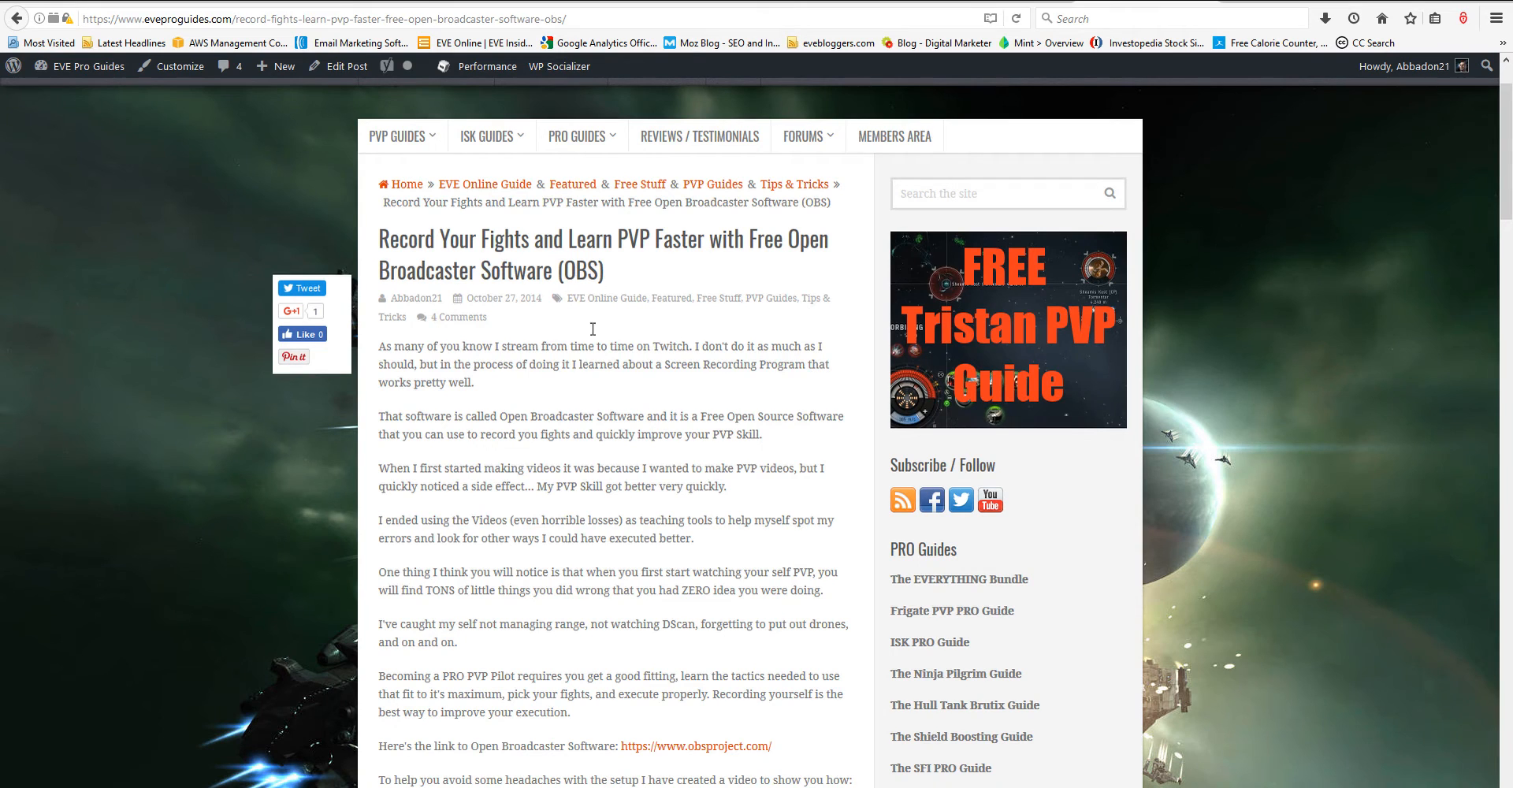
{"action": "mouse_move", "coordinate": [1287, 73]}
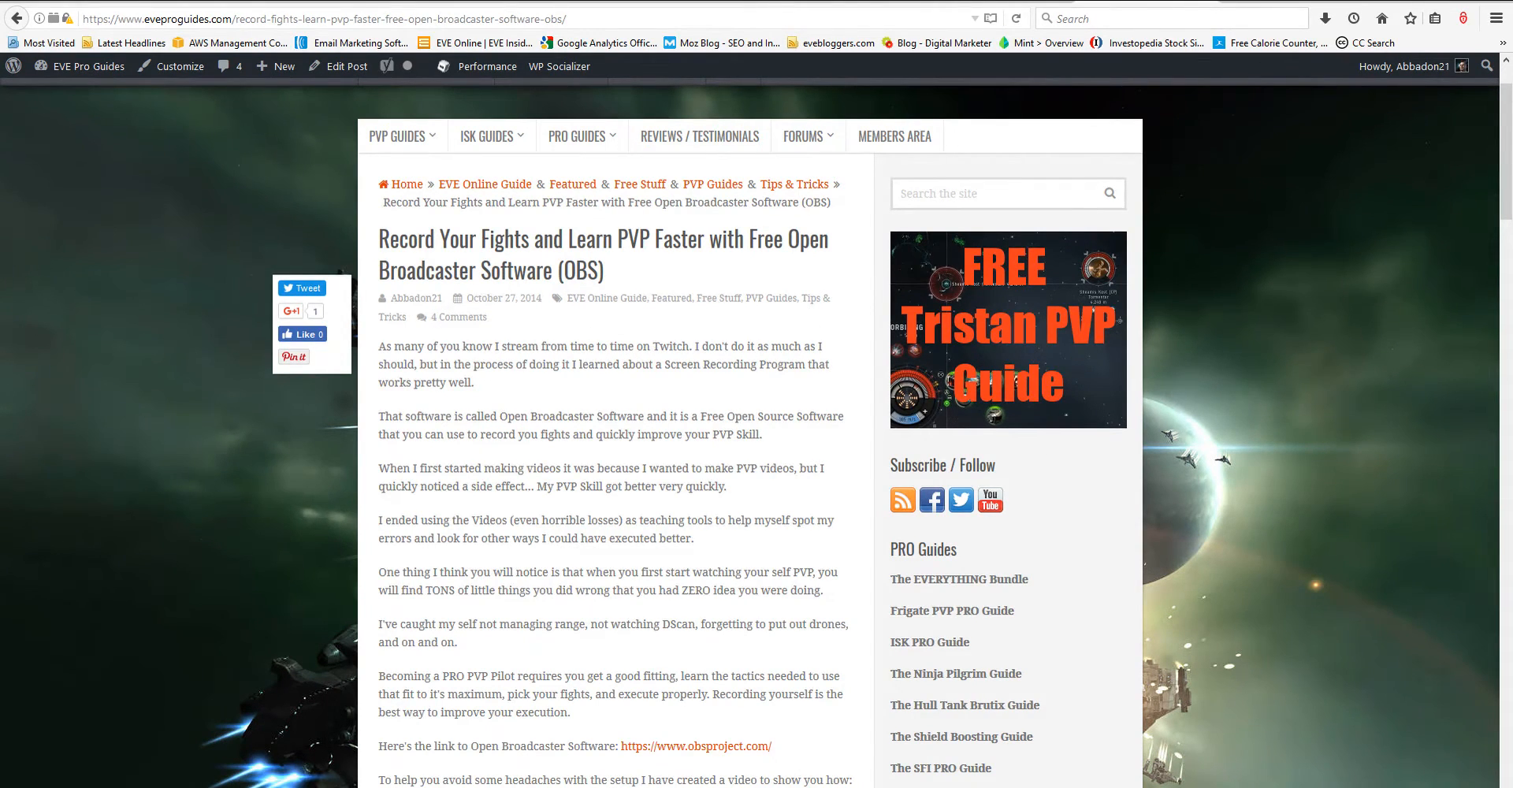
Step: Return to the obsproject.com tab to look over the OBS homepage
{"action": "left_click", "coordinate": [697, 746]}
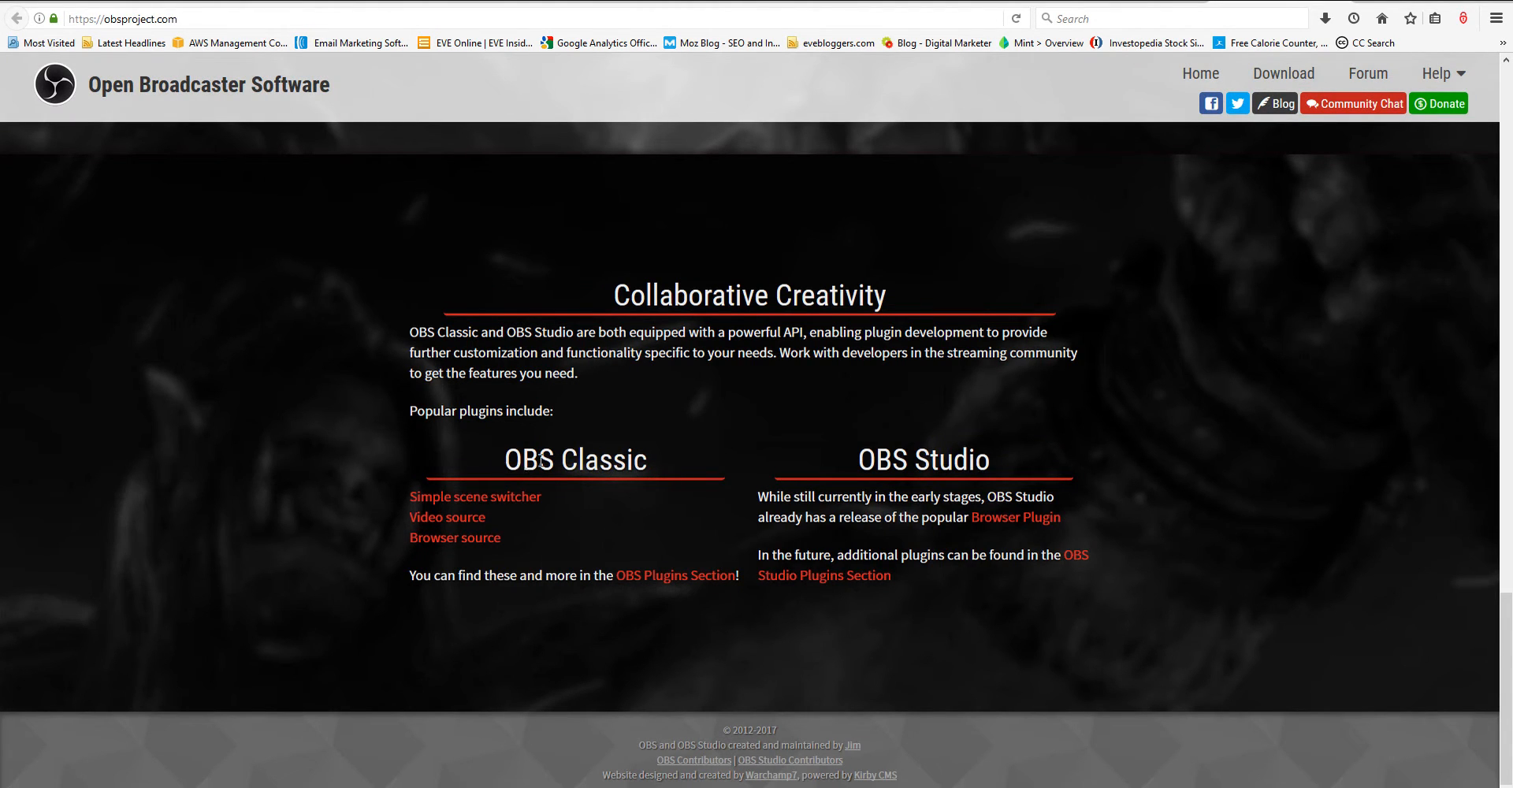
{"action": "mouse_move", "coordinate": [681, 654]}
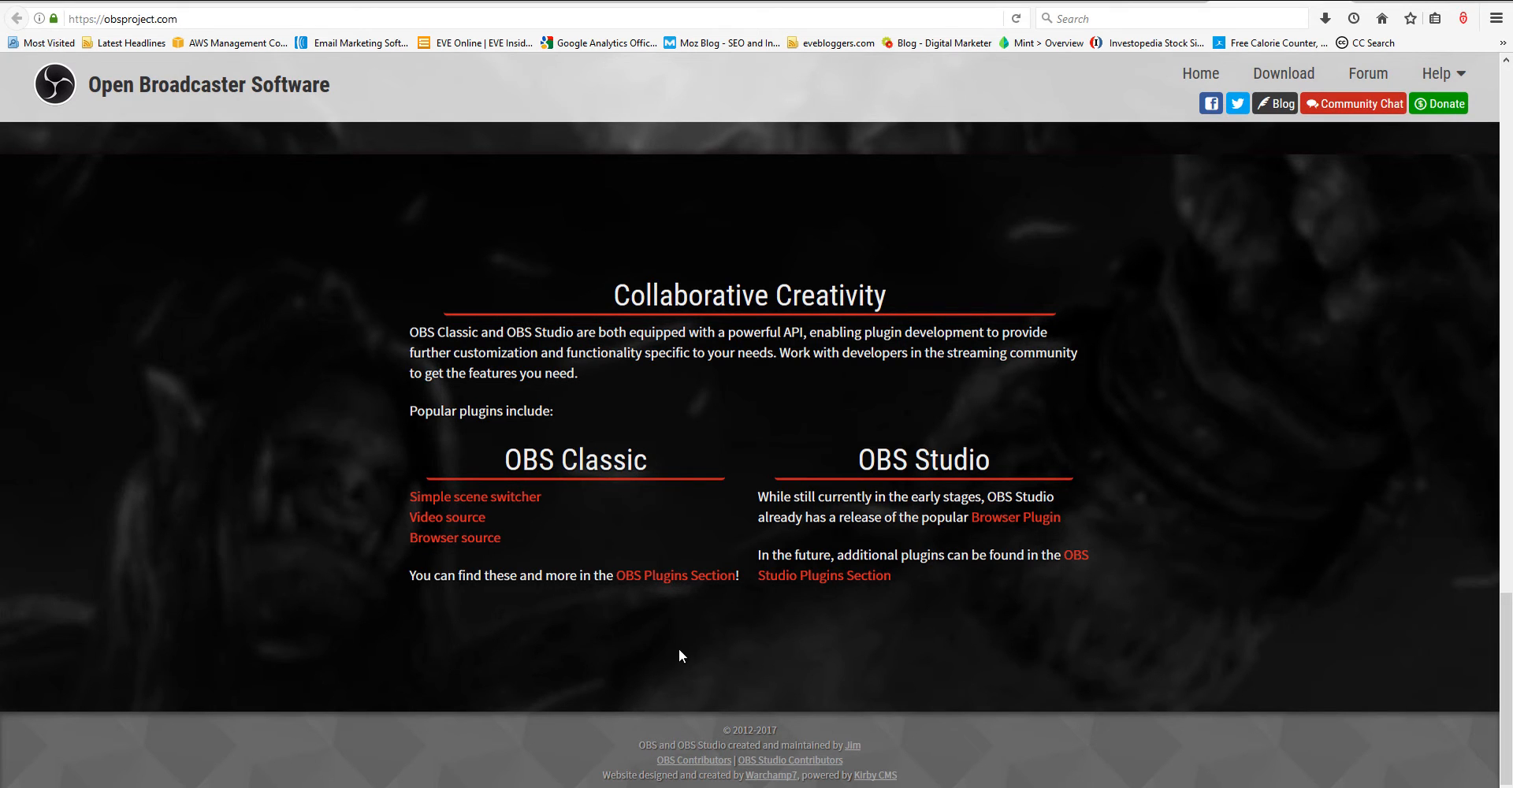
{"action": "mouse_move", "coordinate": [719, 328]}
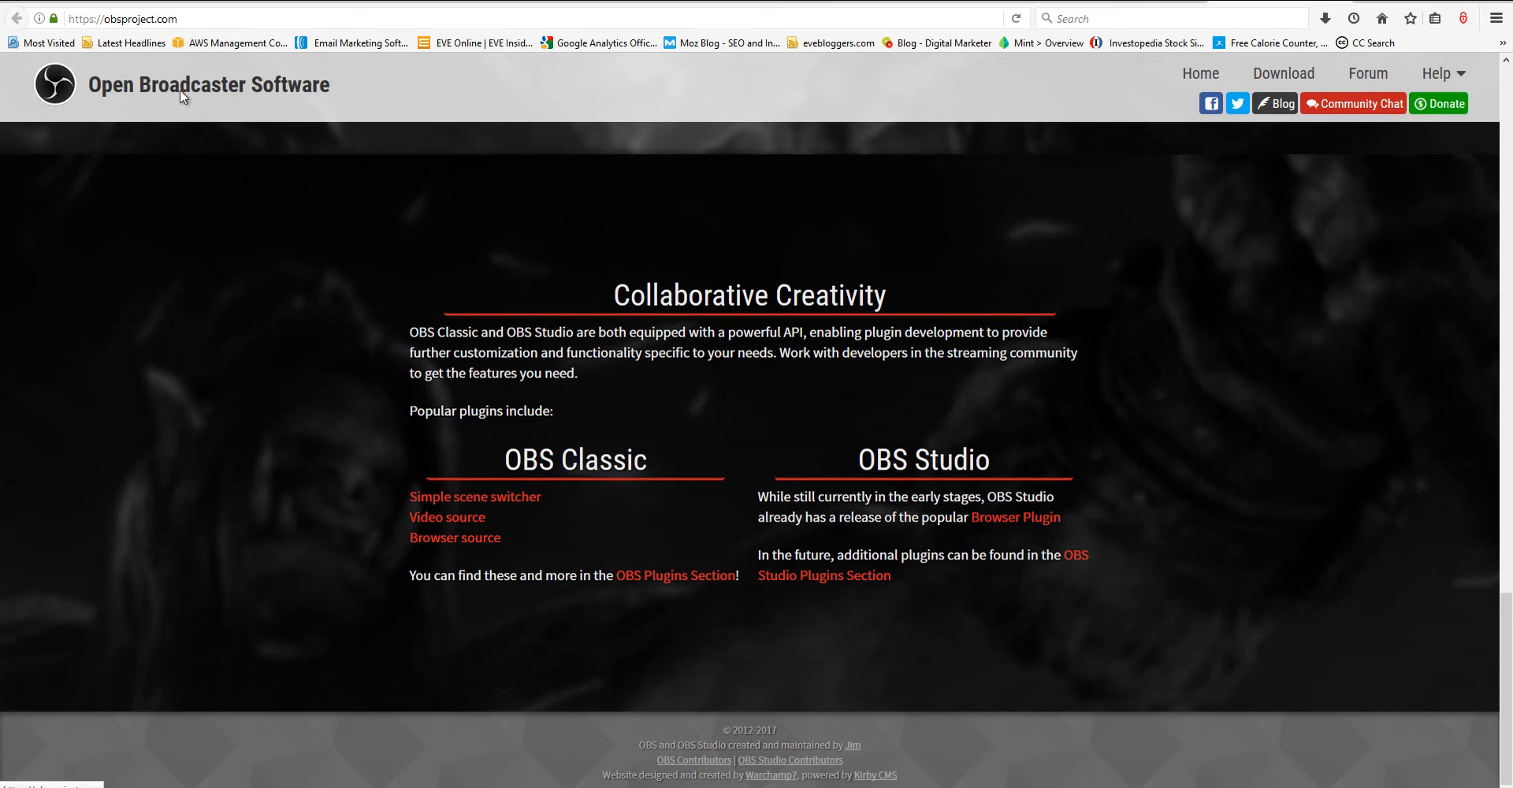
{"action": "mouse_move", "coordinate": [687, 351]}
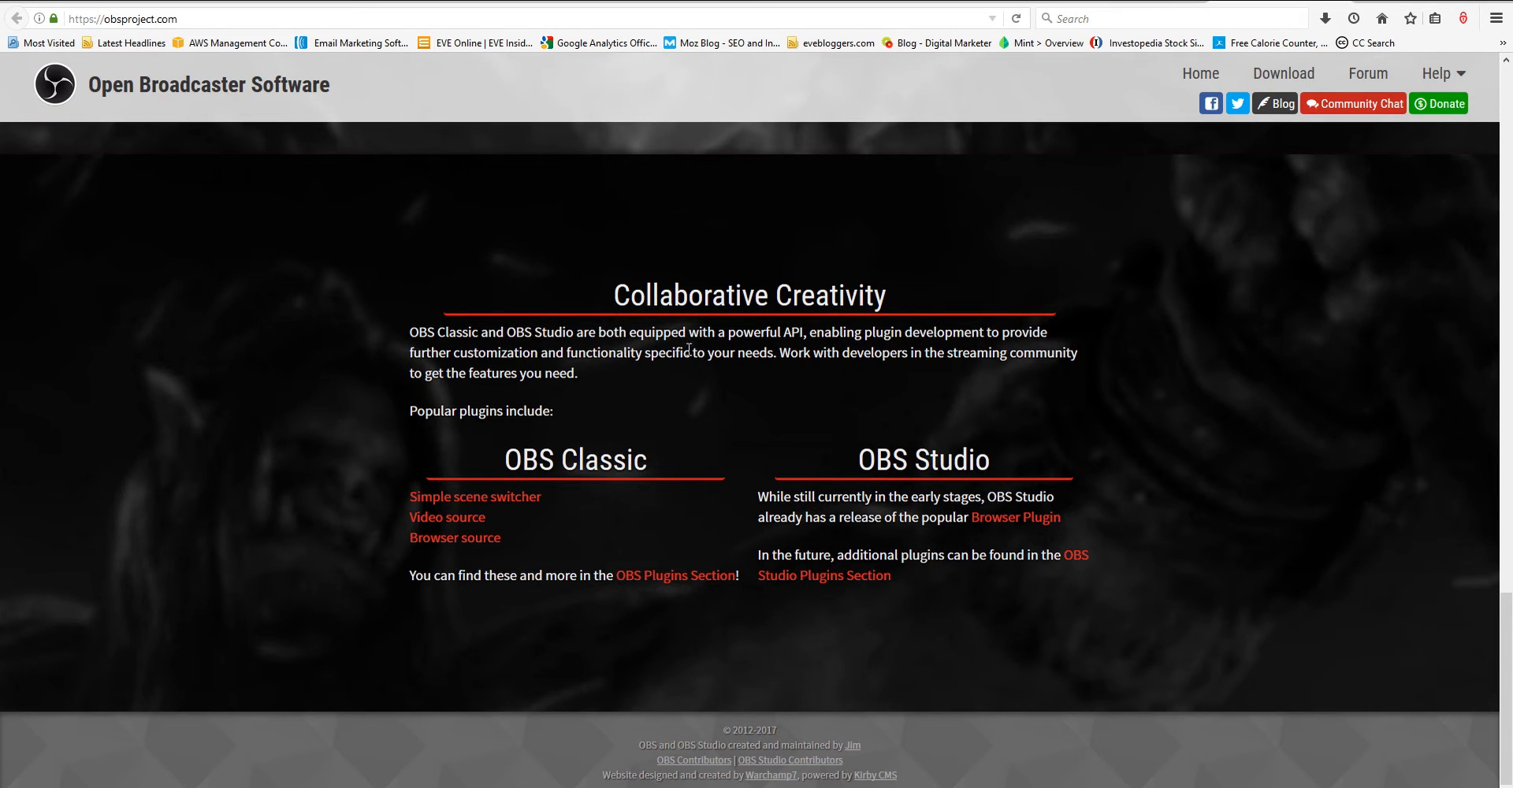
{"action": "mouse_move", "coordinate": [968, 451]}
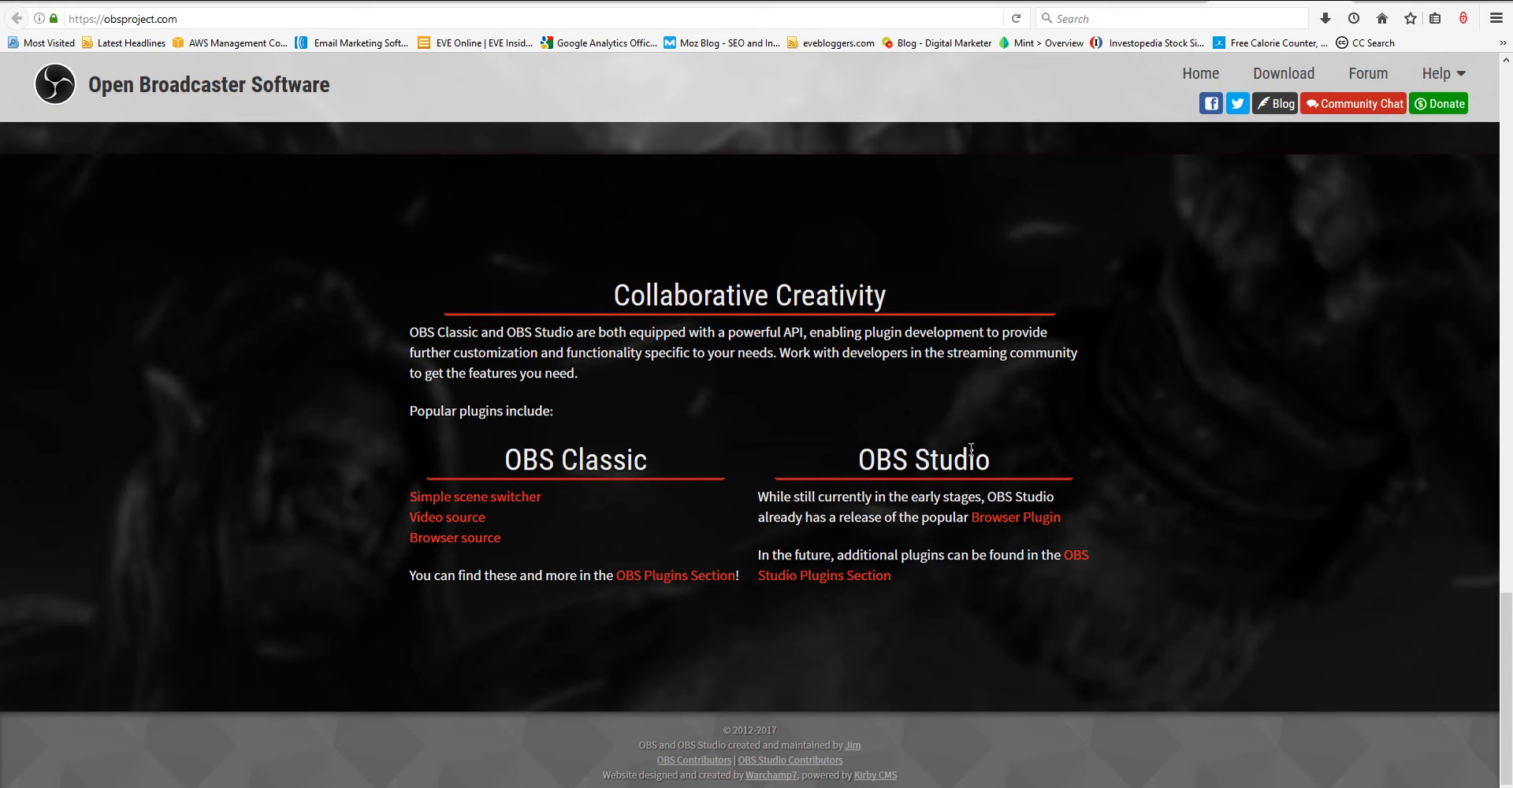
{"action": "mouse_move", "coordinate": [703, 500]}
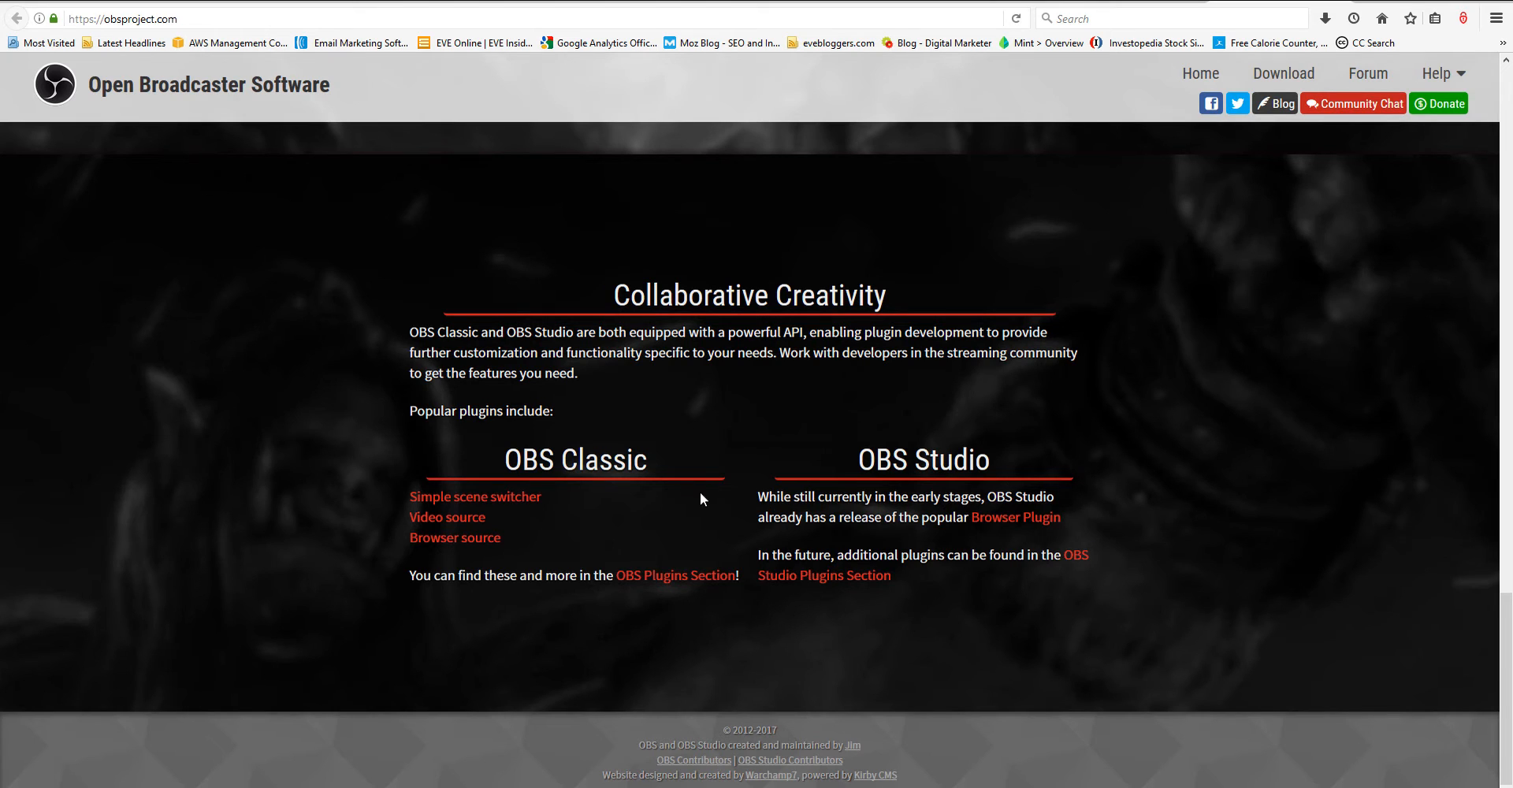
{"action": "mouse_move", "coordinate": [923, 528]}
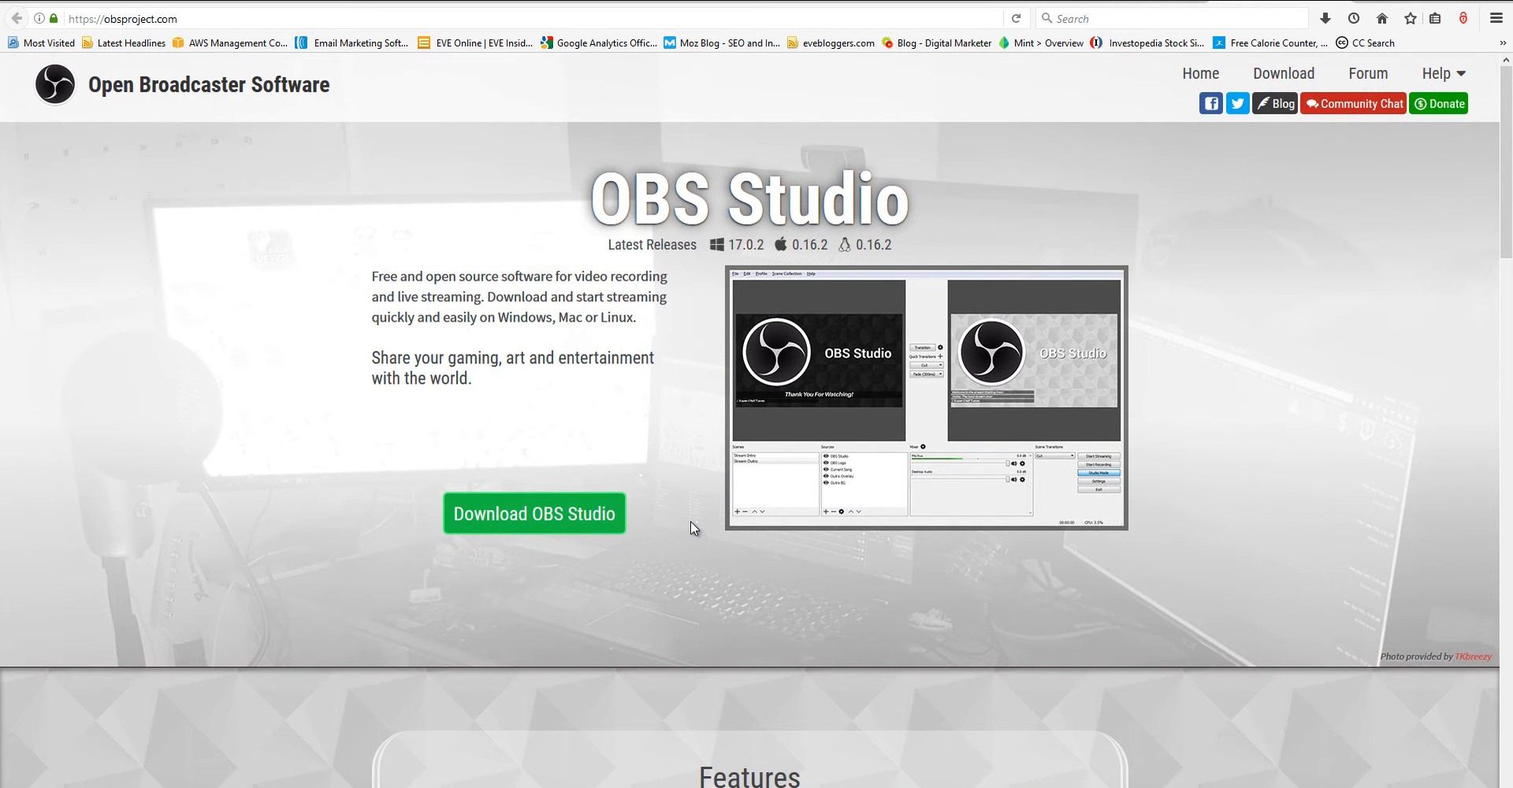
{"action": "mouse_move", "coordinate": [854, 310]}
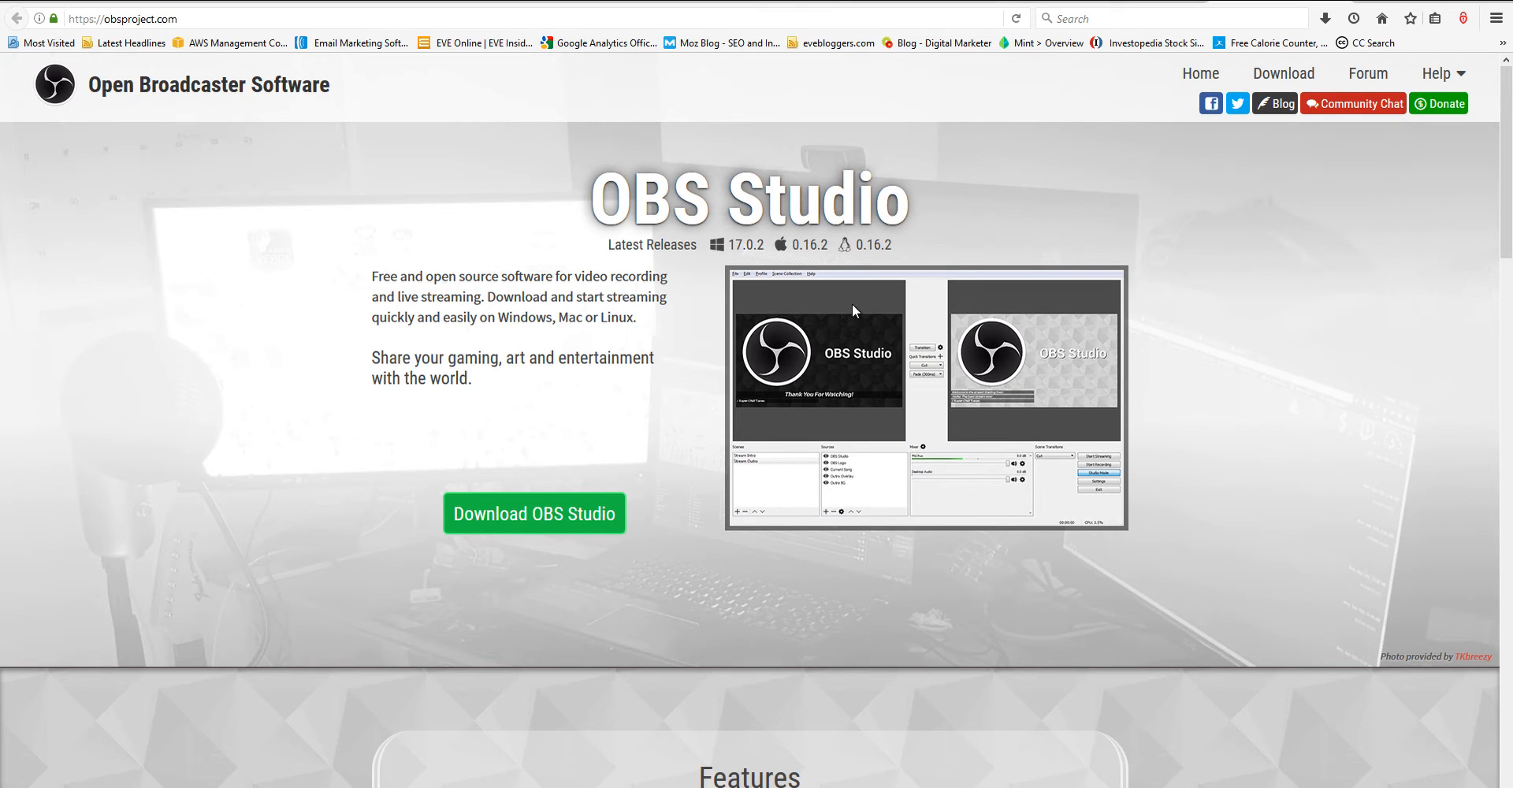
{"action": "mouse_move", "coordinate": [832, 161]}
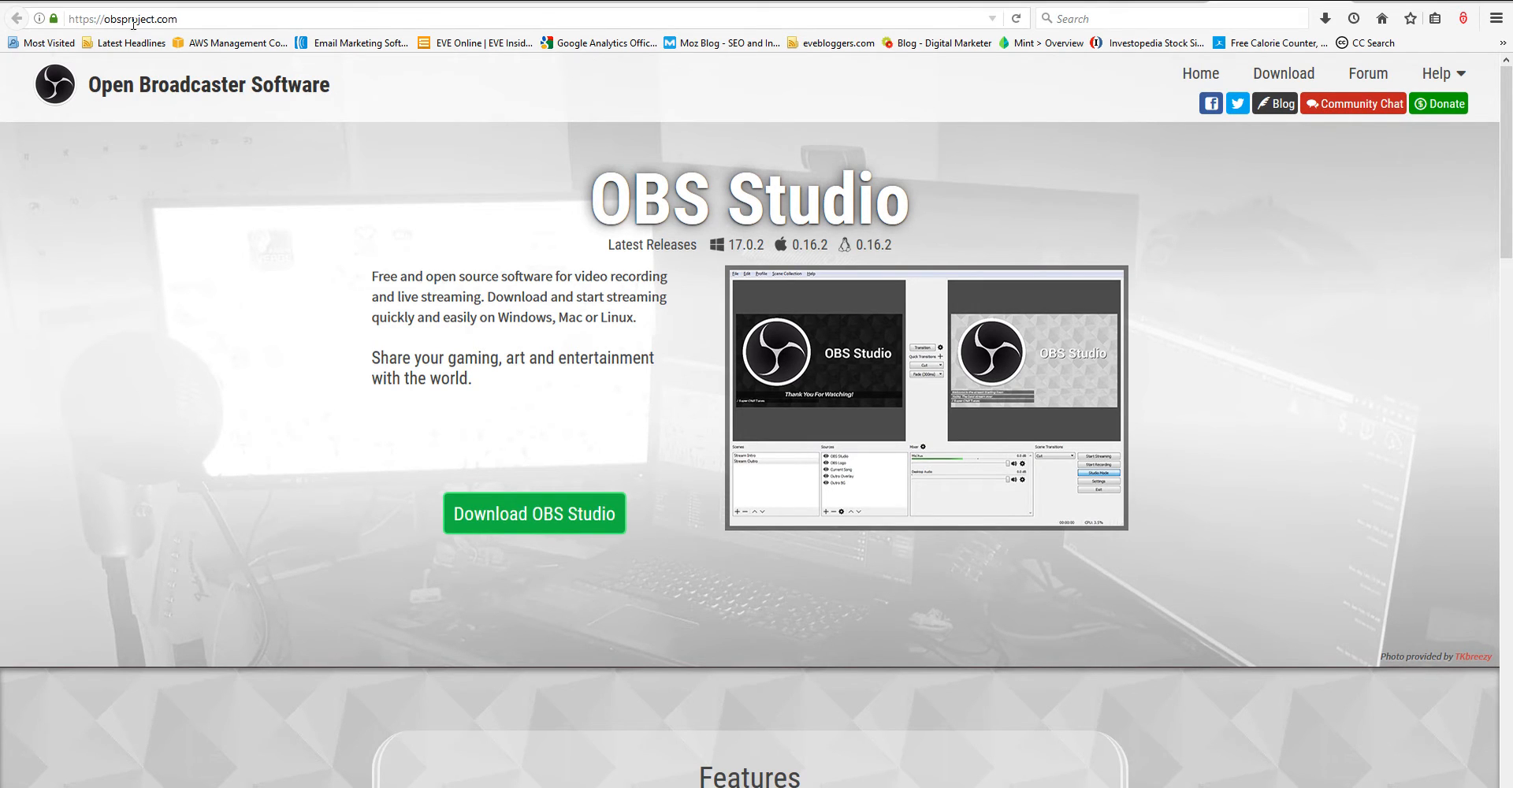
{"action": "mouse_move", "coordinate": [545, 504]}
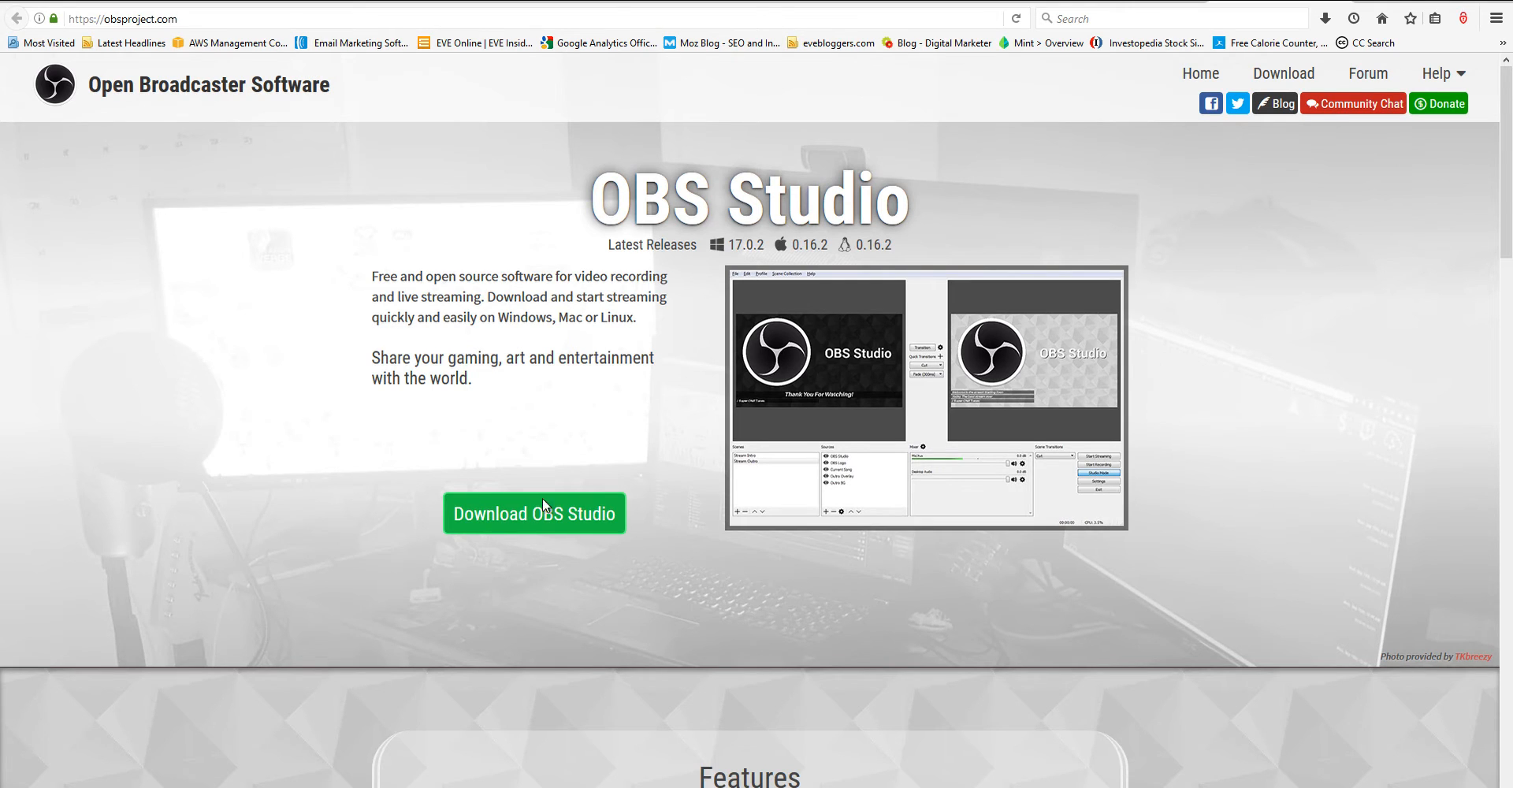
{"action": "mouse_move", "coordinate": [1170, 288]}
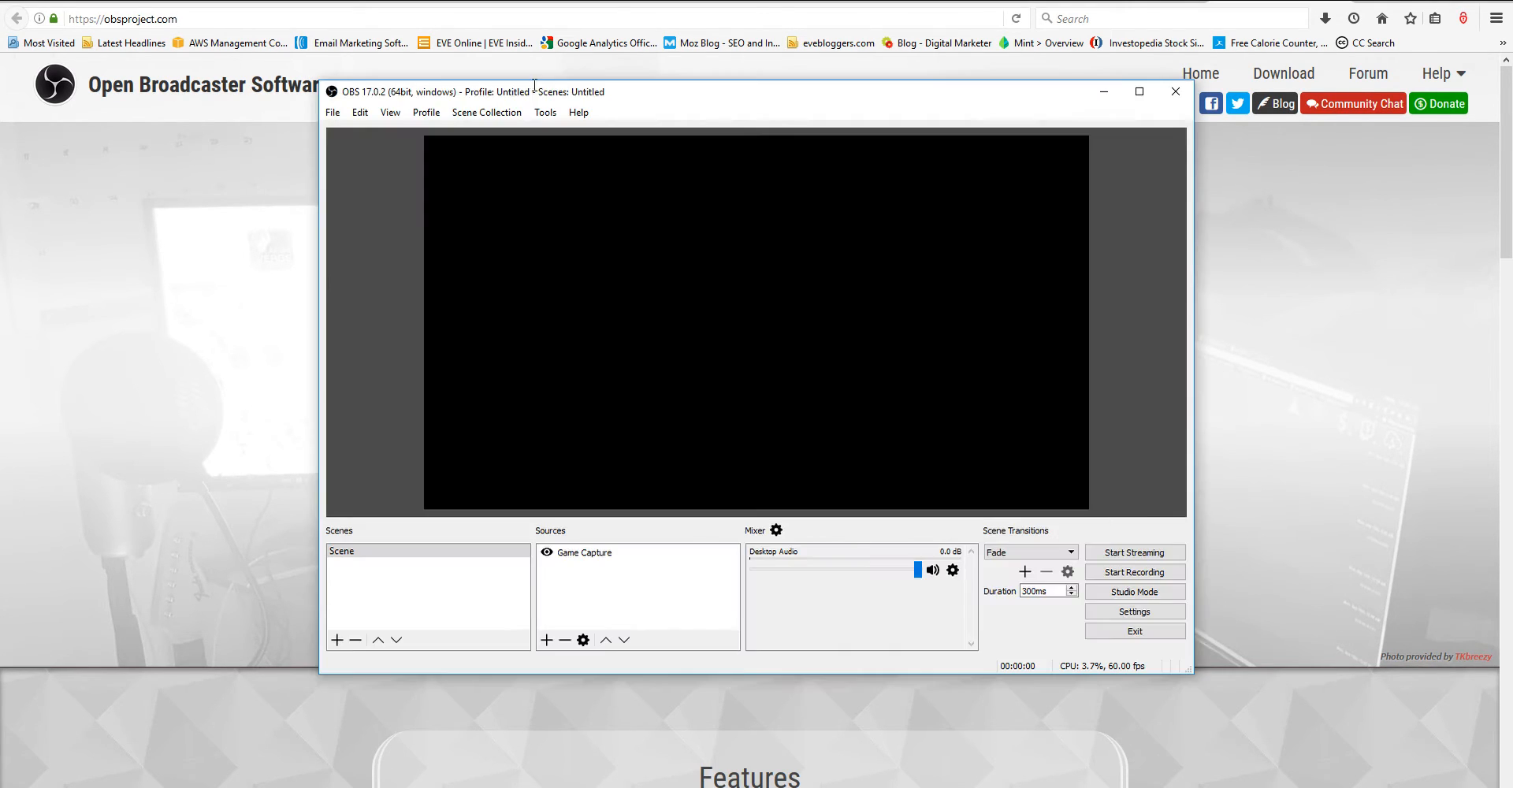
{"action": "mouse_move", "coordinate": [405, 103]}
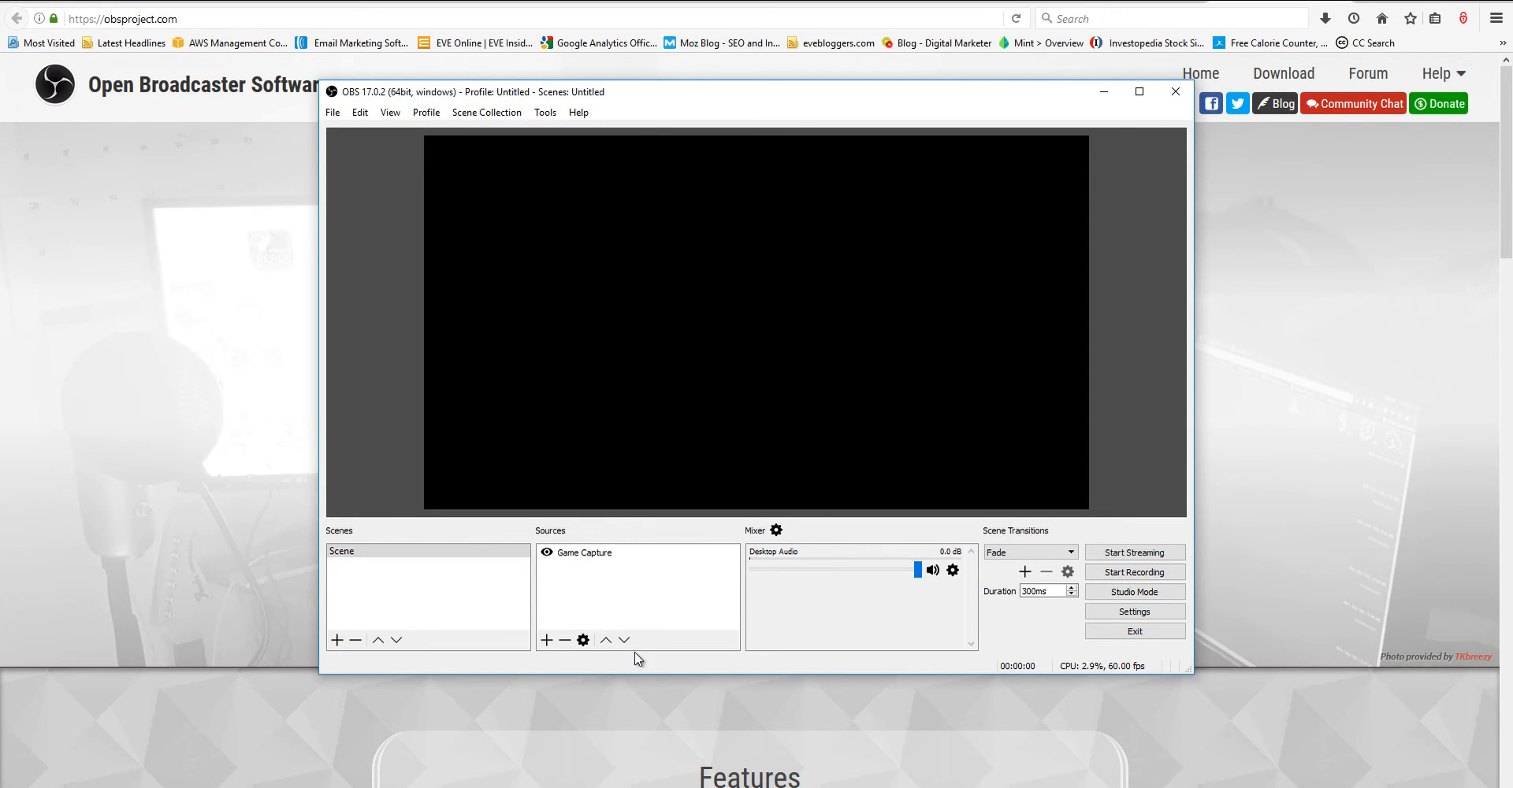
{"action": "mouse_move", "coordinate": [615, 596]}
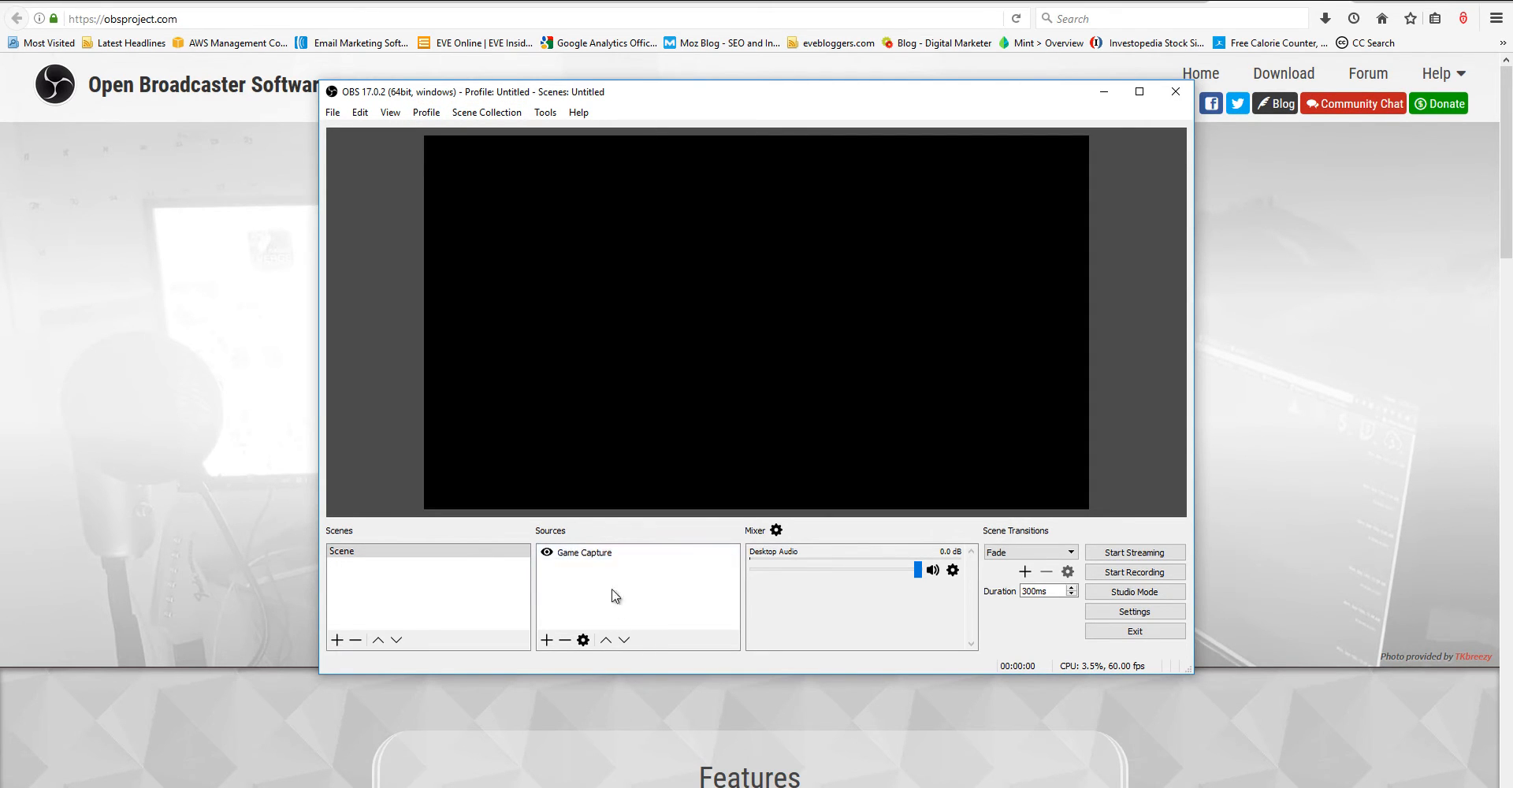
{"action": "mouse_move", "coordinate": [676, 602]}
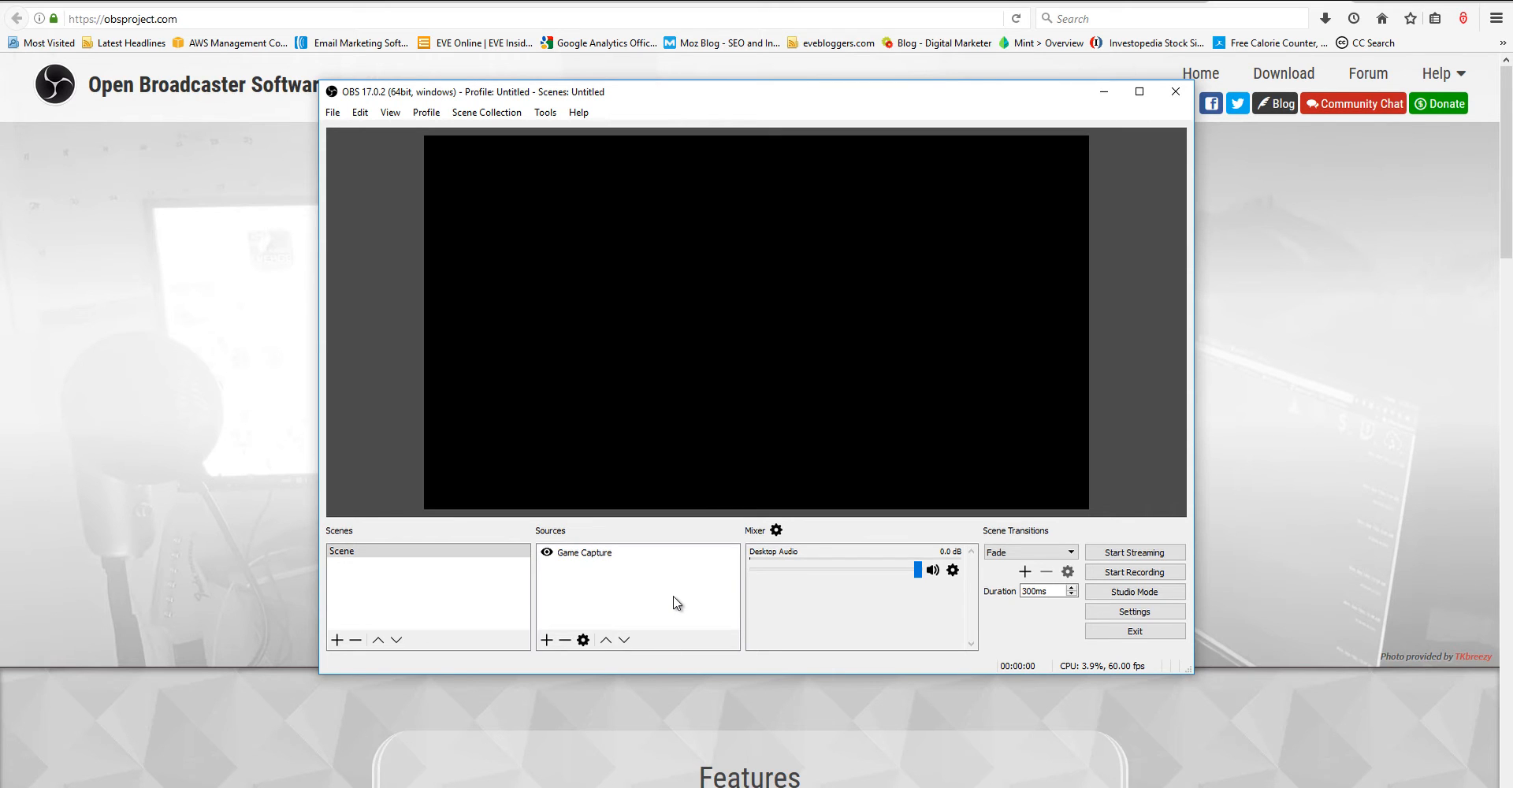
{"action": "mouse_move", "coordinate": [573, 294]}
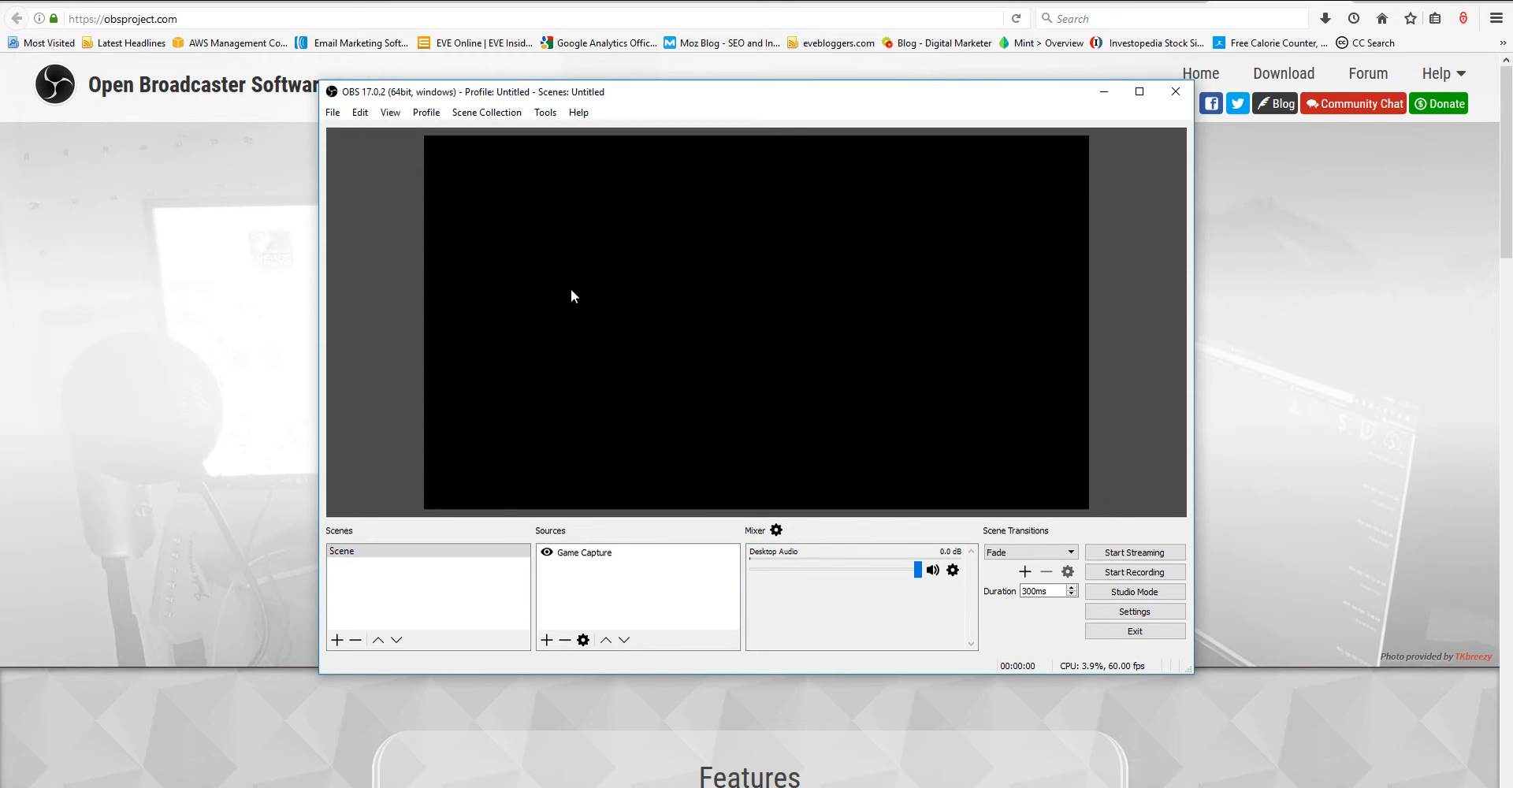
{"action": "mouse_move", "coordinate": [870, 618]}
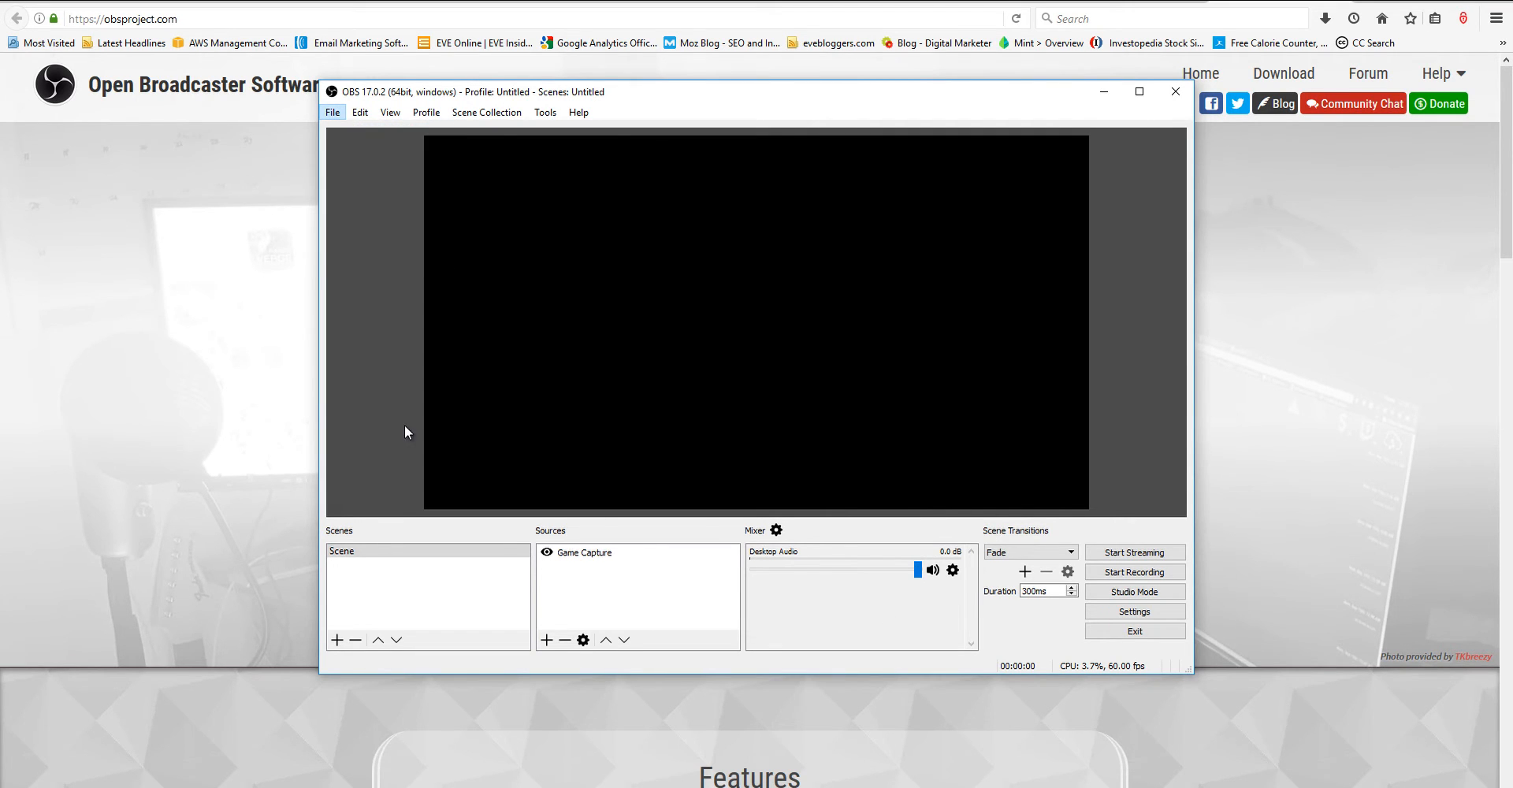
Step: Bring up OBS Settings on the Stream page showing Twitch with the US West server
{"action": "left_click", "coordinate": [1135, 611]}
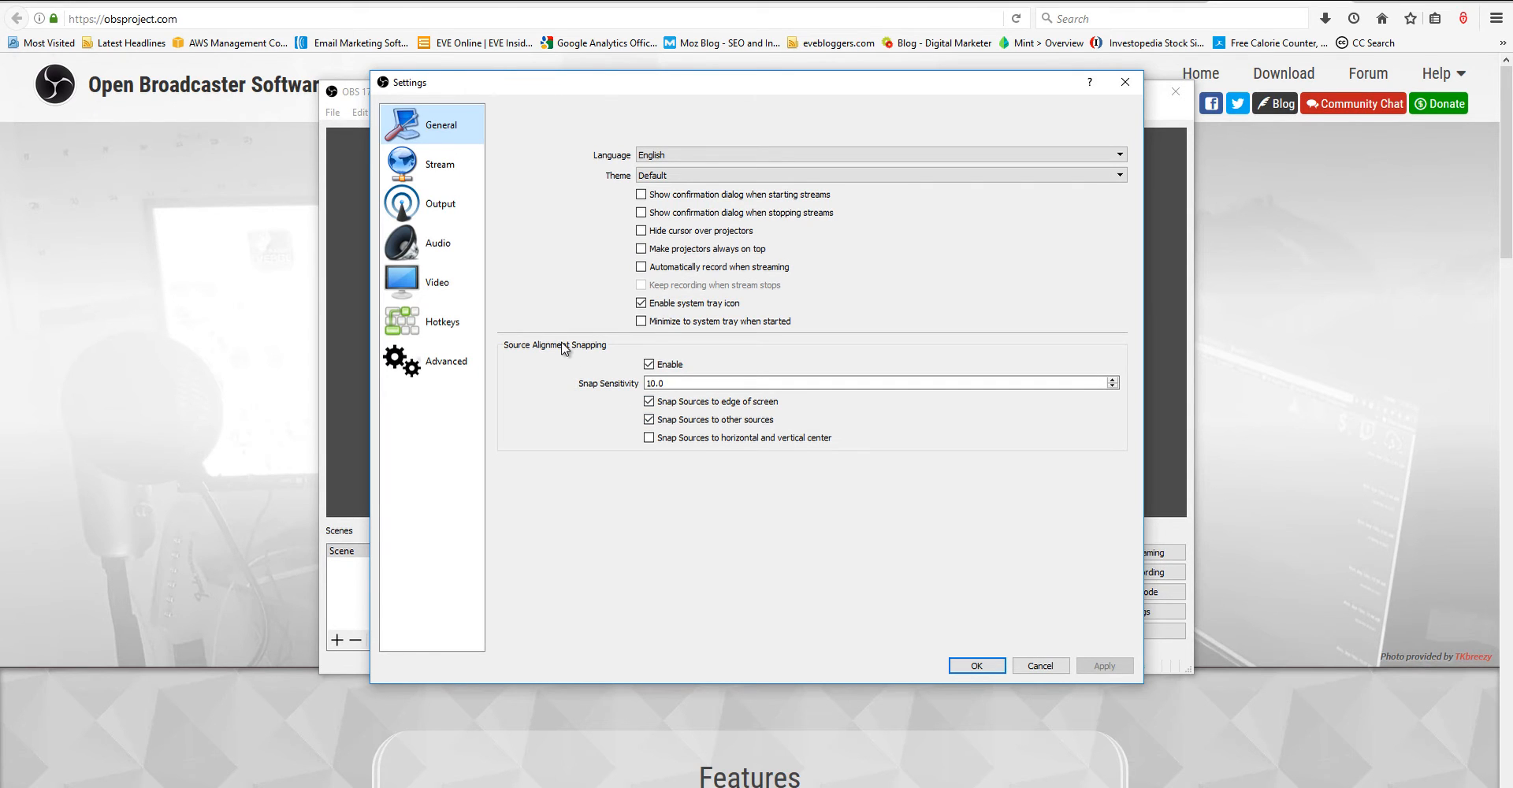
{"action": "left_click", "coordinate": [440, 163]}
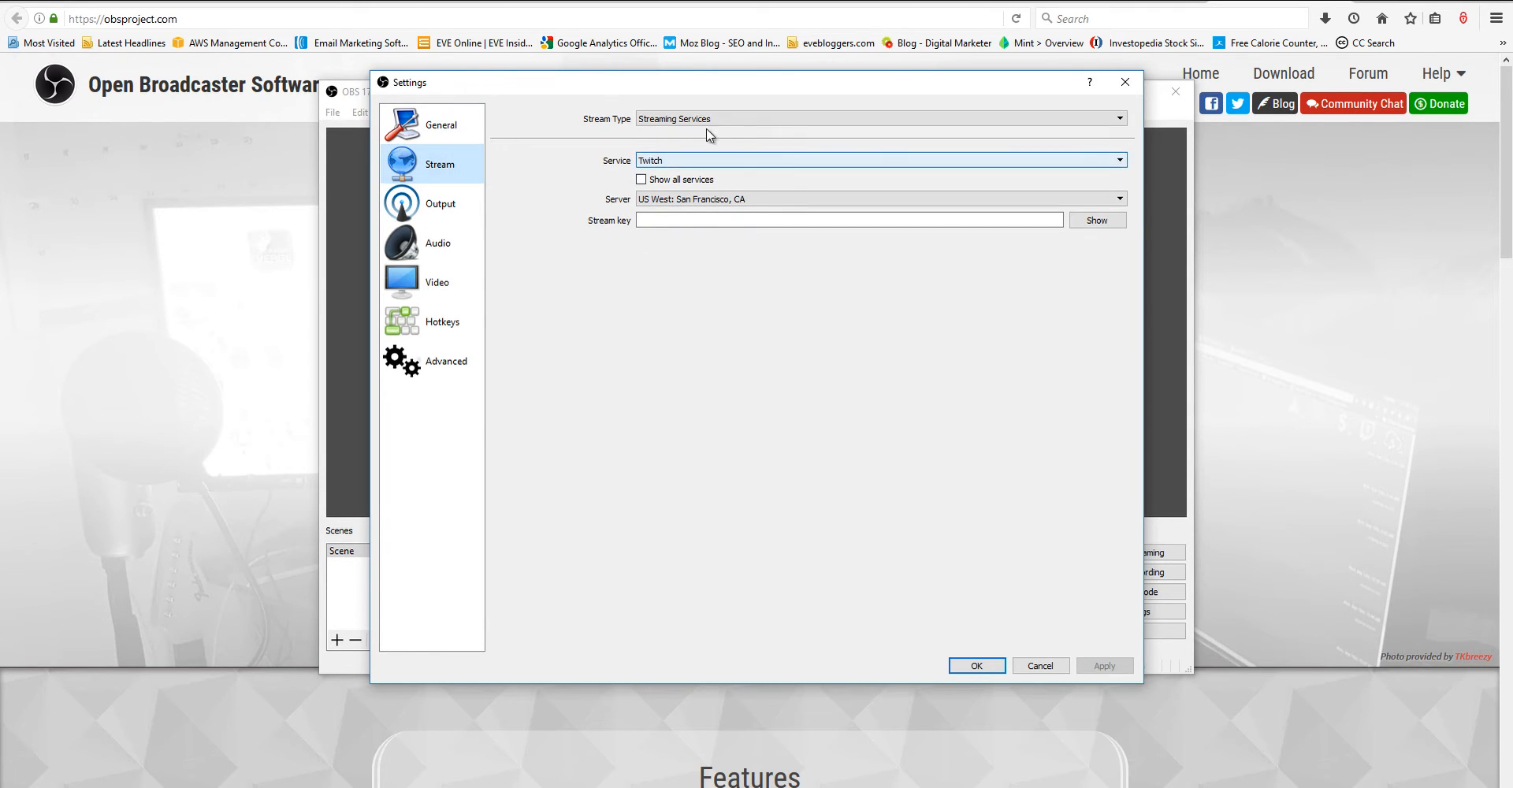
{"action": "mouse_move", "coordinate": [586, 175]}
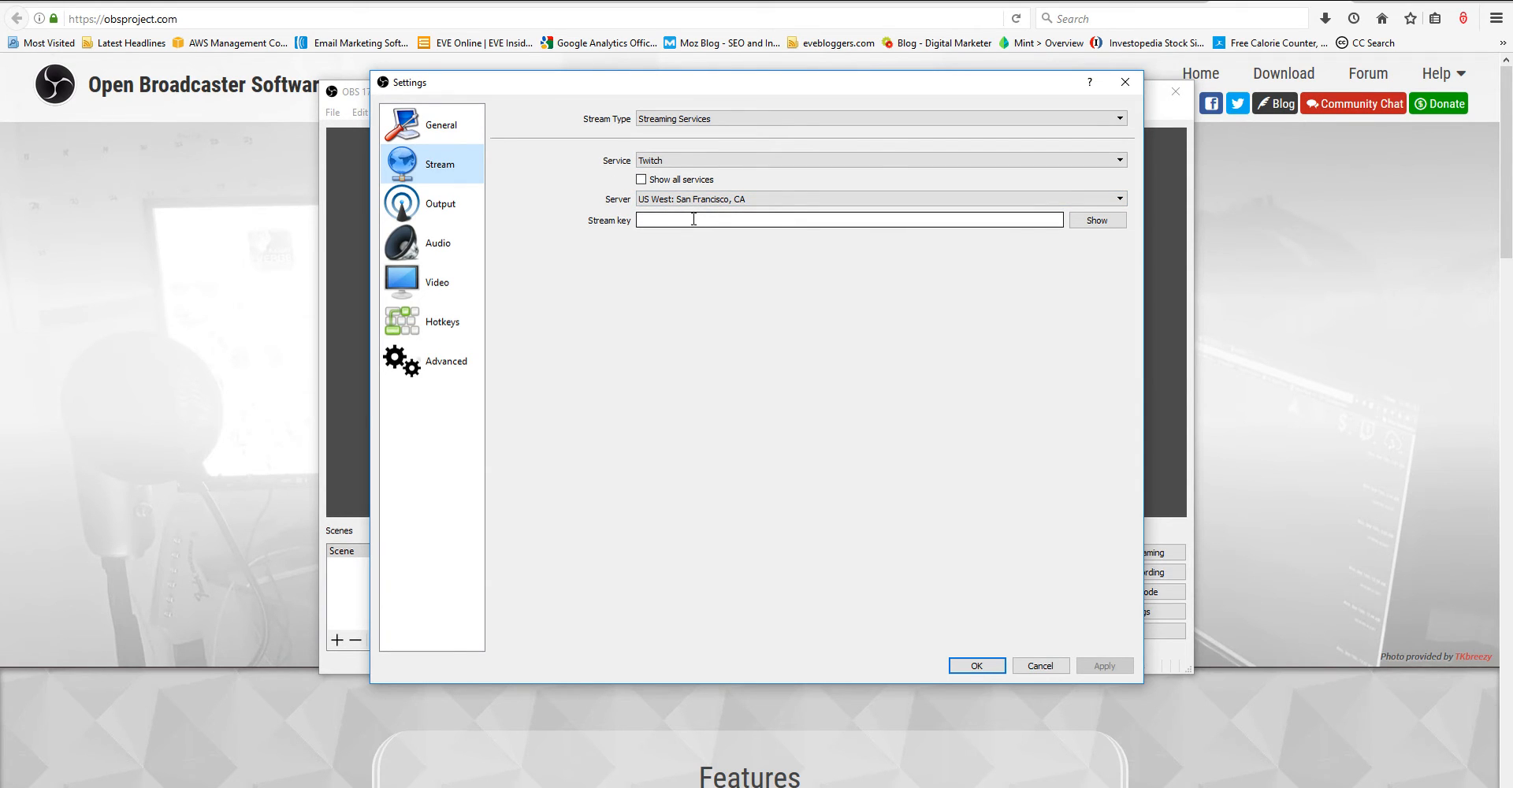
{"action": "mouse_move", "coordinate": [690, 222]}
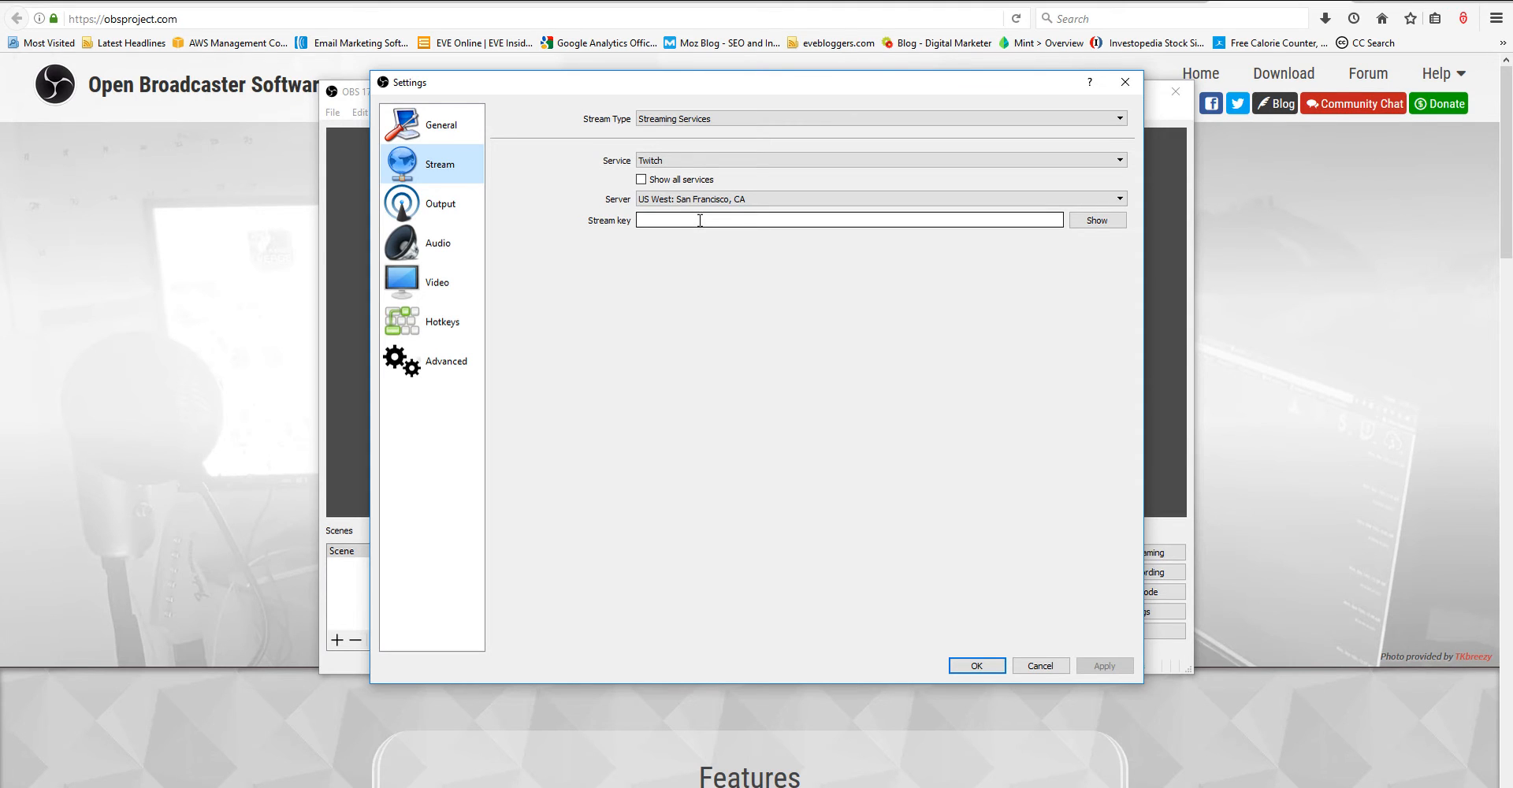
{"action": "mouse_move", "coordinate": [477, 195]}
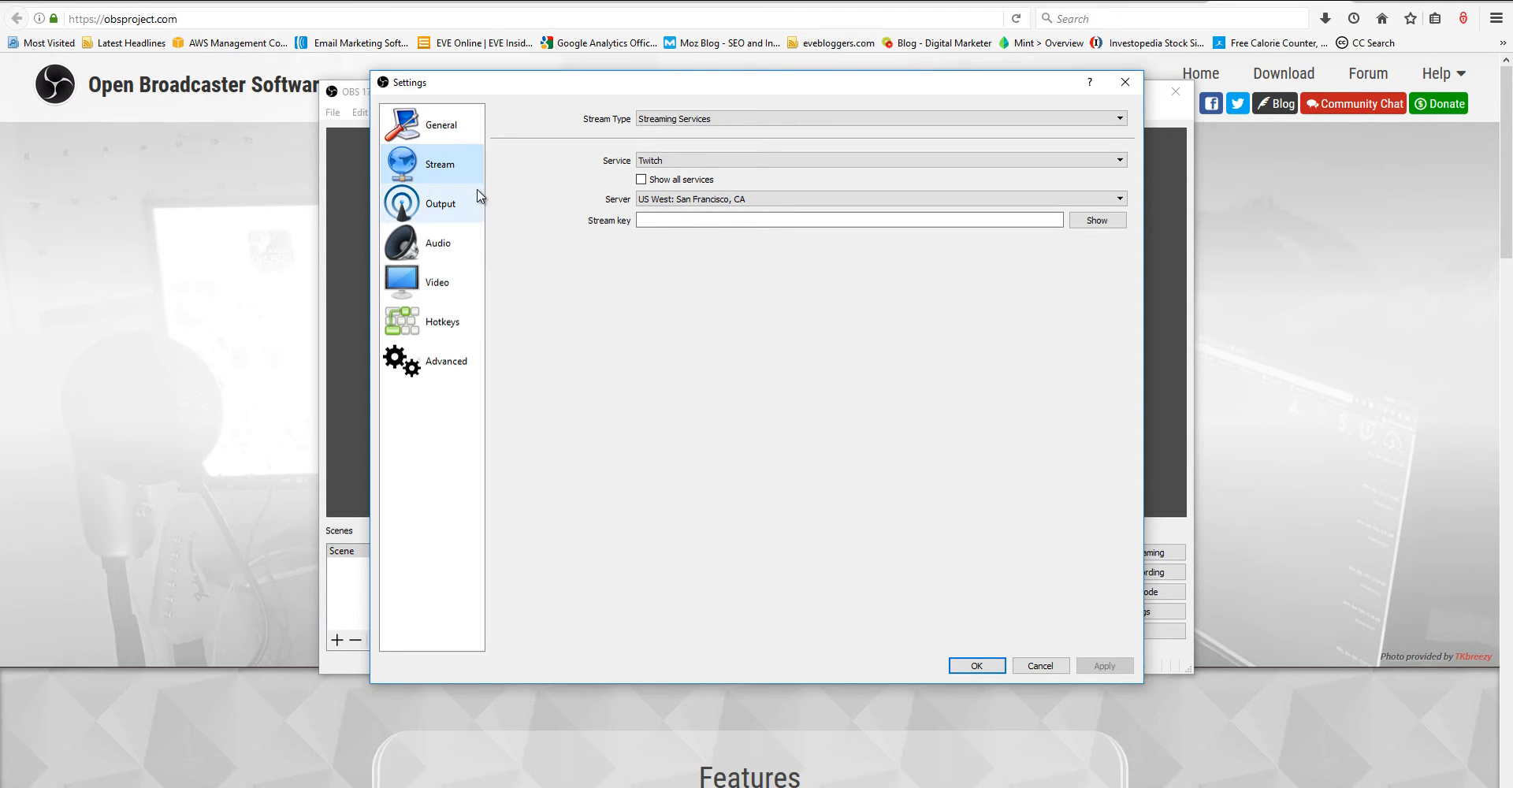
Step: Show the Output page in Advanced mode with x264 streaming at 2500 bitrate
{"action": "left_click", "coordinate": [440, 204]}
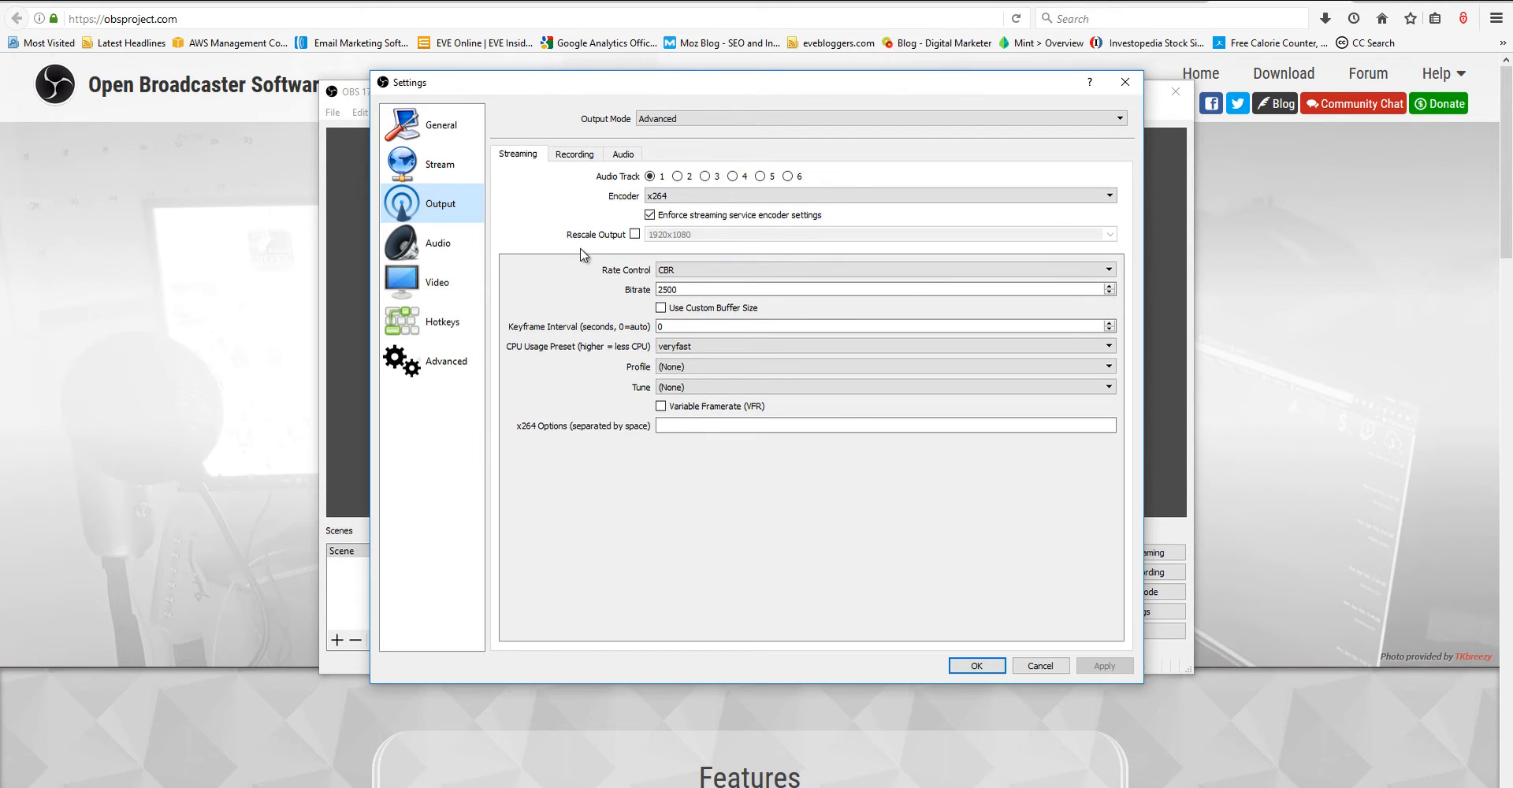
{"action": "mouse_move", "coordinate": [549, 271]}
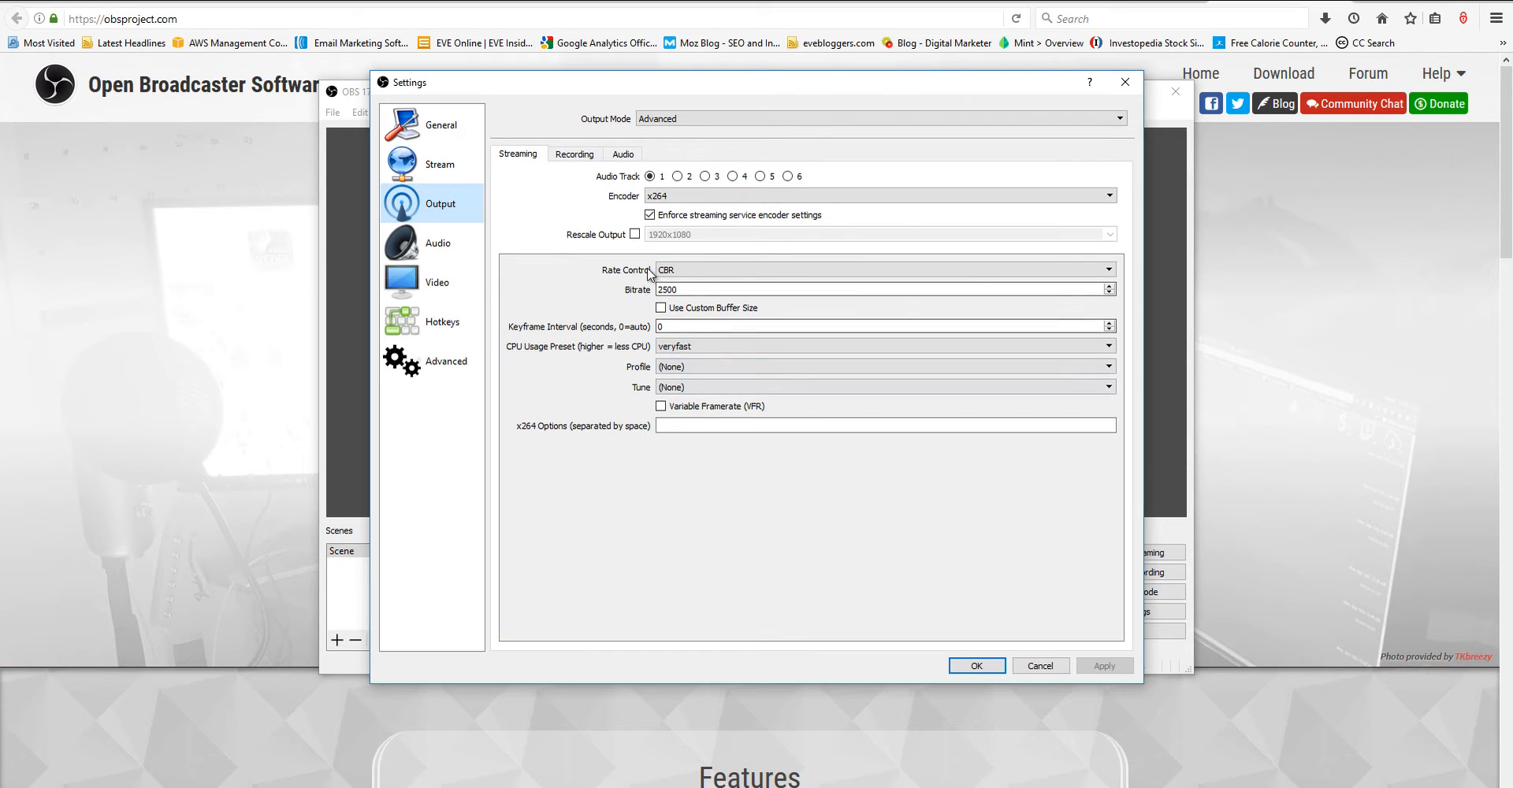
Step: On the Recording tab keep Advanced output mode, Standard type and mp4 recording format
{"action": "left_click", "coordinate": [574, 153]}
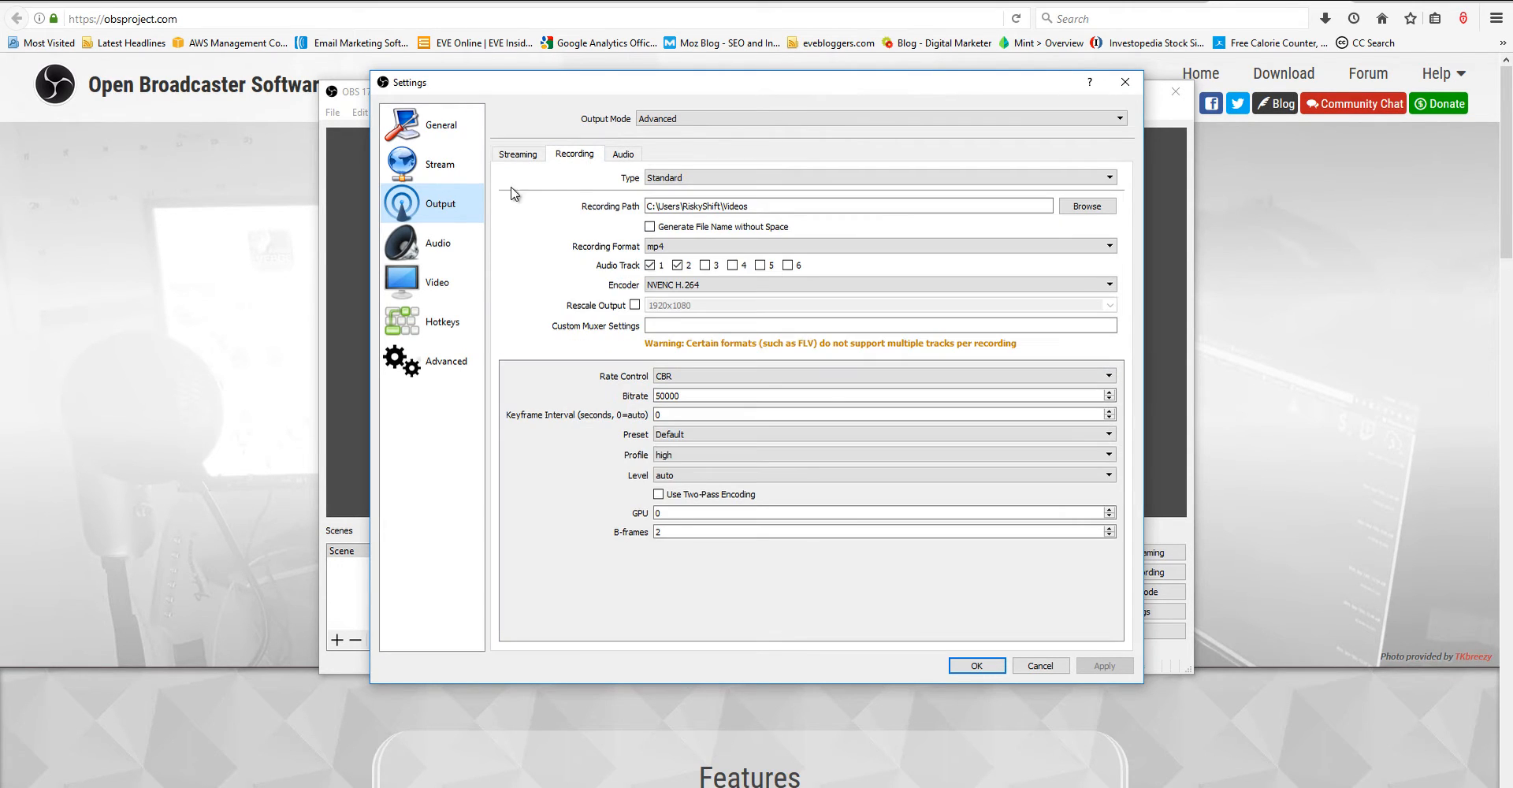
{"action": "mouse_move", "coordinate": [1120, 273]}
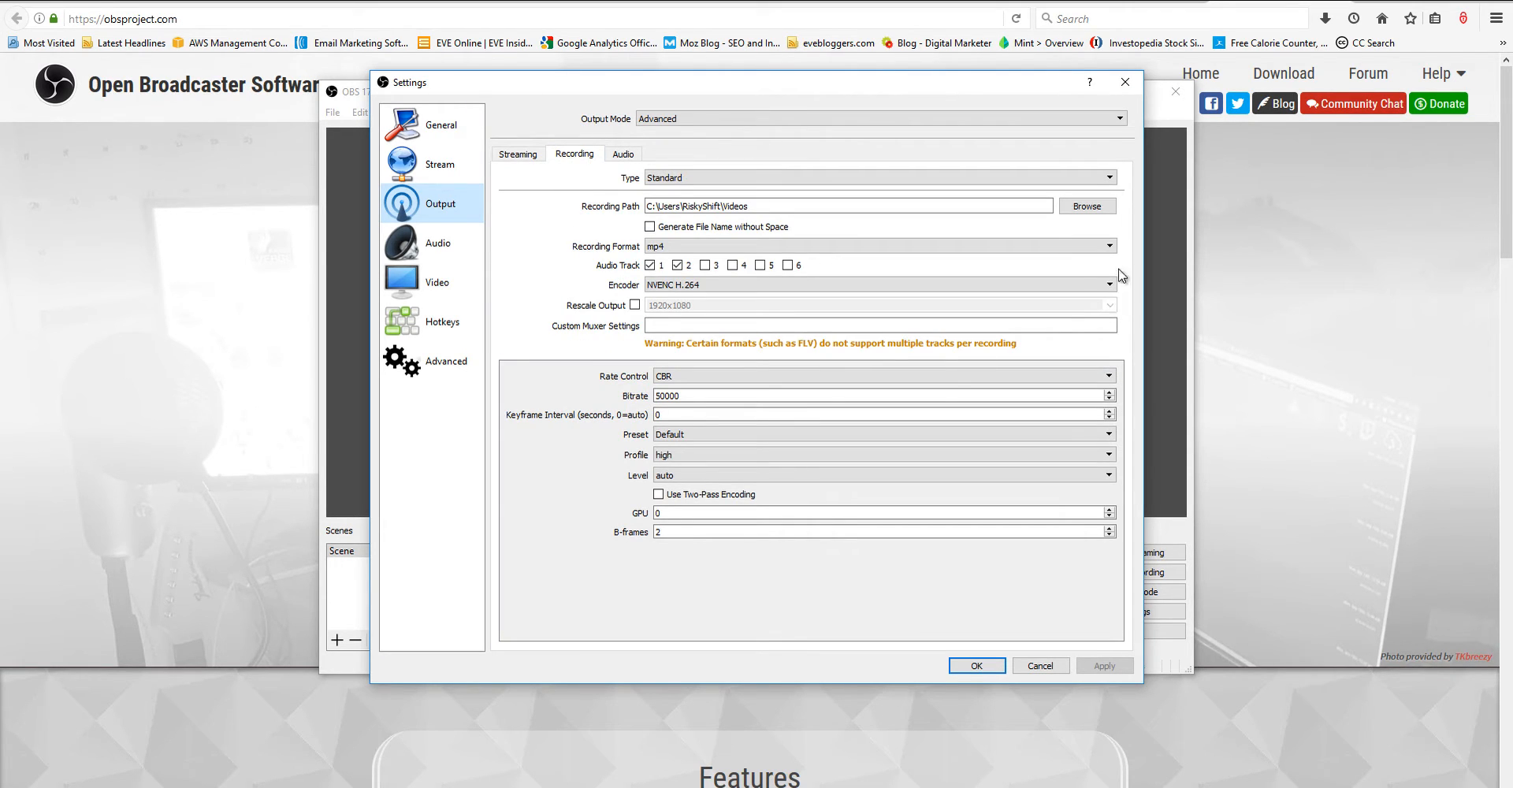
{"action": "left_click", "coordinate": [878, 118]}
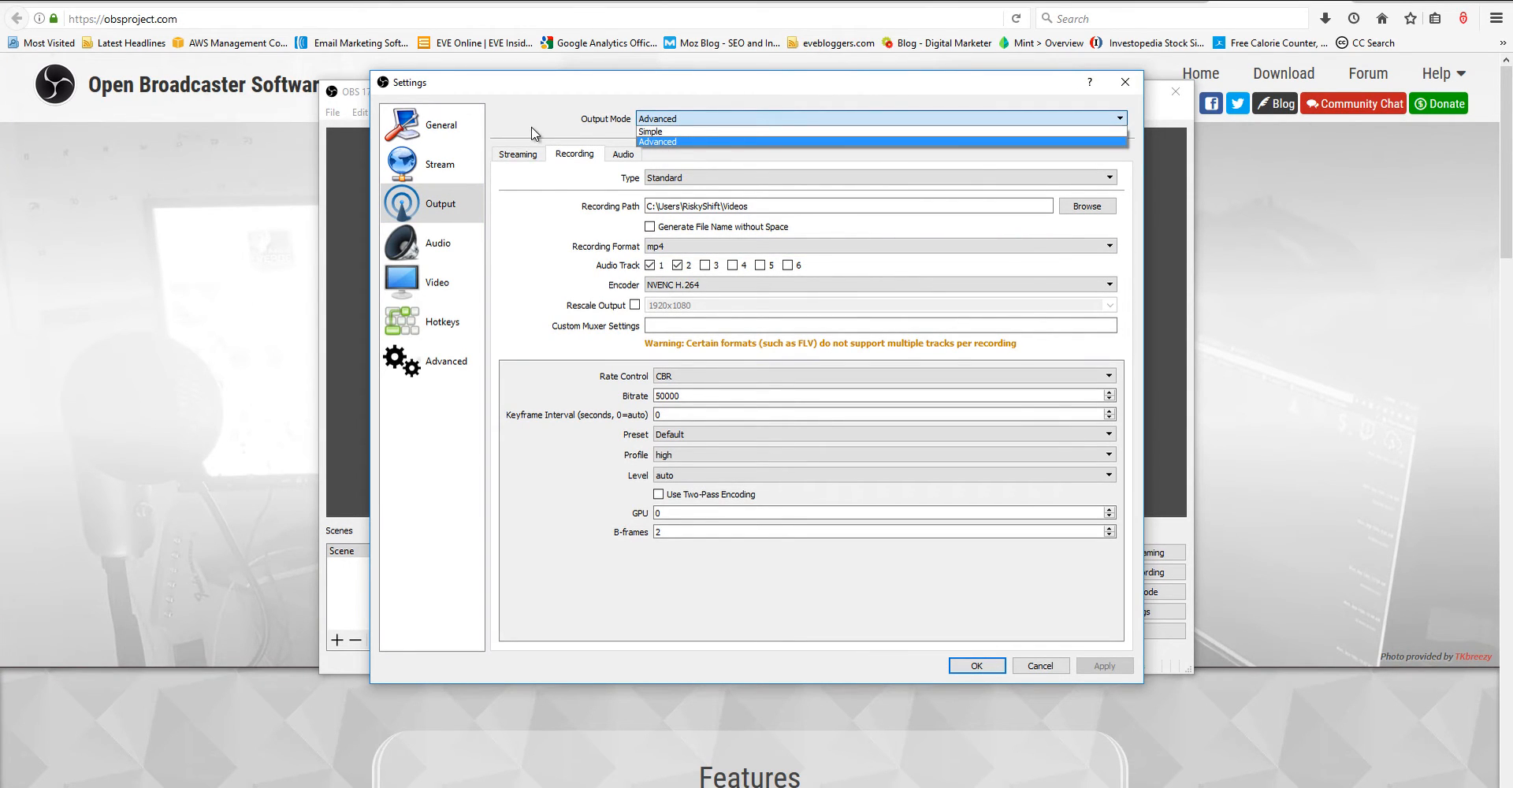
{"action": "left_click", "coordinate": [658, 142]}
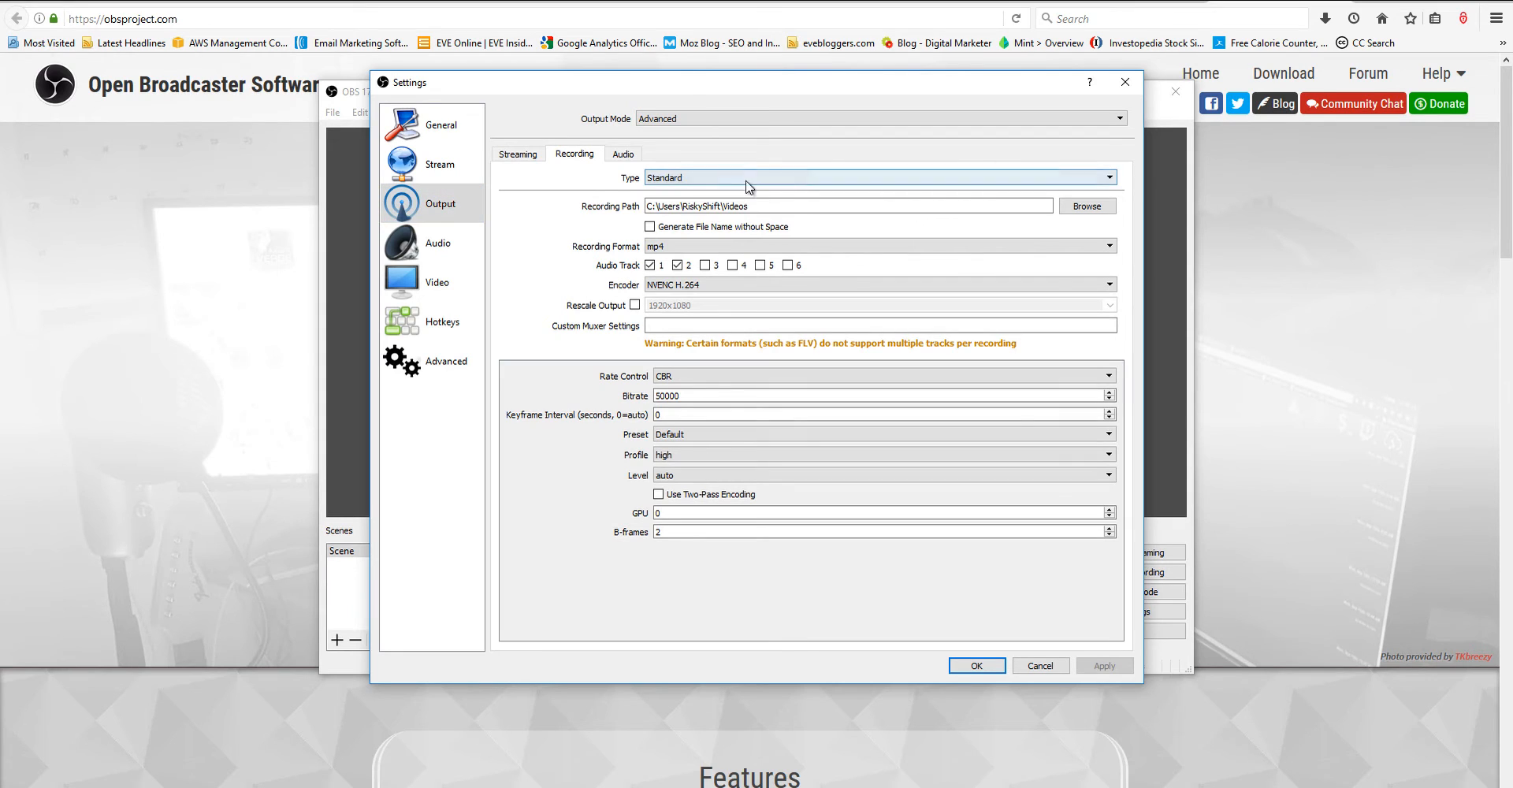
{"action": "left_click", "coordinate": [878, 177]}
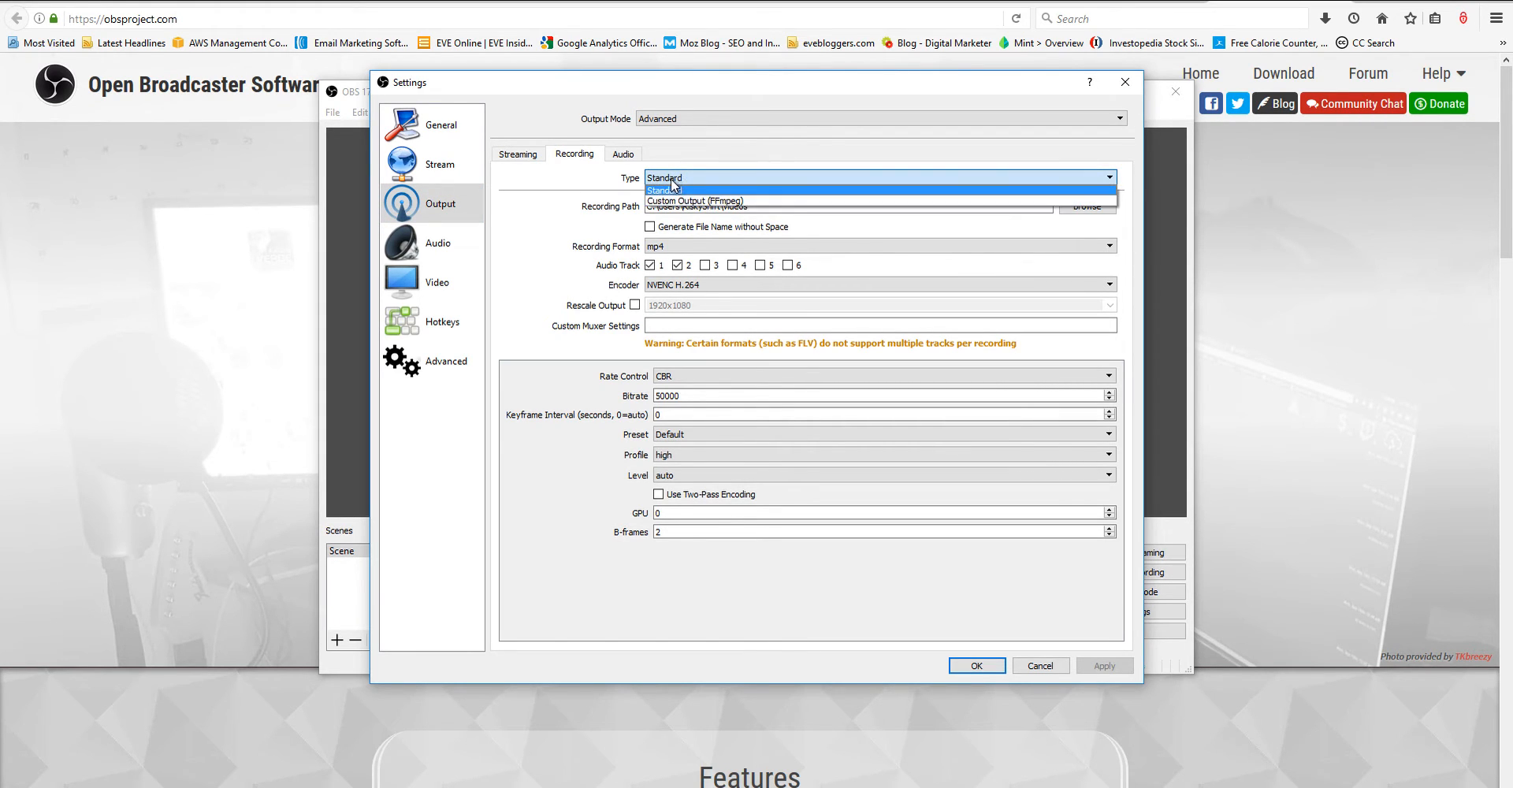
{"action": "left_click", "coordinate": [664, 189]}
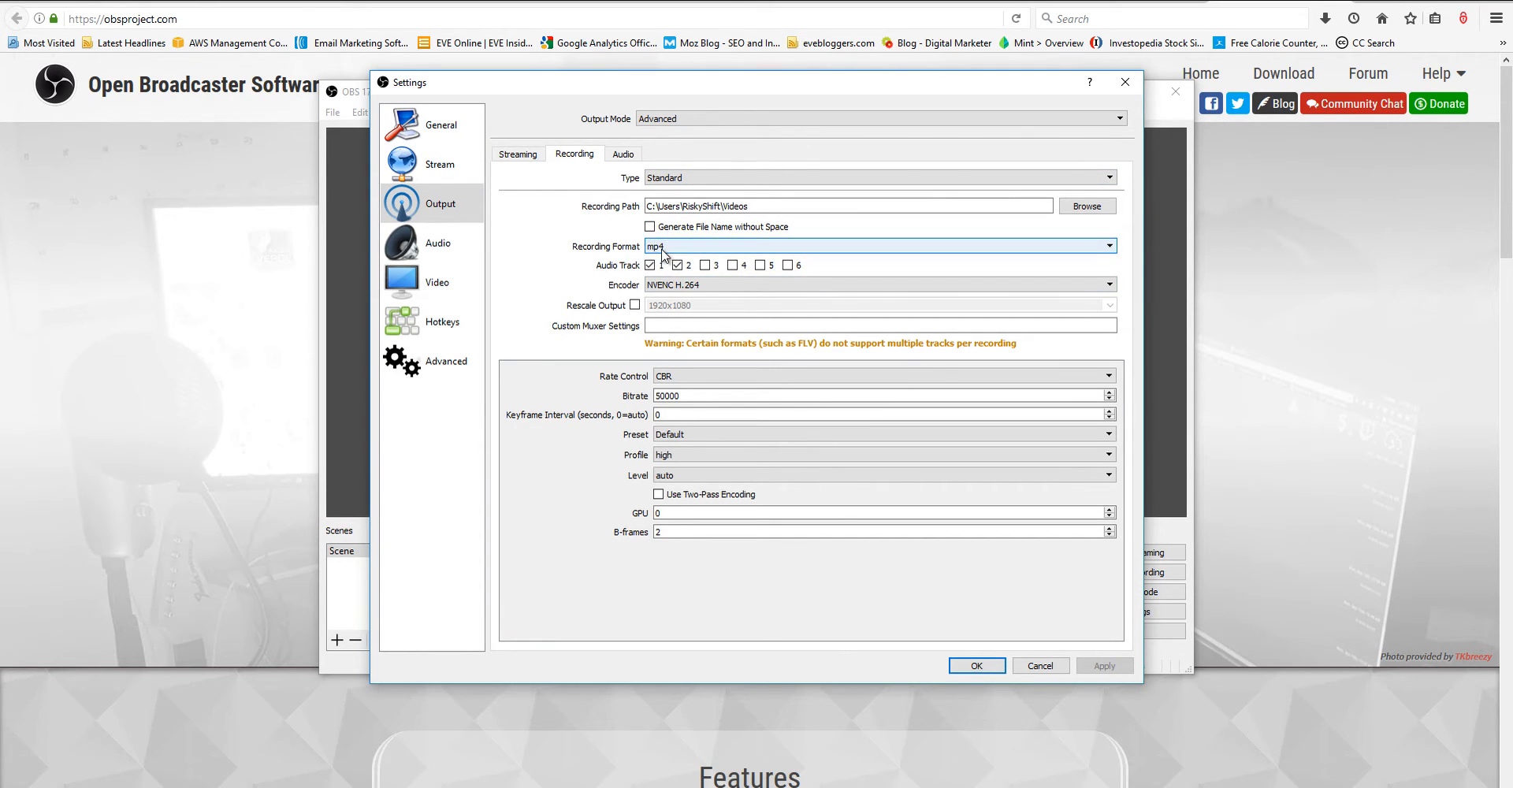
{"action": "left_click", "coordinate": [1109, 245]}
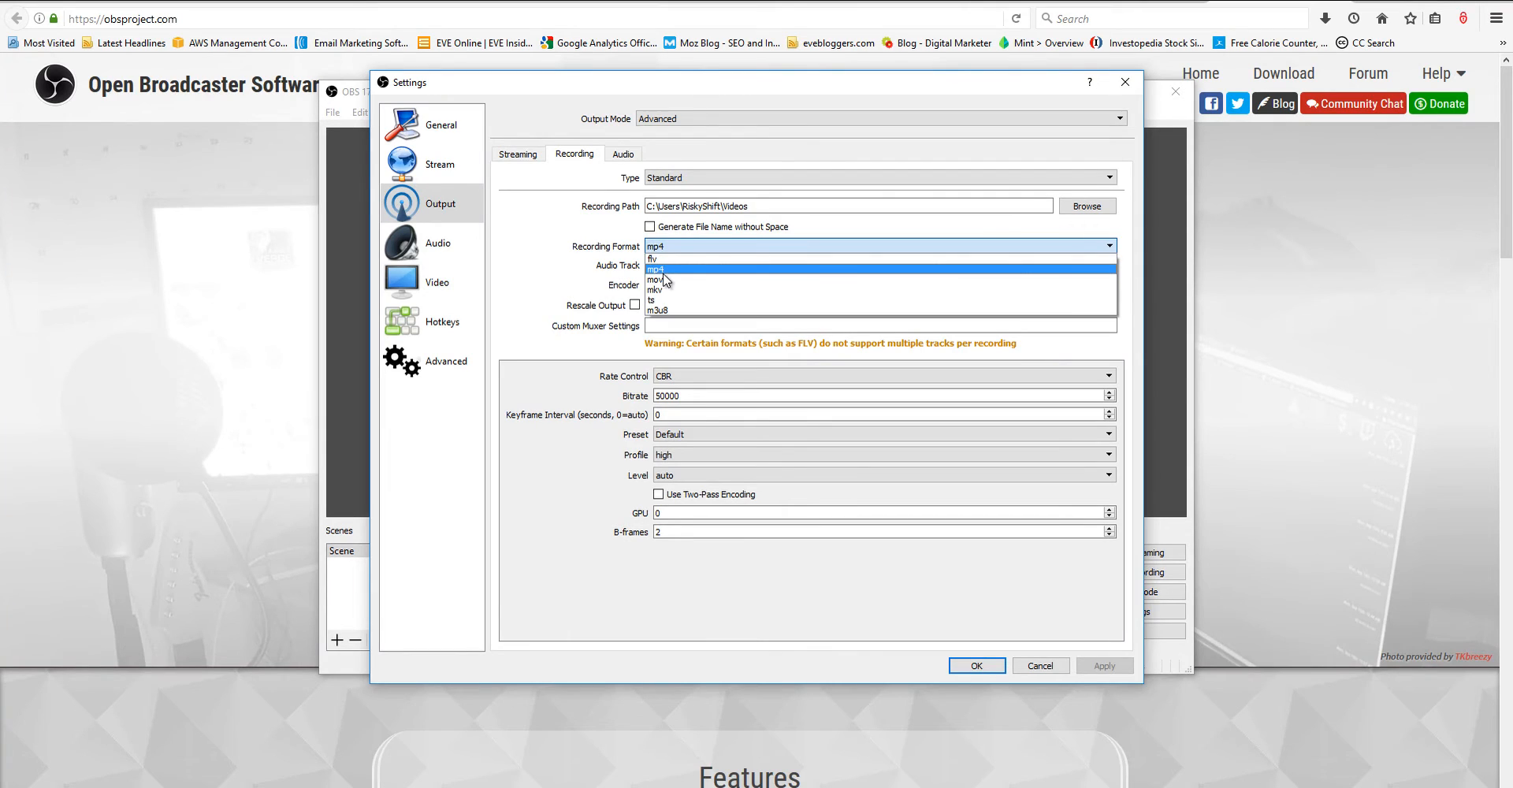
{"action": "mouse_move", "coordinate": [661, 302]}
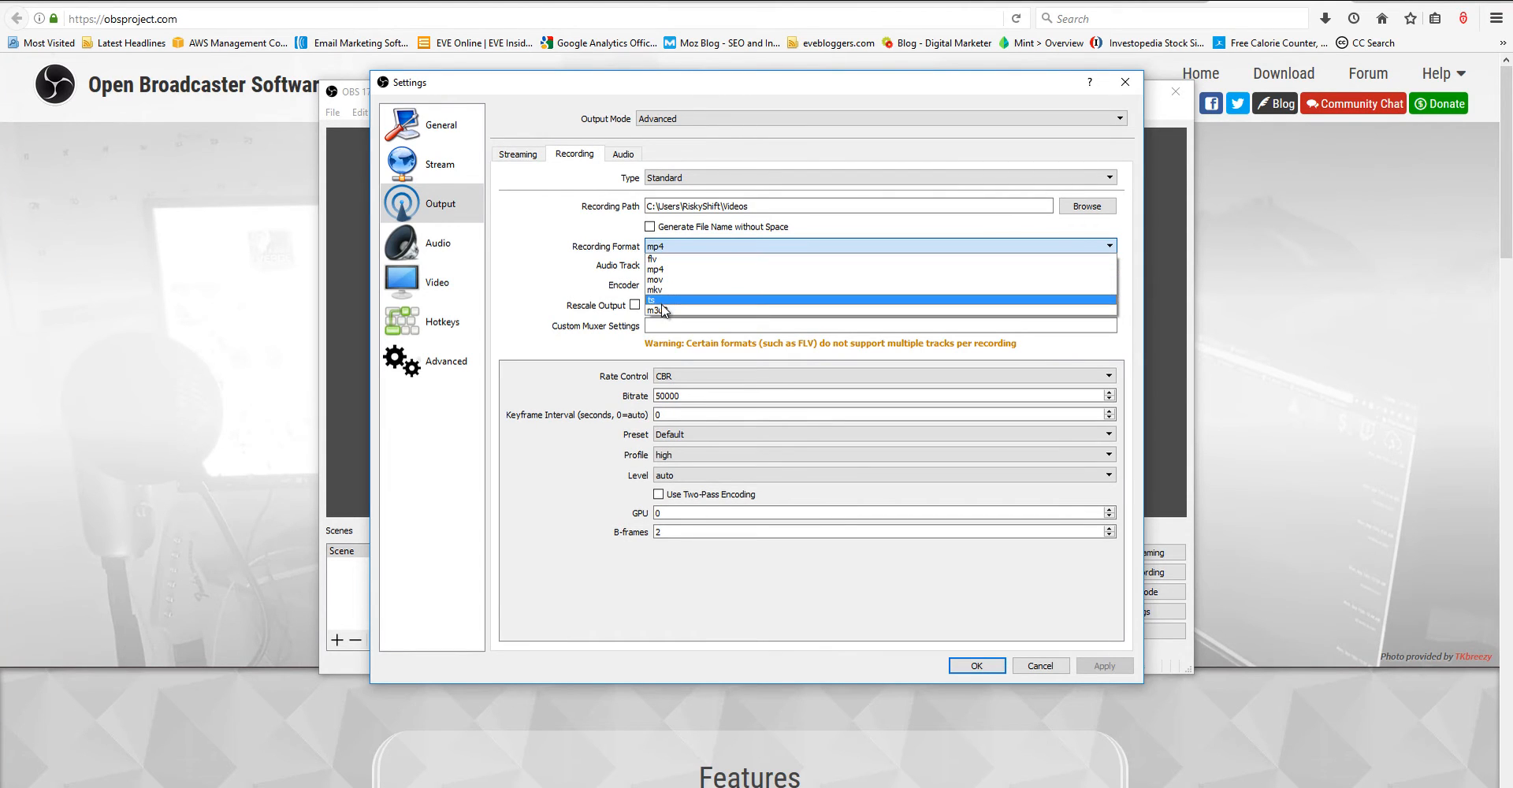
{"action": "mouse_move", "coordinate": [666, 307]}
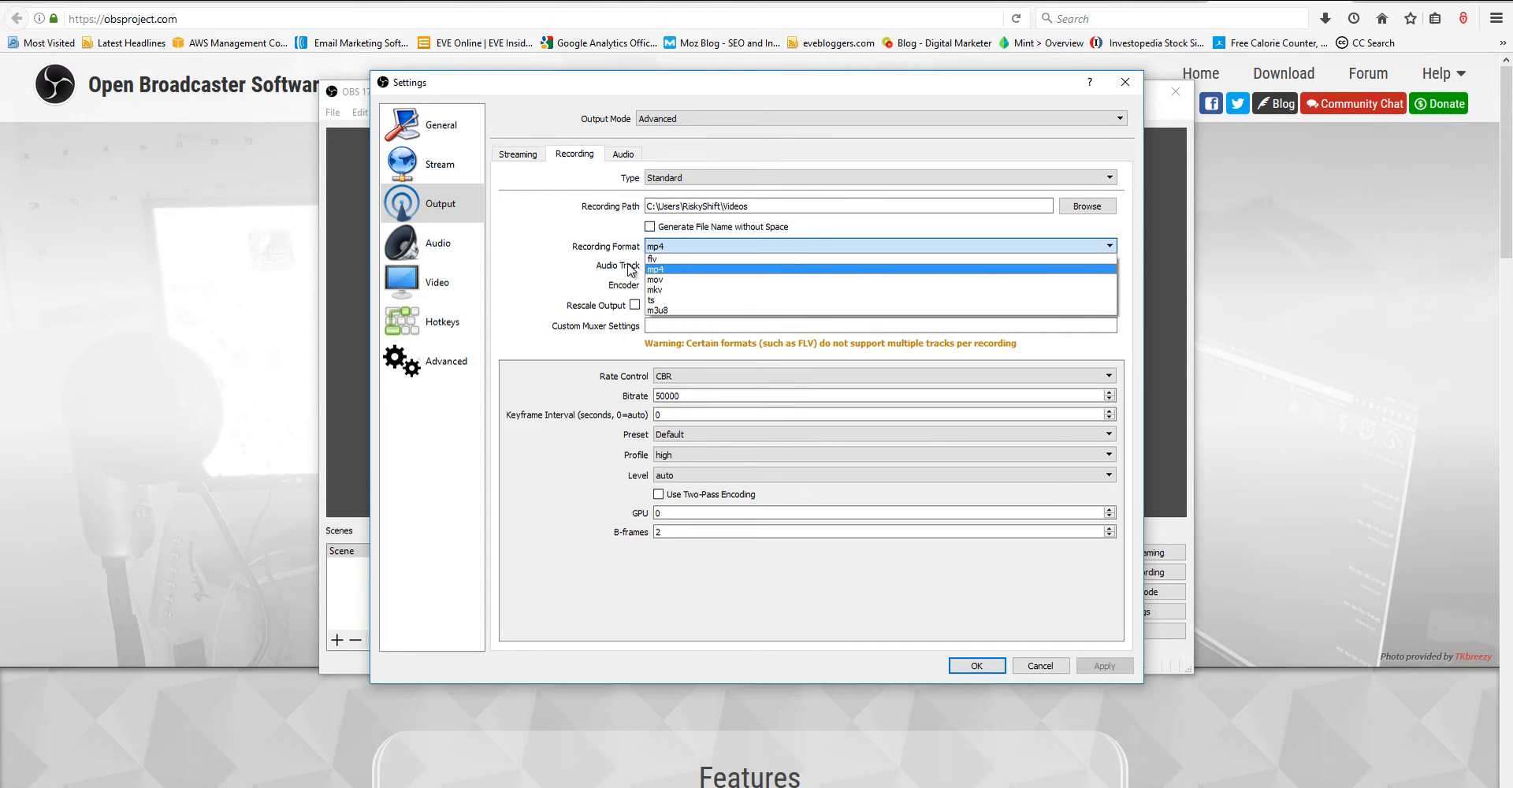
{"action": "mouse_move", "coordinate": [537, 298]}
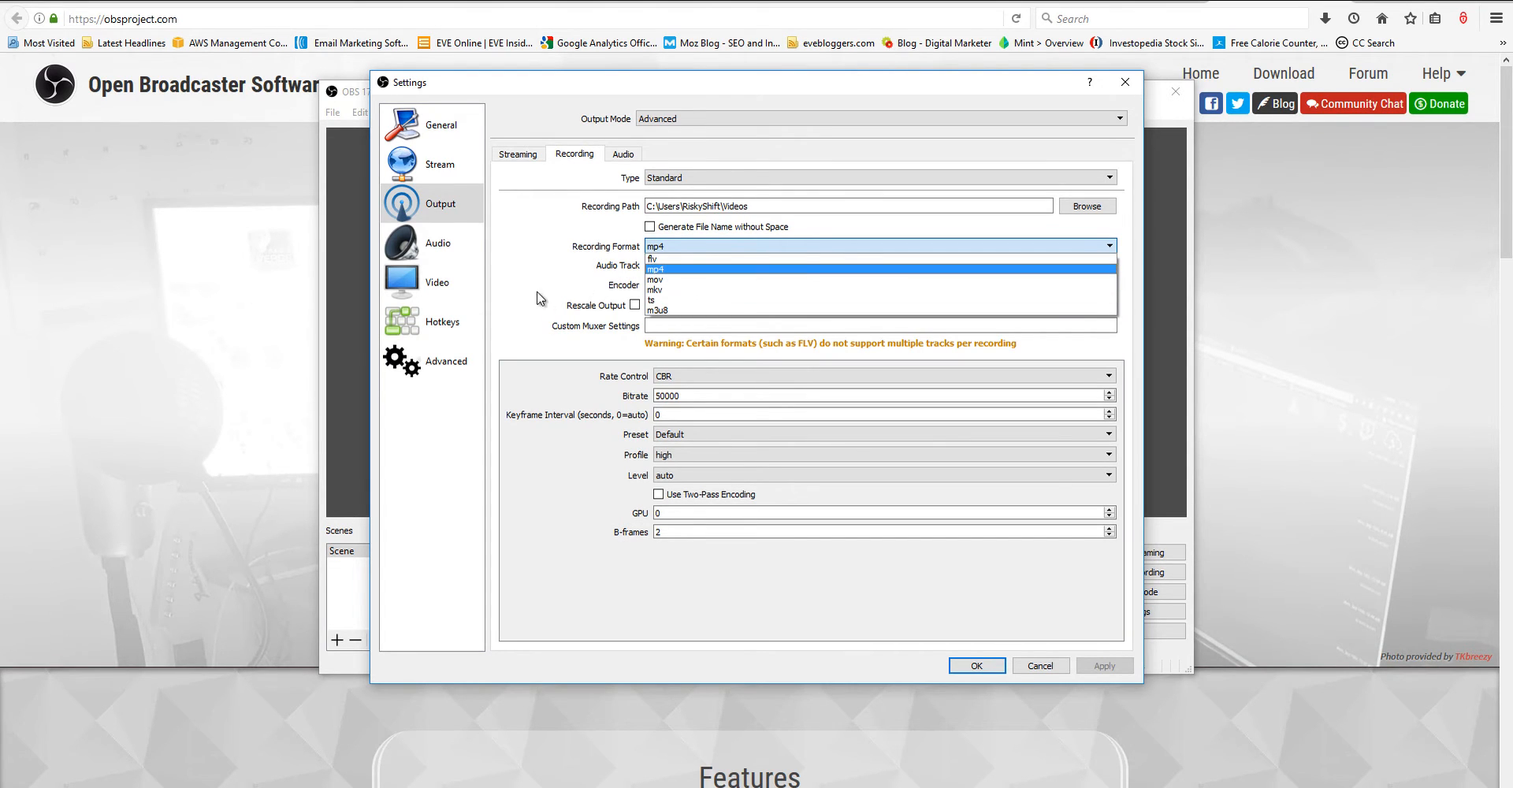
{"action": "left_click", "coordinate": [662, 268]}
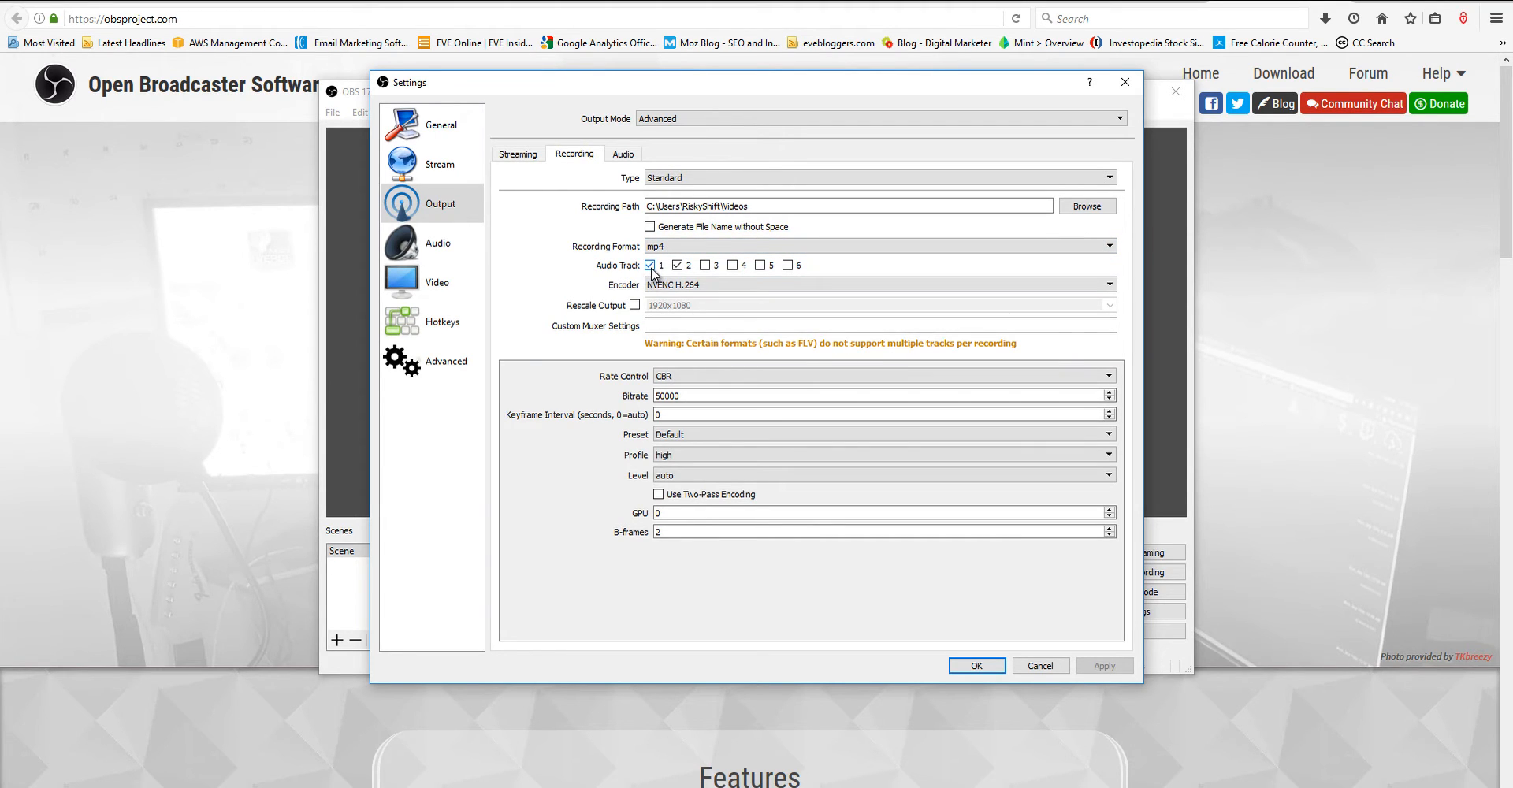
Step: Check the recording encoder choices and keep NVENC H.264
{"action": "left_click", "coordinate": [678, 265]}
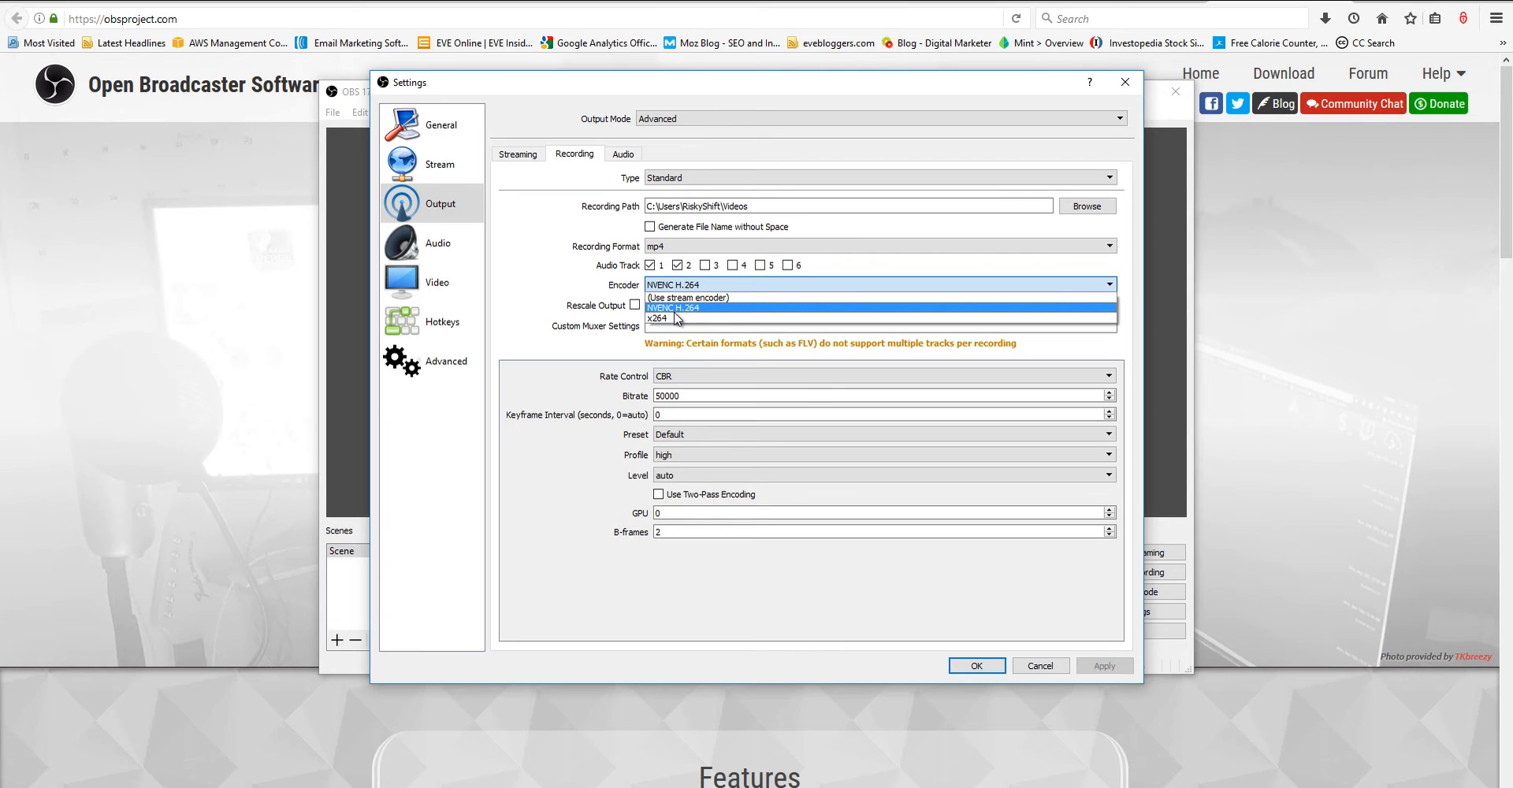
{"action": "mouse_move", "coordinate": [653, 312]}
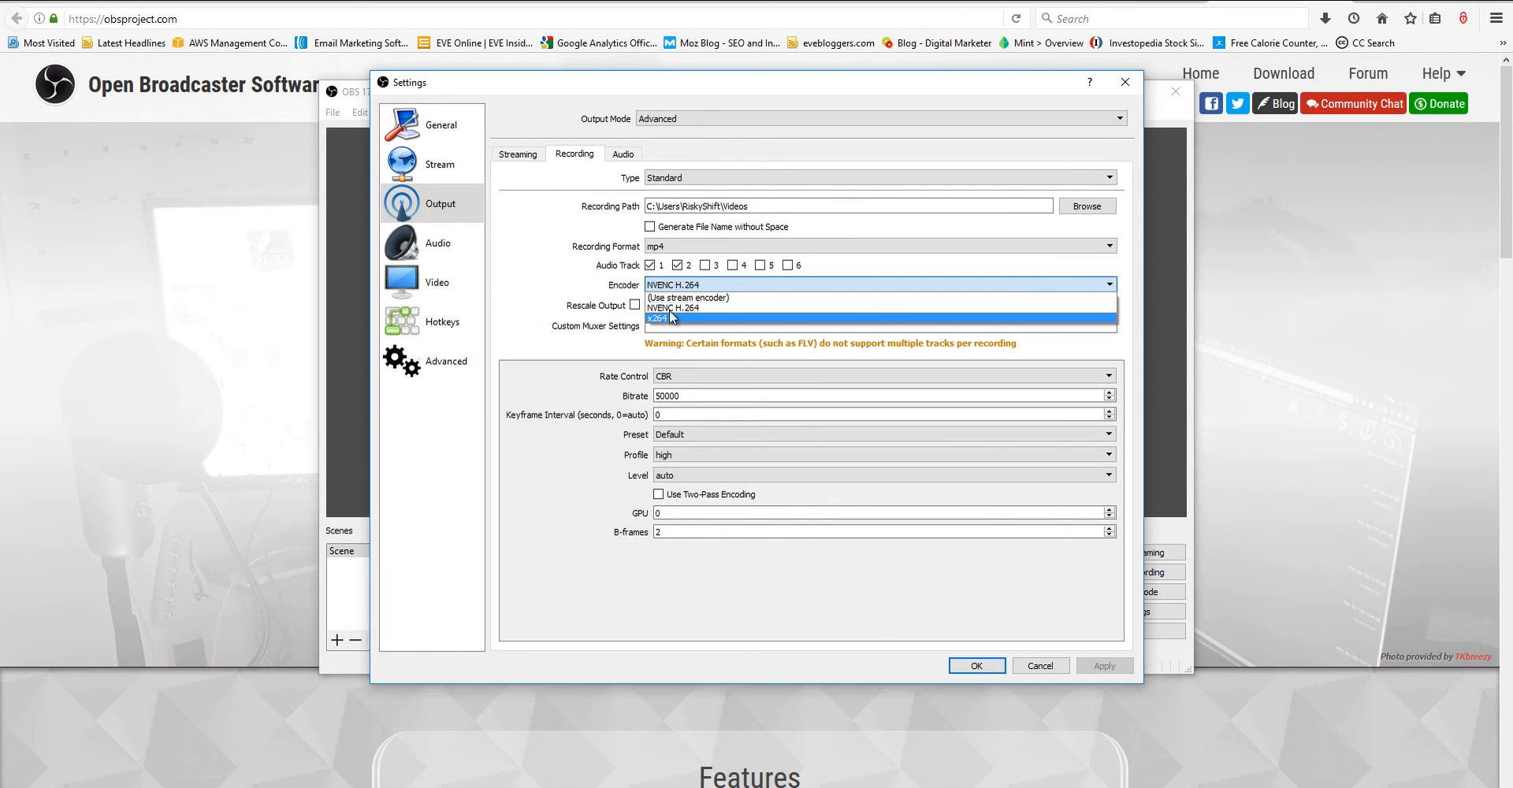
{"action": "left_click", "coordinate": [671, 308]}
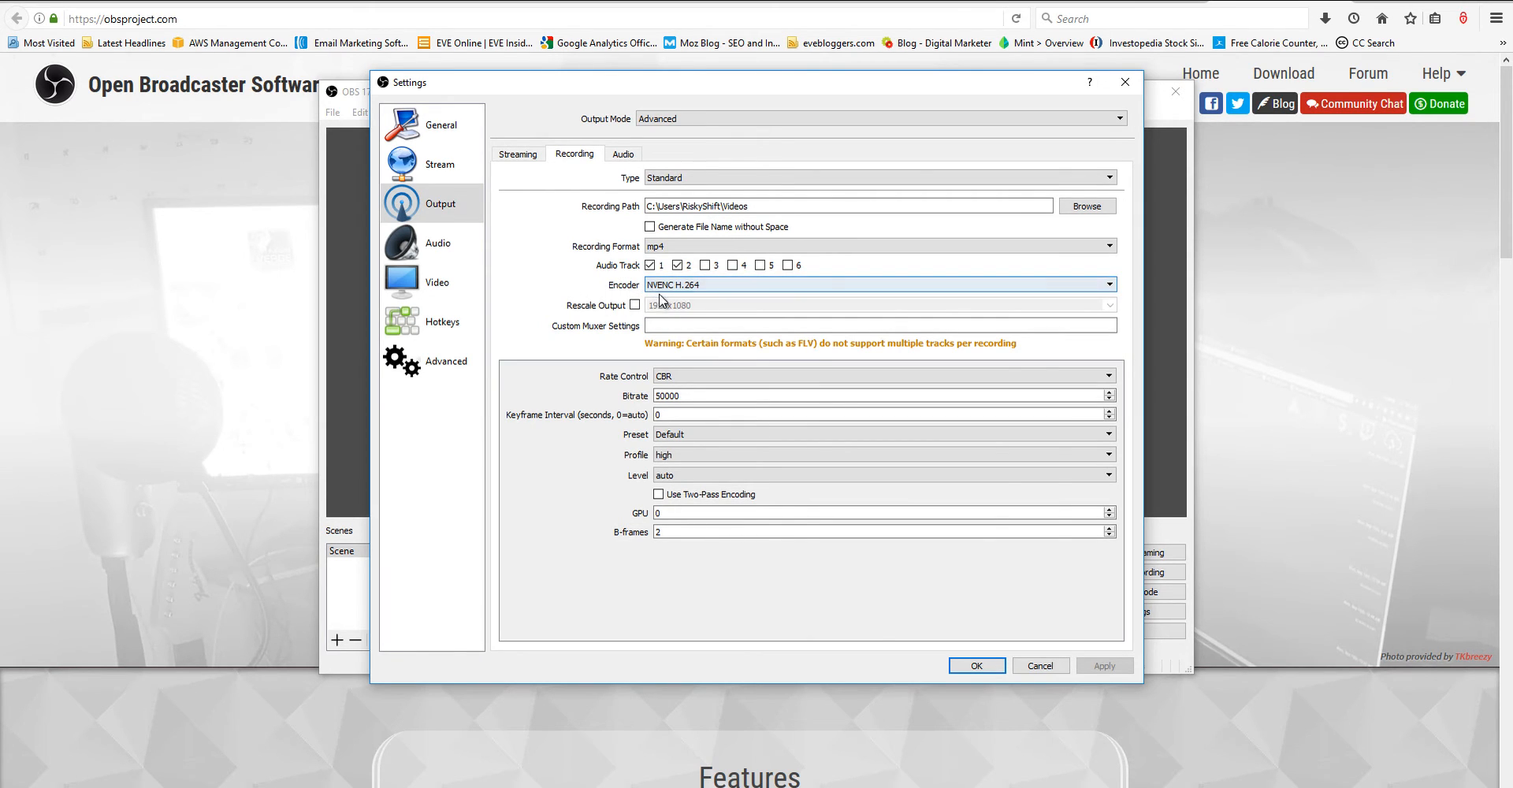
{"action": "left_click", "coordinate": [881, 284]}
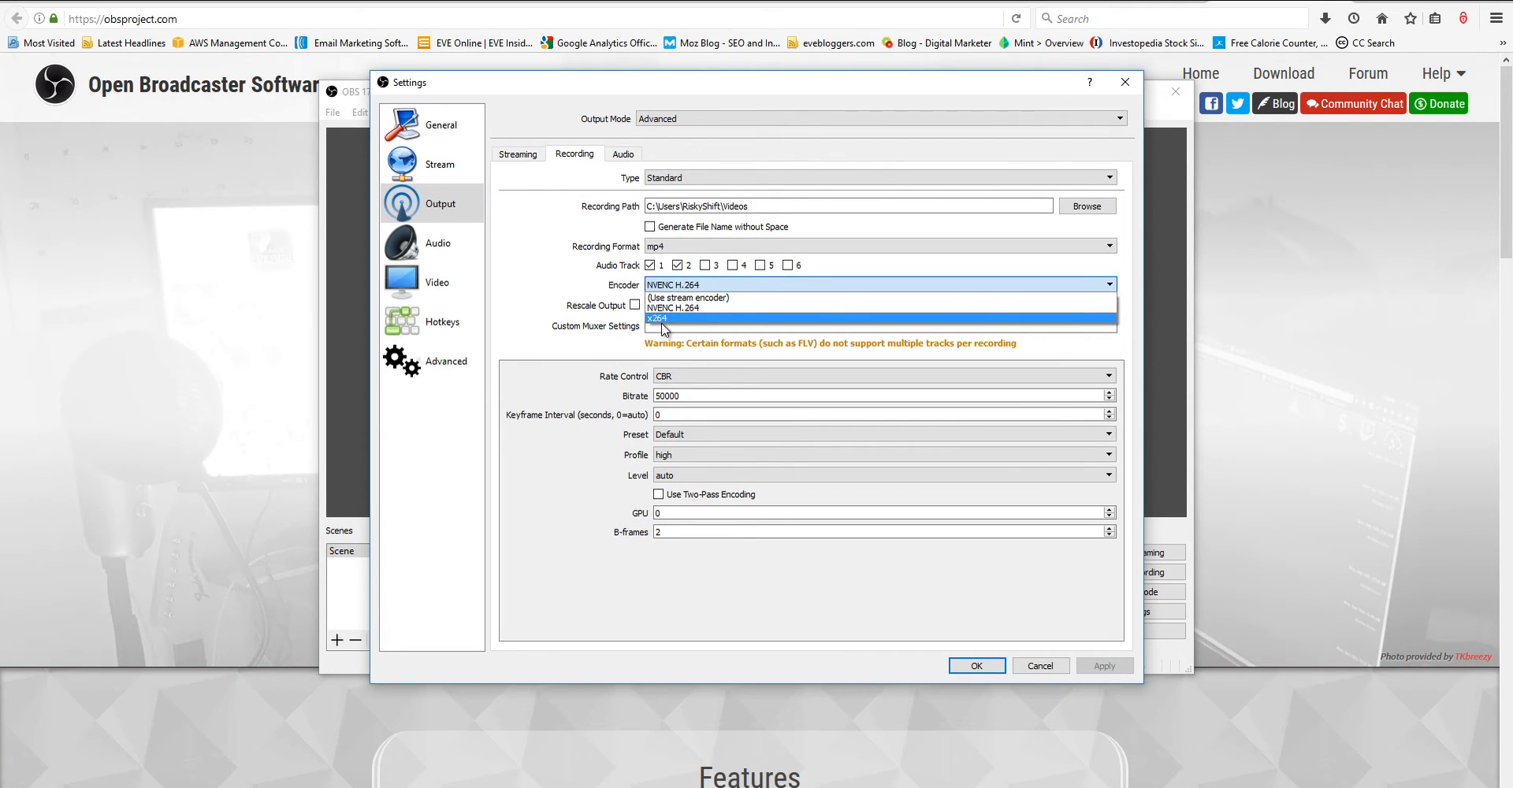
{"action": "mouse_move", "coordinate": [672, 328]}
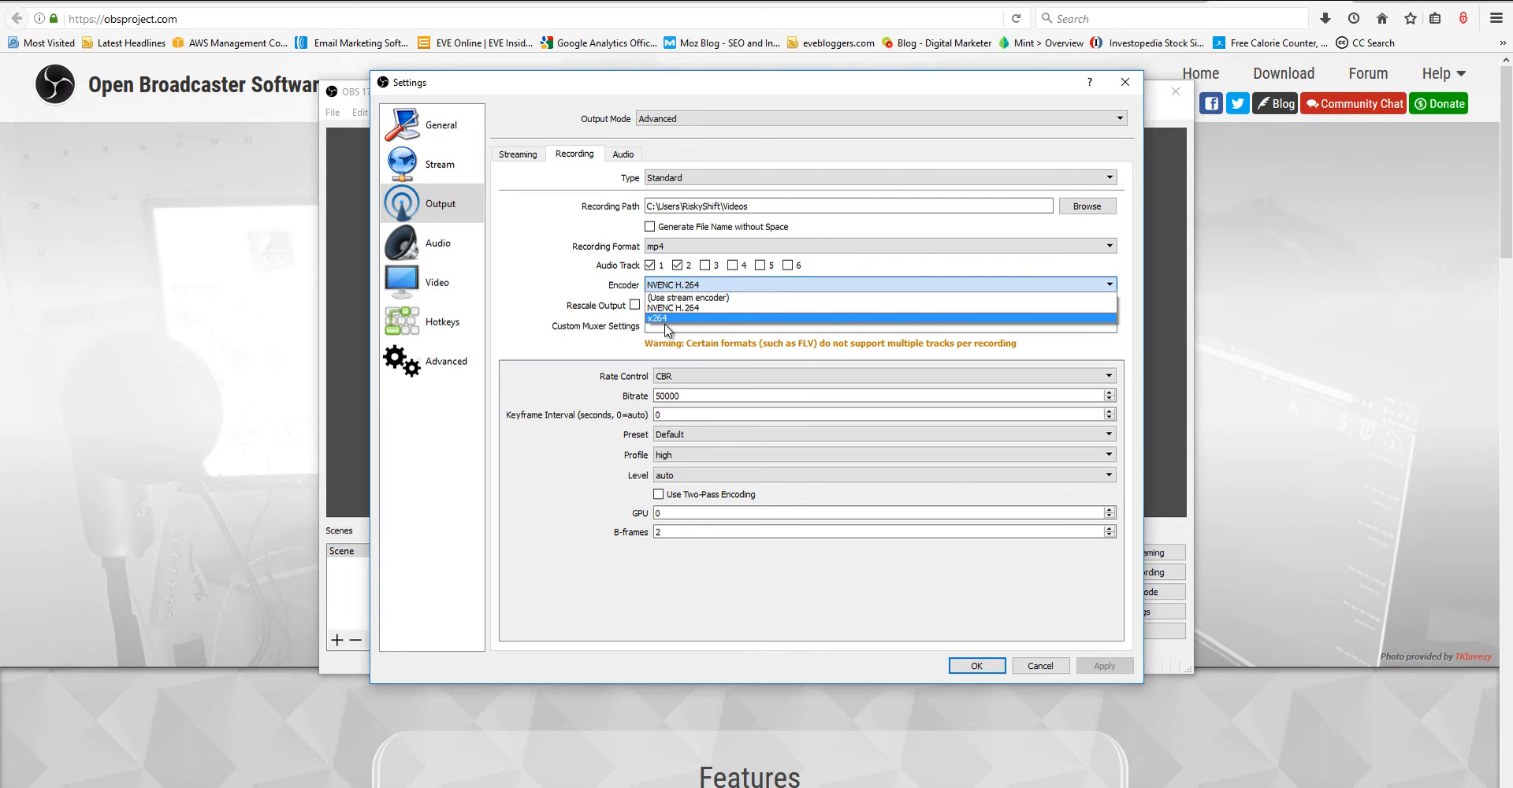
{"action": "mouse_move", "coordinate": [672, 318]}
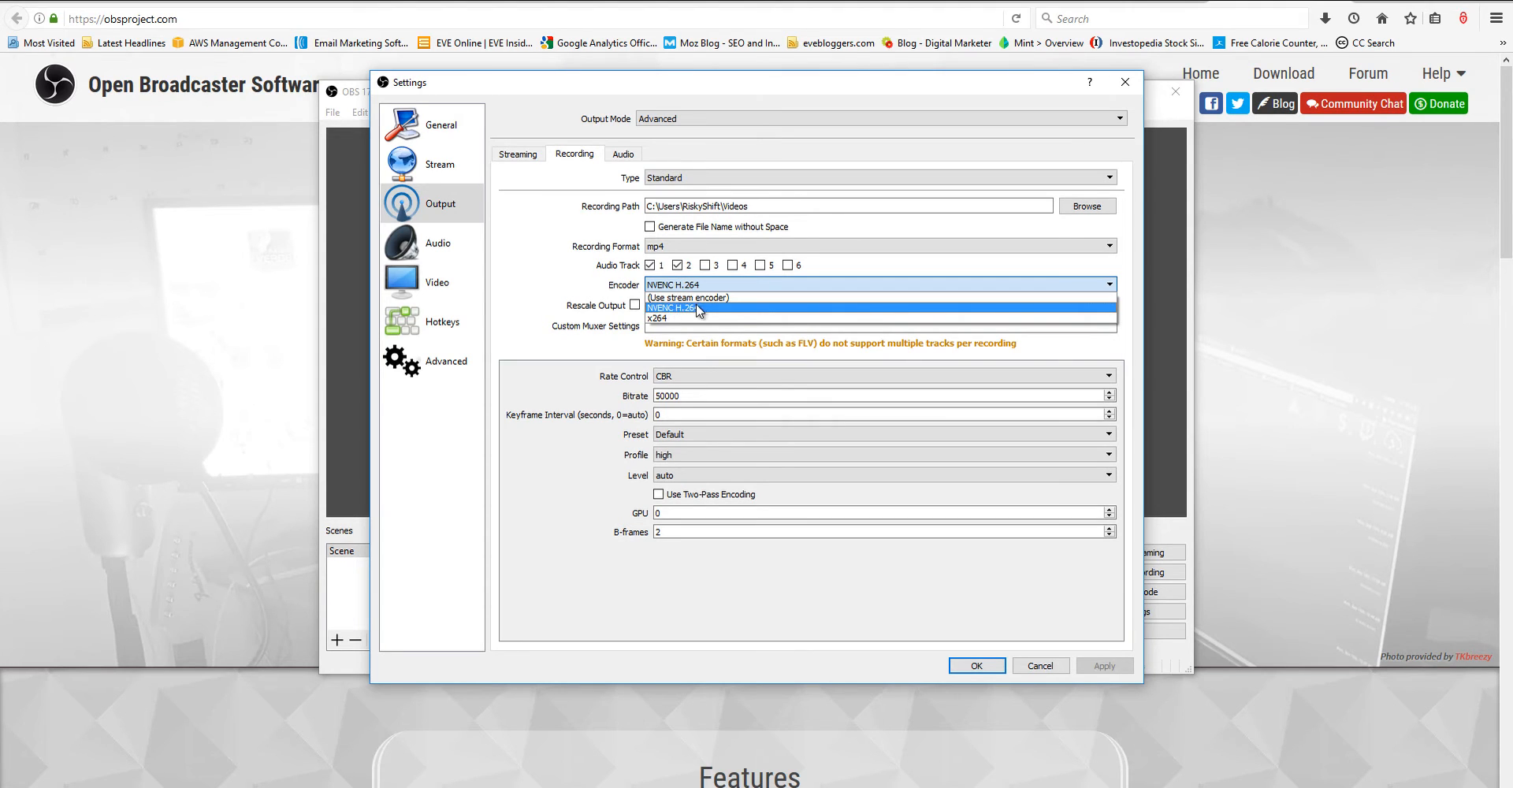
{"action": "left_click", "coordinate": [693, 307]}
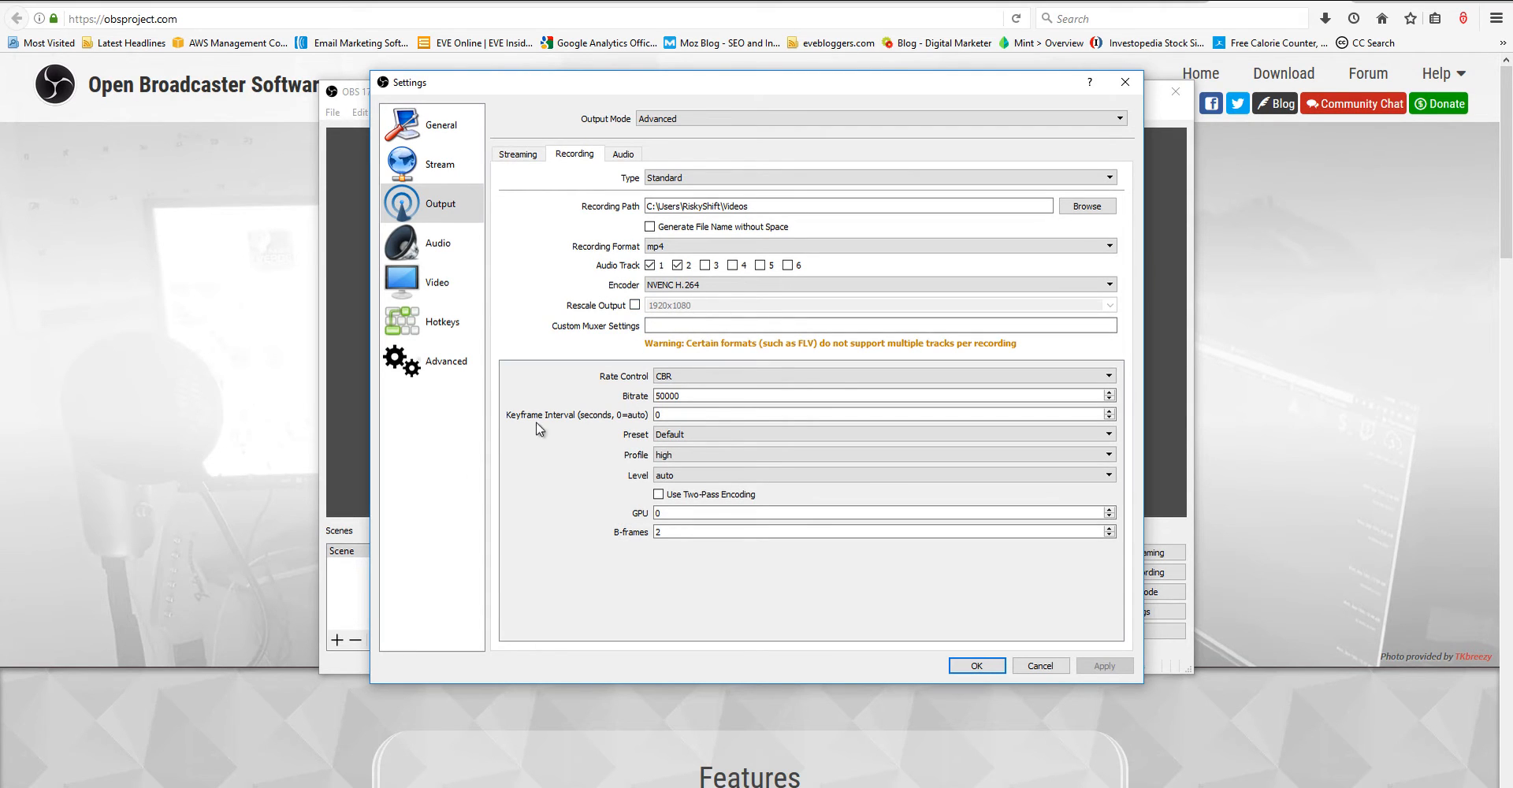
{"action": "mouse_move", "coordinate": [728, 444]}
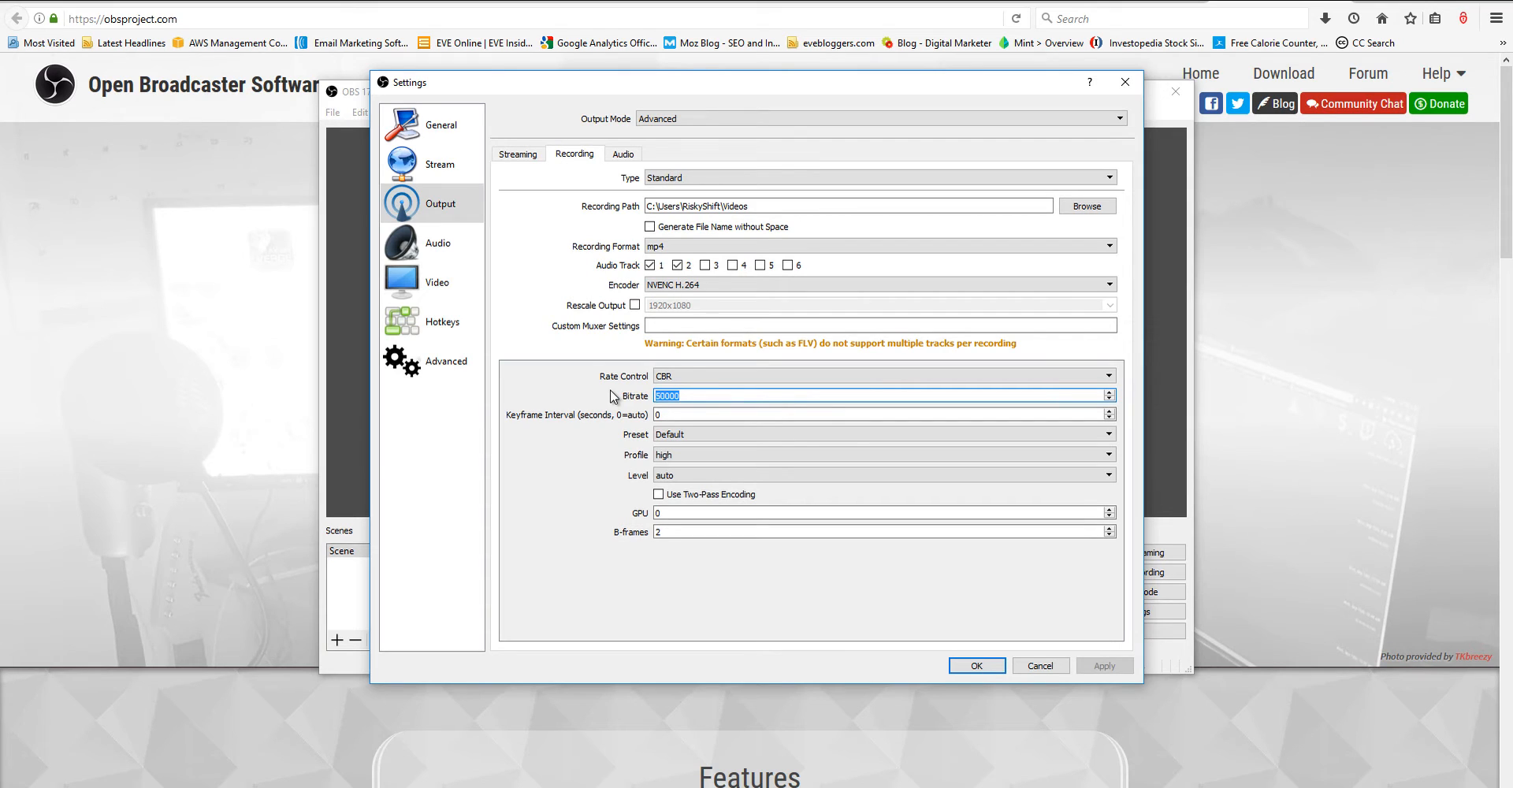
Step: Set the recording bitrate to 30000, keep the high profile, and apply
{"action": "type", "text": "30000"}
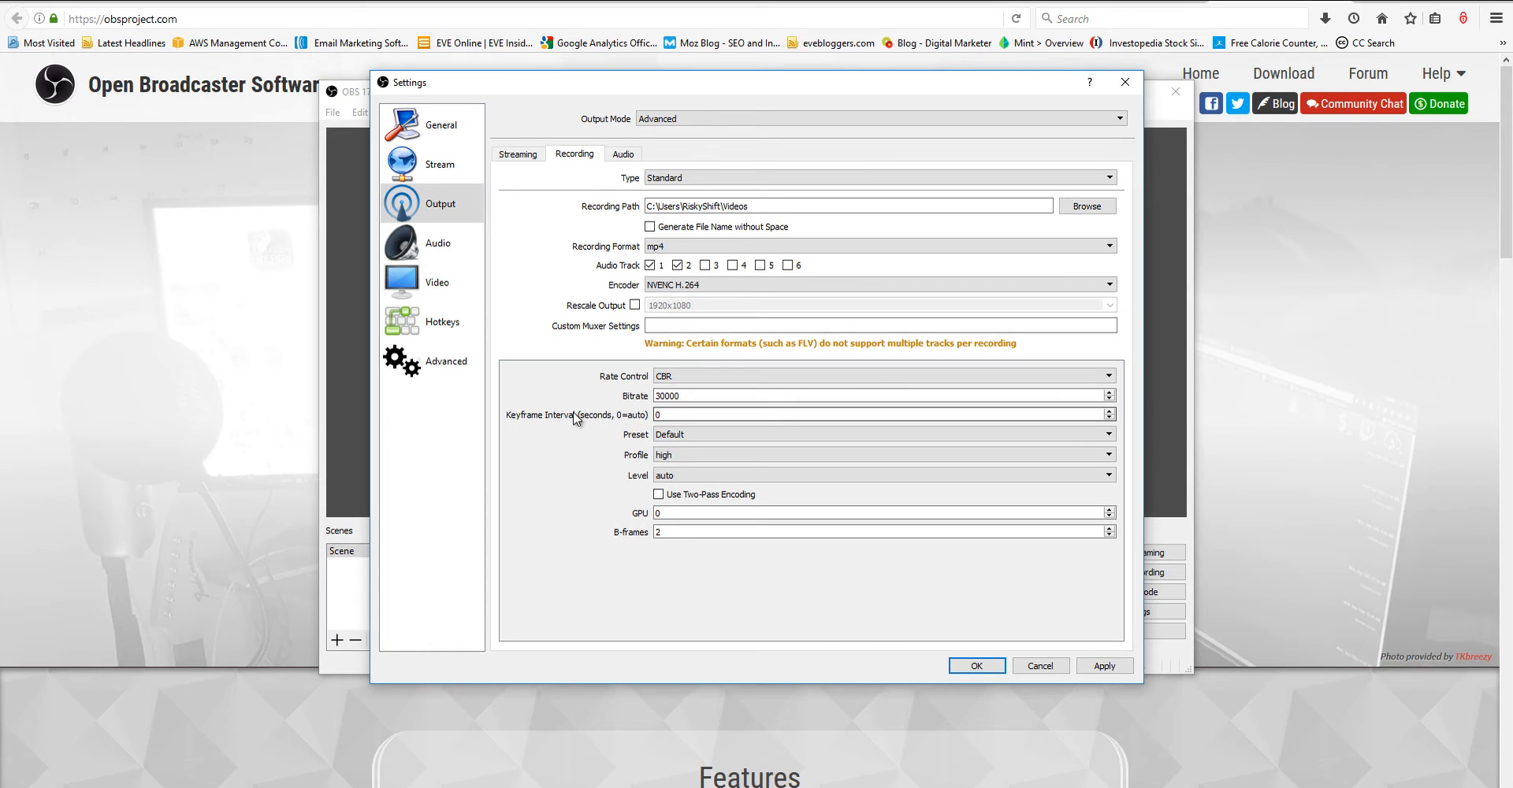
{"action": "mouse_move", "coordinate": [687, 454]}
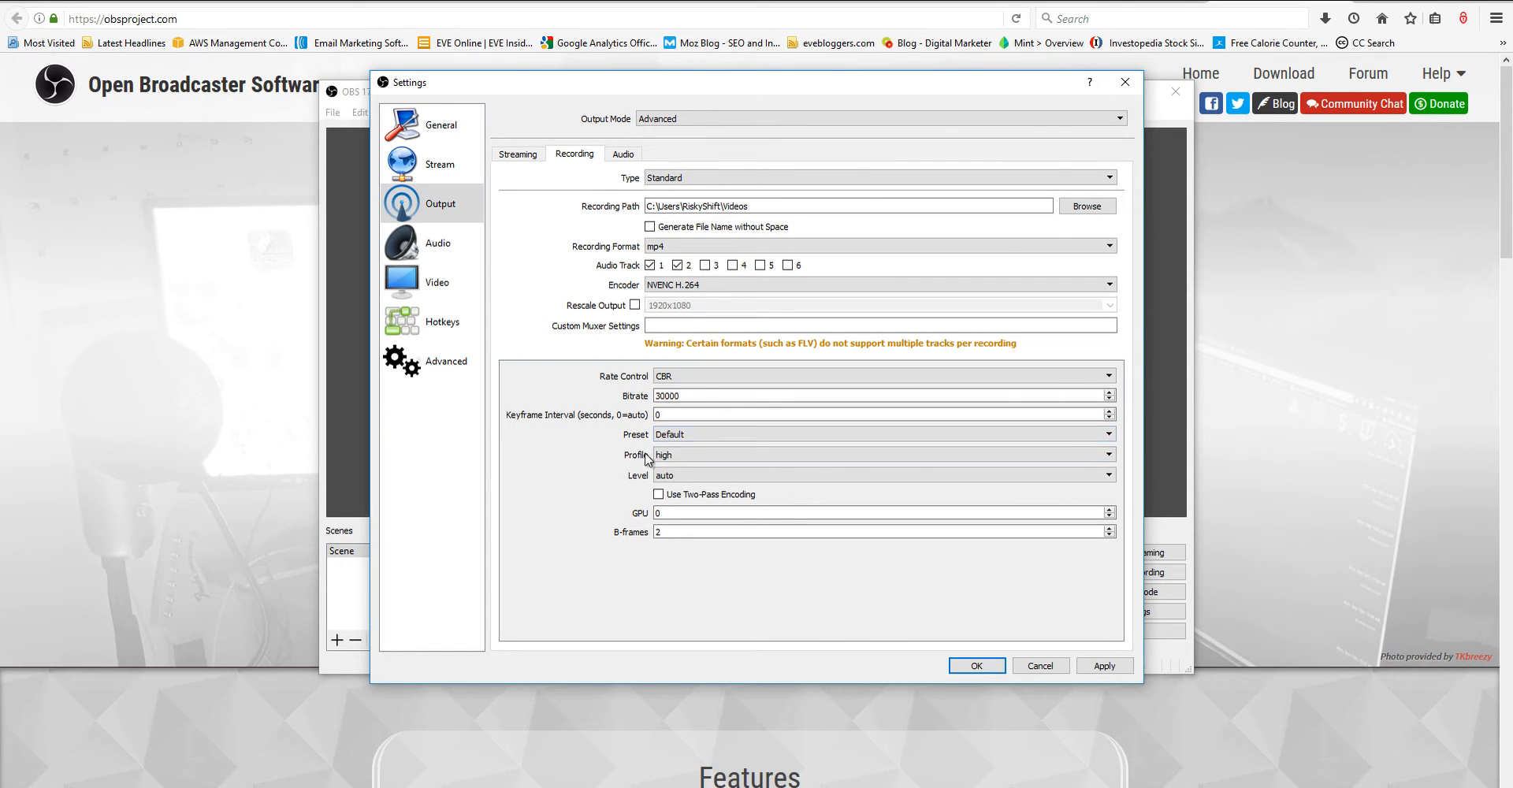
{"action": "left_click", "coordinate": [1104, 454]}
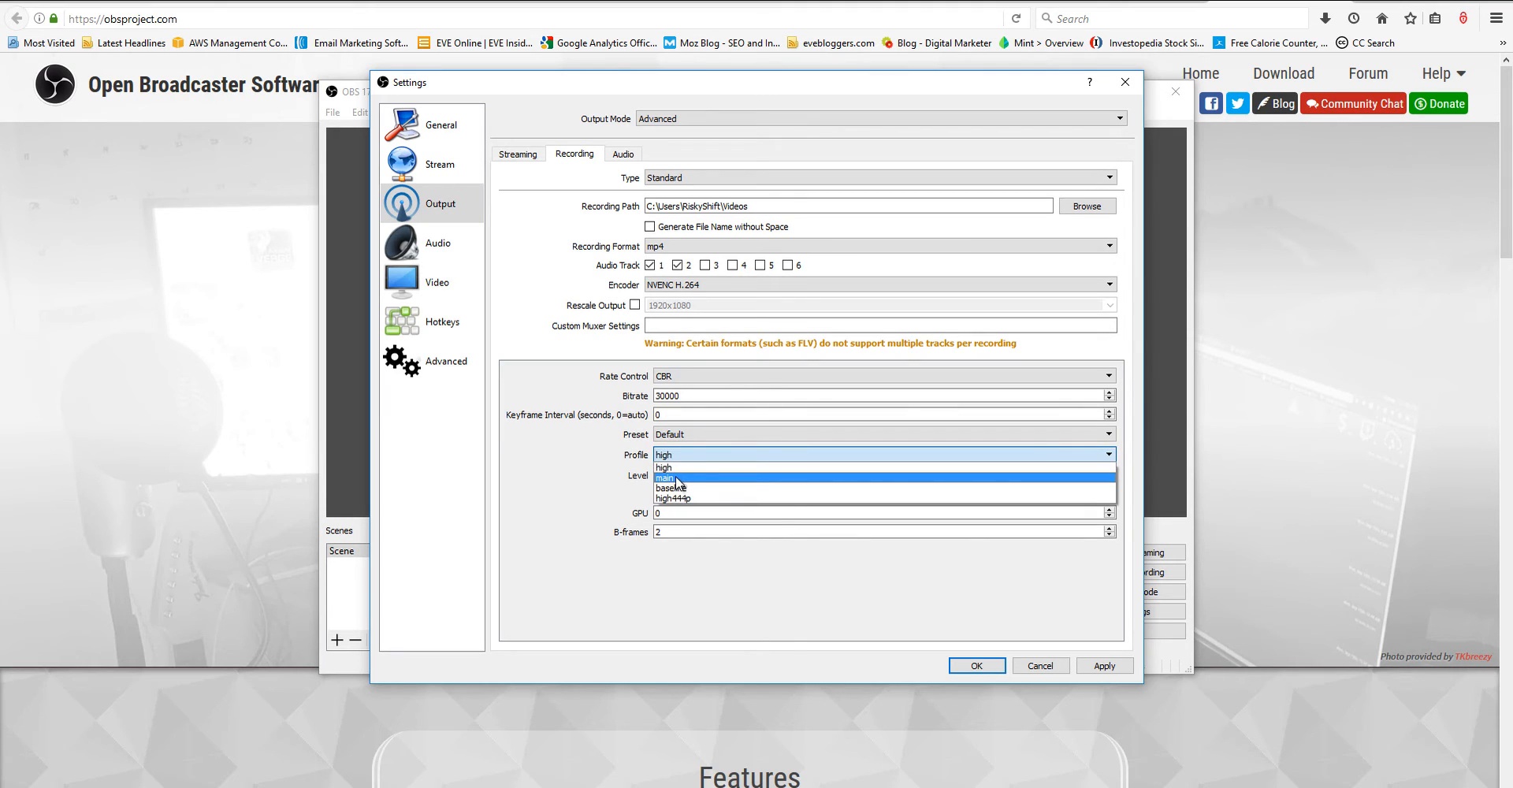
{"action": "left_click", "coordinate": [664, 454]}
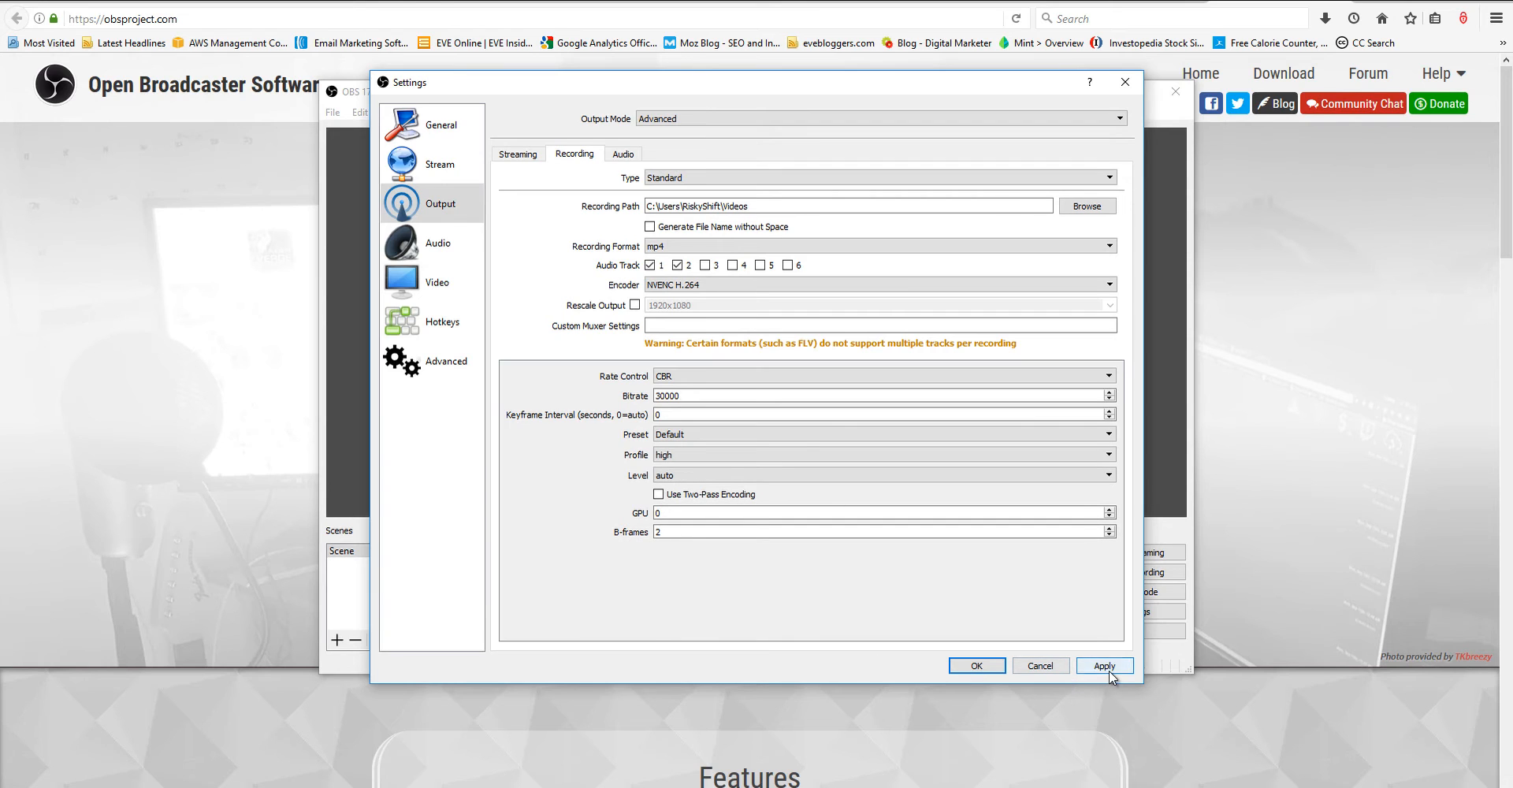
{"action": "left_click", "coordinate": [1105, 665]}
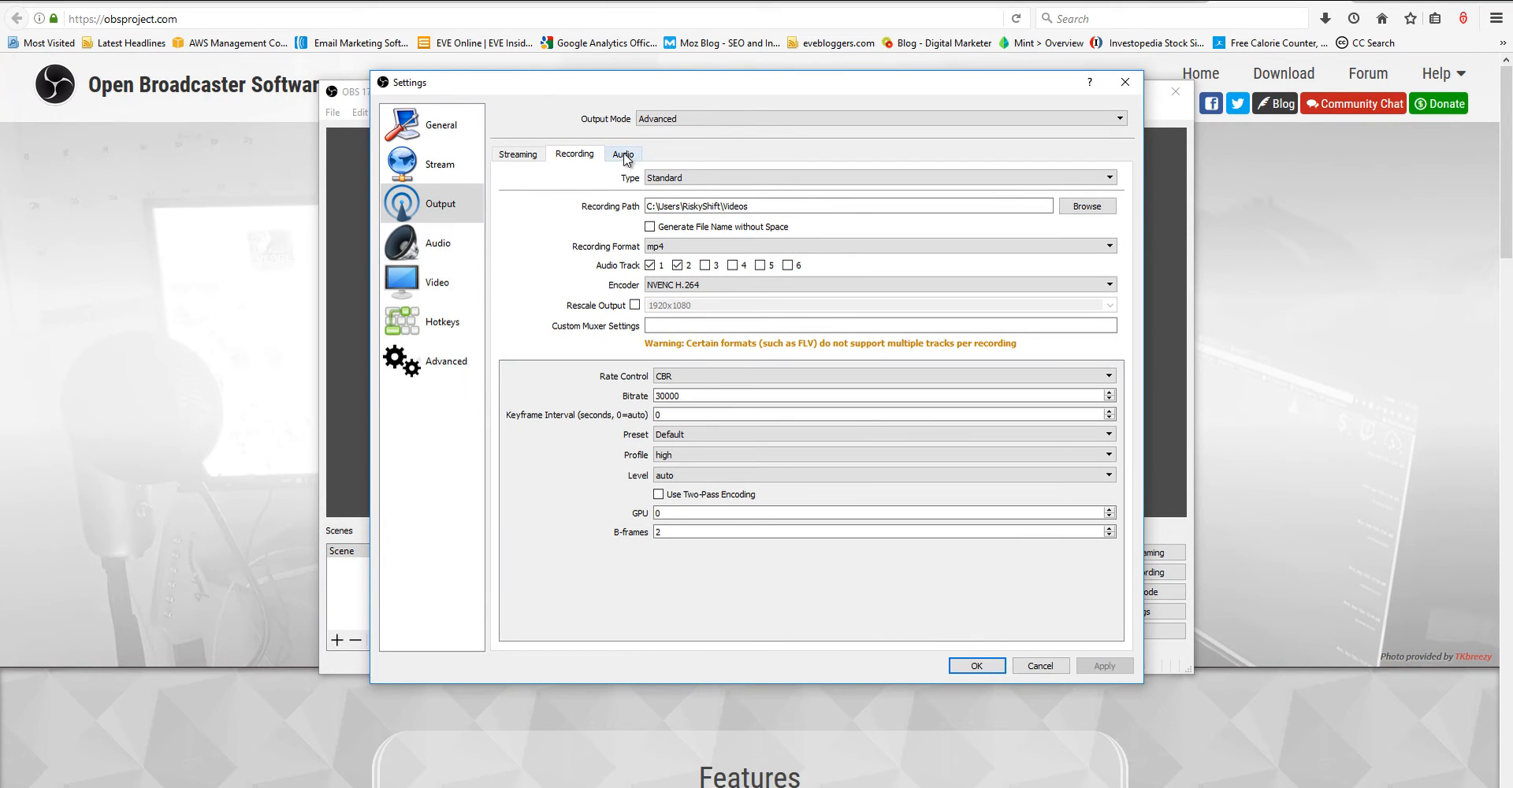
{"action": "left_click", "coordinate": [624, 152]}
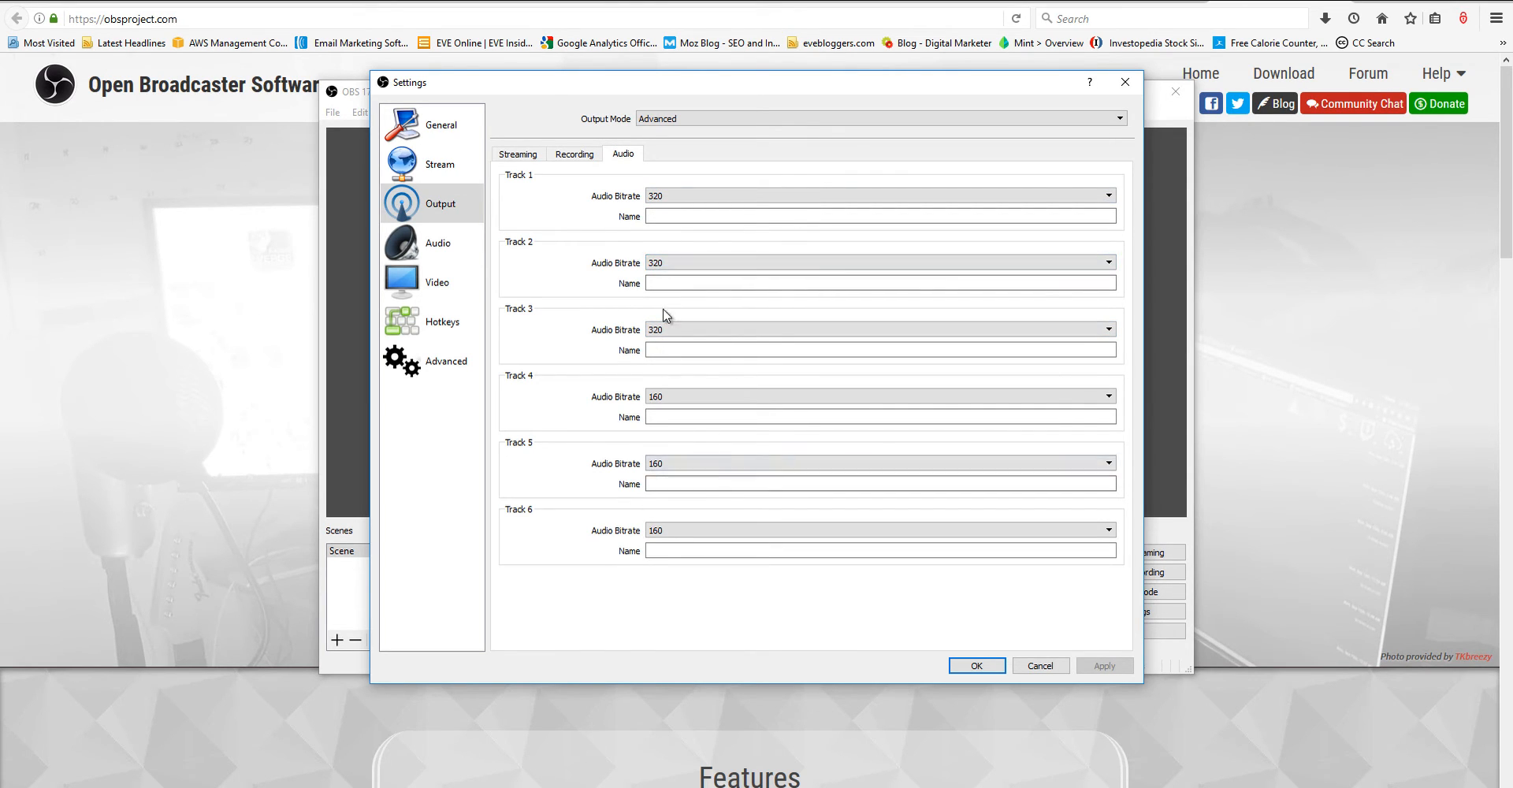
{"action": "left_click", "coordinate": [878, 329]}
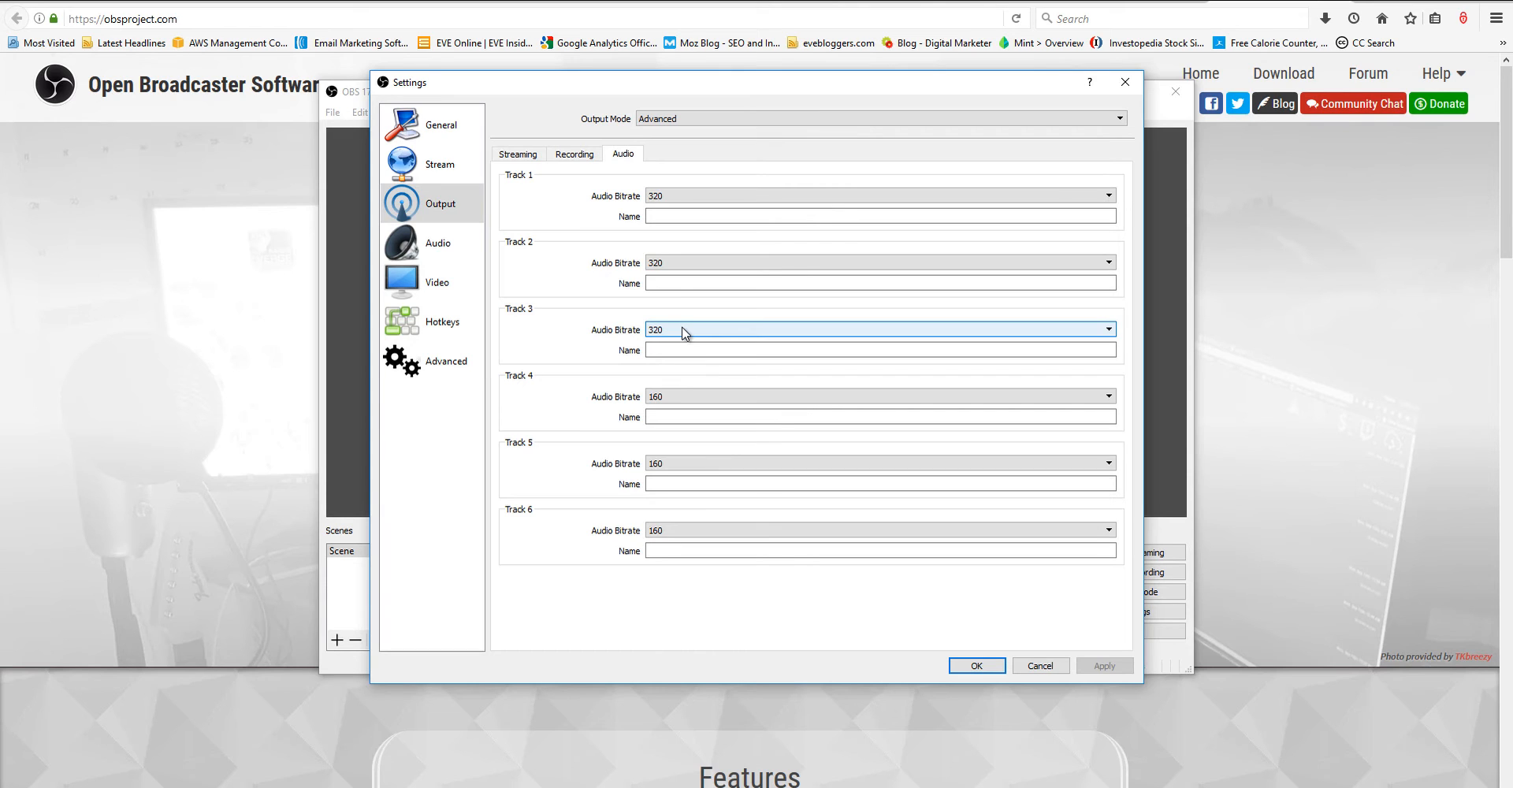
{"action": "mouse_move", "coordinate": [691, 330]}
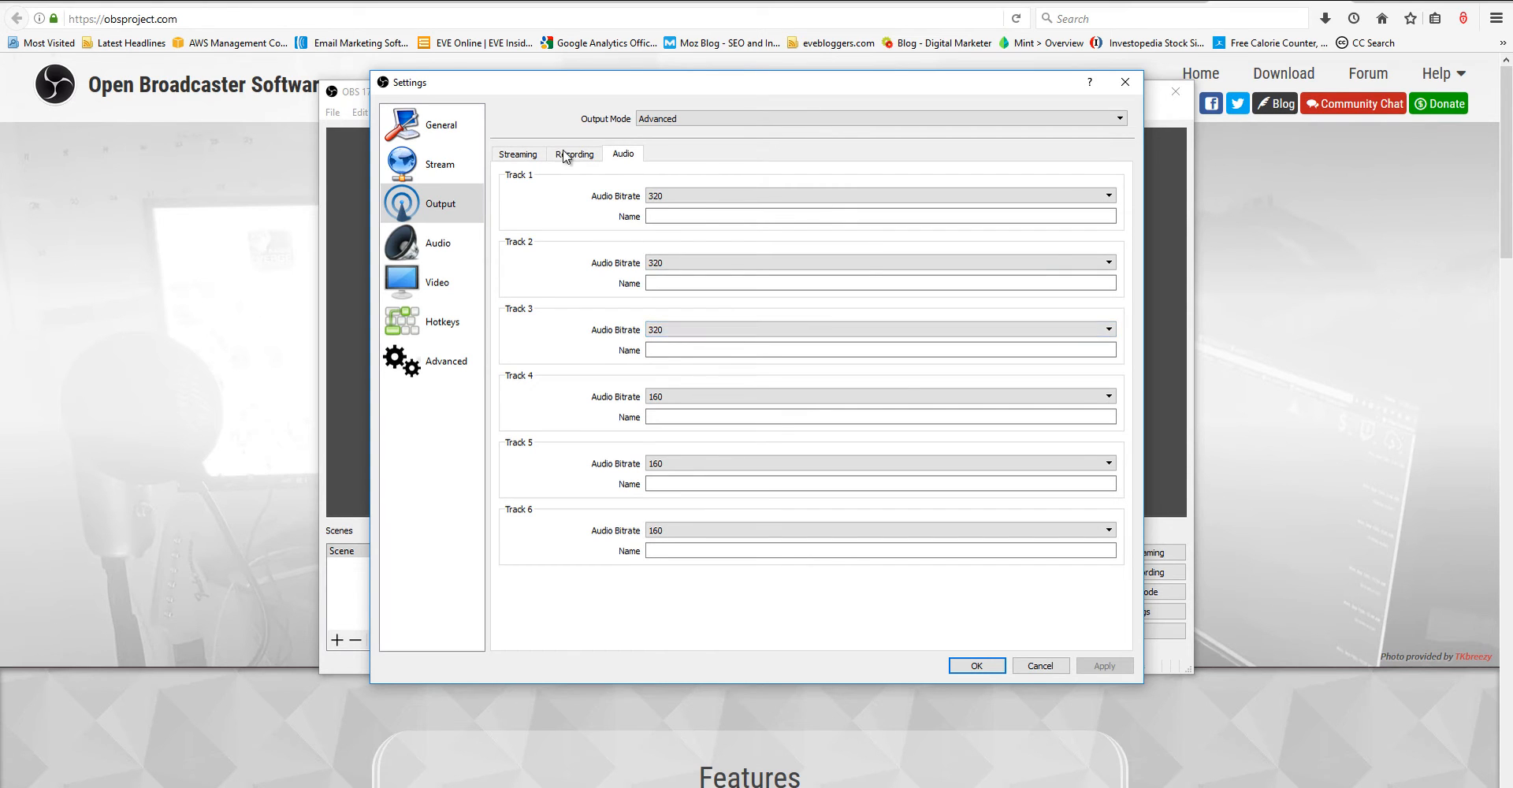
{"action": "left_click", "coordinate": [574, 152]}
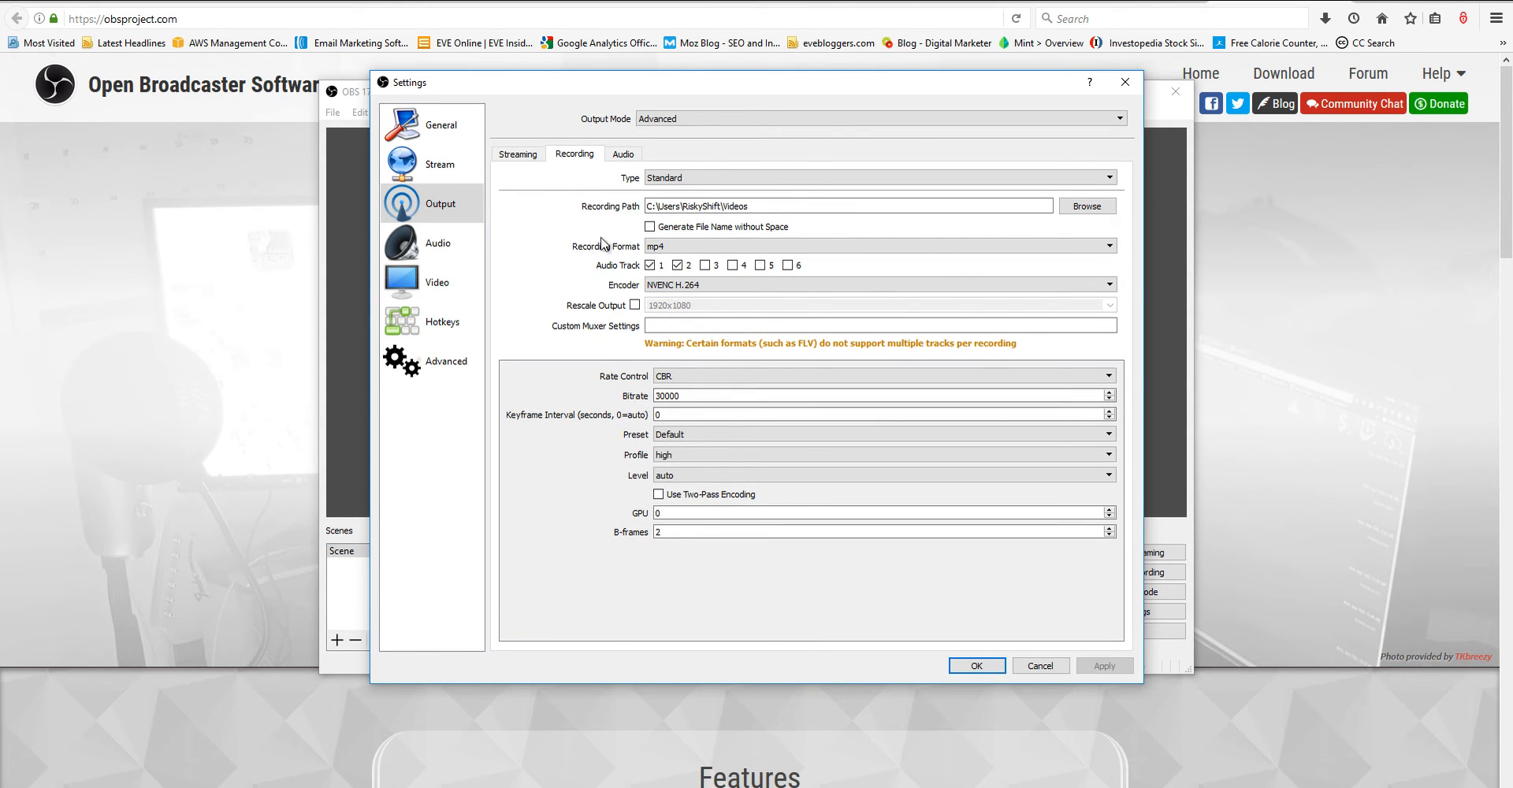
Step: In Audio settings keep Default desktop audio and choose the C-Media USB microphone as mic input
{"action": "left_click", "coordinate": [438, 242]}
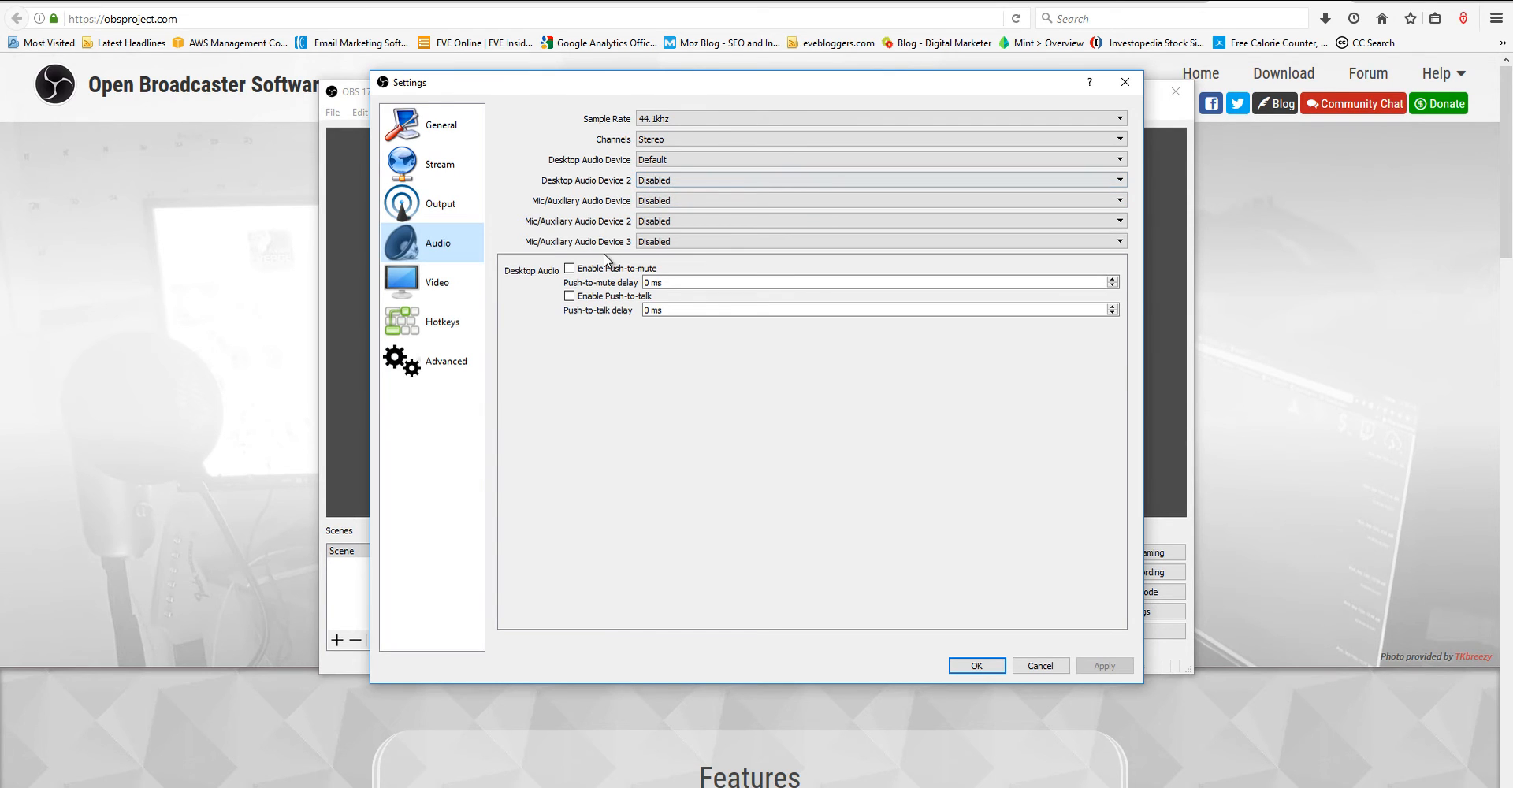
{"action": "left_click", "coordinate": [879, 200]}
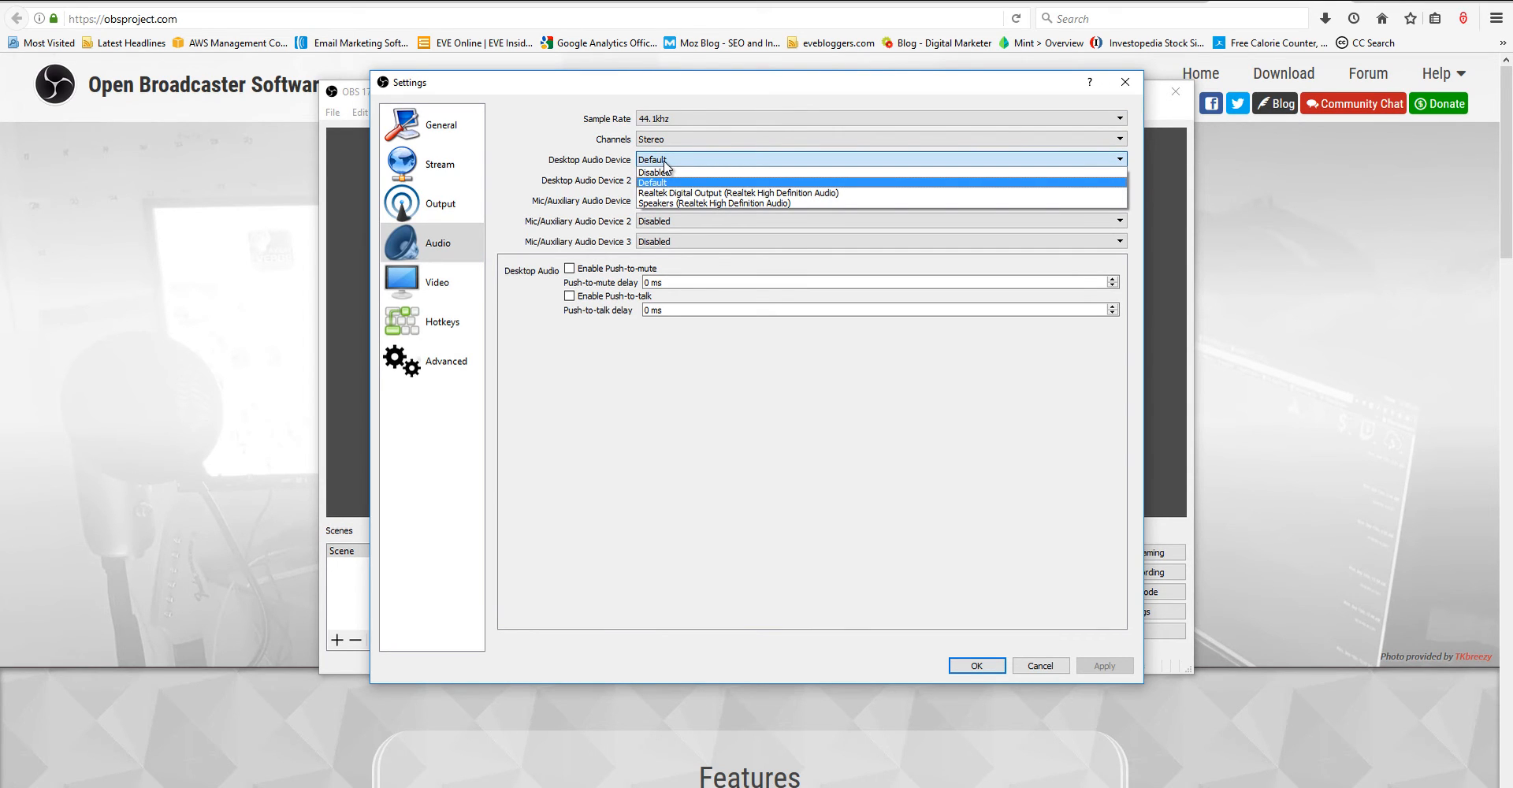
{"action": "left_click", "coordinate": [653, 181]}
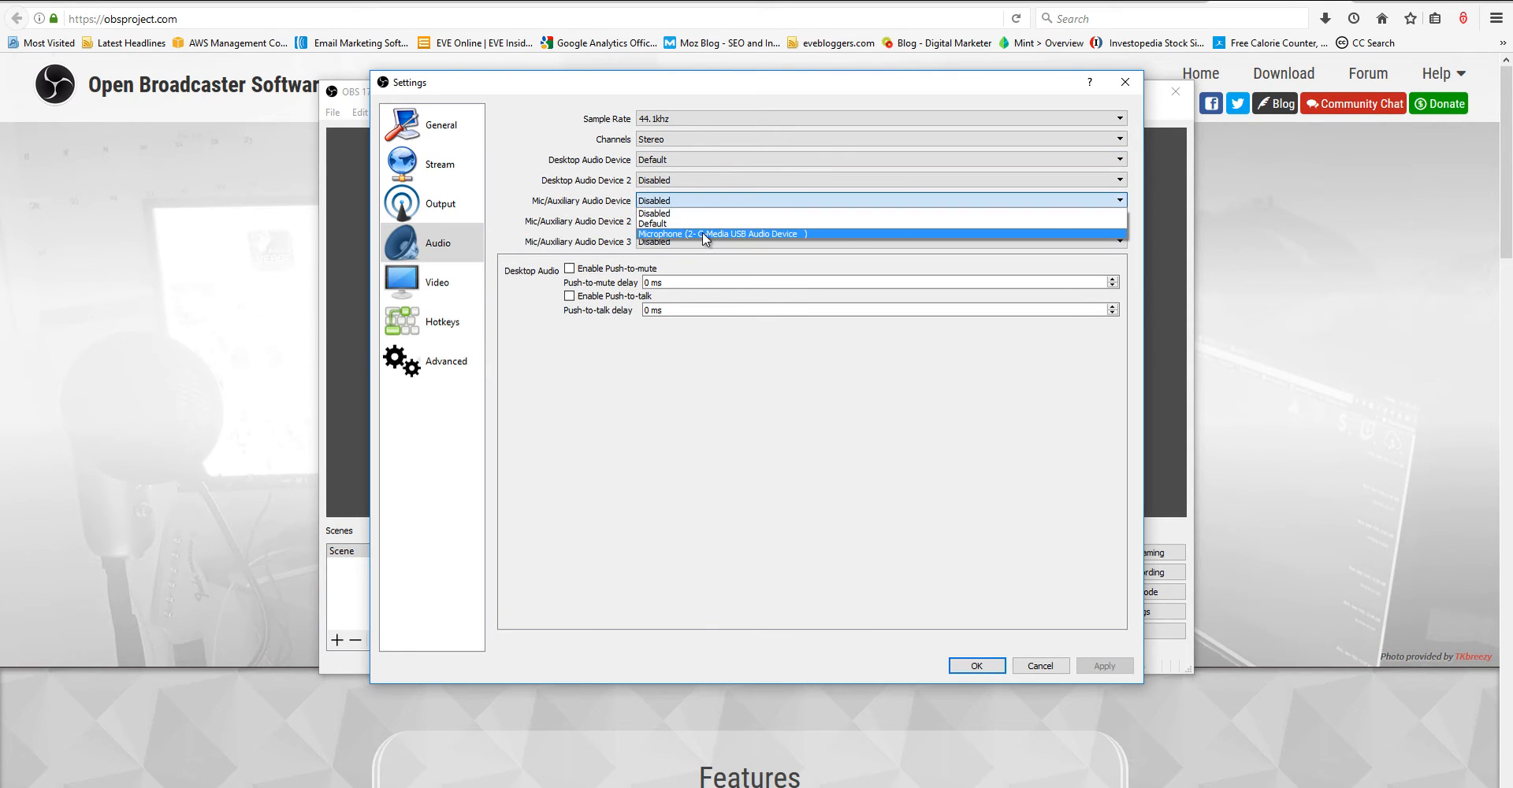
{"action": "left_click", "coordinate": [718, 234]}
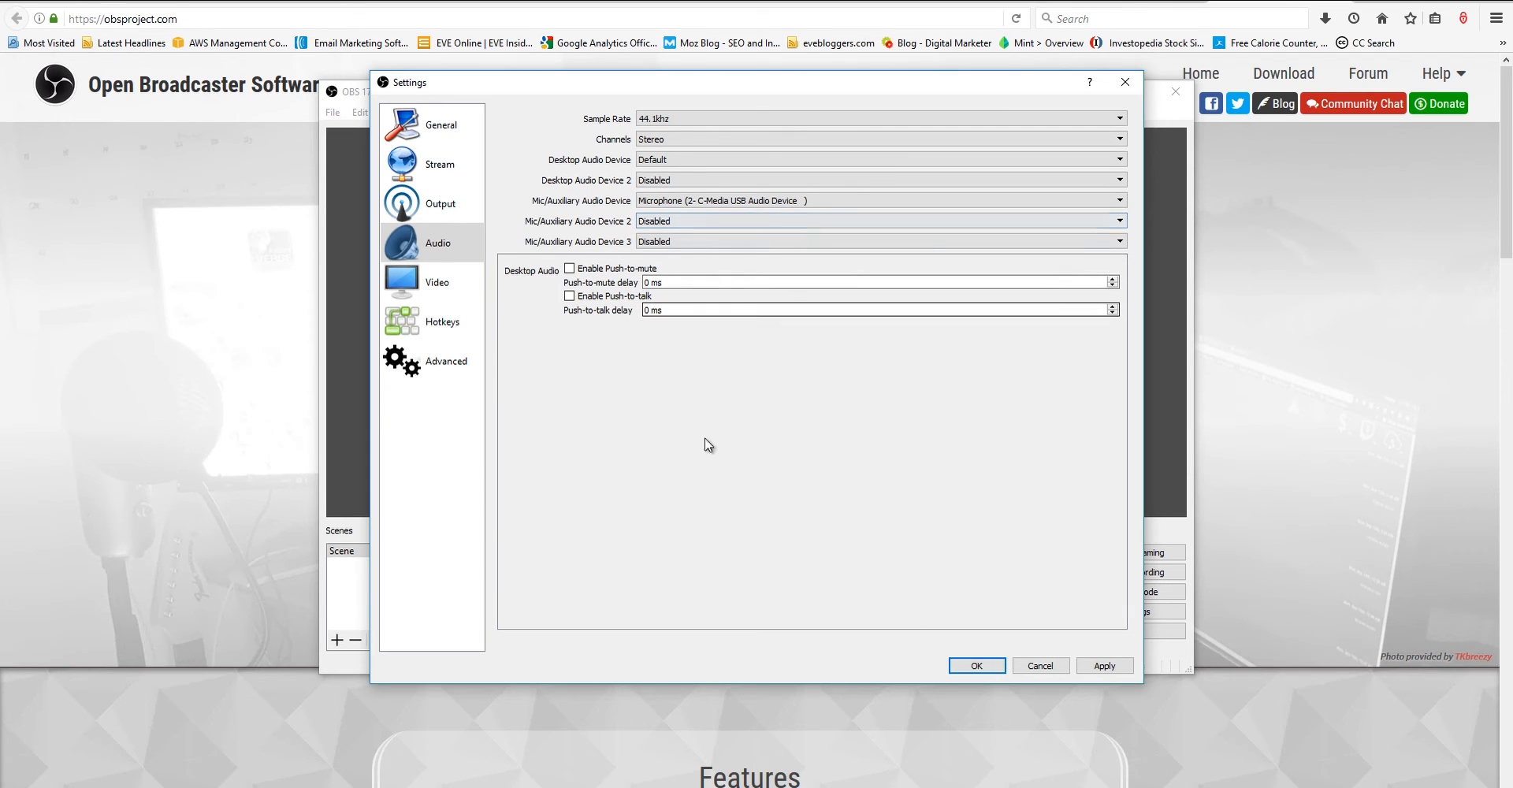
Step: In Video settings try 1280x720 output, revert to 1920x1080, and keep 60 FPS
{"action": "left_click", "coordinate": [437, 282]}
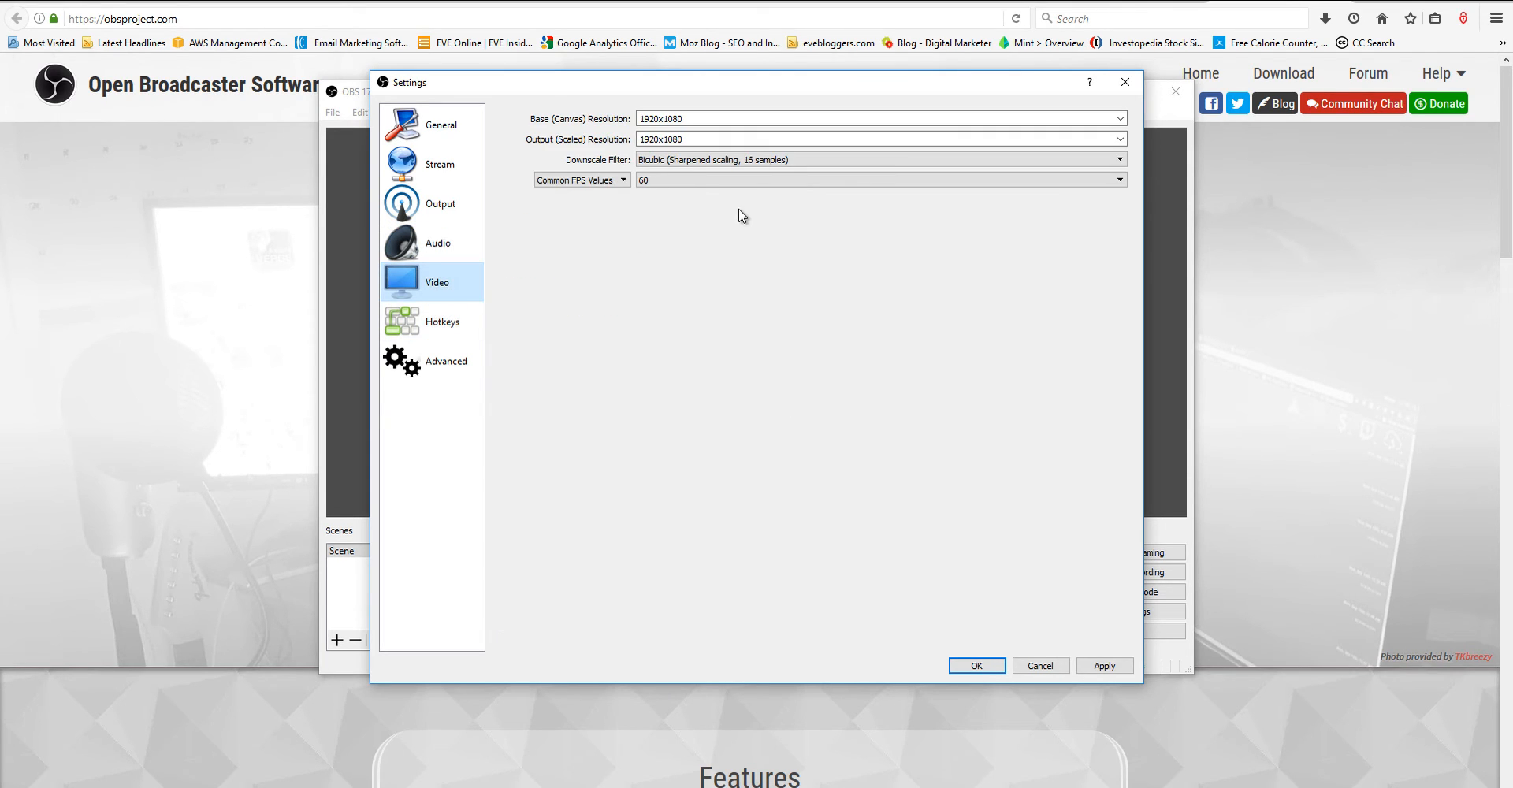
{"action": "mouse_move", "coordinate": [690, 183]}
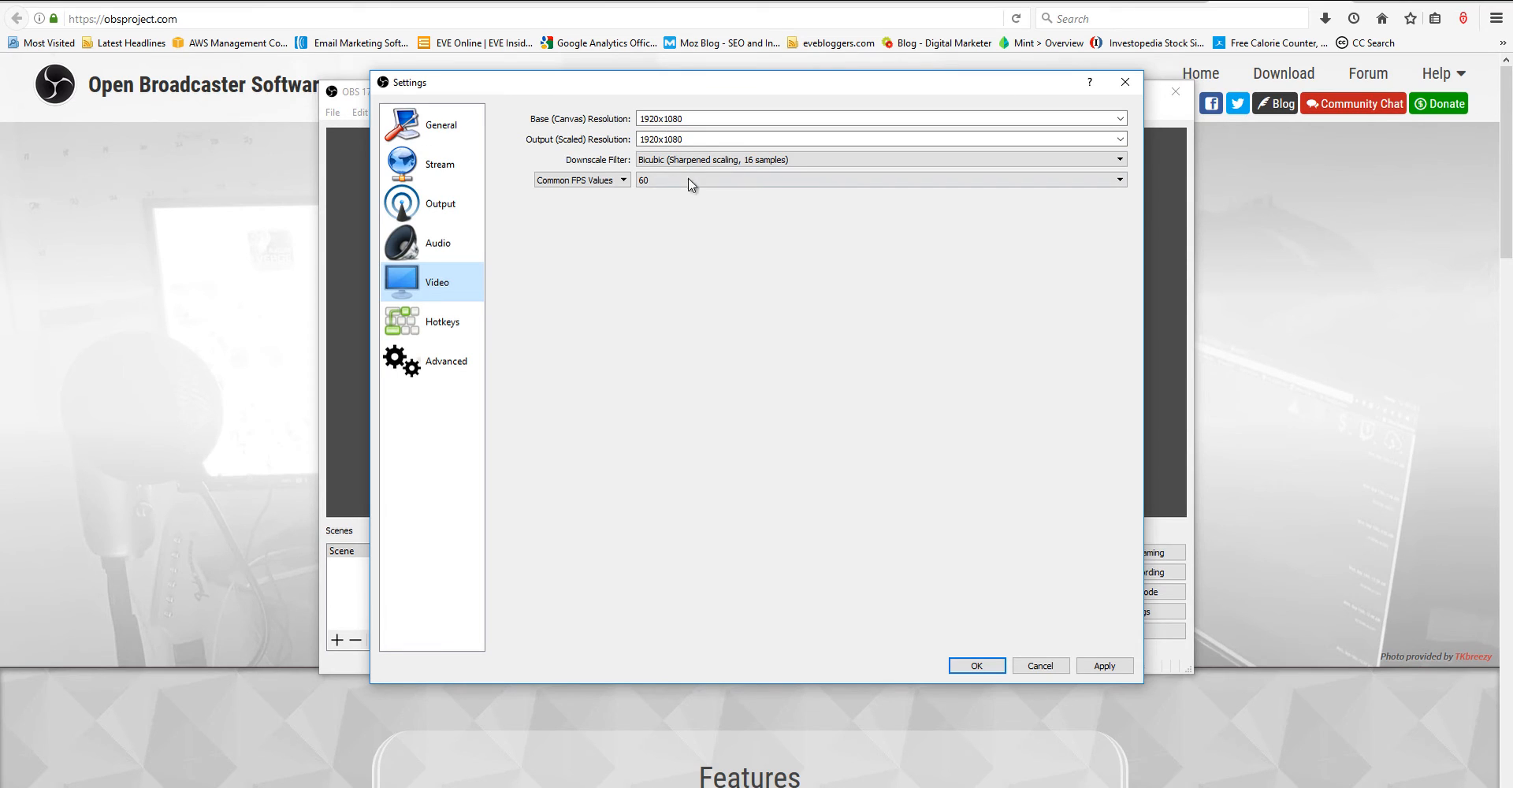
{"action": "mouse_move", "coordinate": [715, 197]}
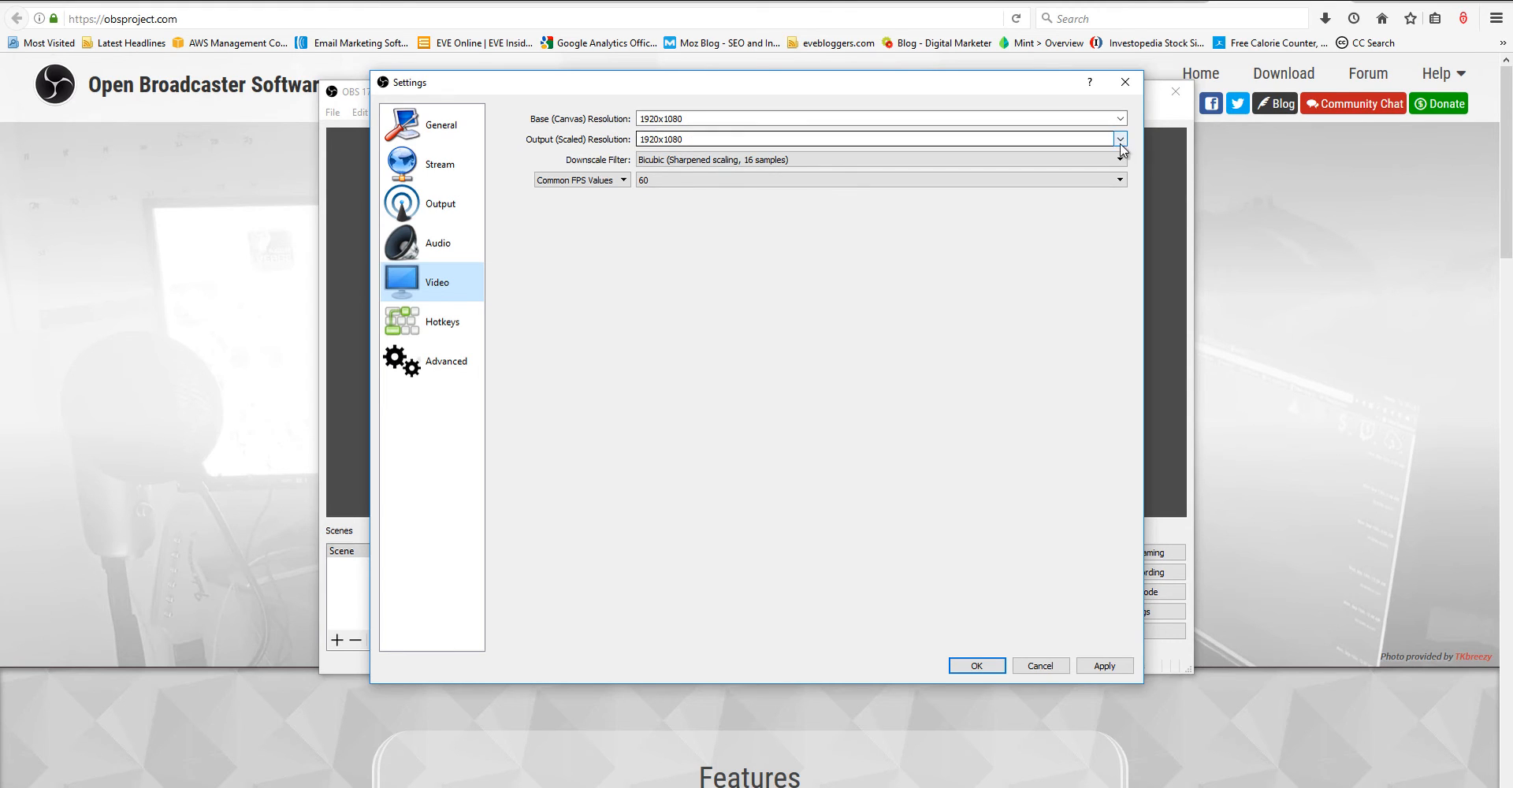
{"action": "left_click", "coordinate": [1119, 139]}
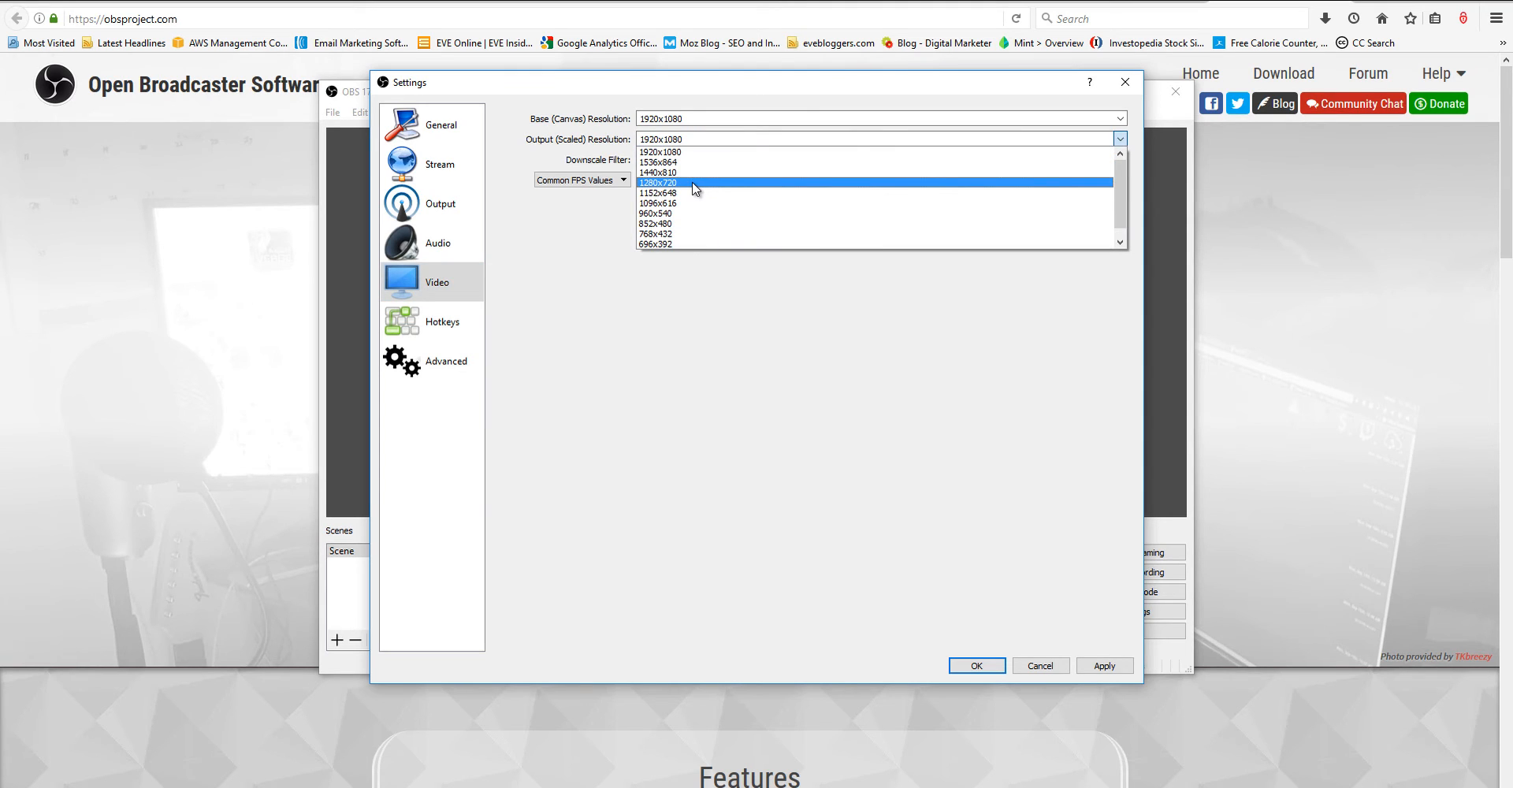
{"action": "left_click", "coordinate": [659, 183]}
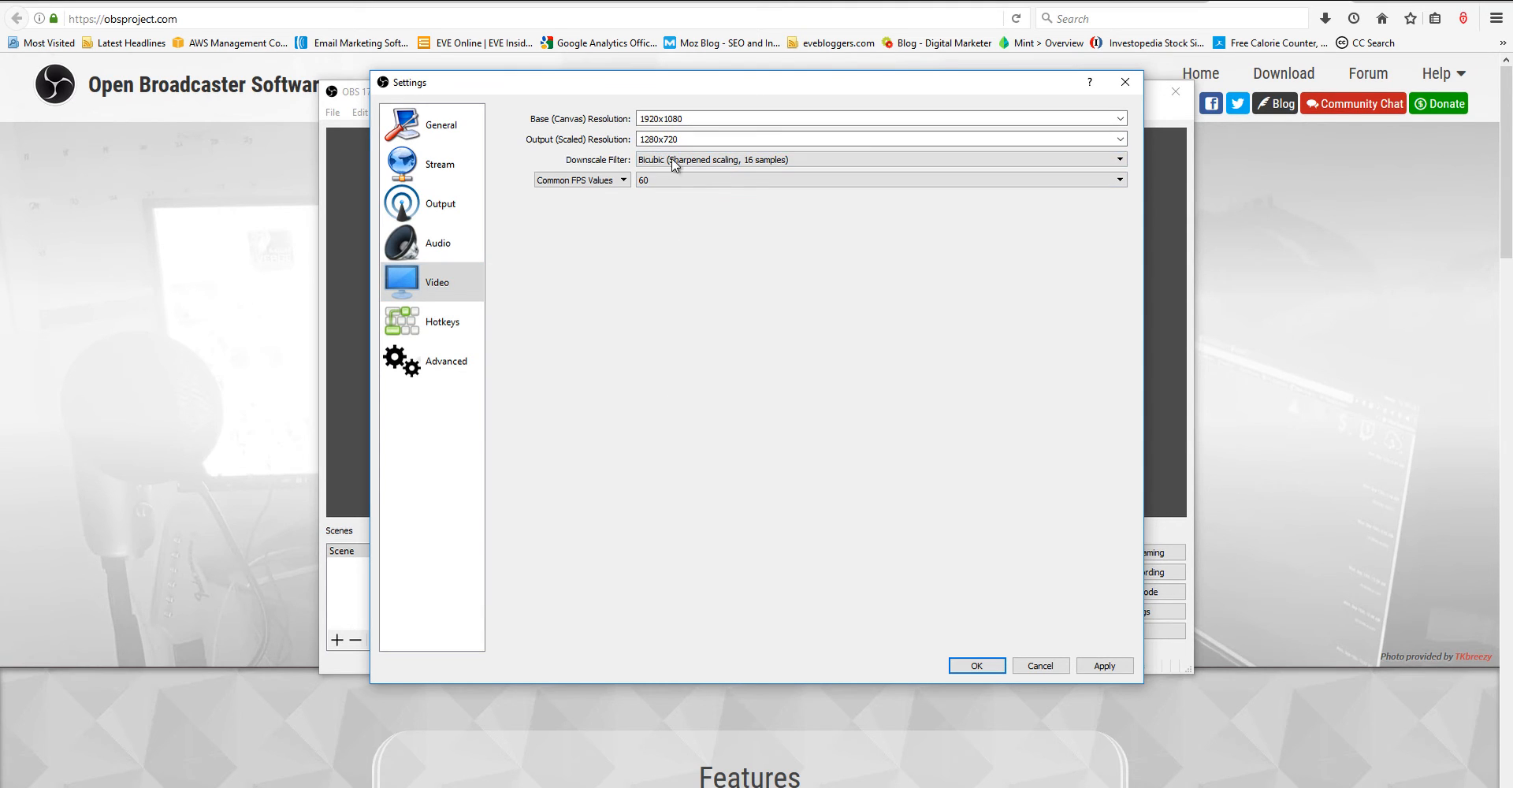
{"action": "mouse_move", "coordinate": [690, 258]}
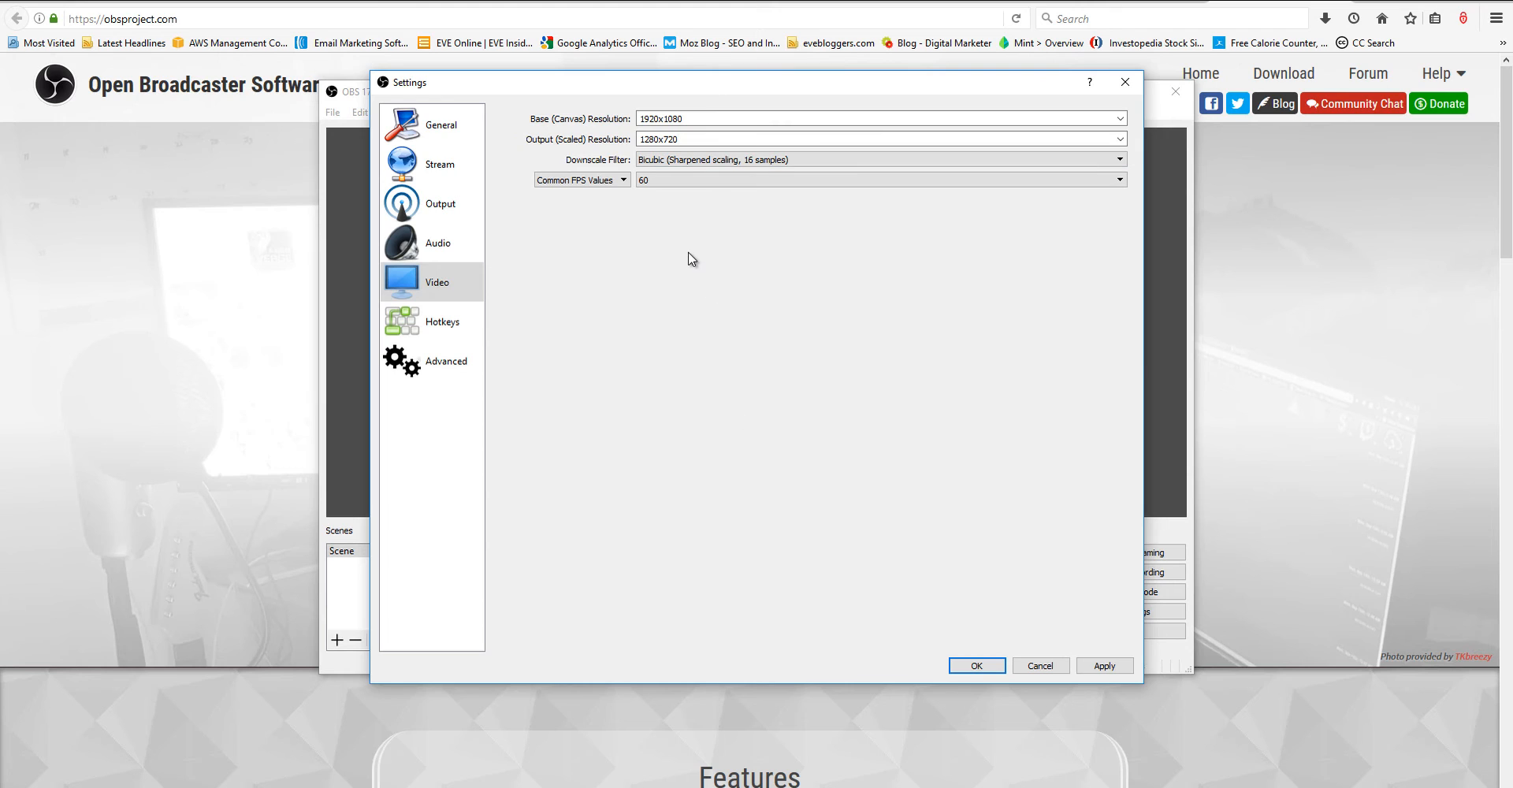
{"action": "mouse_move", "coordinate": [616, 165]}
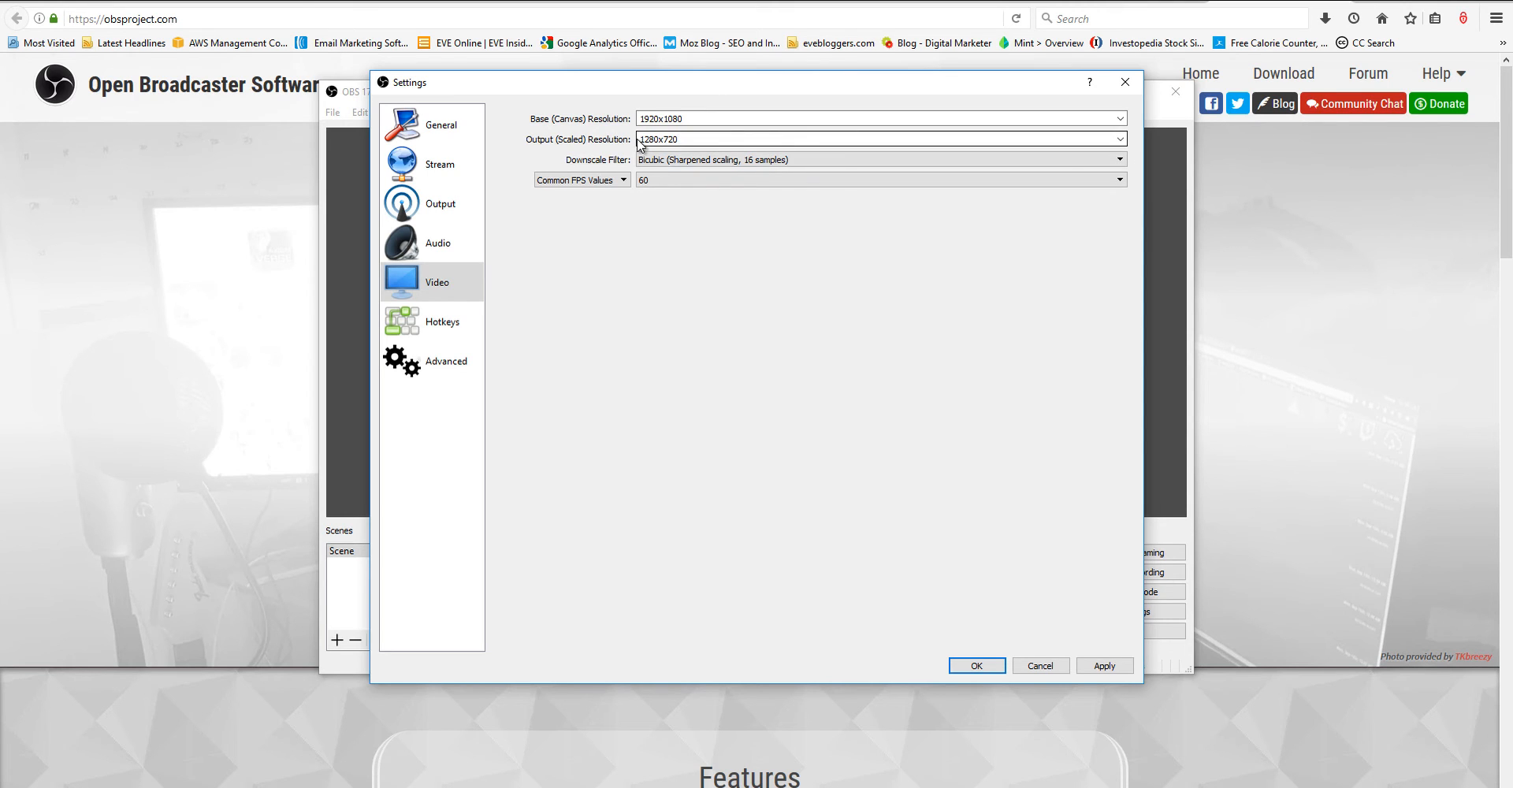
{"action": "left_click", "coordinate": [1119, 119]}
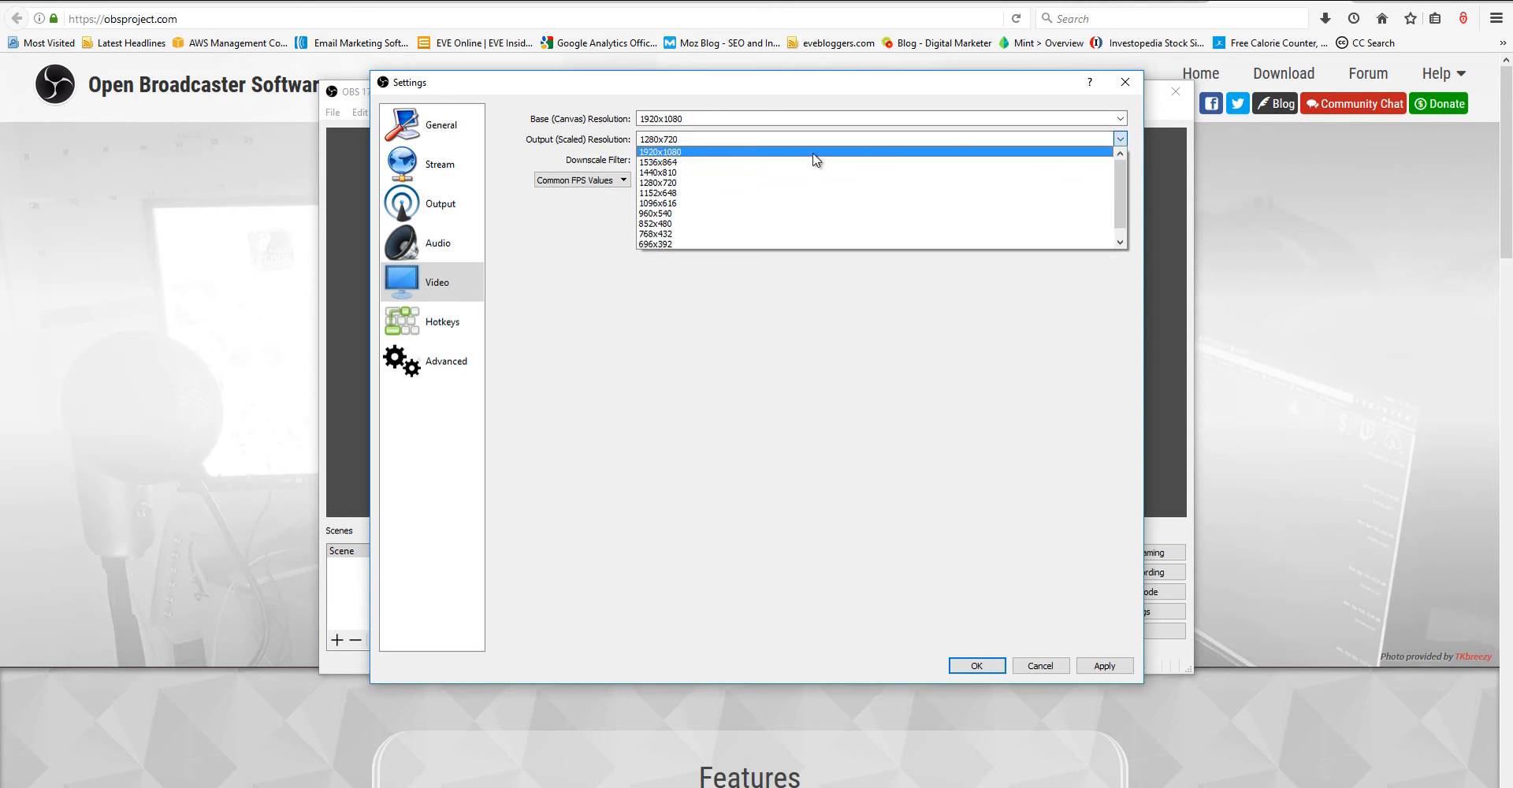
{"action": "left_click", "coordinate": [660, 151]}
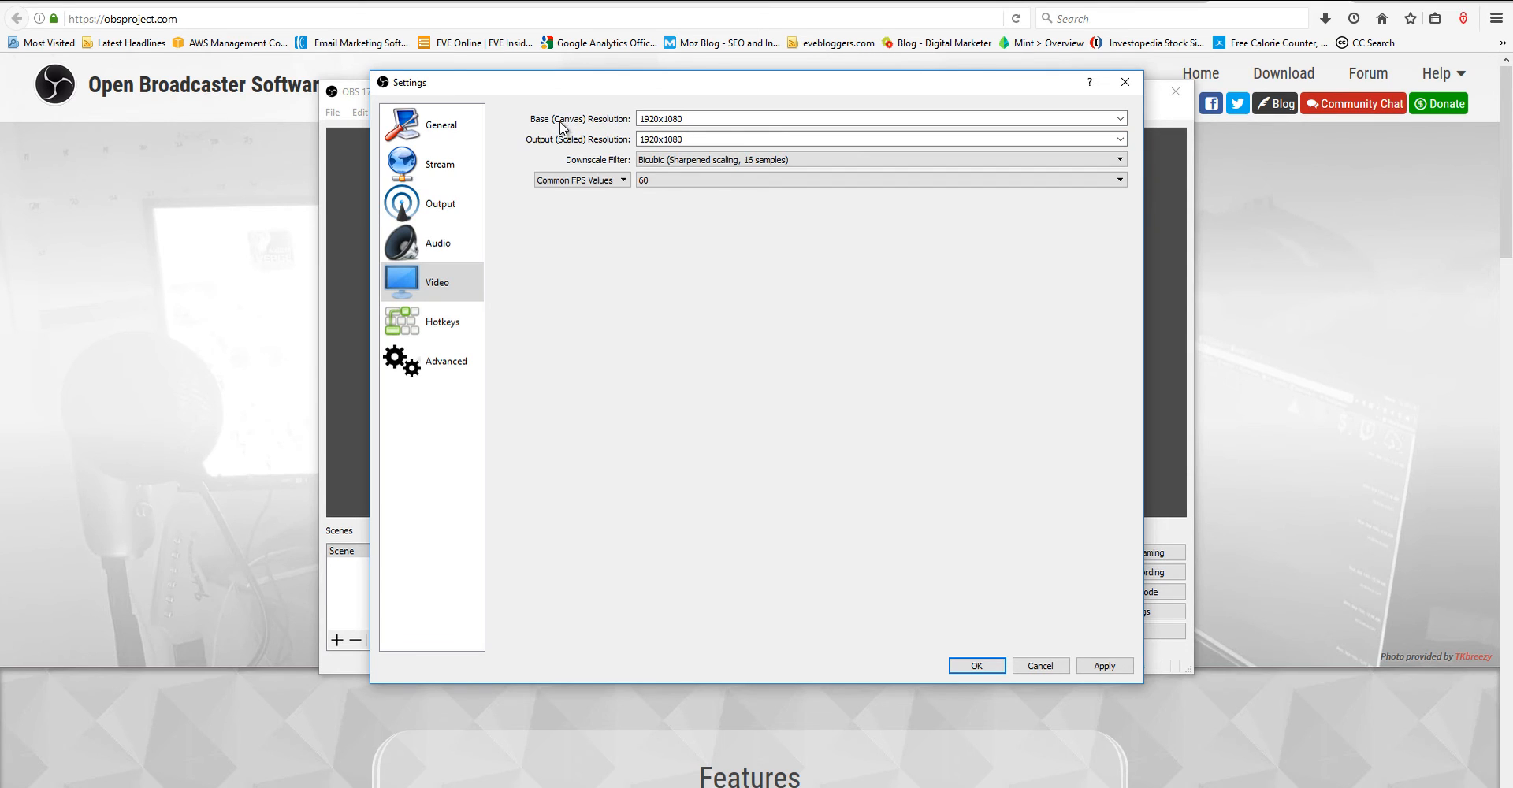
{"action": "mouse_move", "coordinate": [639, 152]}
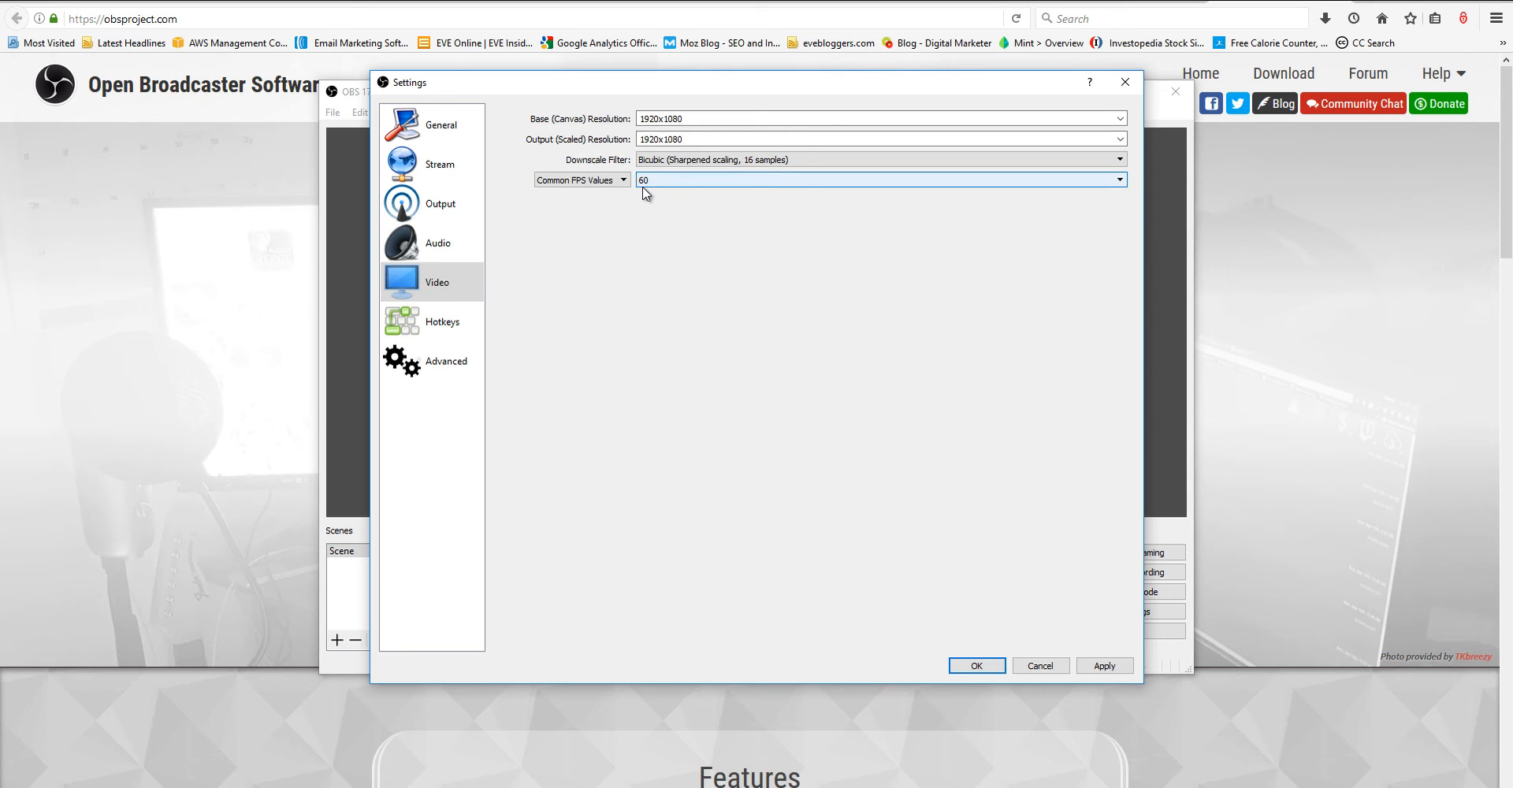
{"action": "left_click", "coordinate": [1119, 178]}
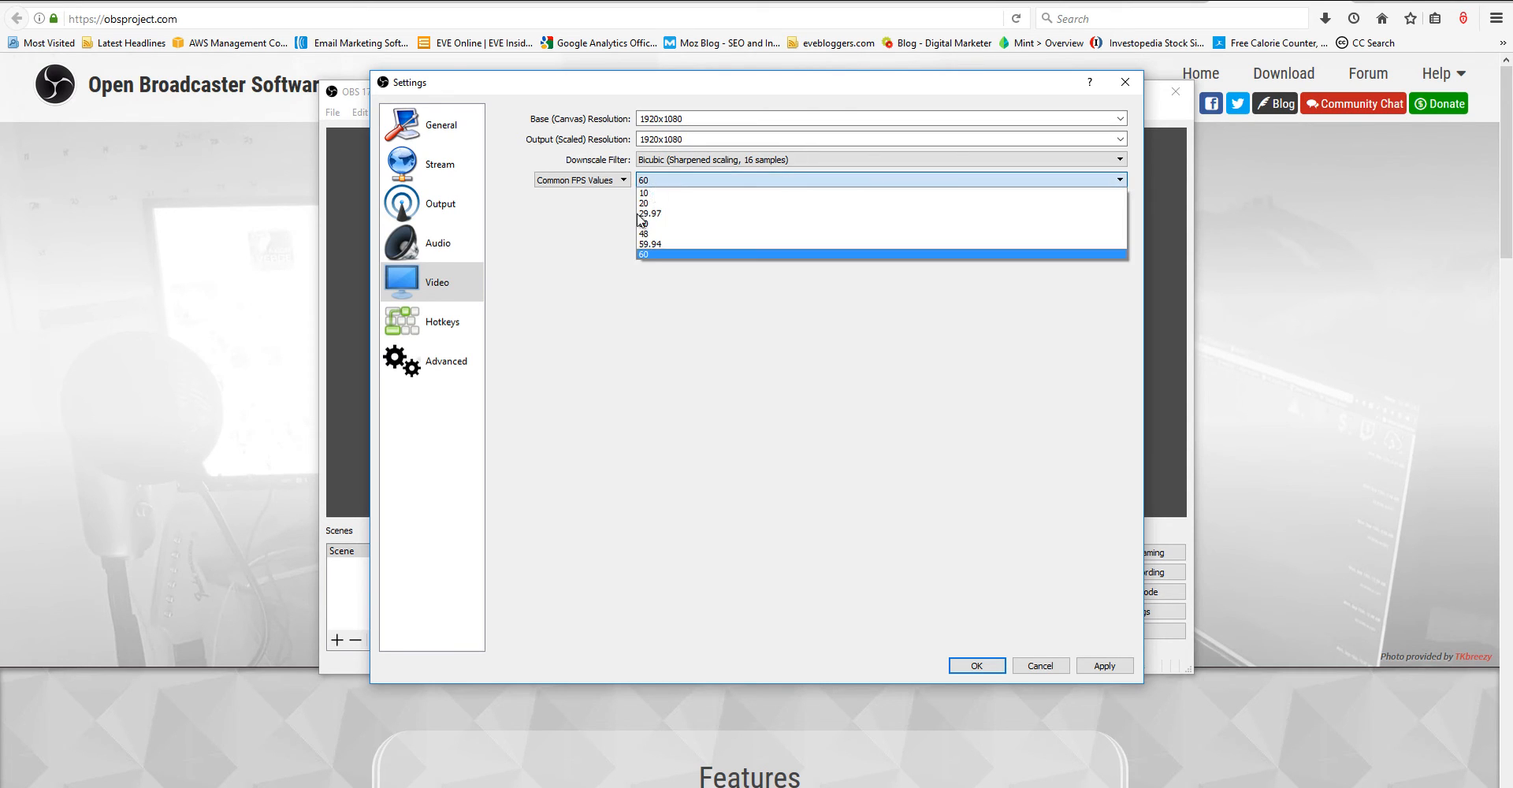
{"action": "left_click", "coordinate": [649, 253]}
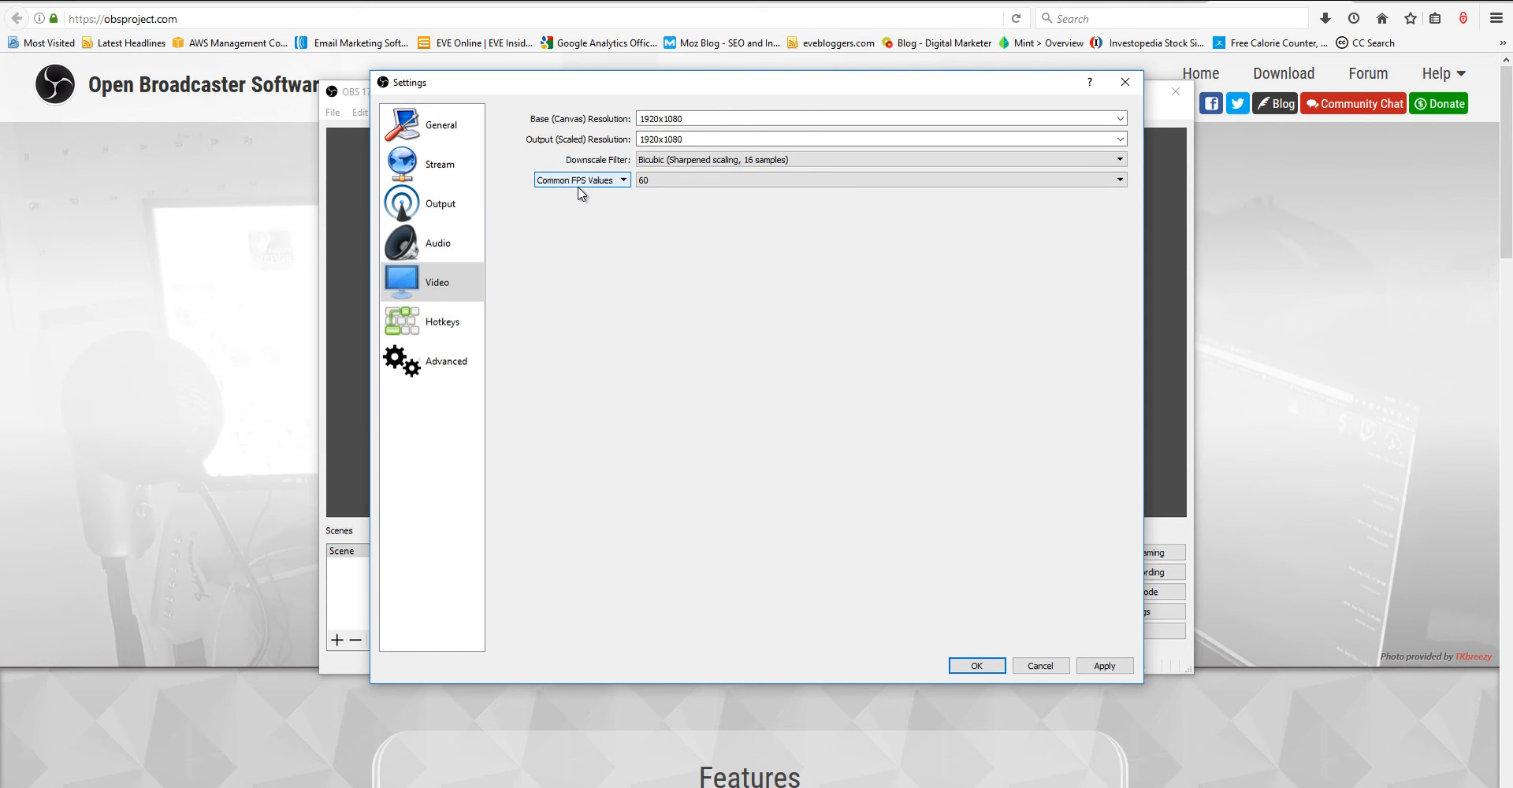
Step: Show the Hotkeys page where F9 starts and stops recording
{"action": "left_click", "coordinate": [441, 321]}
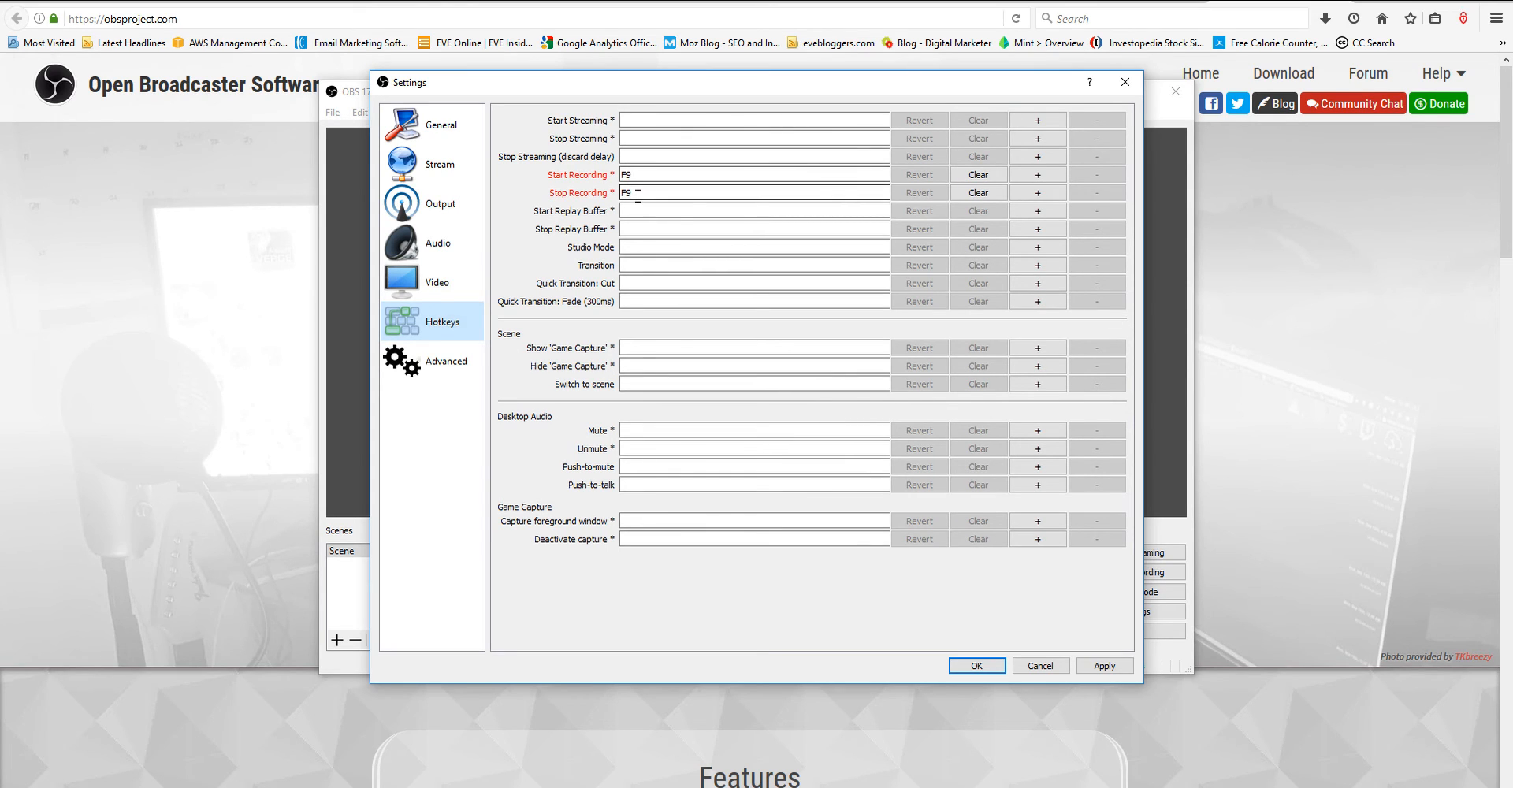
{"action": "mouse_move", "coordinate": [637, 193]}
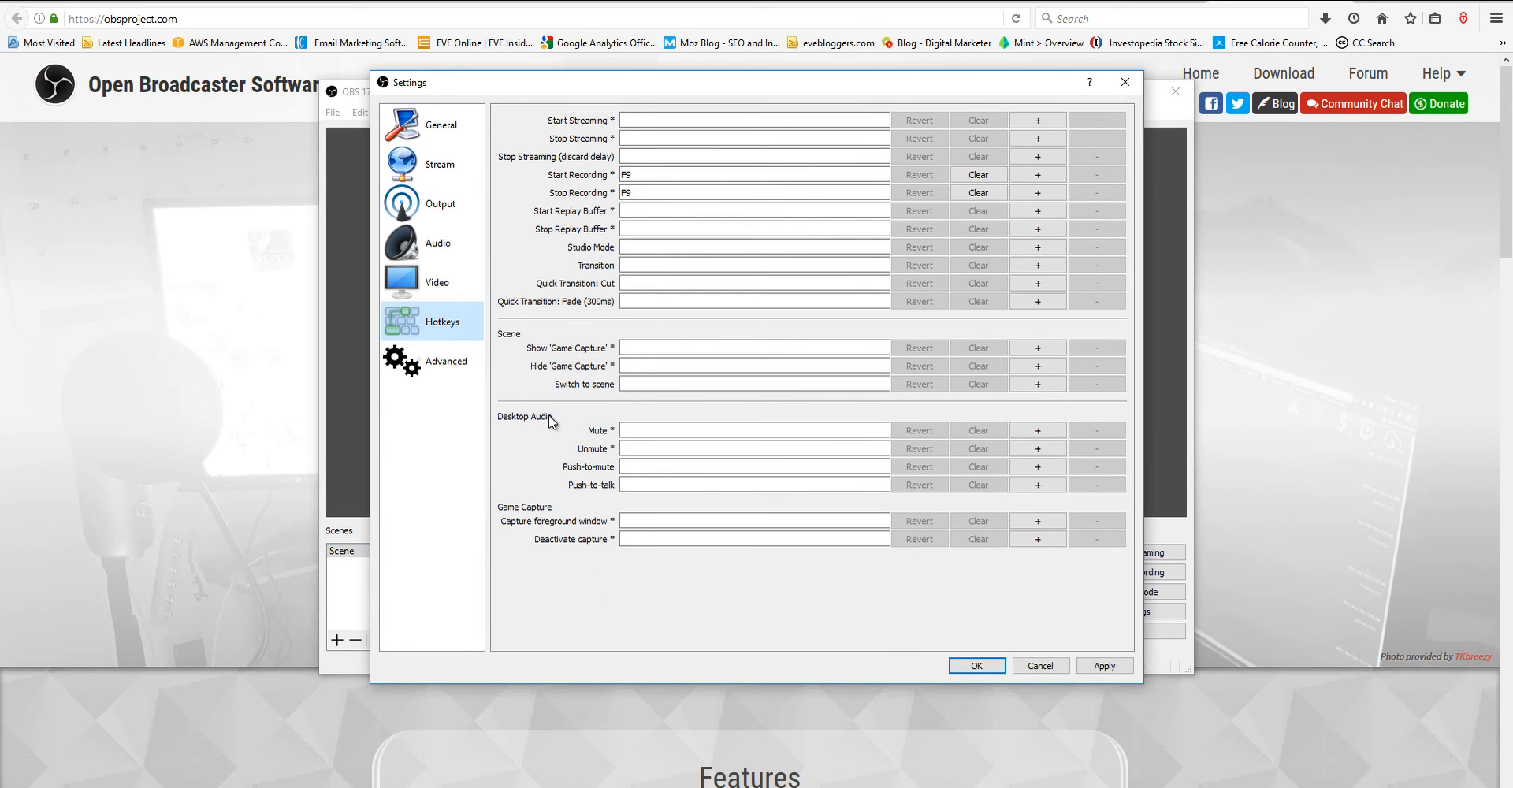
{"action": "mouse_move", "coordinate": [564, 408]}
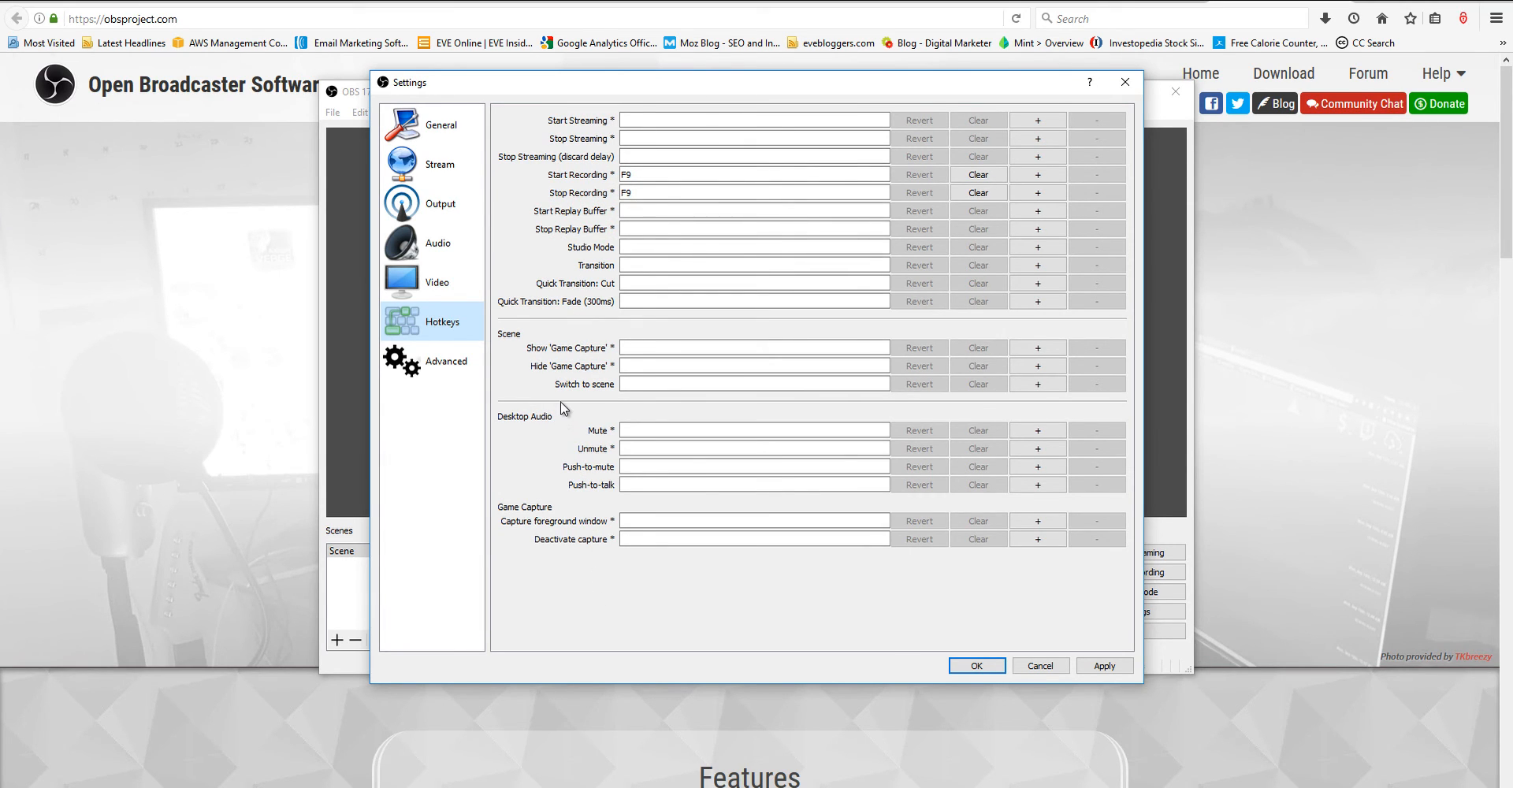
{"action": "mouse_move", "coordinate": [558, 418]}
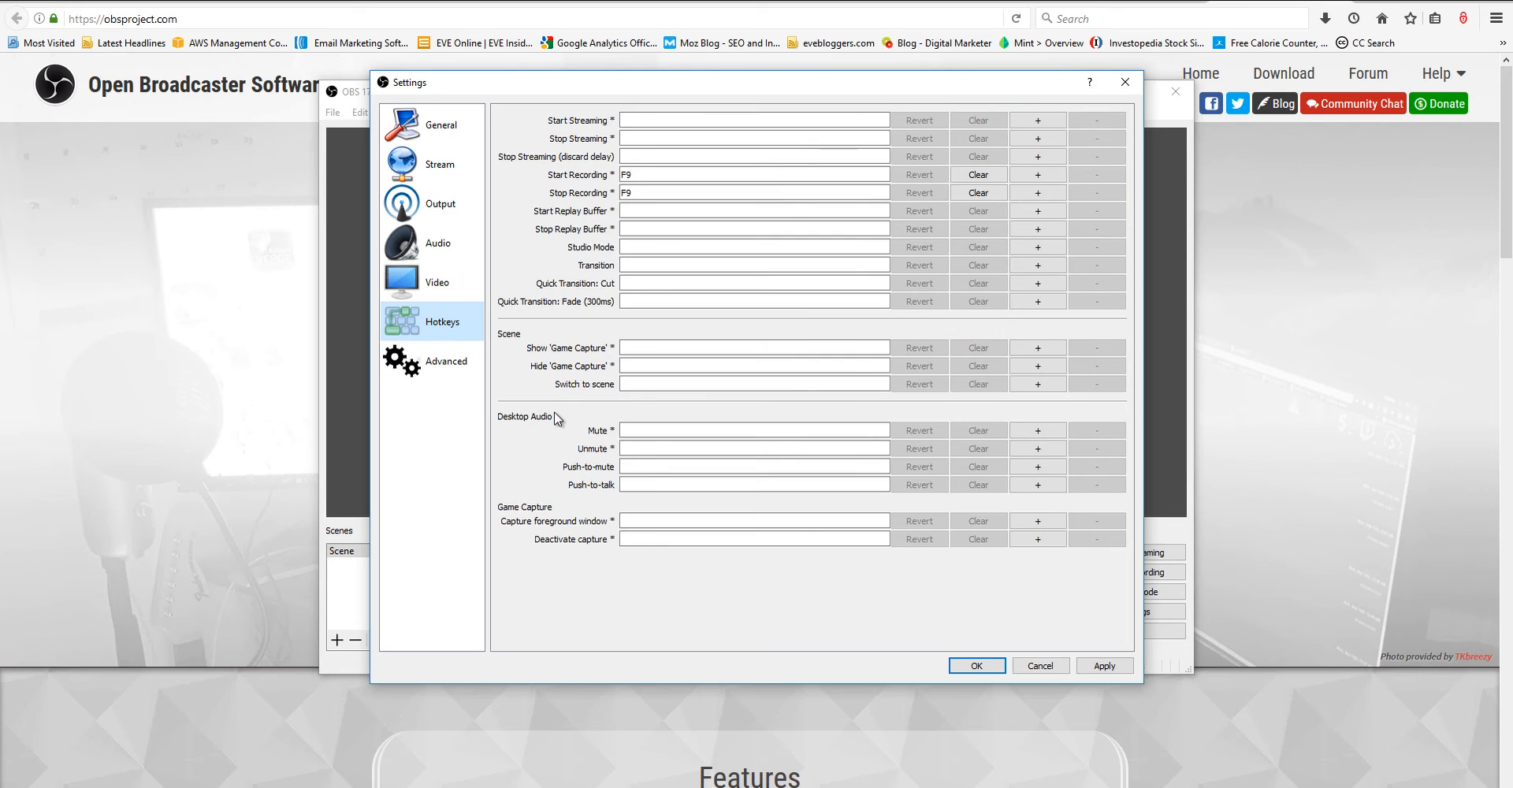
{"action": "mouse_move", "coordinate": [568, 335]}
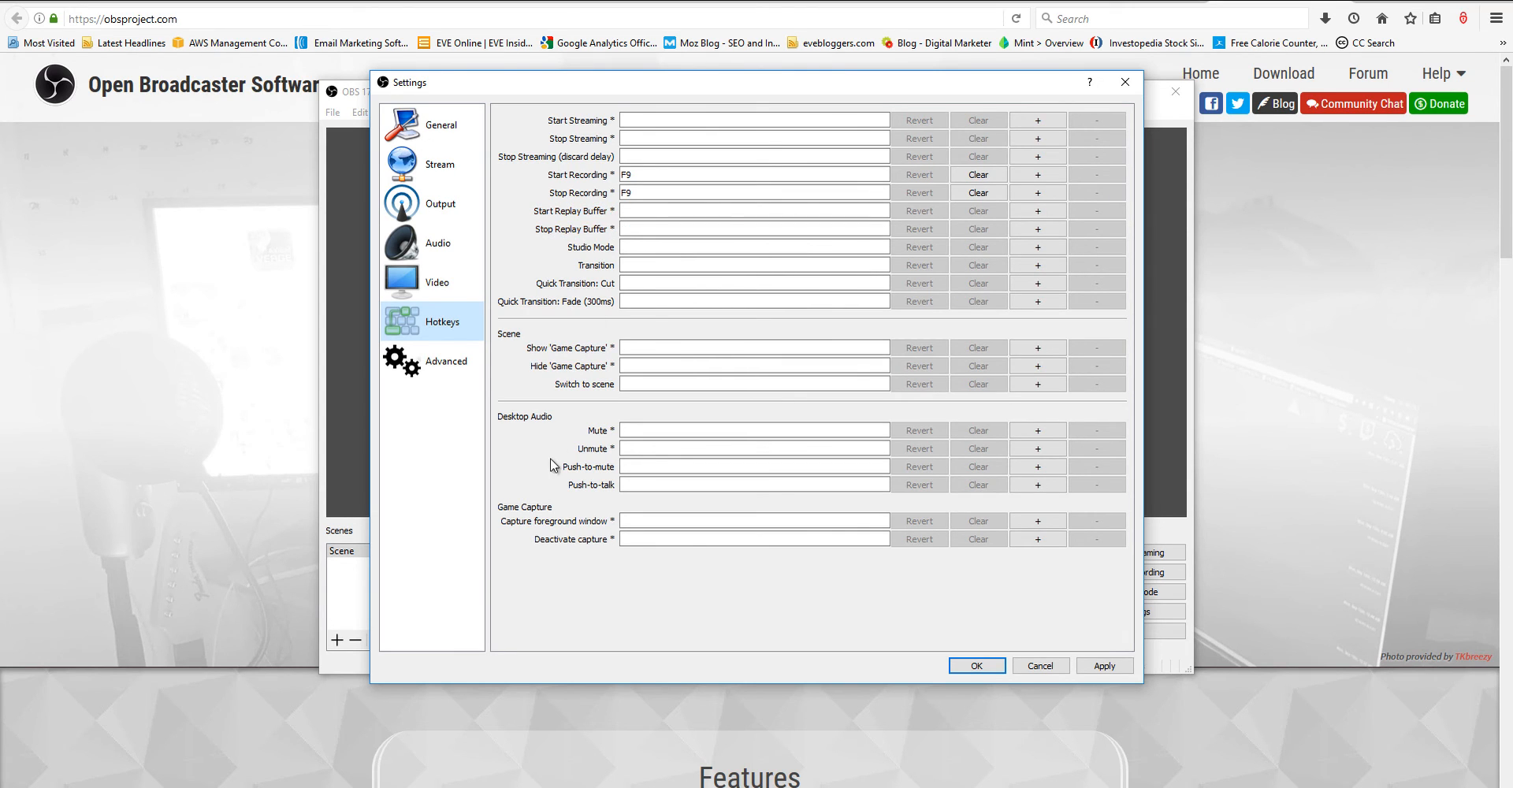
{"action": "mouse_move", "coordinate": [448, 374]}
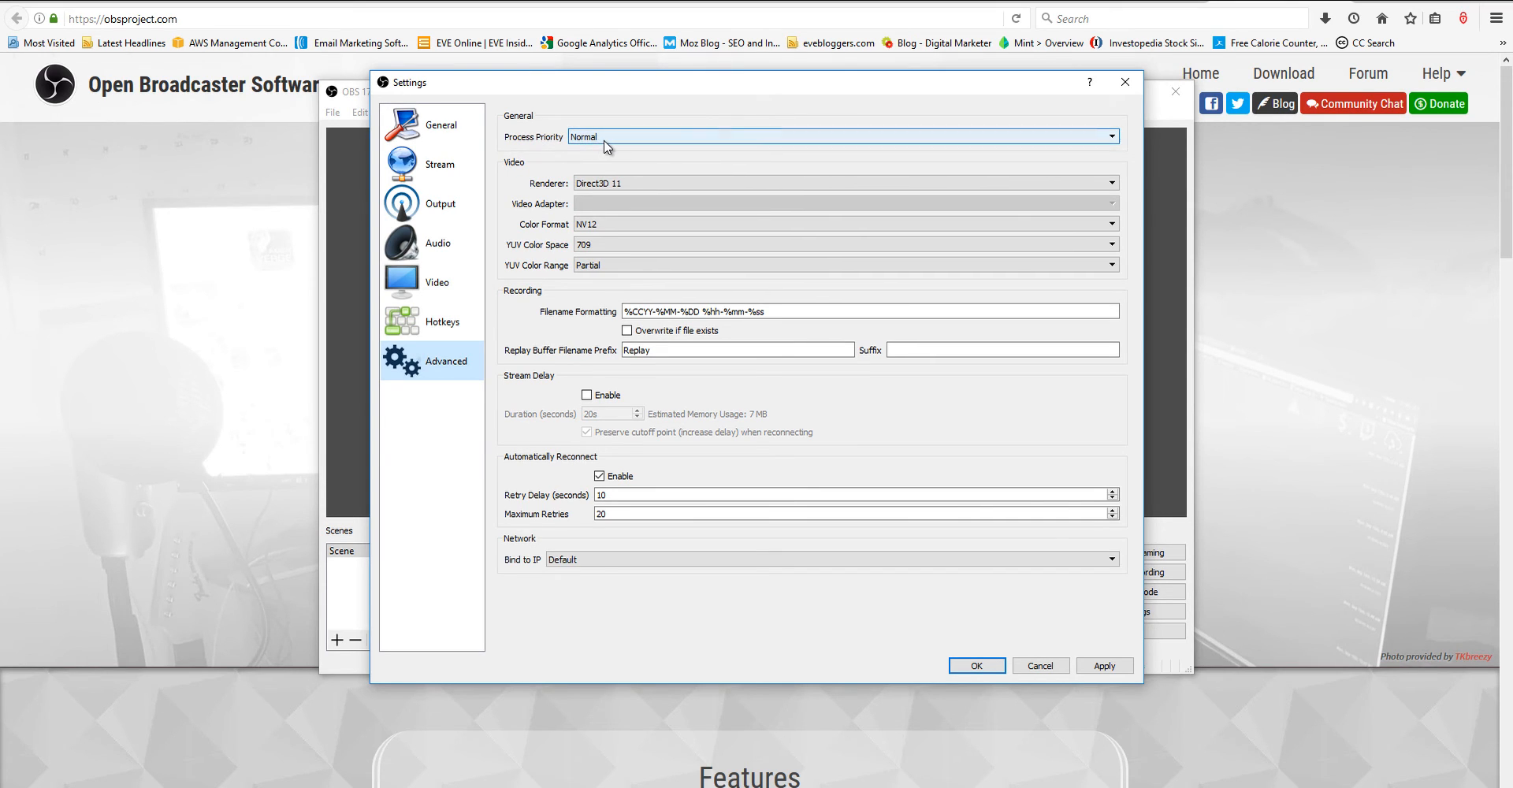
{"action": "mouse_move", "coordinate": [596, 248]}
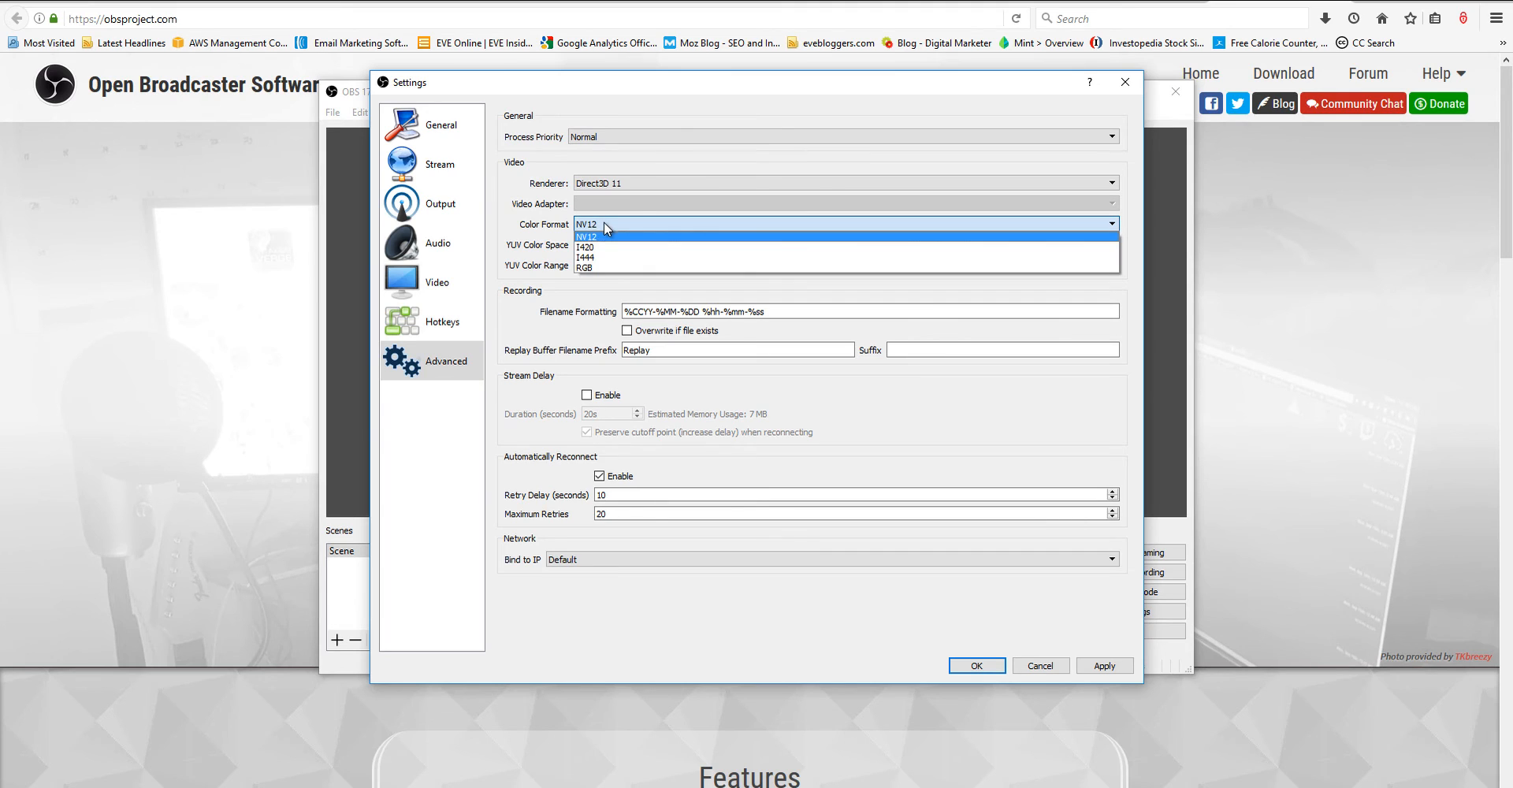
Step: Keep NV12 color format and Normal process priority in Advanced settings, then apply all changes
{"action": "left_click", "coordinate": [586, 235]}
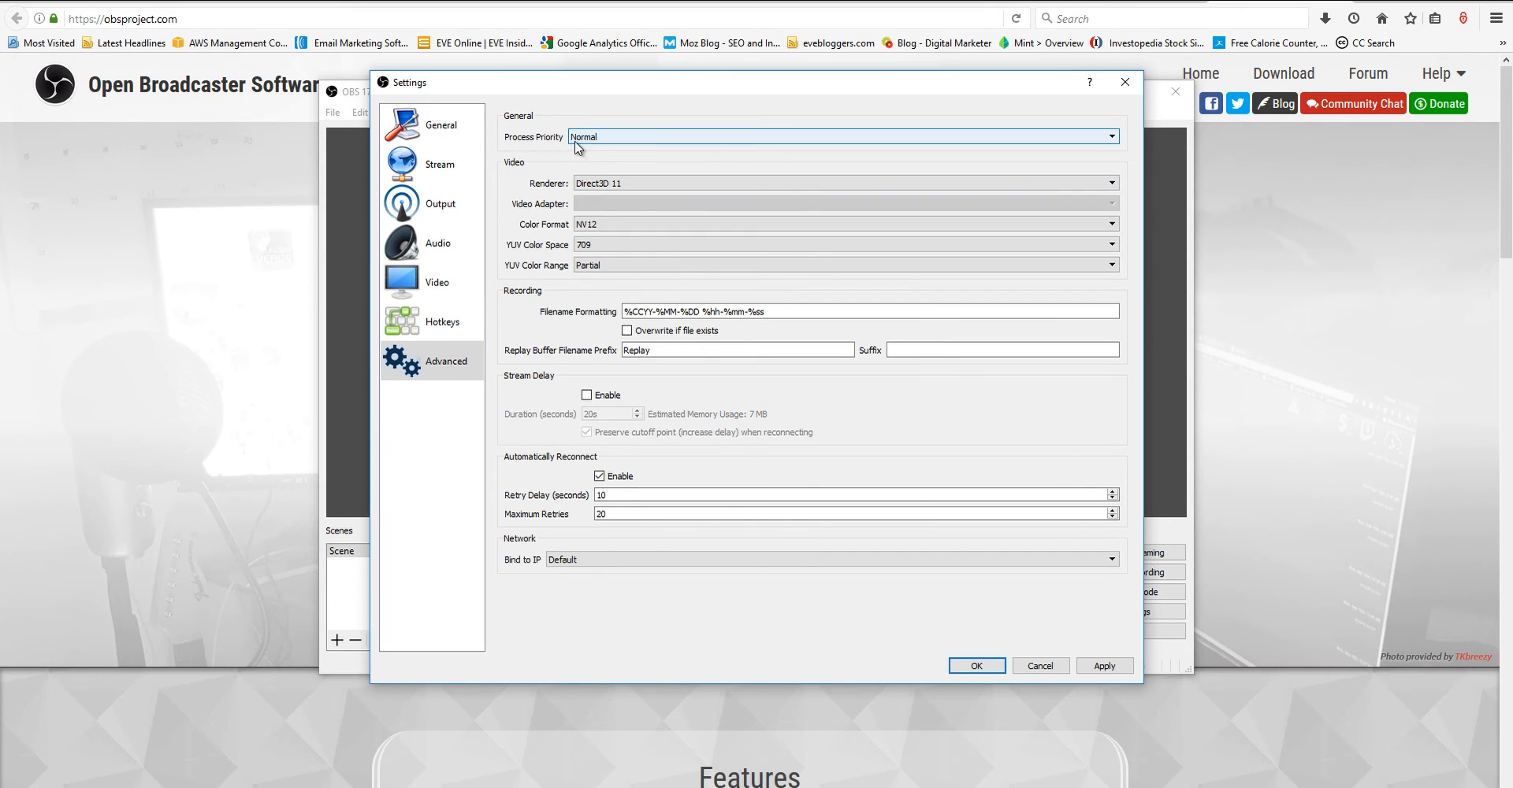
{"action": "left_click", "coordinate": [1109, 135]}
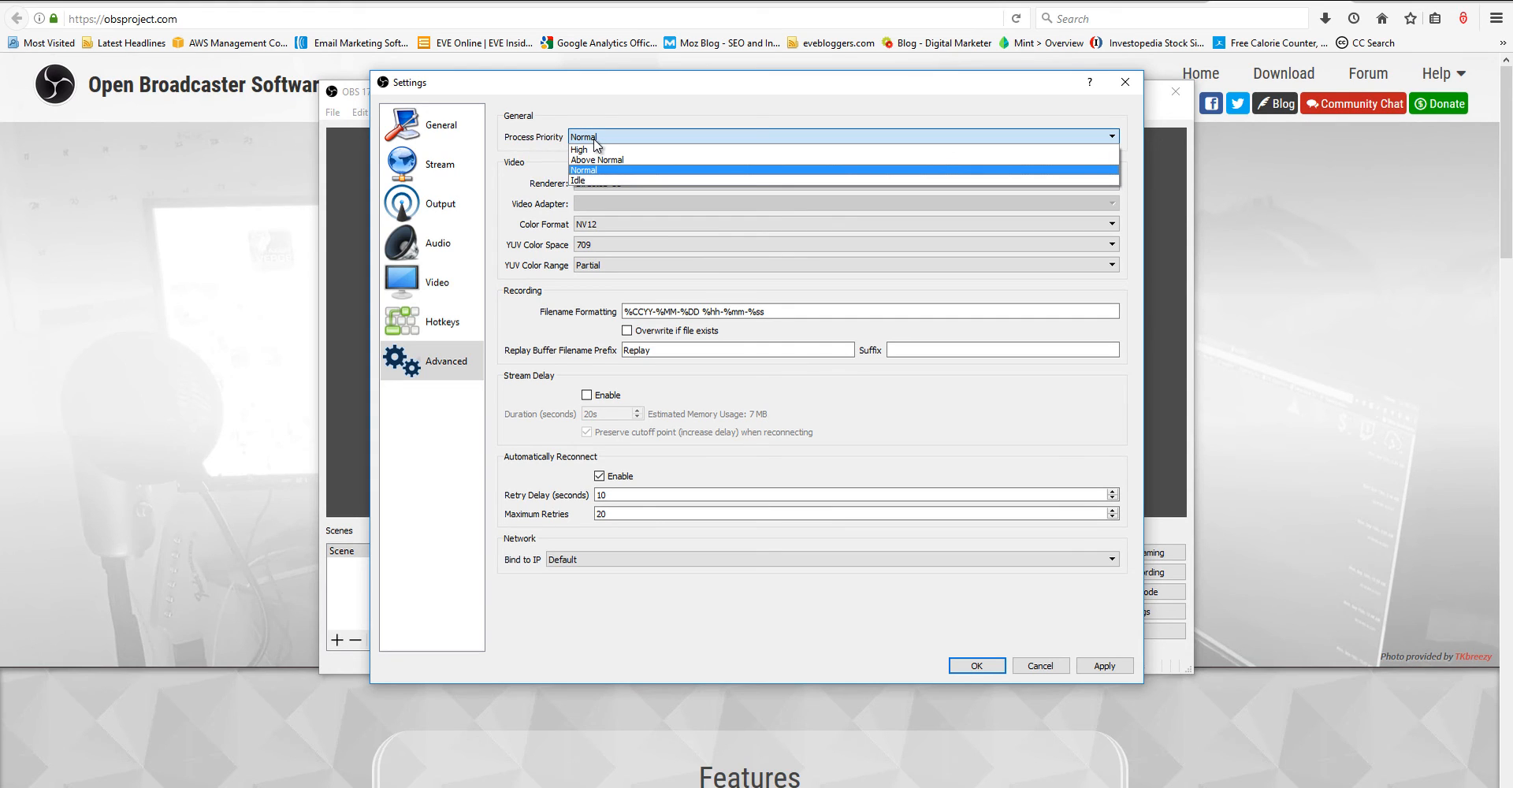
{"action": "left_click", "coordinate": [583, 169]}
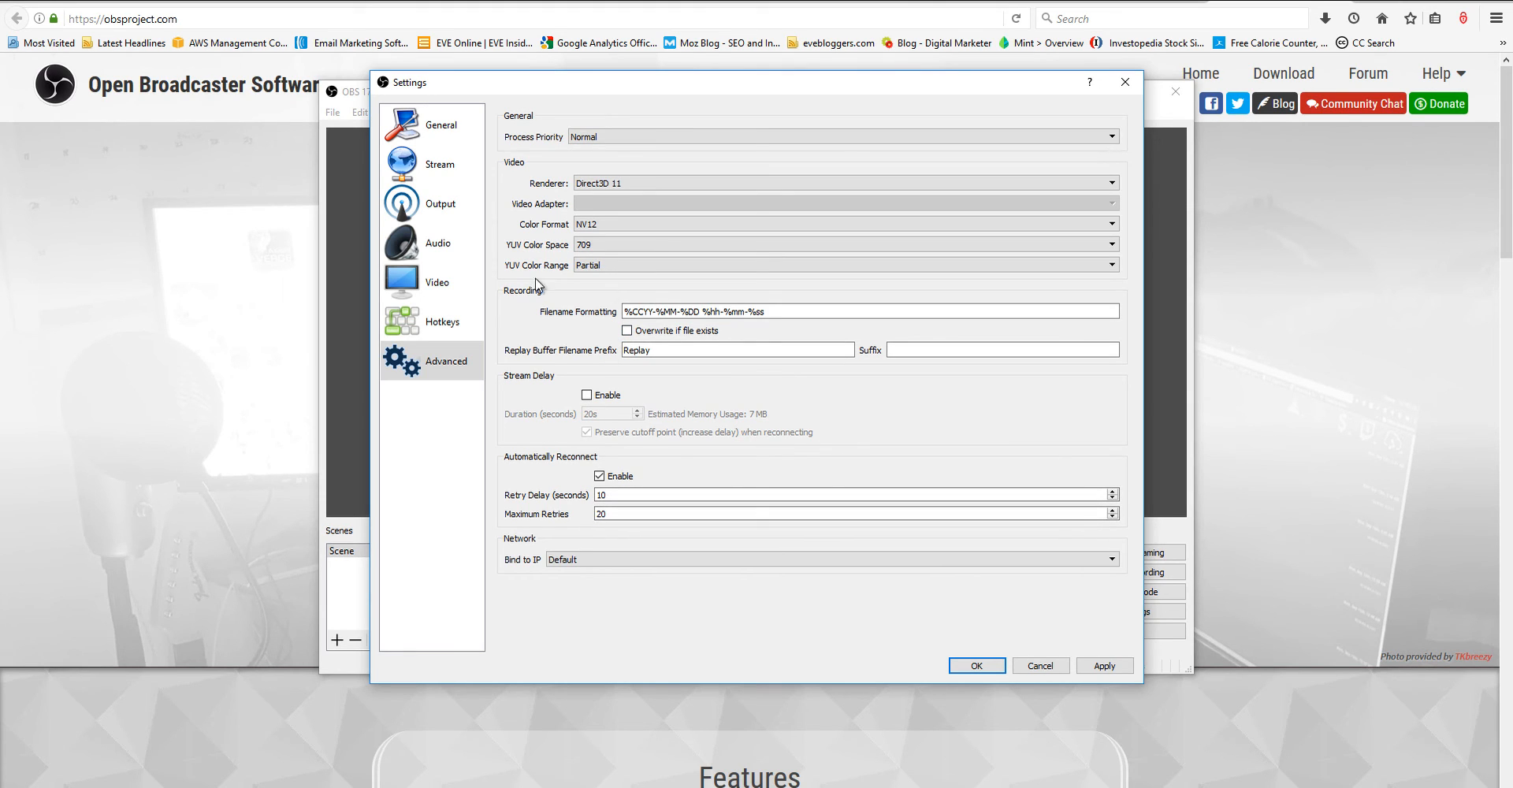
{"action": "left_click", "coordinate": [835, 264]}
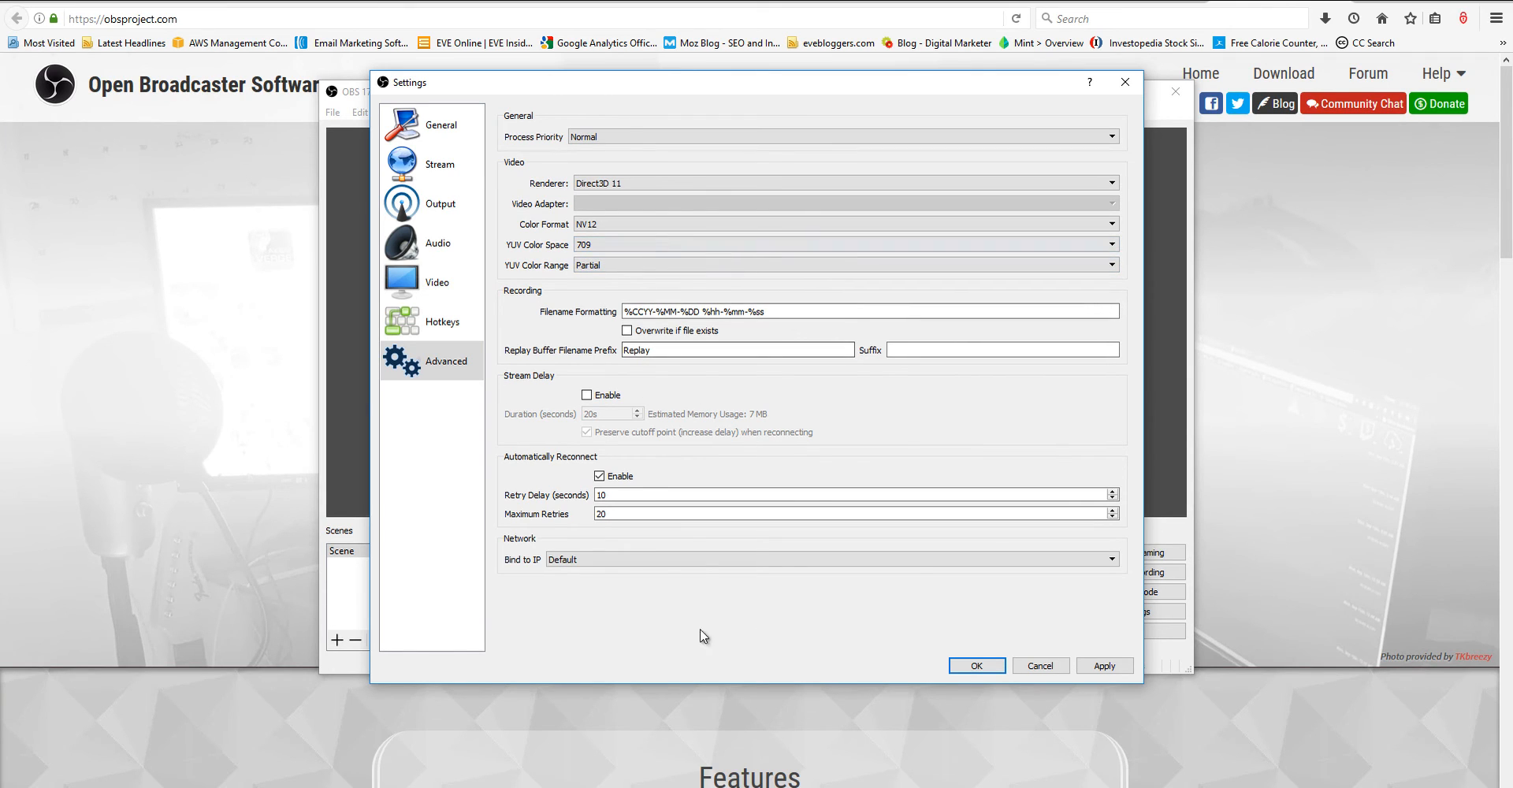
{"action": "mouse_move", "coordinate": [1120, 702]}
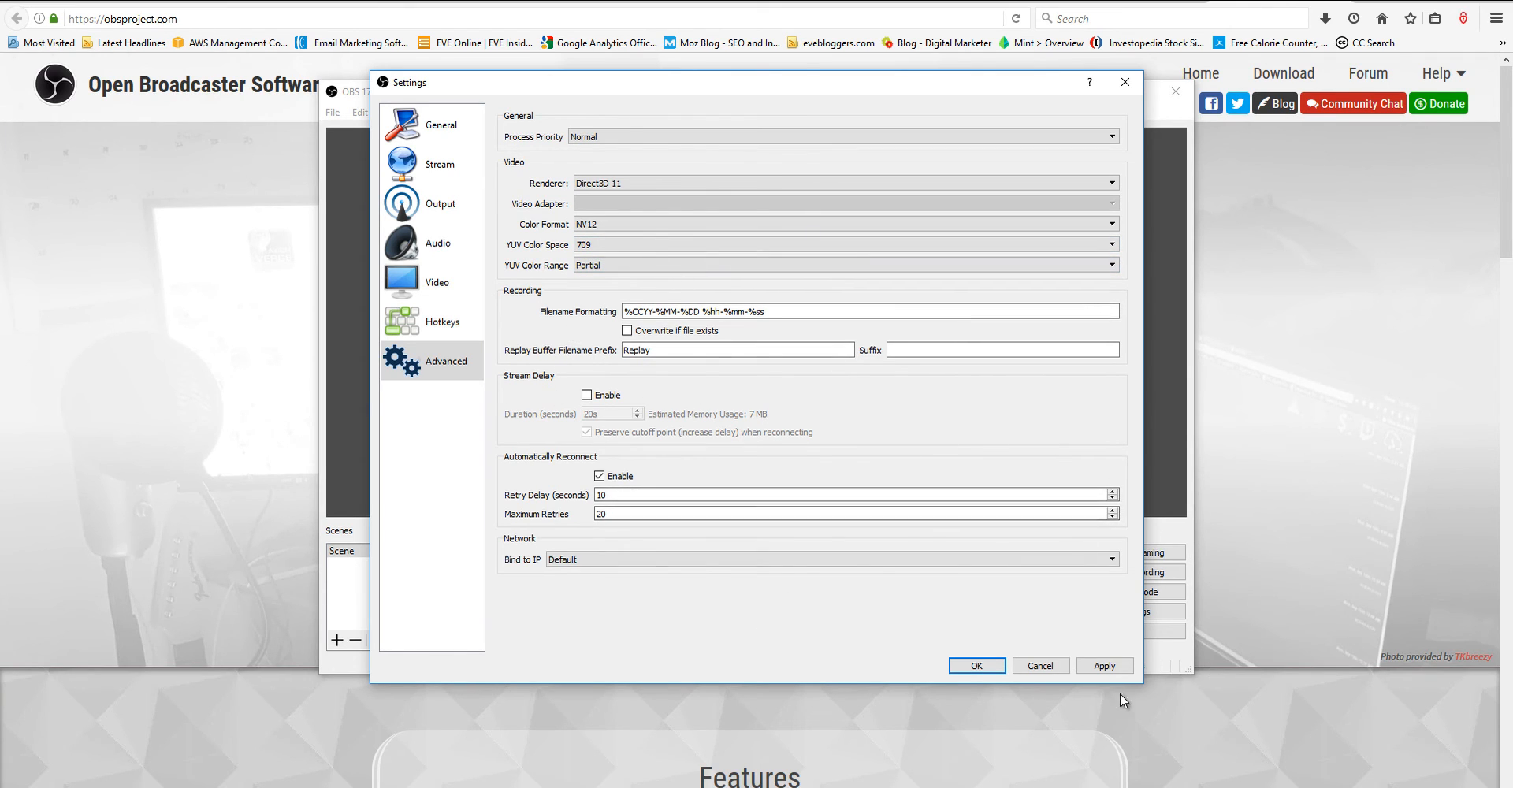
{"action": "left_click", "coordinate": [978, 665]}
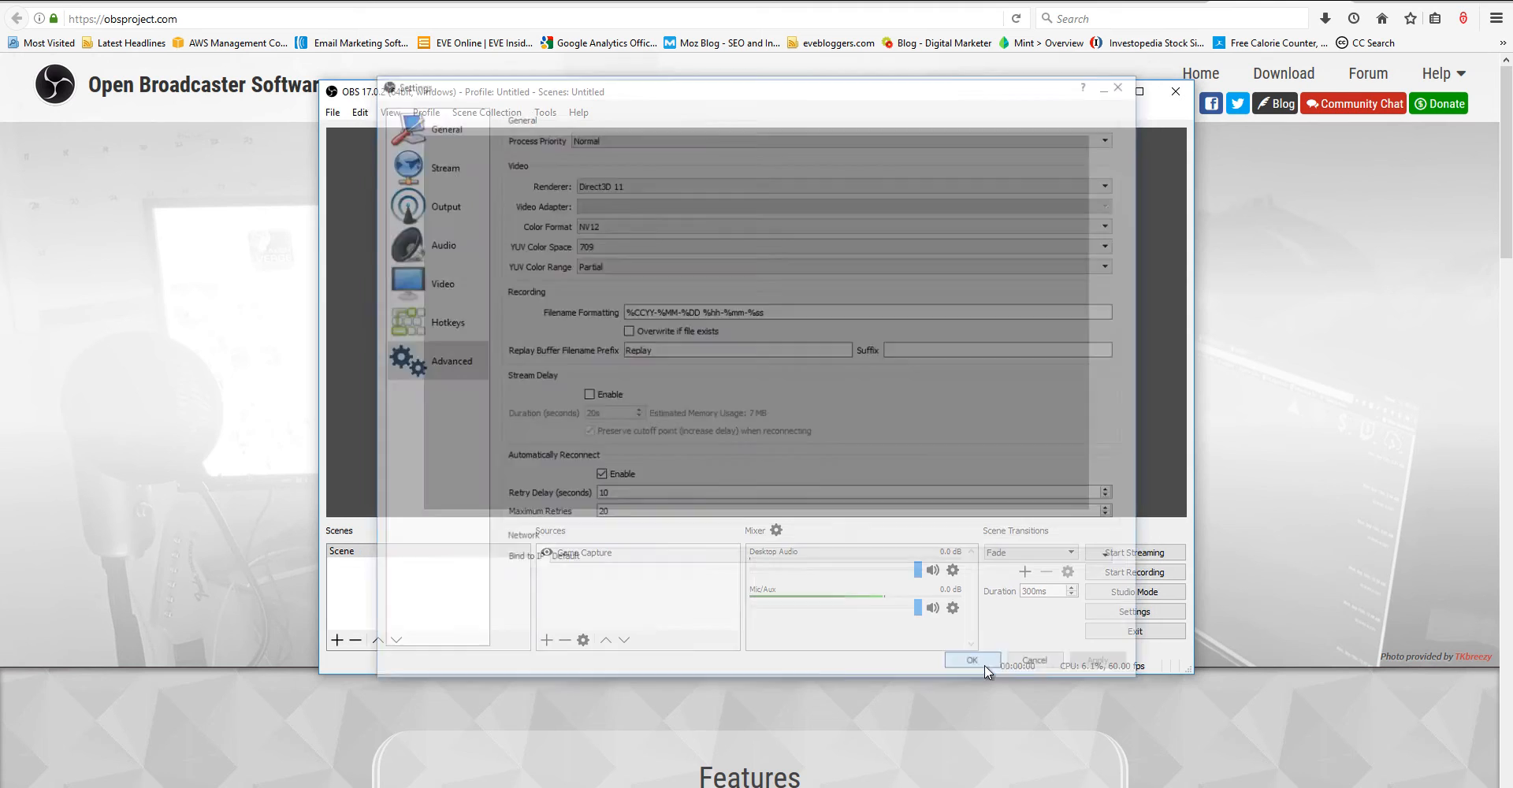
Step: Add a second Game Capture source and set its mode to 'Capture specific window'
{"action": "left_click", "coordinate": [973, 658]}
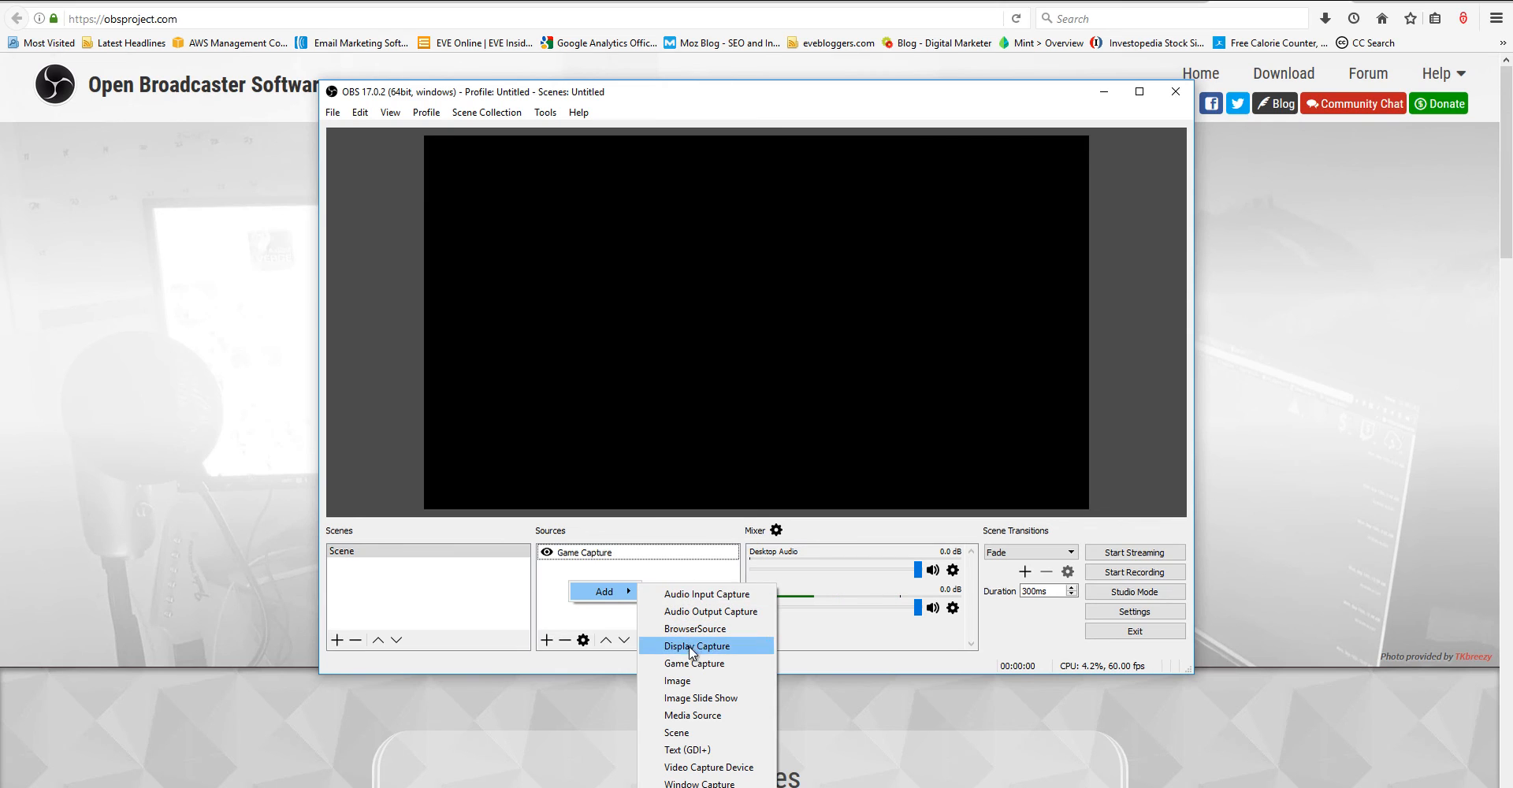
{"action": "left_click", "coordinate": [694, 662]}
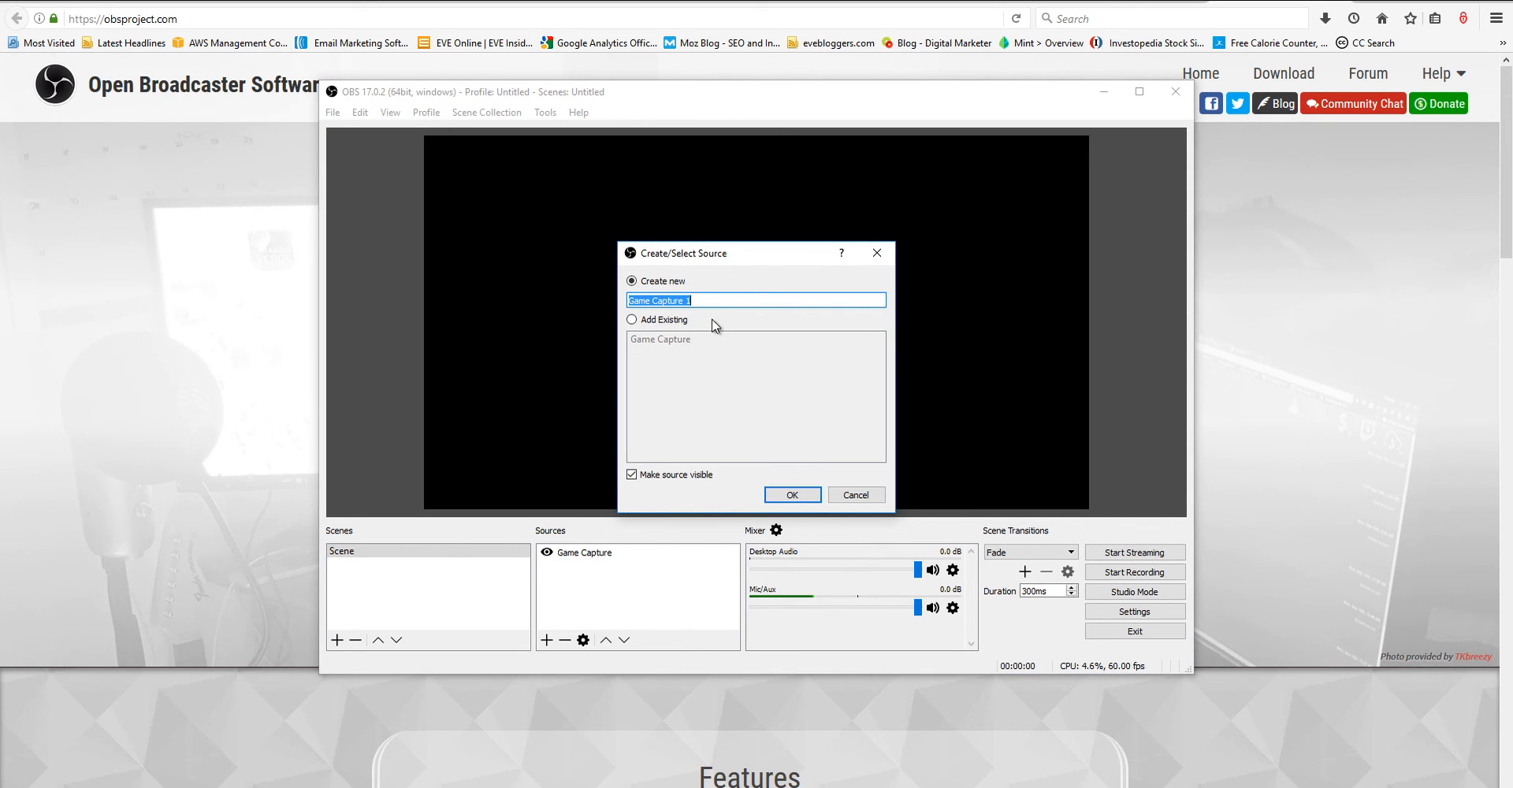
{"action": "left_click", "coordinate": [690, 300]}
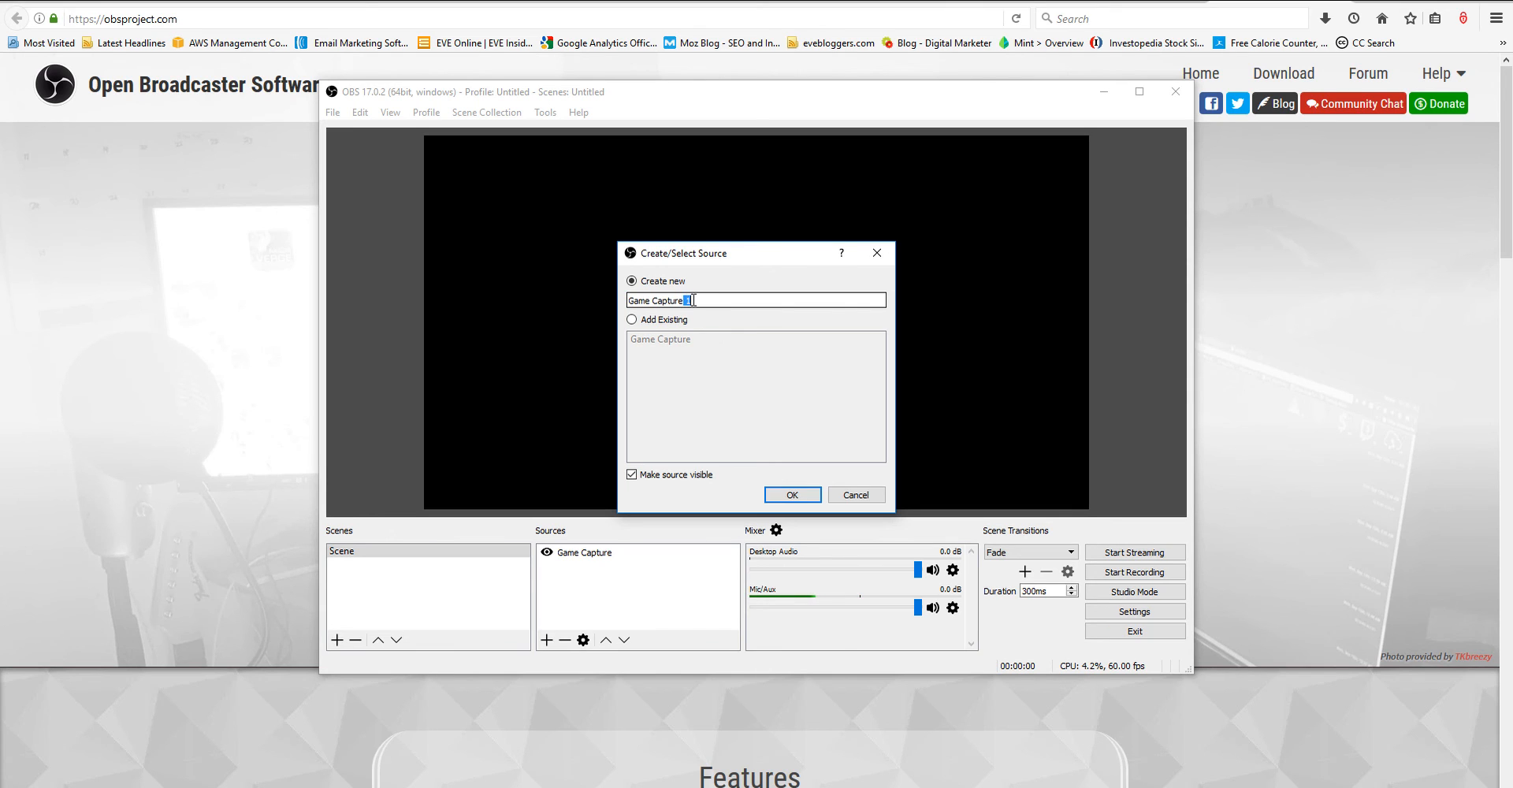
{"action": "left_click", "coordinate": [791, 495]}
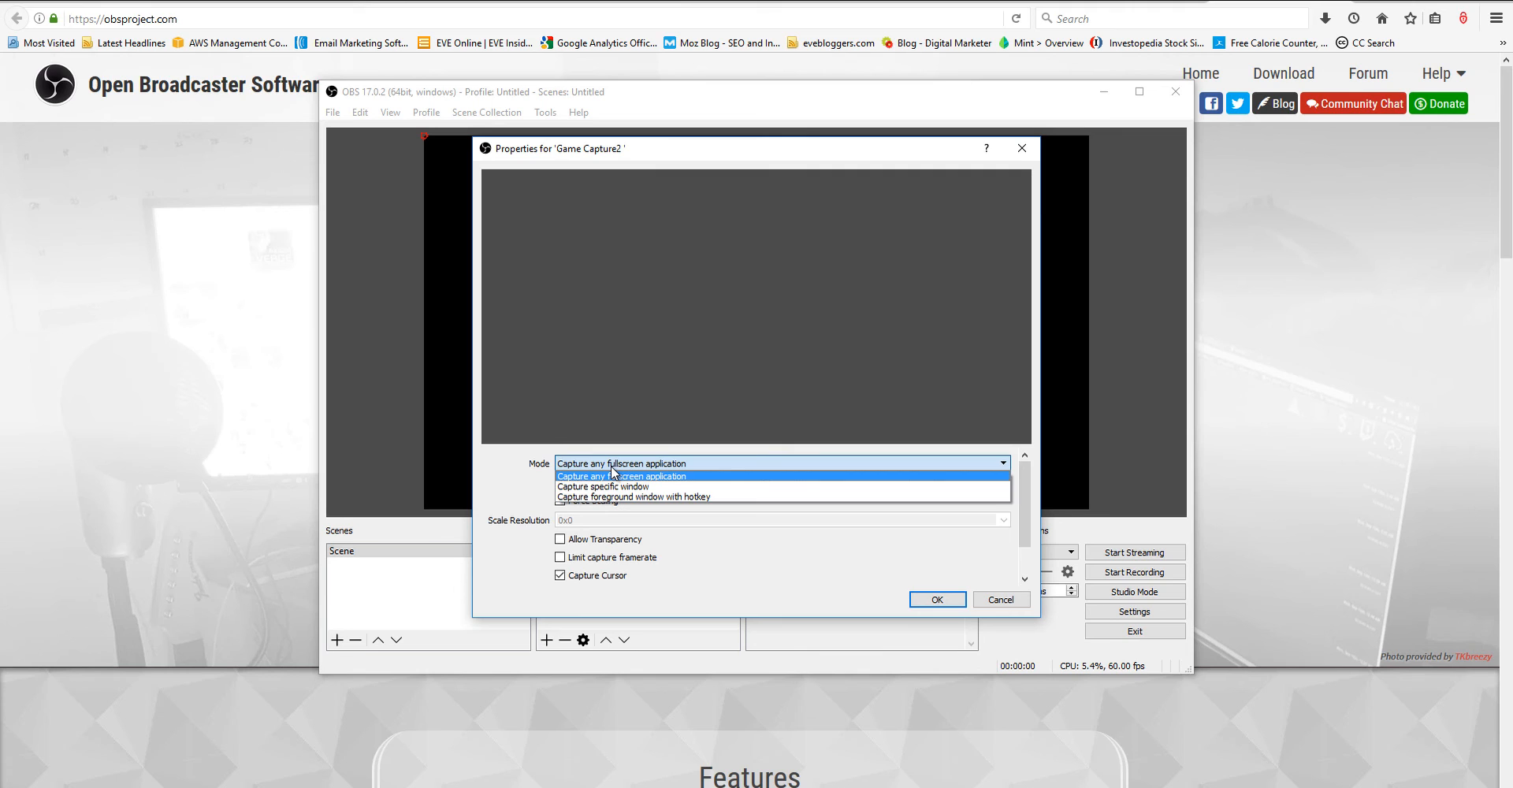
{"action": "mouse_move", "coordinate": [643, 462]}
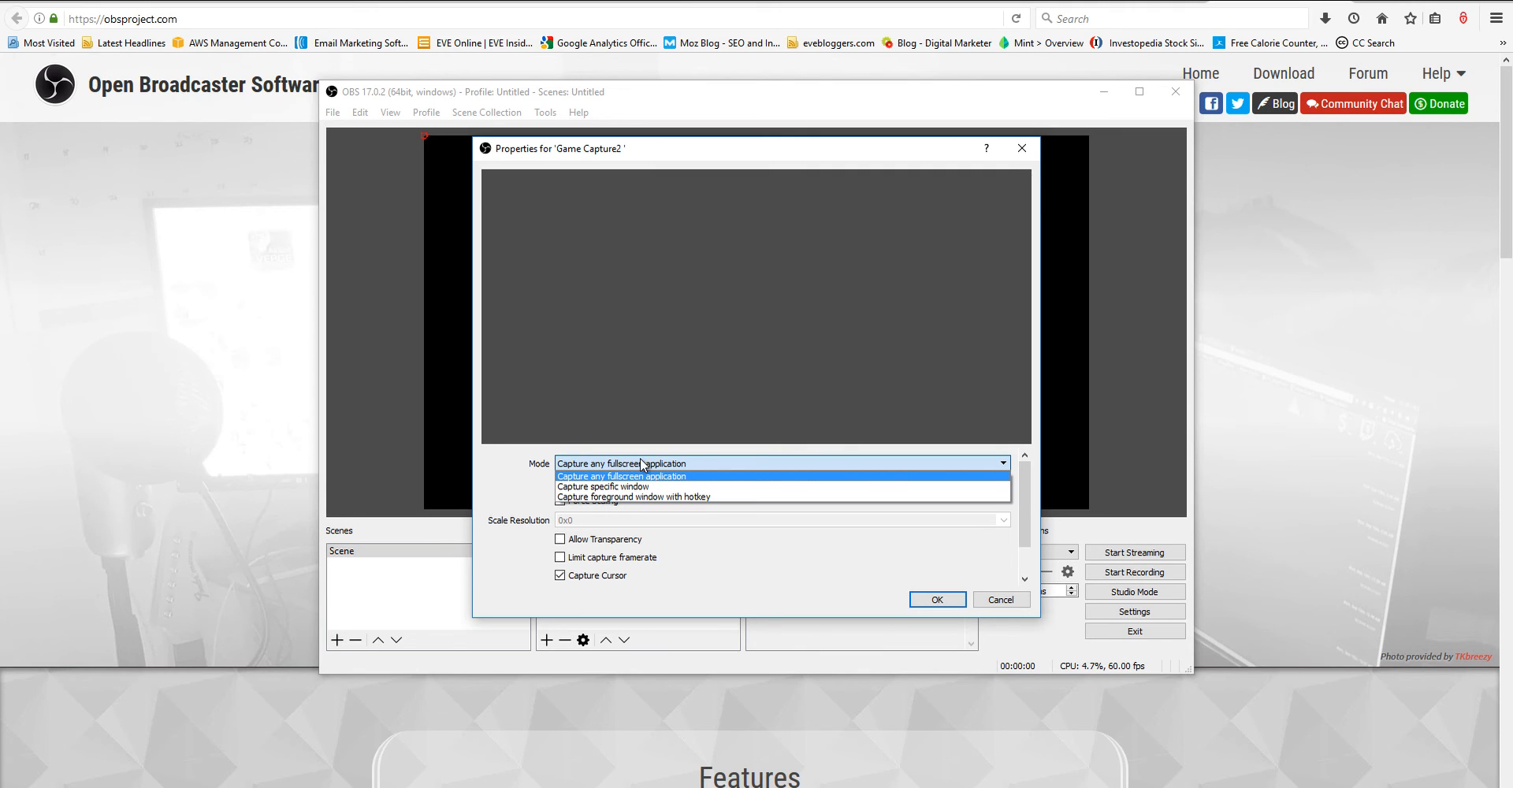
{"action": "mouse_move", "coordinate": [589, 484]}
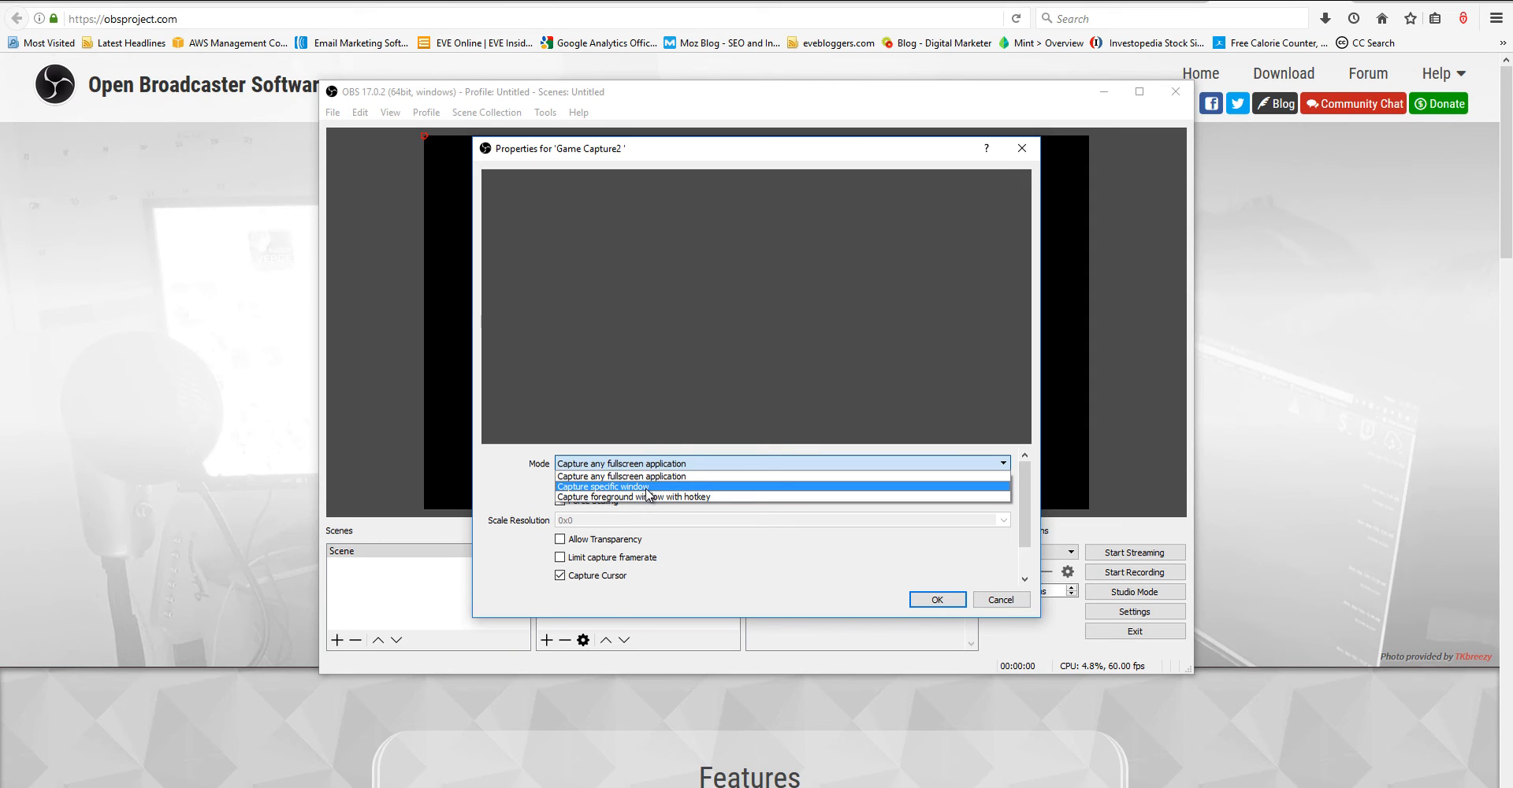
{"action": "left_click", "coordinate": [602, 486]}
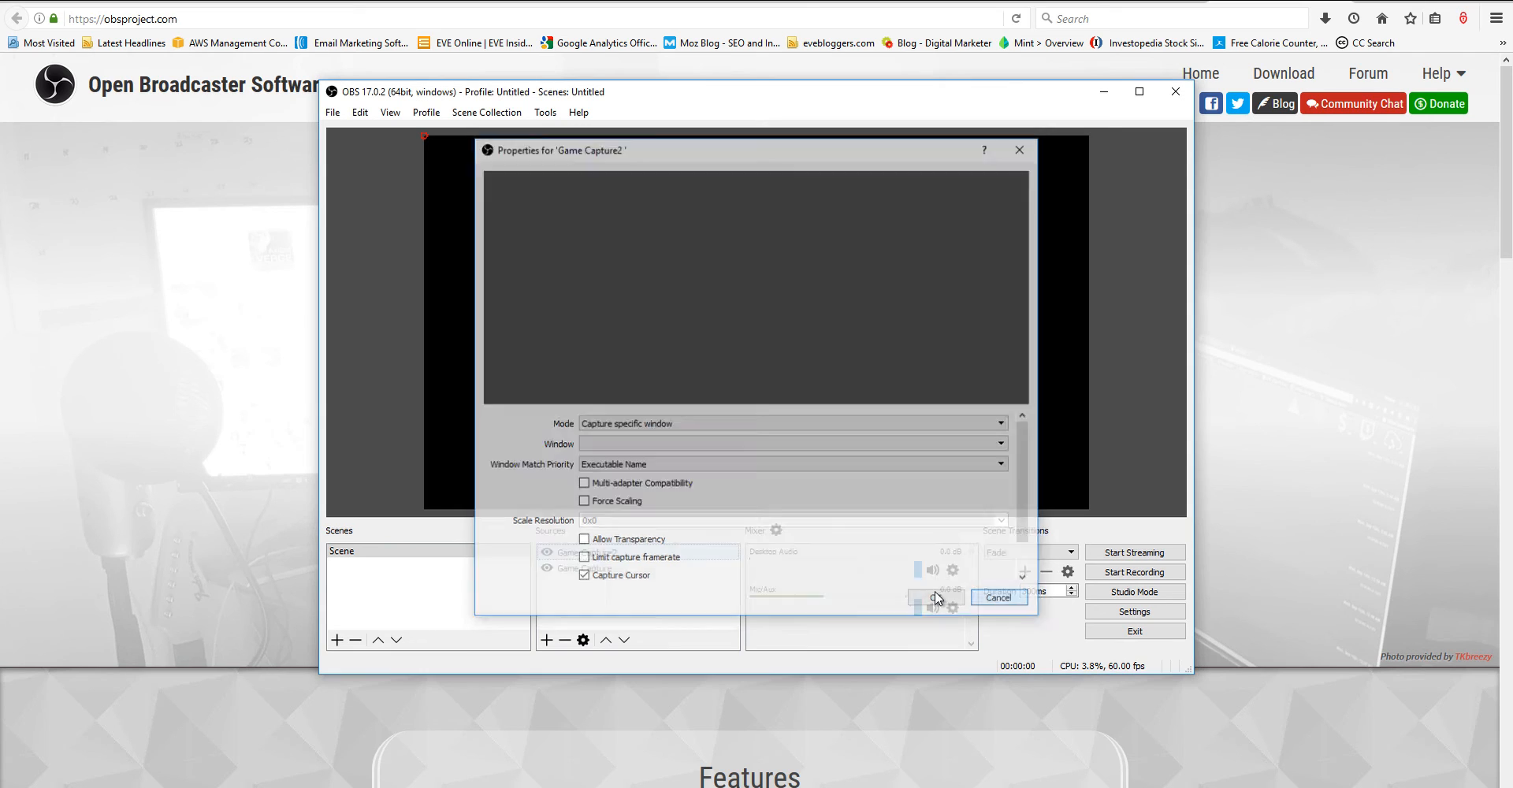
Step: Confirm the Game Capture source captures the EVE client window, then close its properties
{"action": "left_click", "coordinate": [999, 597]}
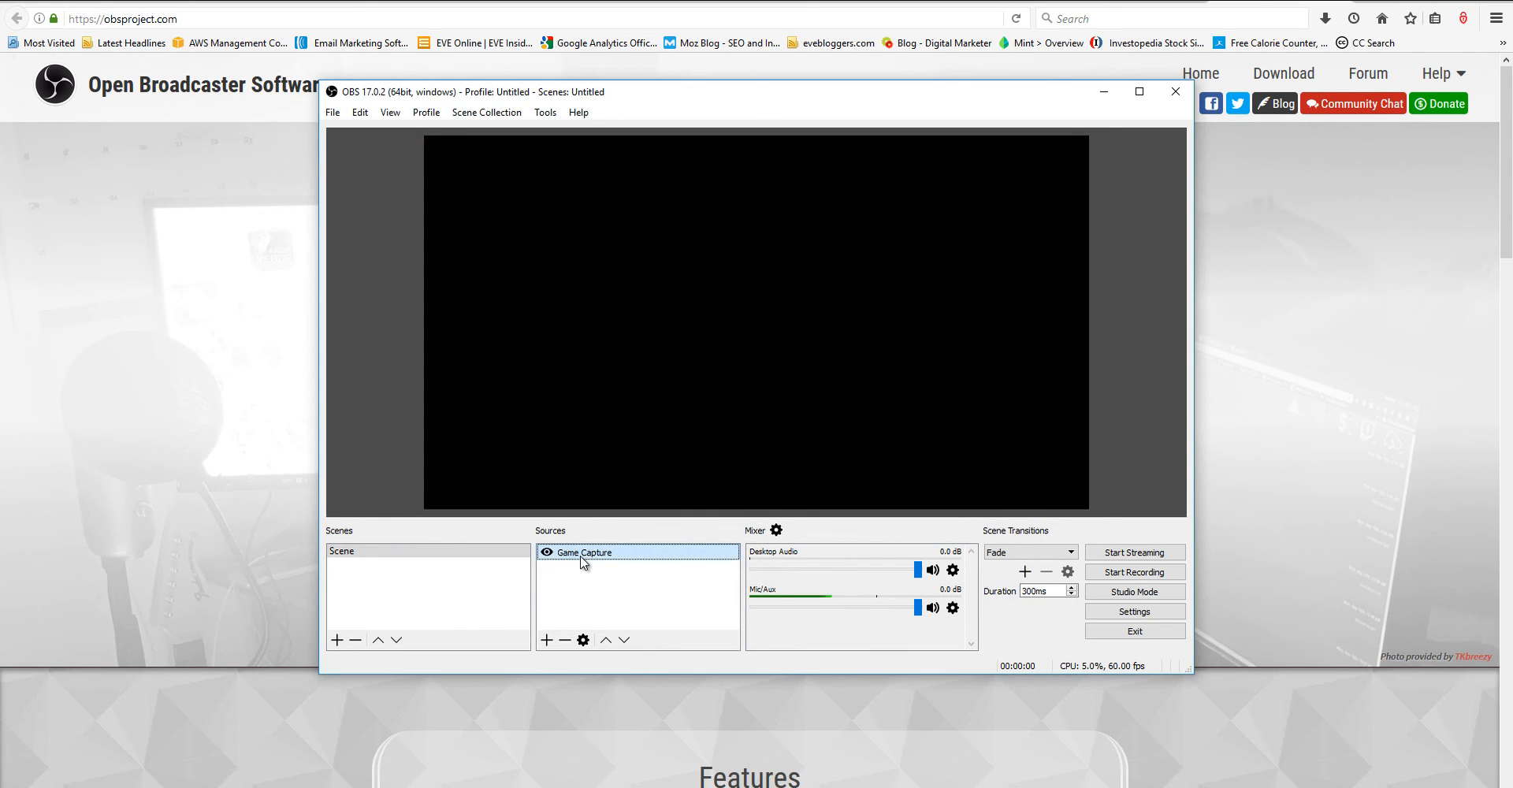
{"action": "double_click", "coordinate": [583, 551]}
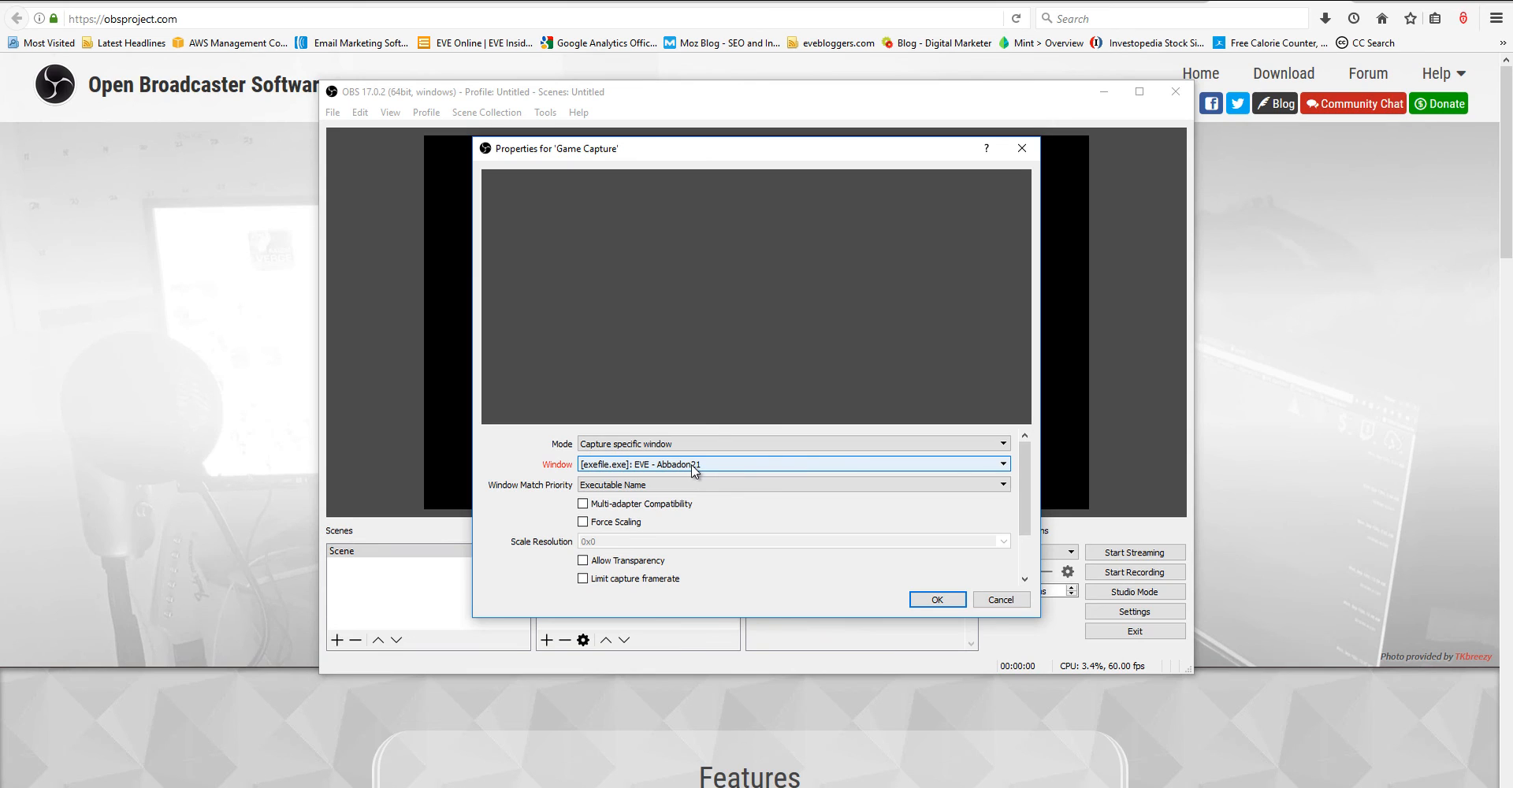
{"action": "mouse_move", "coordinate": [684, 465]}
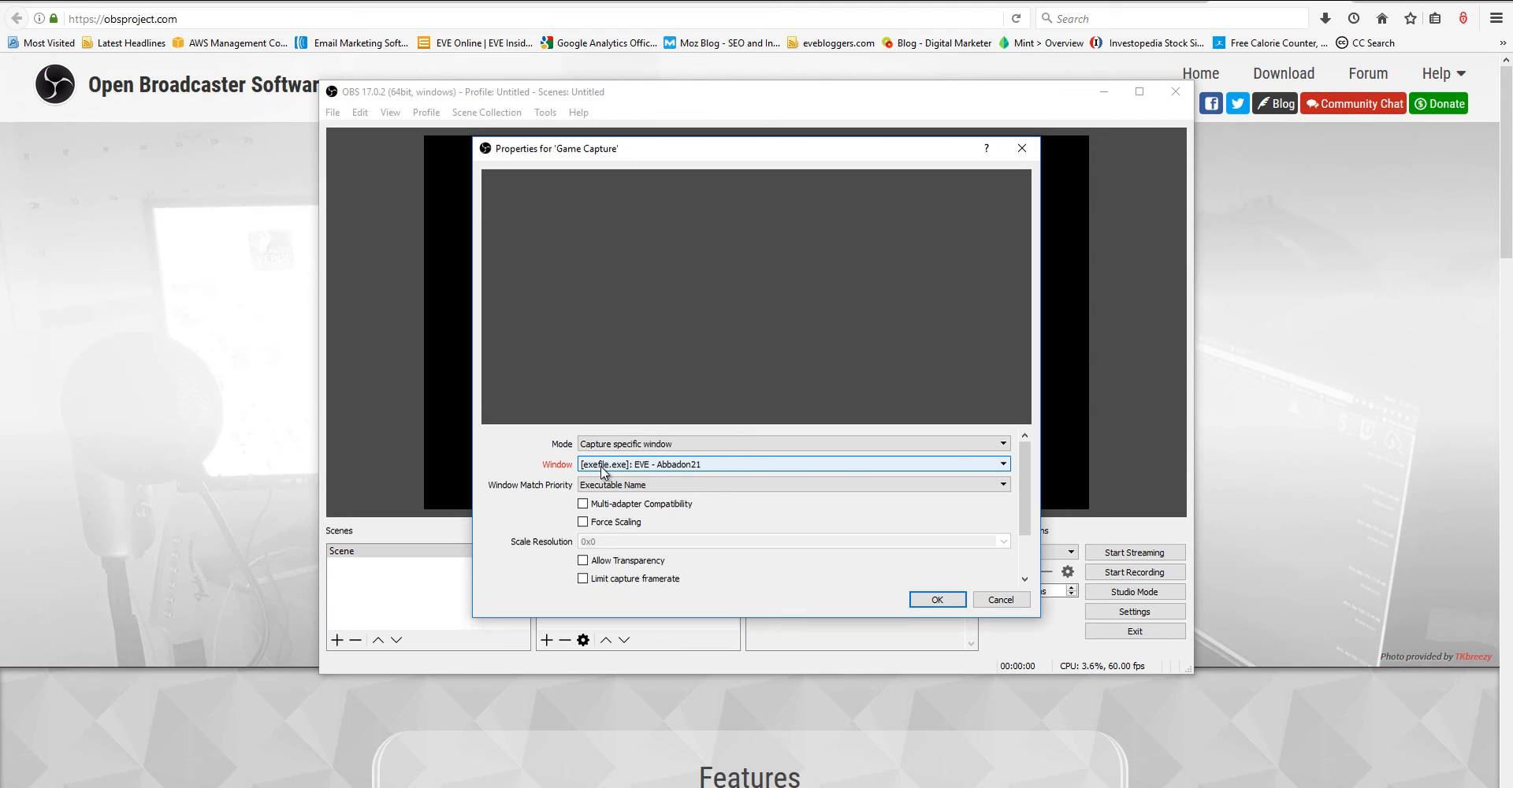
{"action": "mouse_move", "coordinate": [616, 471]}
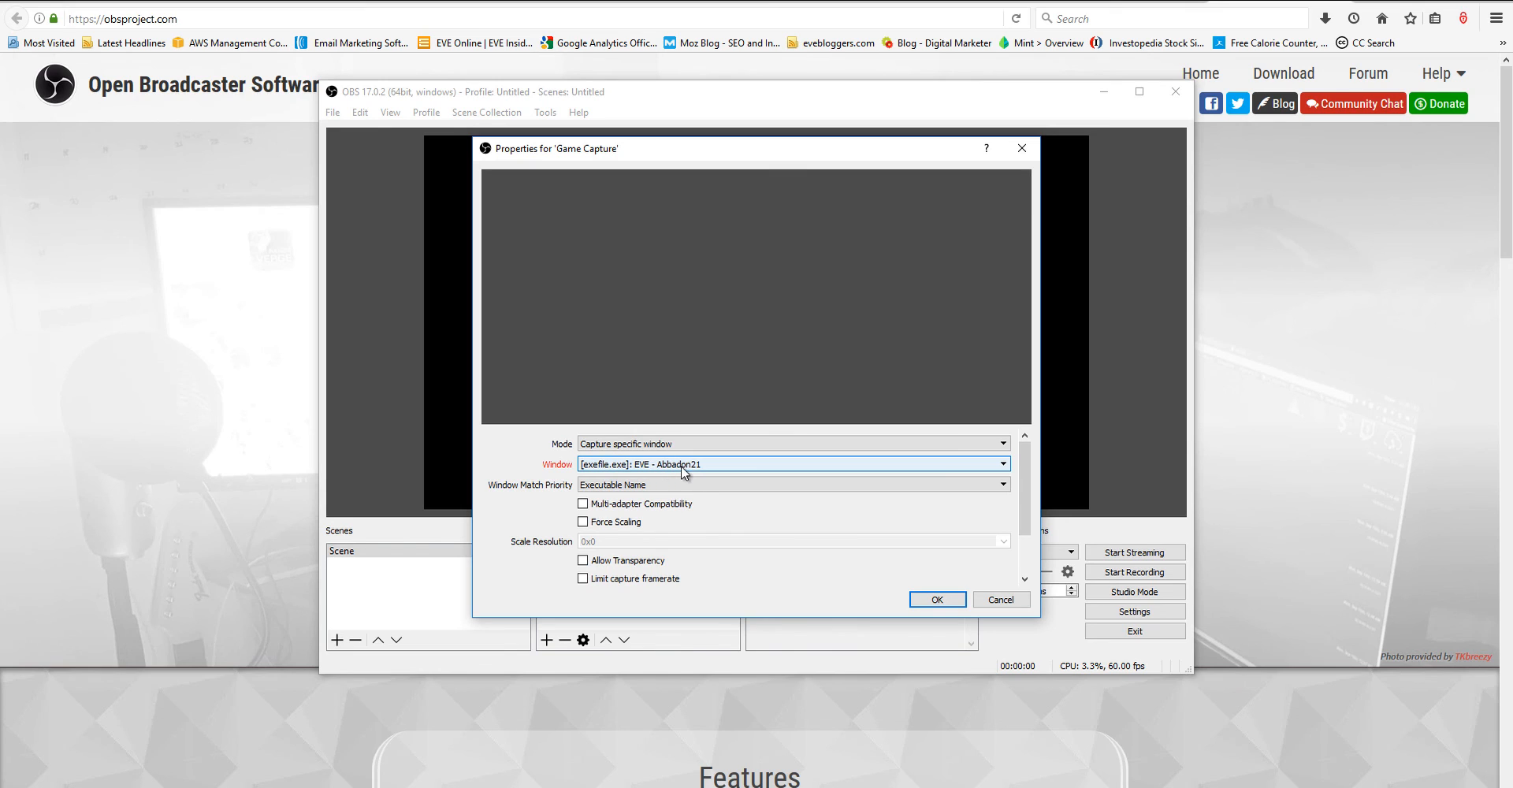
{"action": "mouse_move", "coordinate": [672, 472]}
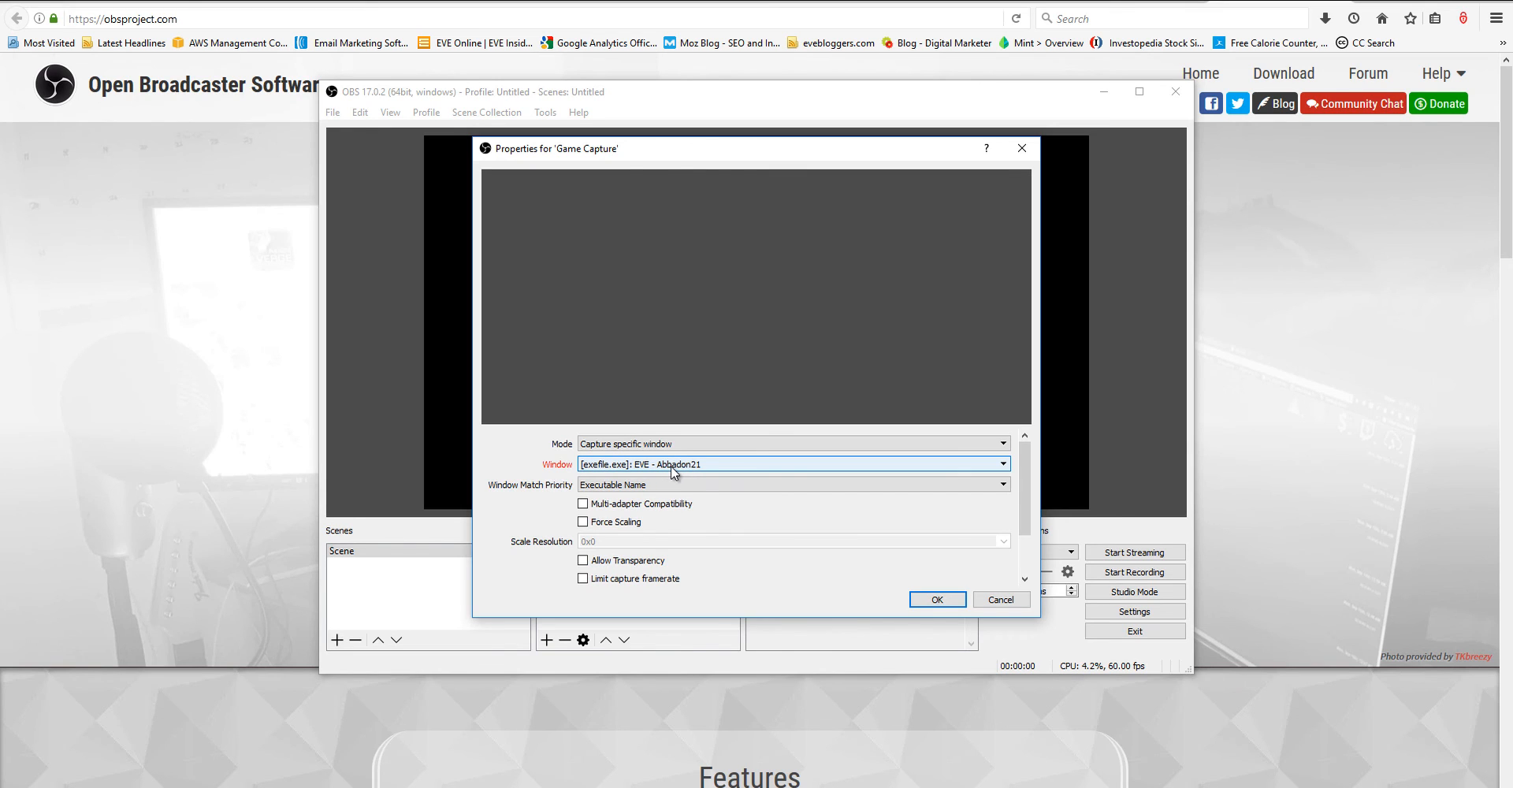
{"action": "left_click", "coordinate": [791, 484]}
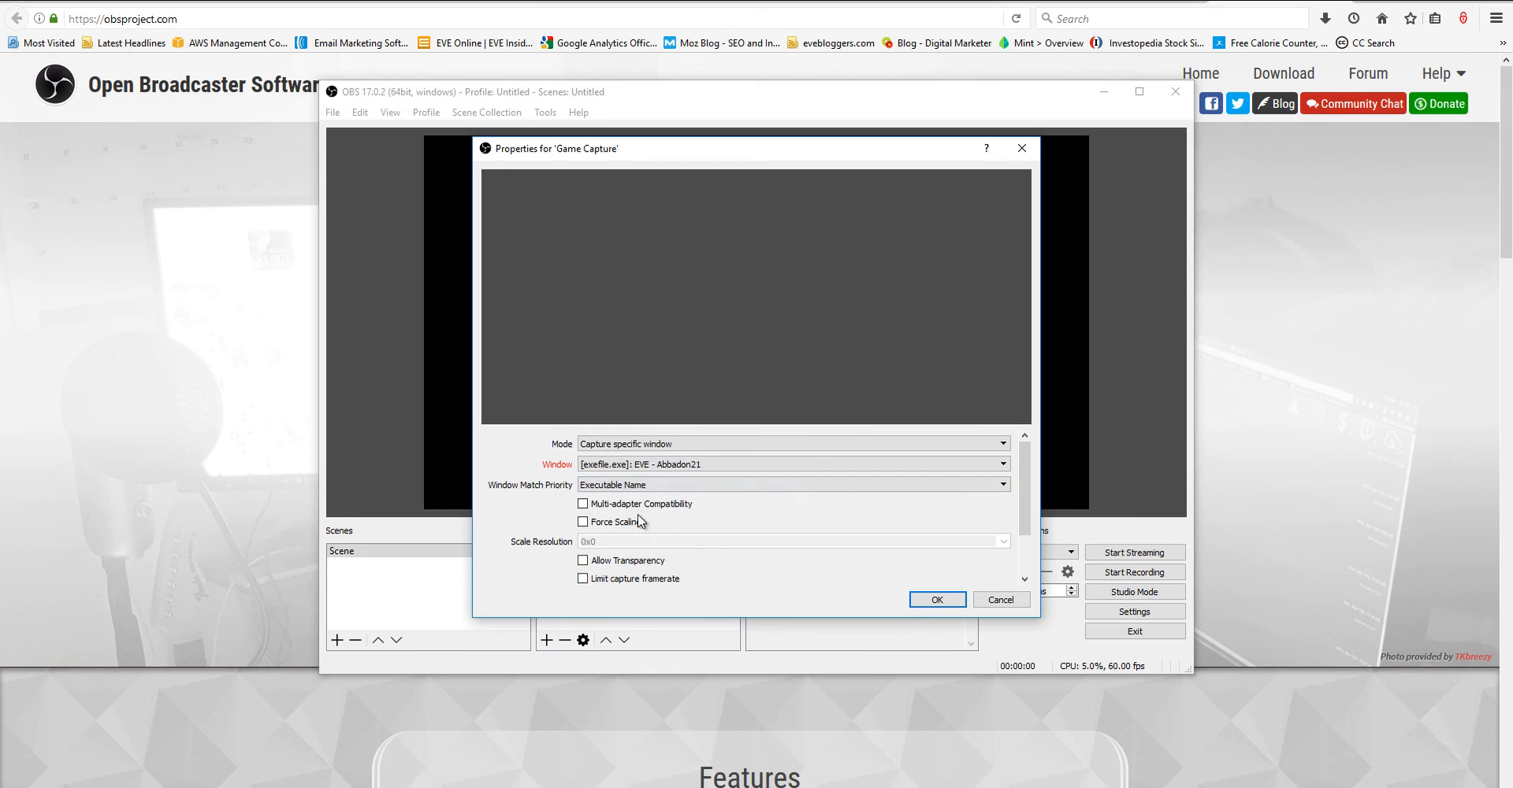
{"action": "left_click", "coordinate": [936, 599]}
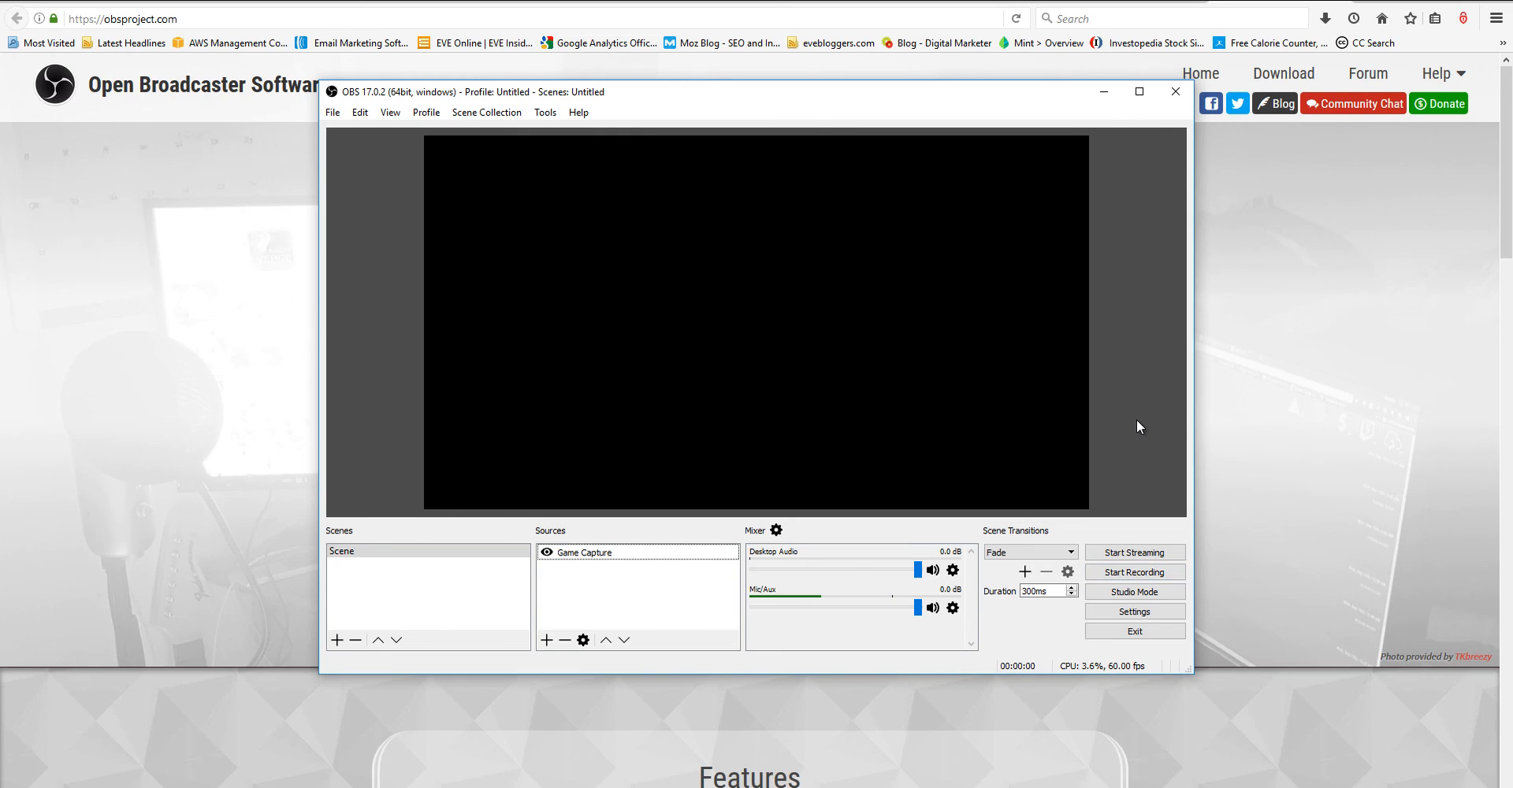
{"action": "mouse_move", "coordinate": [1073, 390]}
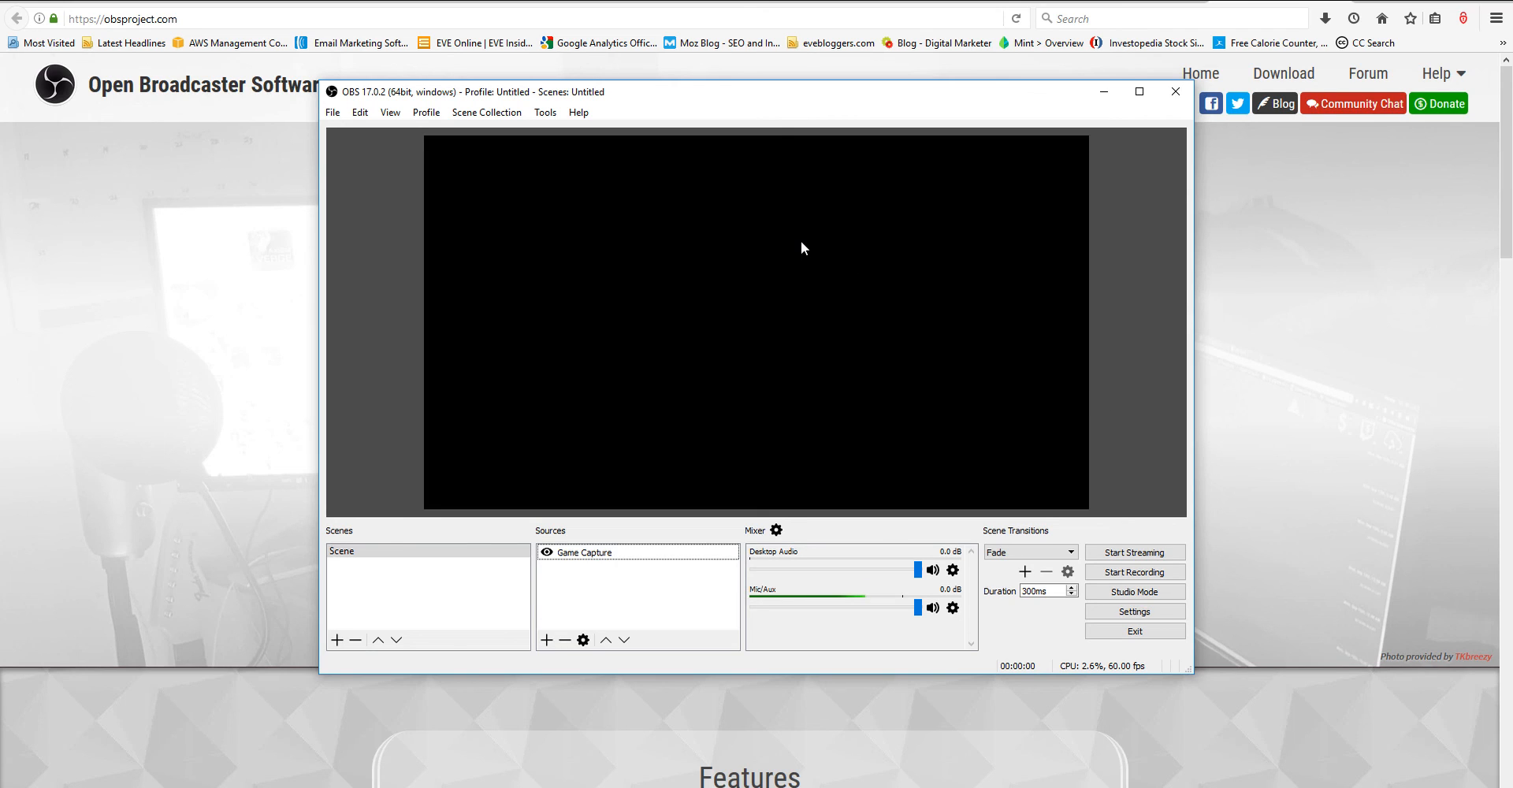
Step: Reopen the Settings window on the General page
{"action": "left_click", "coordinate": [359, 112]}
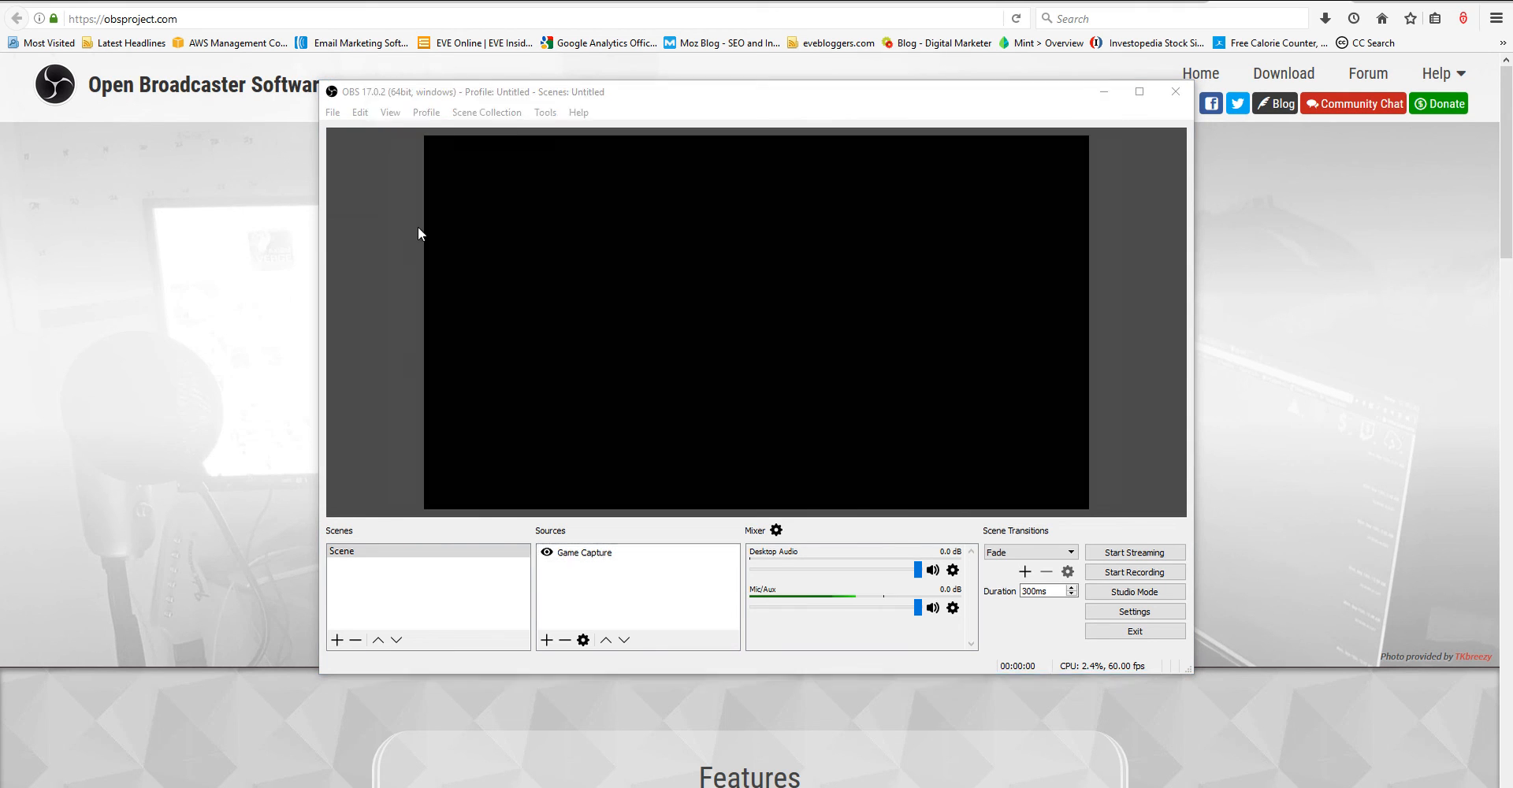
{"action": "left_click", "coordinate": [1134, 611]}
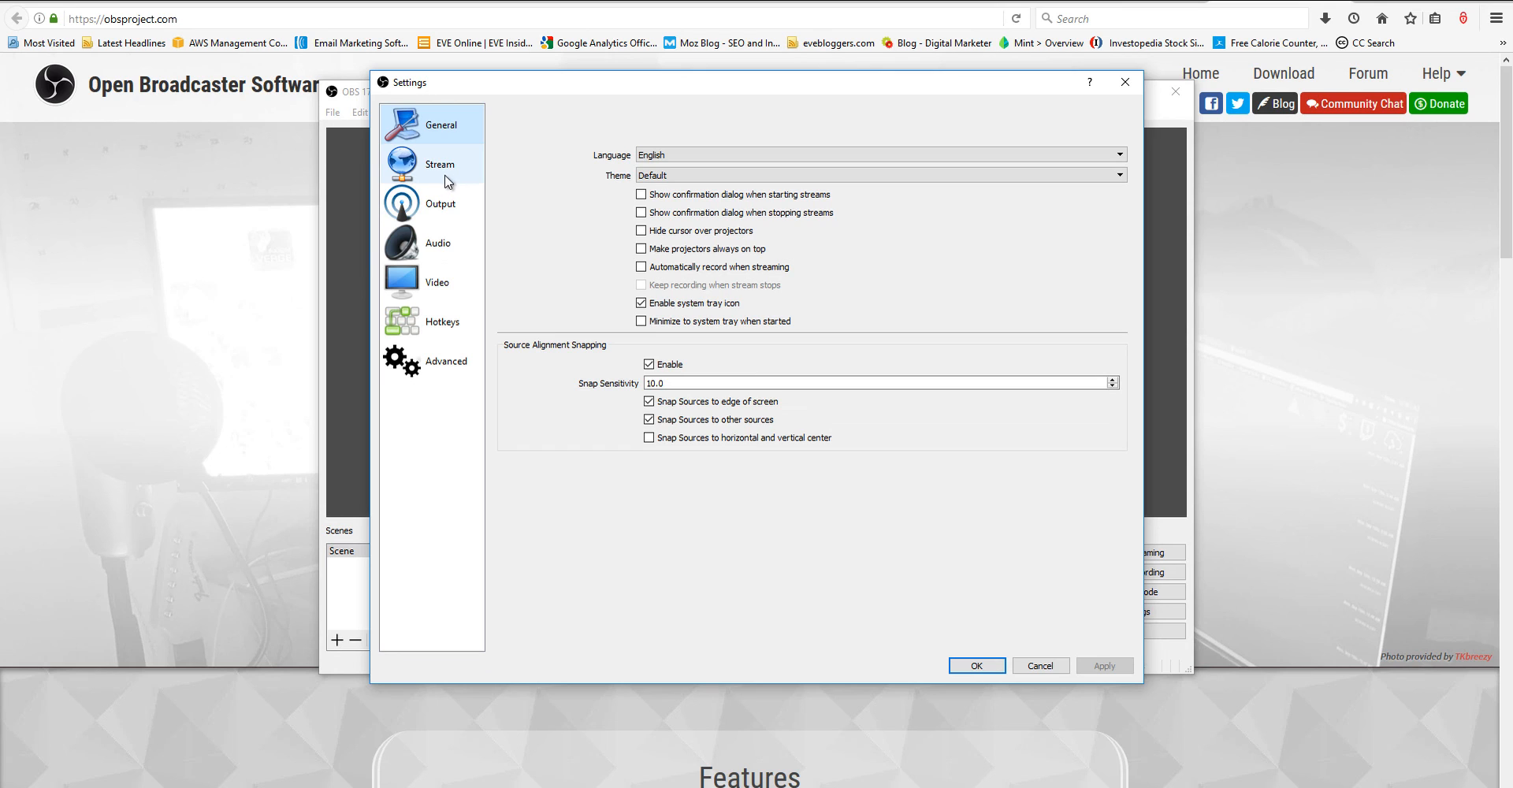
{"action": "mouse_move", "coordinate": [444, 185]}
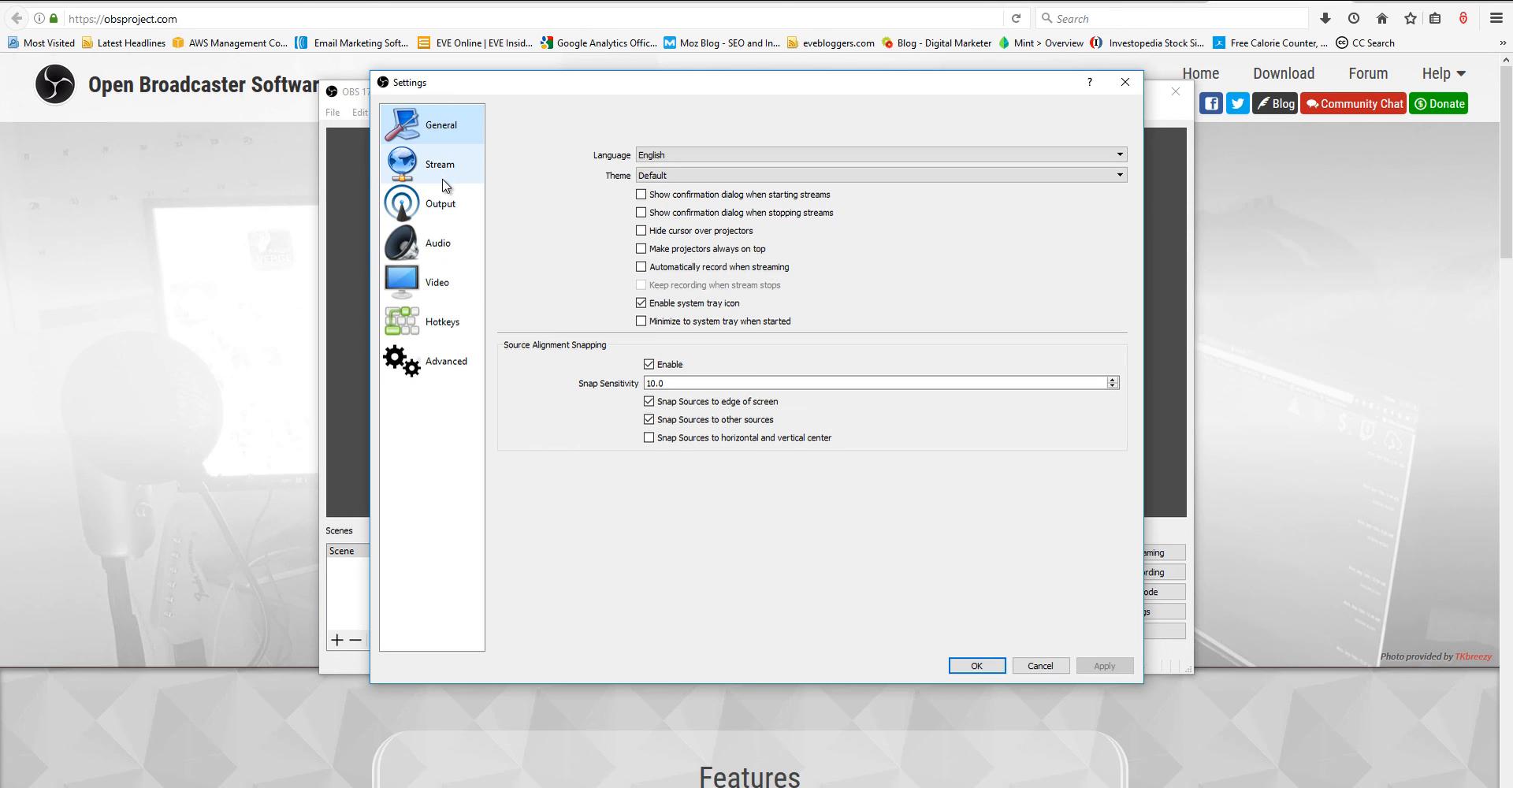
Step: Review the Output > Recording options, then cancel out of Settings without saving
{"action": "left_click", "coordinate": [440, 203]}
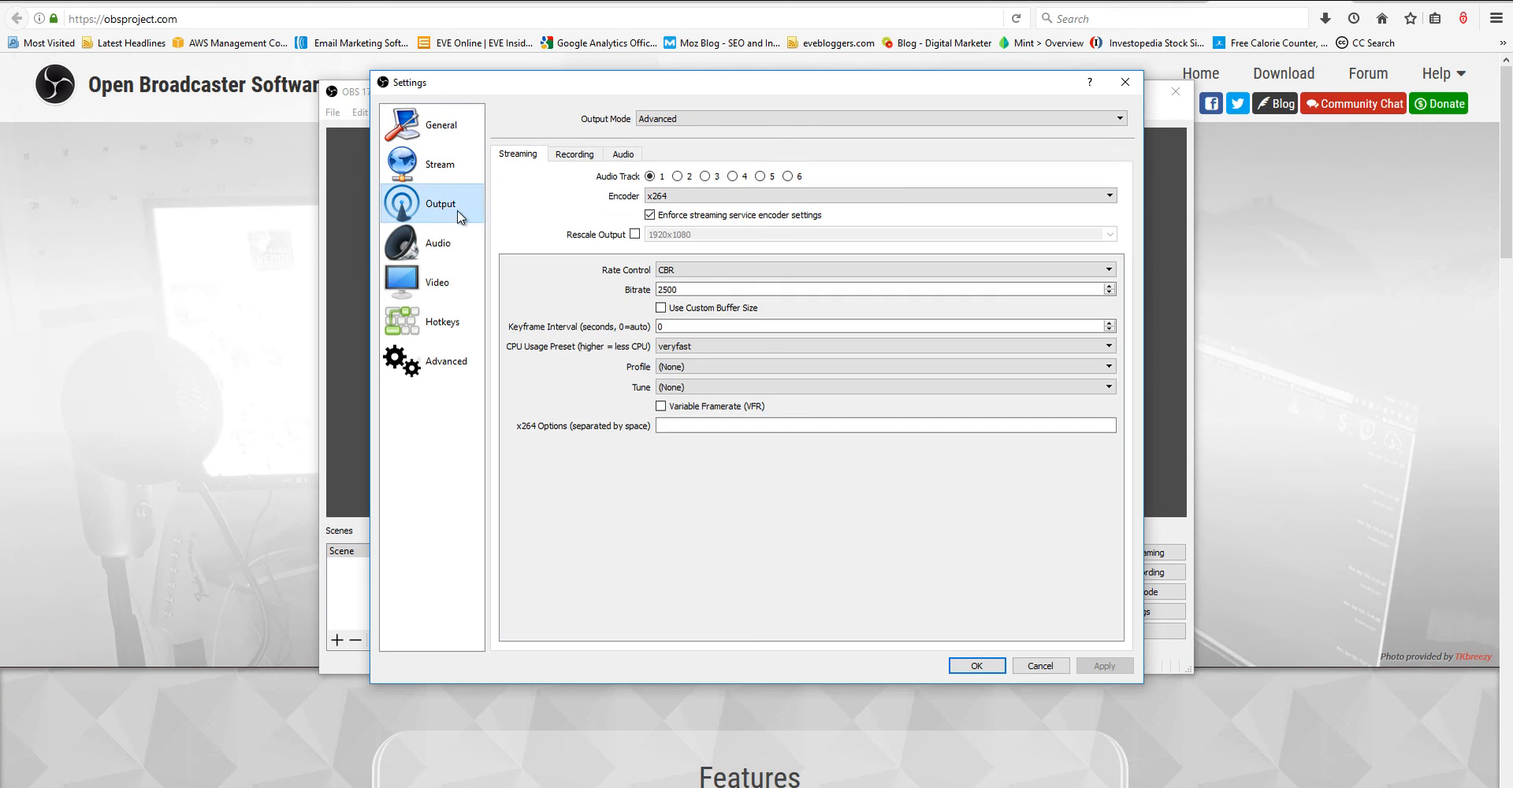
{"action": "left_click", "coordinate": [573, 153]}
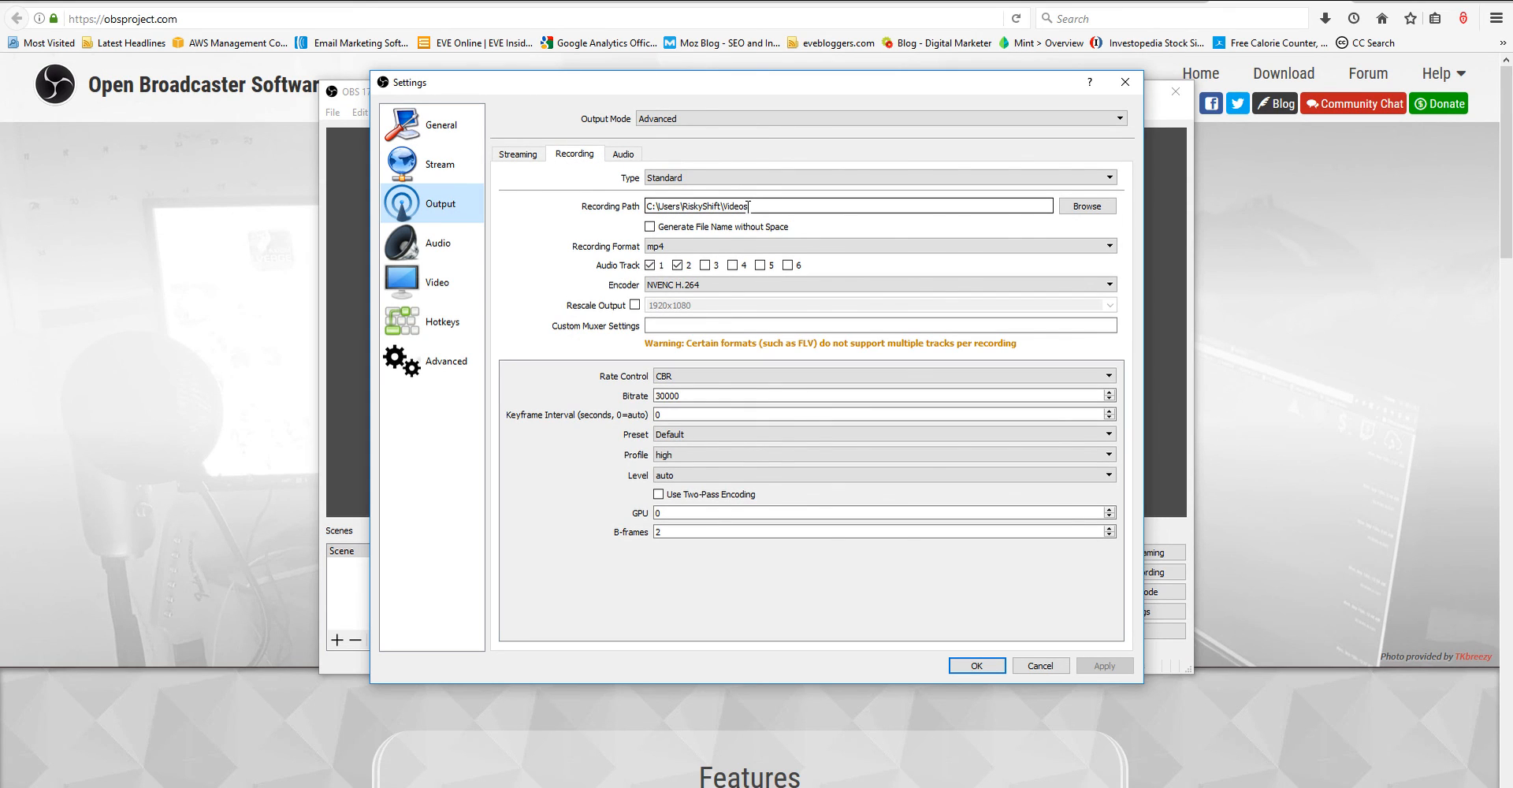
{"action": "mouse_move", "coordinate": [753, 207]}
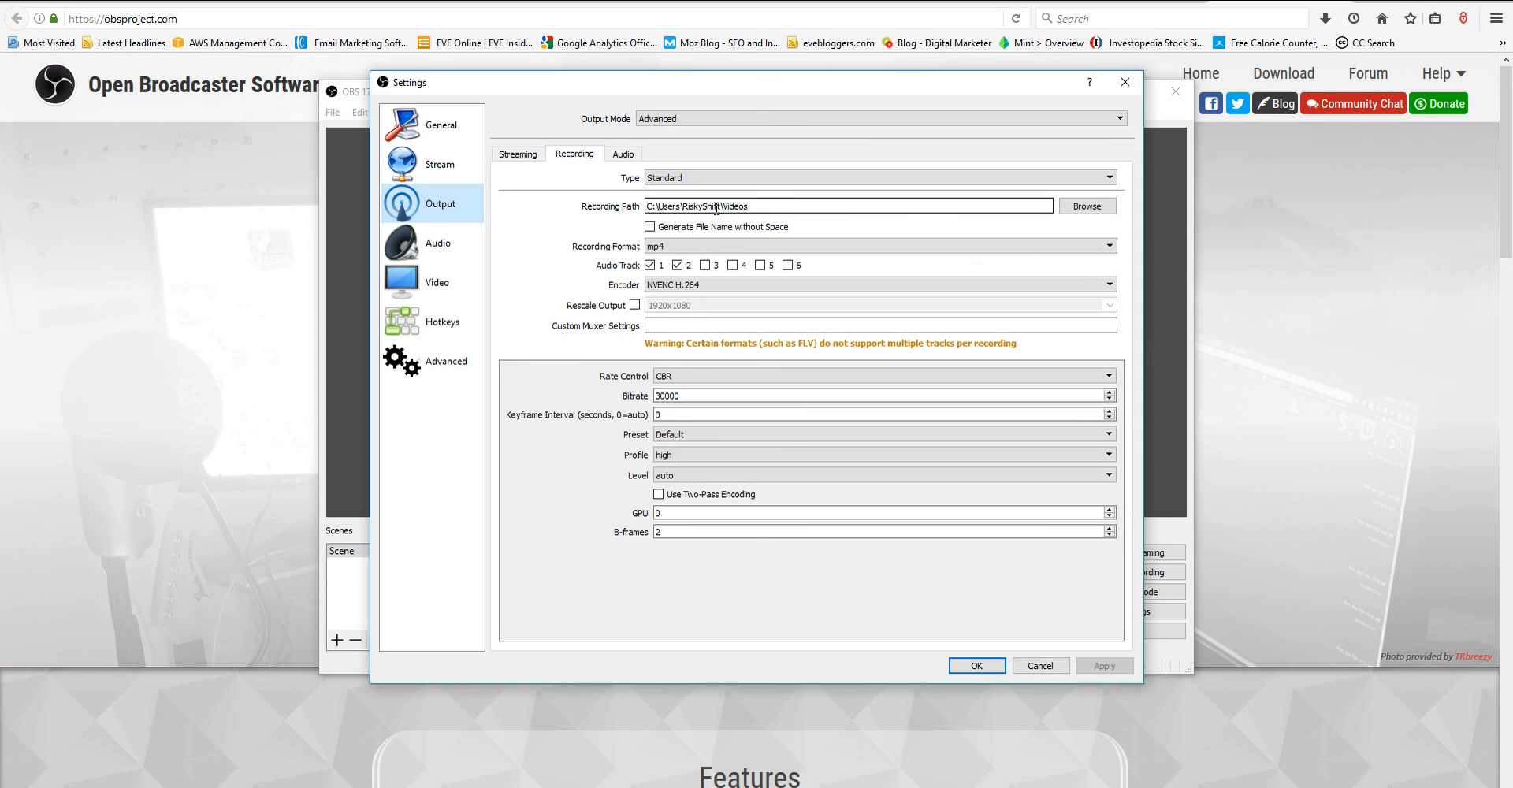
{"action": "mouse_move", "coordinate": [715, 223]}
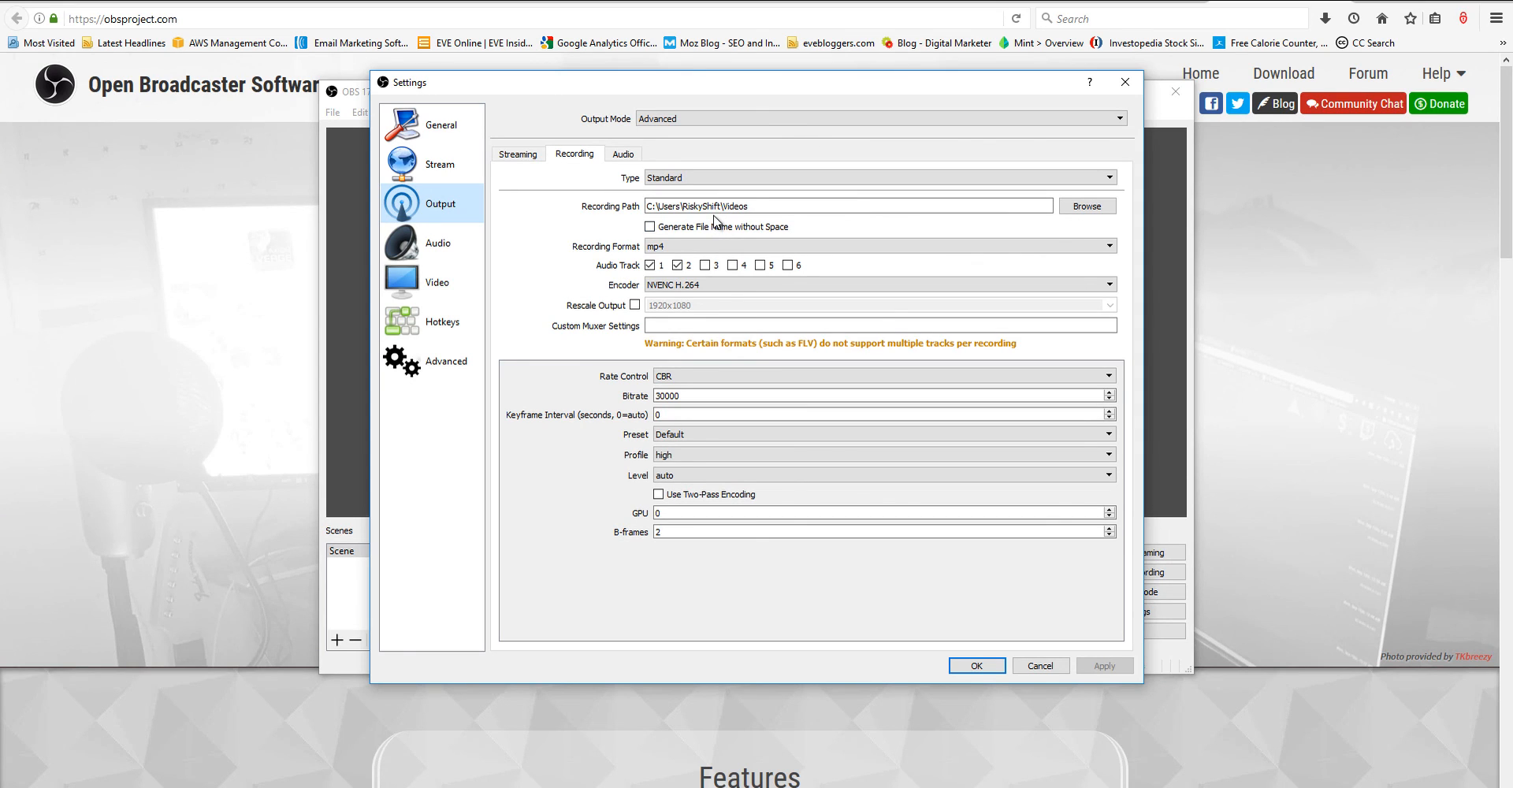
{"action": "mouse_move", "coordinate": [708, 236]}
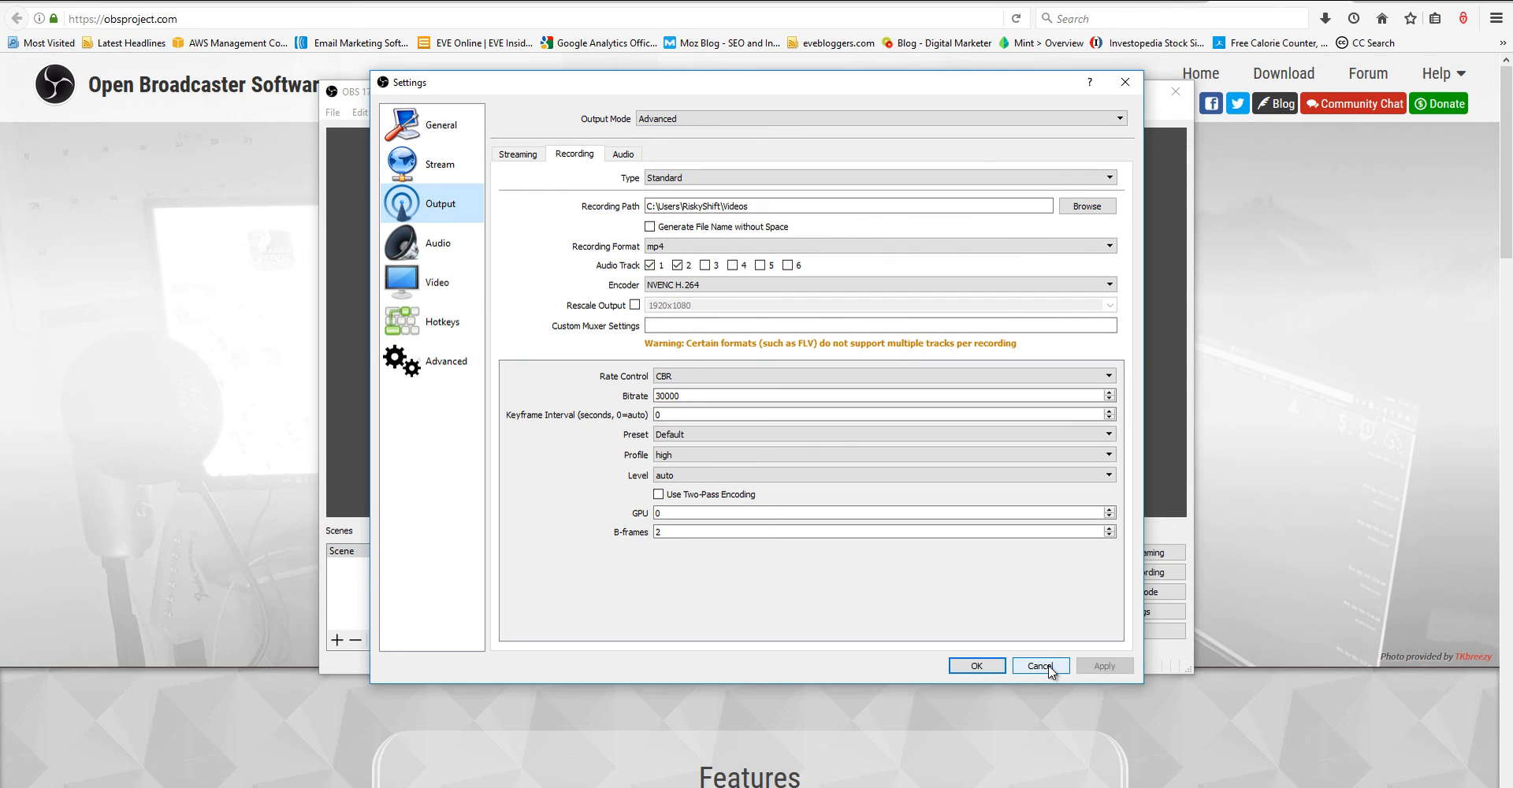
{"action": "left_click", "coordinate": [1040, 665]}
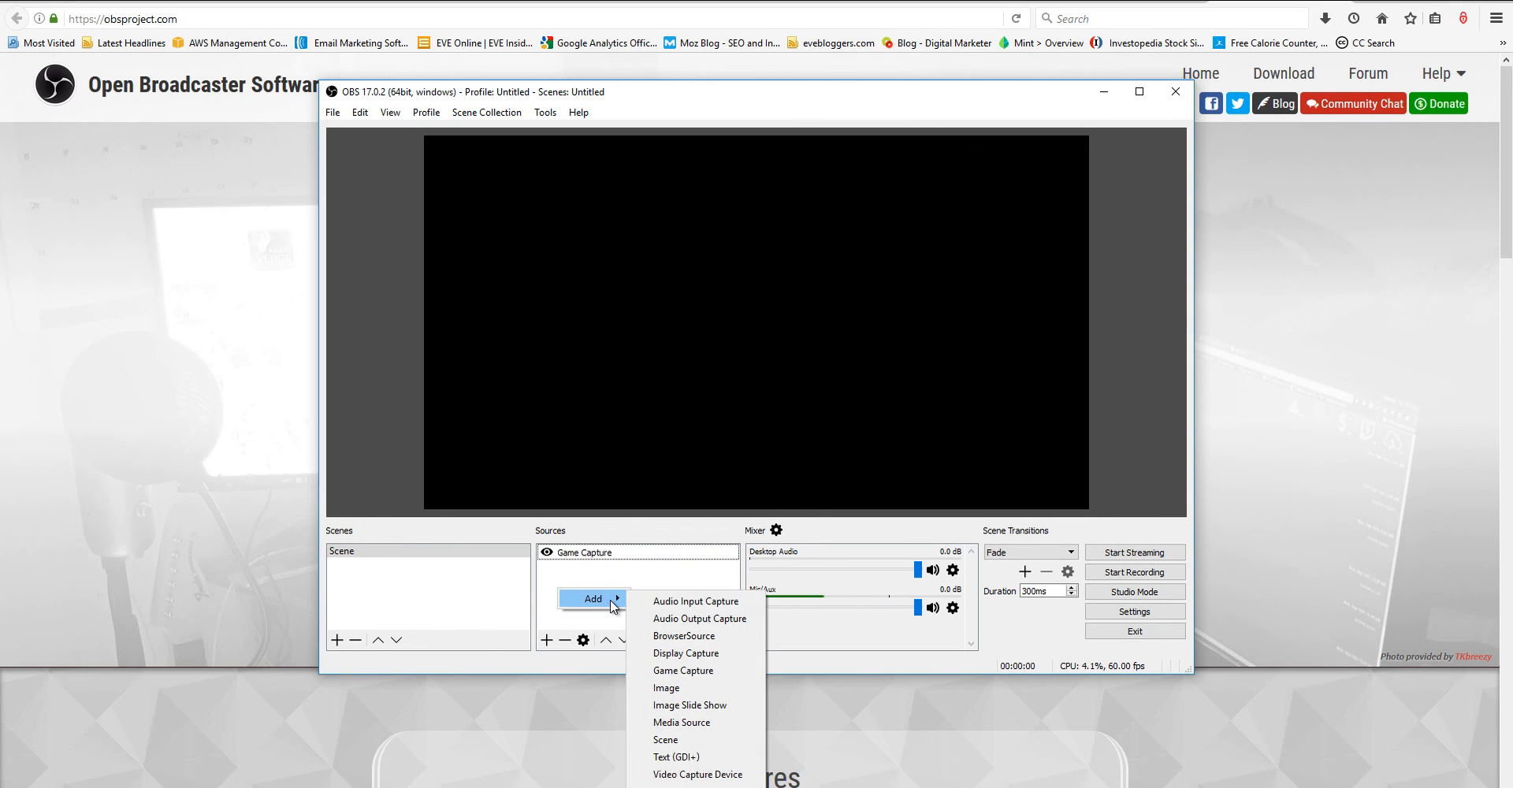
{"action": "left_click", "coordinate": [612, 598]}
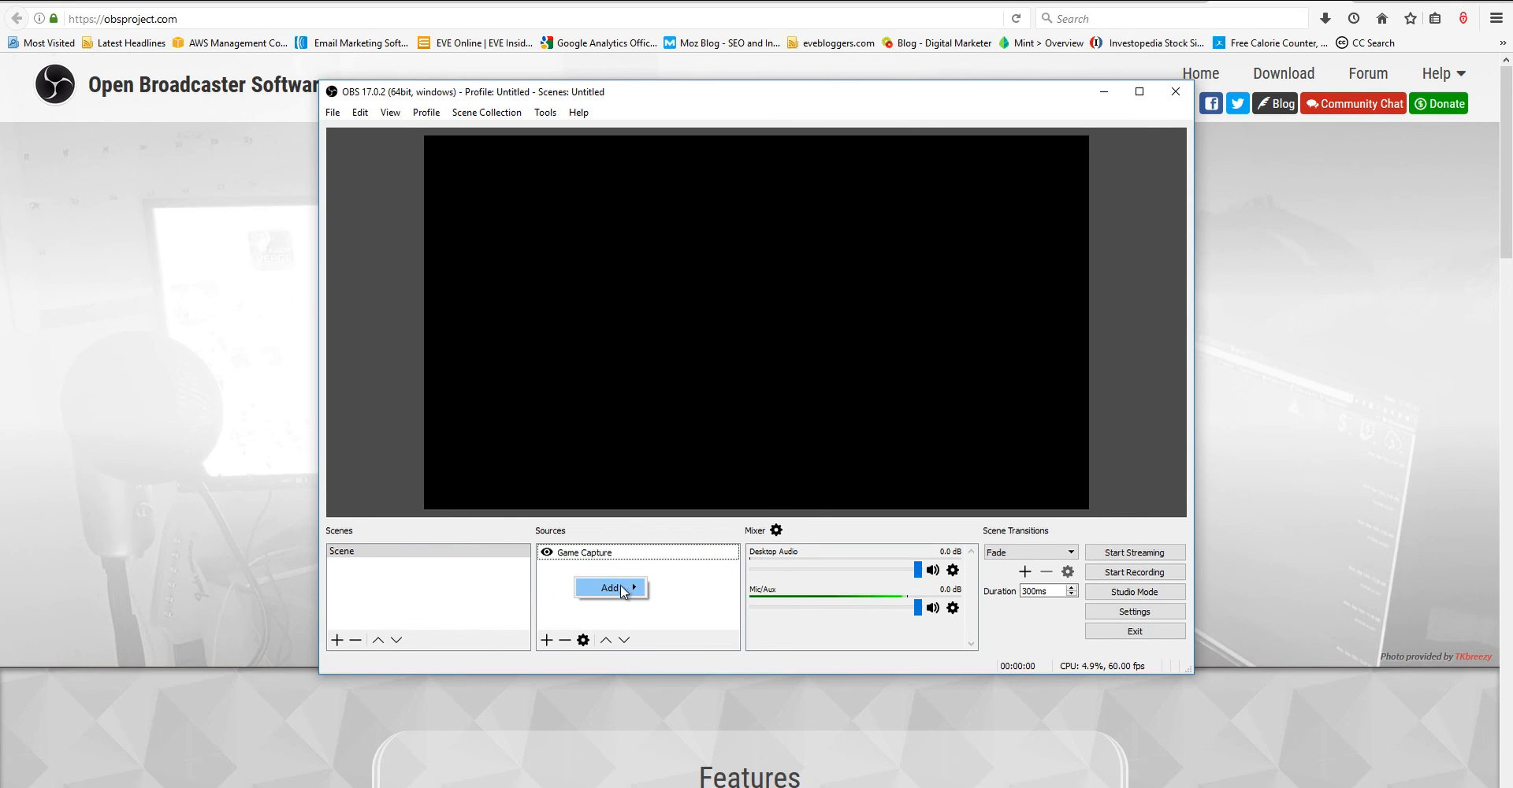
{"action": "left_click", "coordinate": [610, 588]}
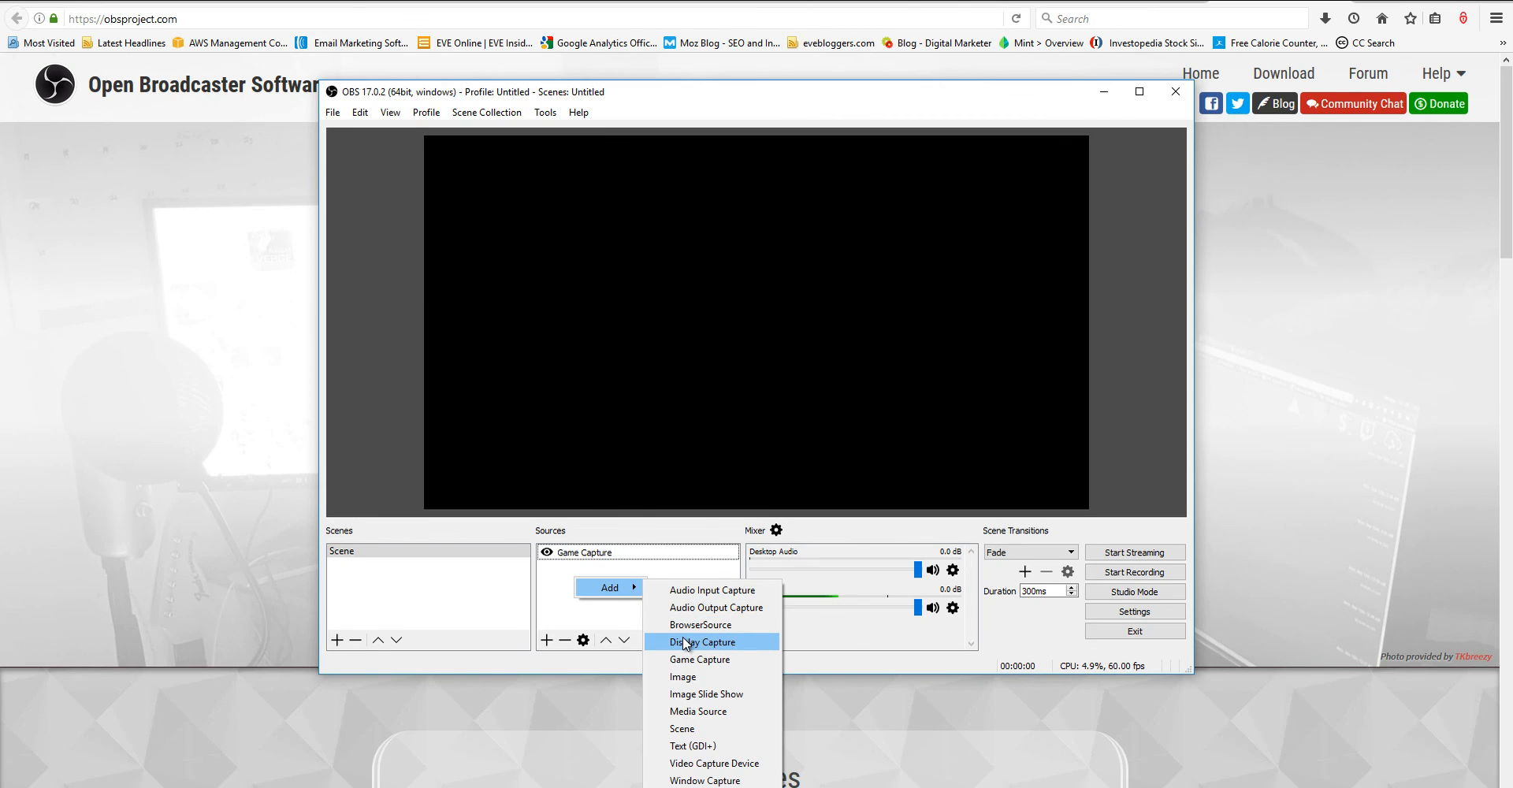
{"action": "mouse_move", "coordinate": [733, 711]}
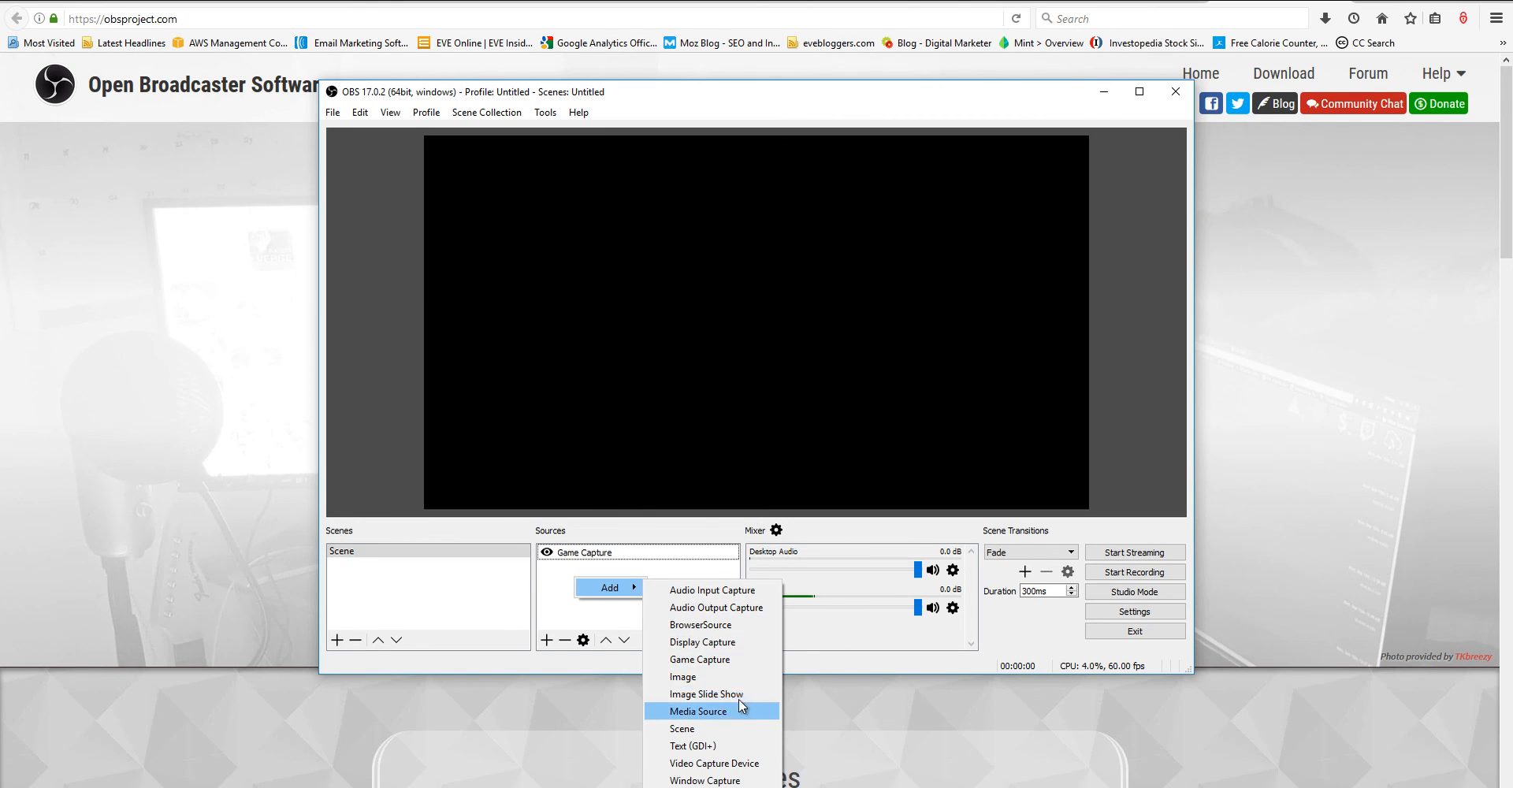
{"action": "mouse_move", "coordinate": [722, 641]}
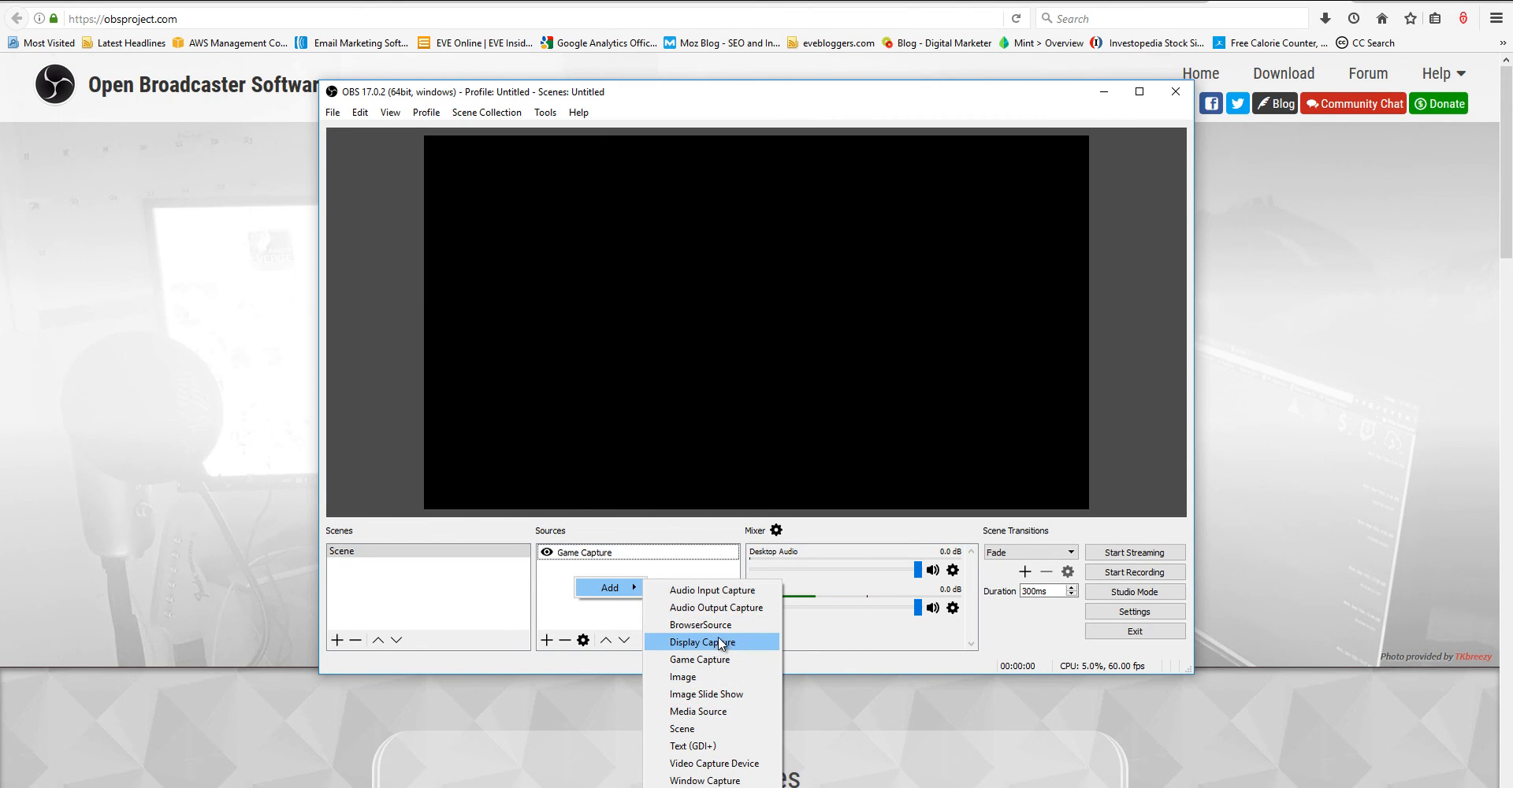
{"action": "mouse_move", "coordinate": [690, 624]}
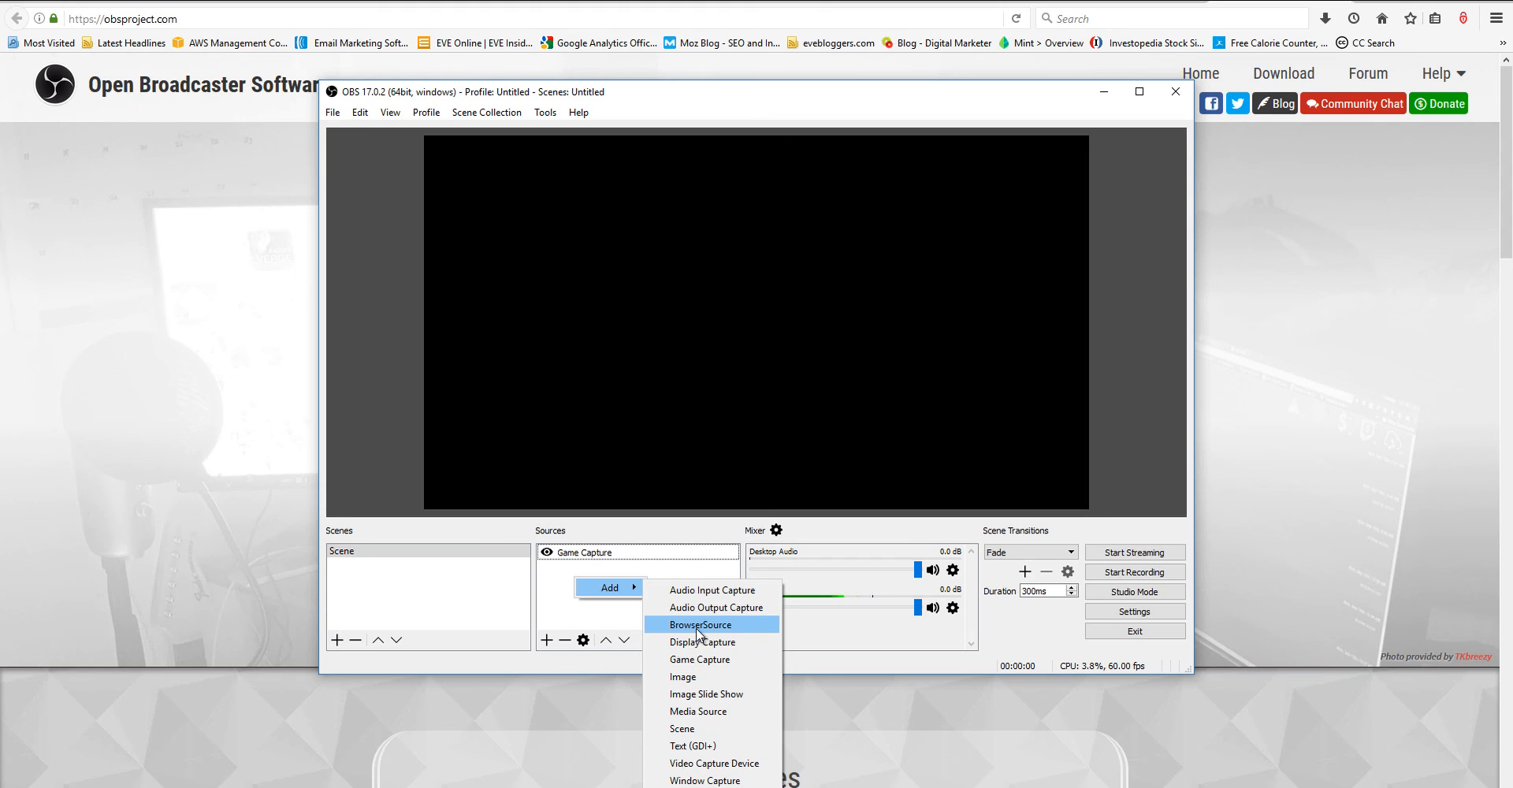
{"action": "mouse_move", "coordinate": [703, 633]}
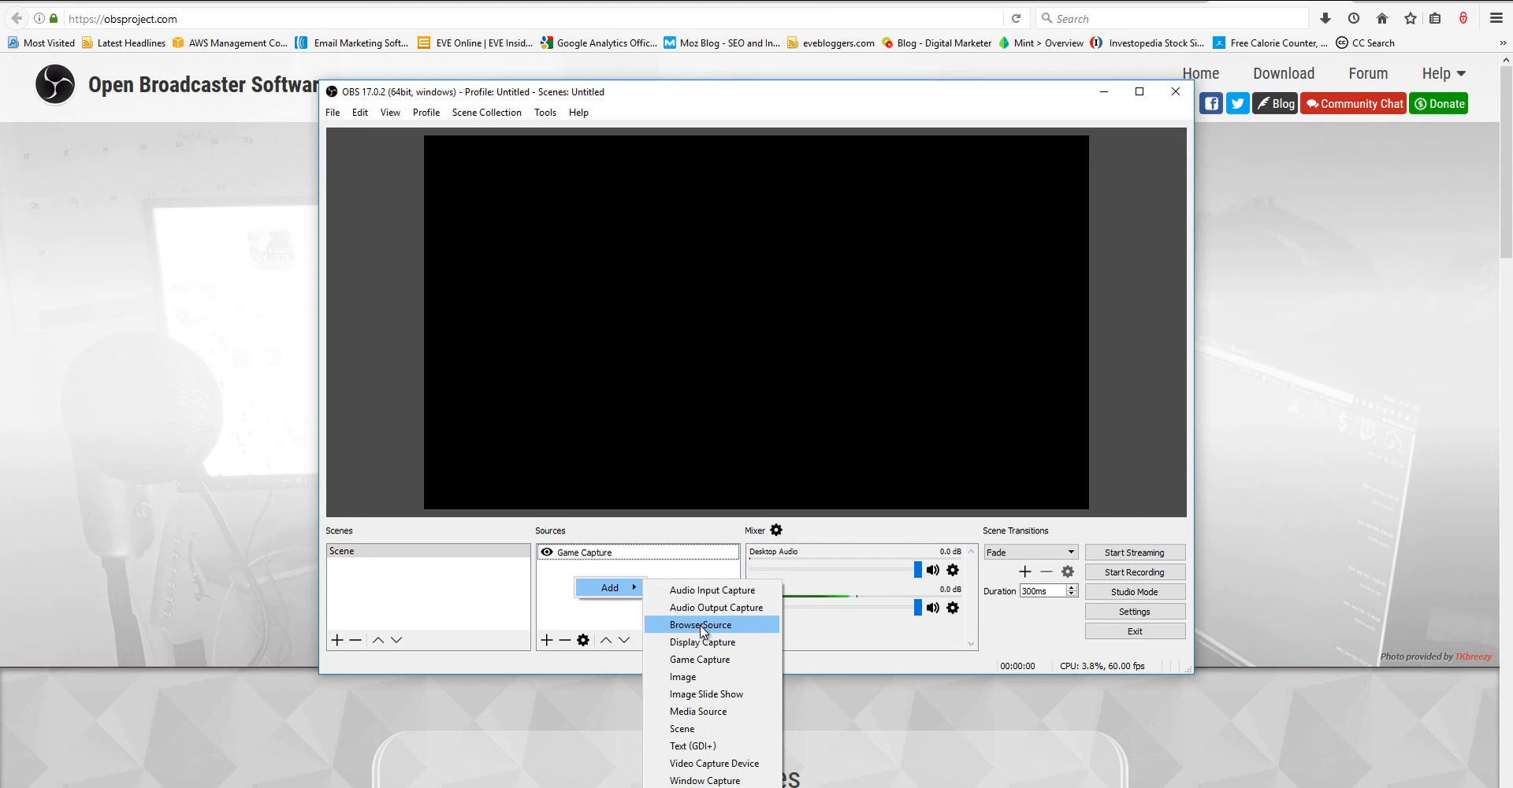
{"action": "mouse_move", "coordinate": [690, 678]}
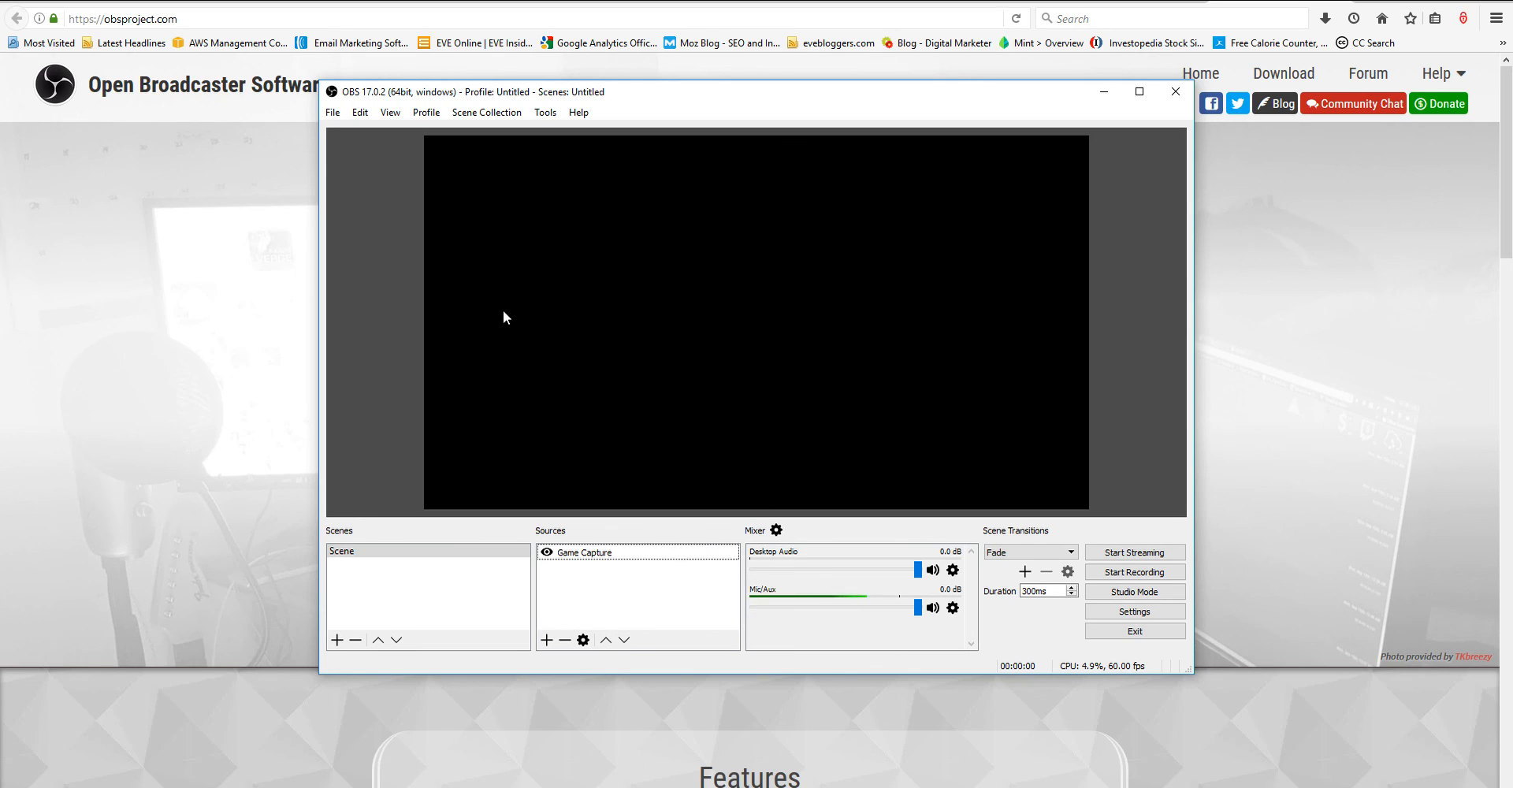
{"action": "mouse_move", "coordinate": [1022, 179]}
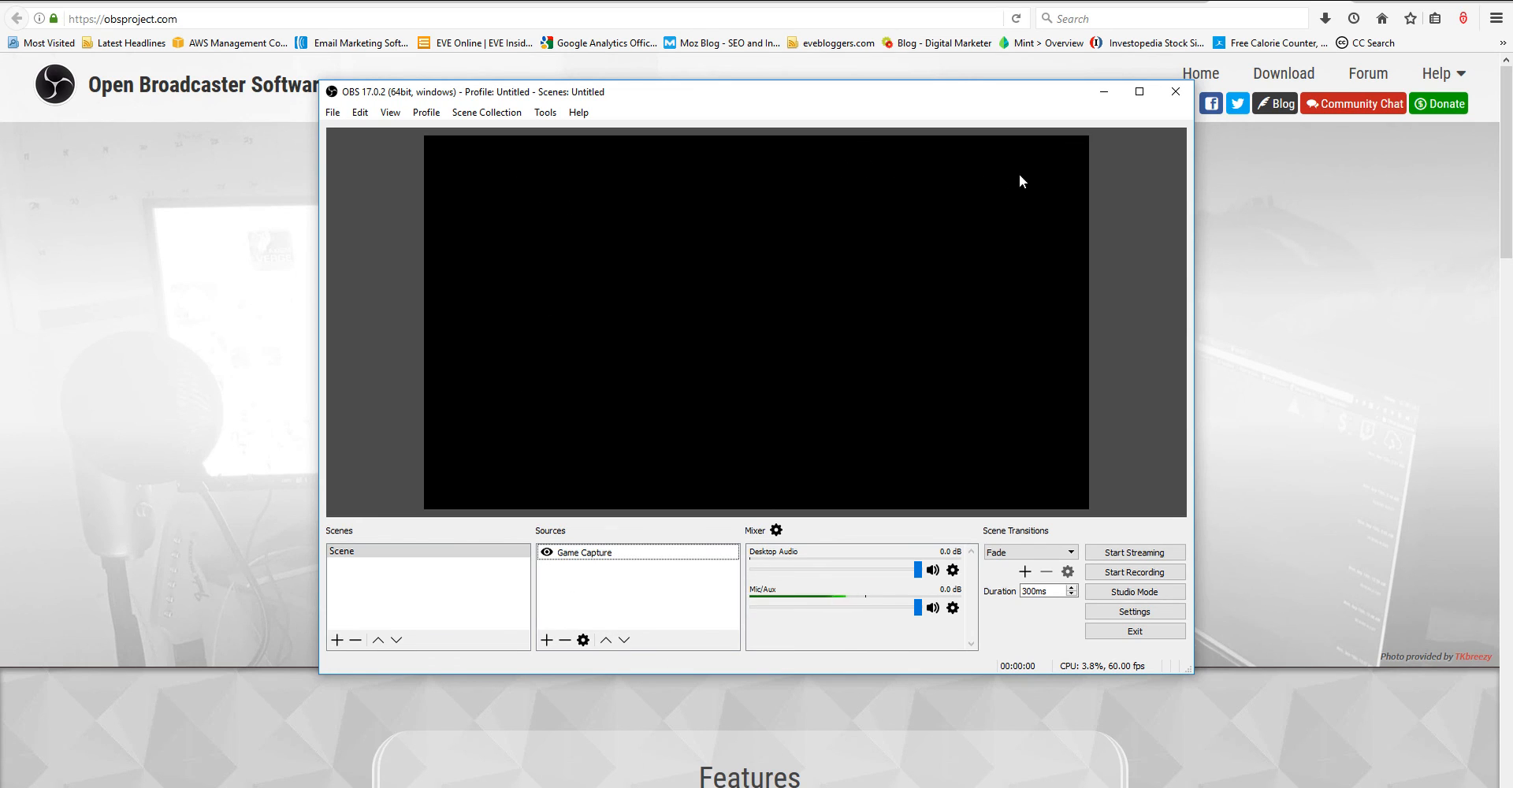
{"action": "mouse_move", "coordinate": [933, 184]}
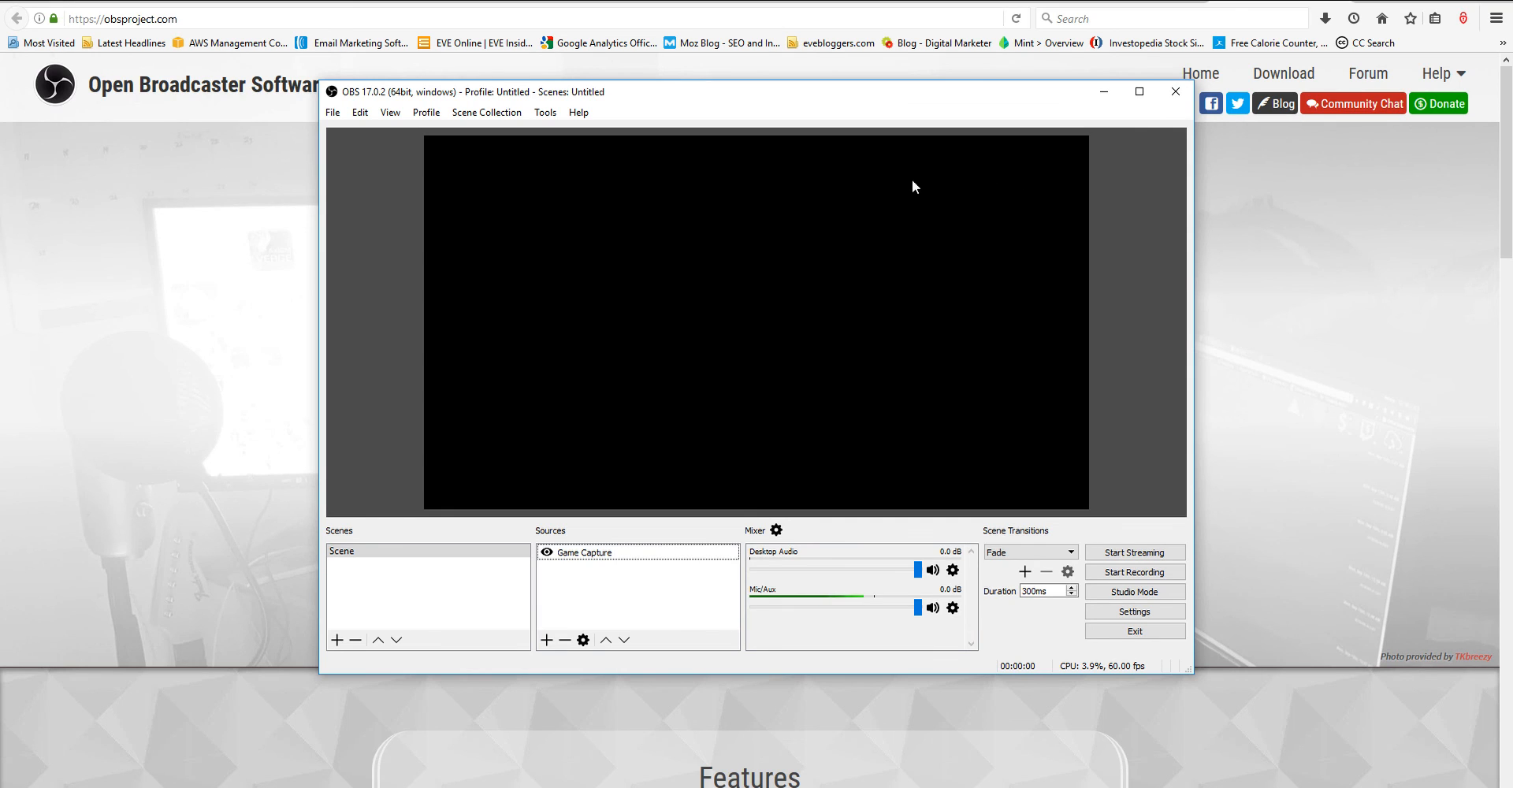
{"action": "left_click", "coordinate": [546, 640]}
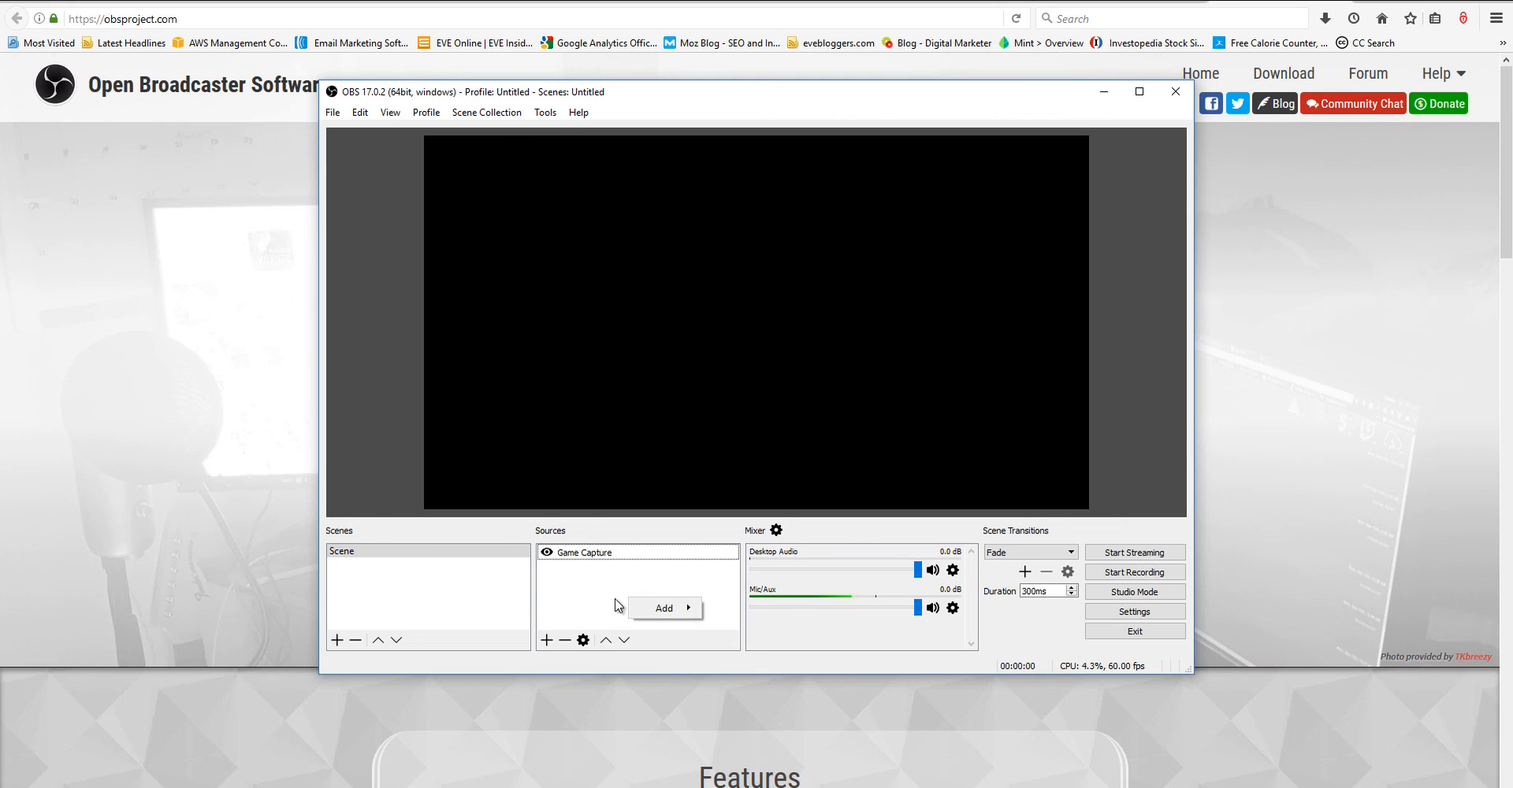